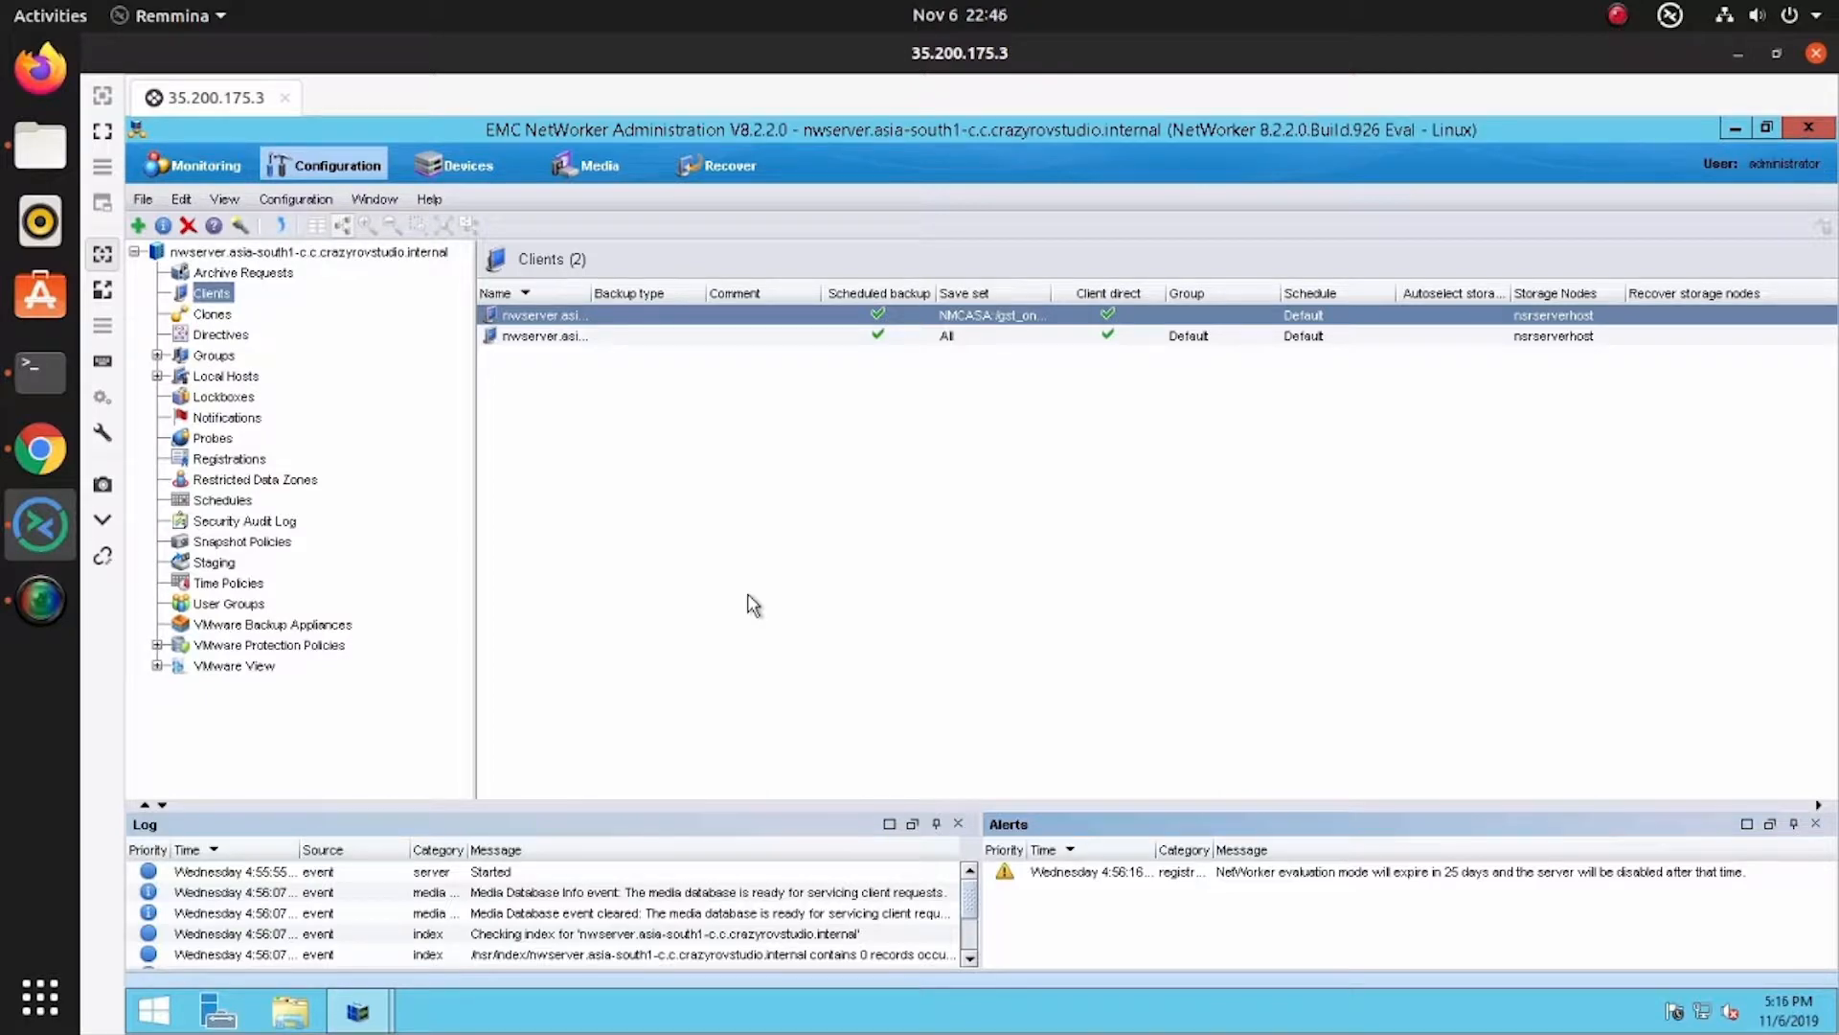
mouse_move(807, 612)
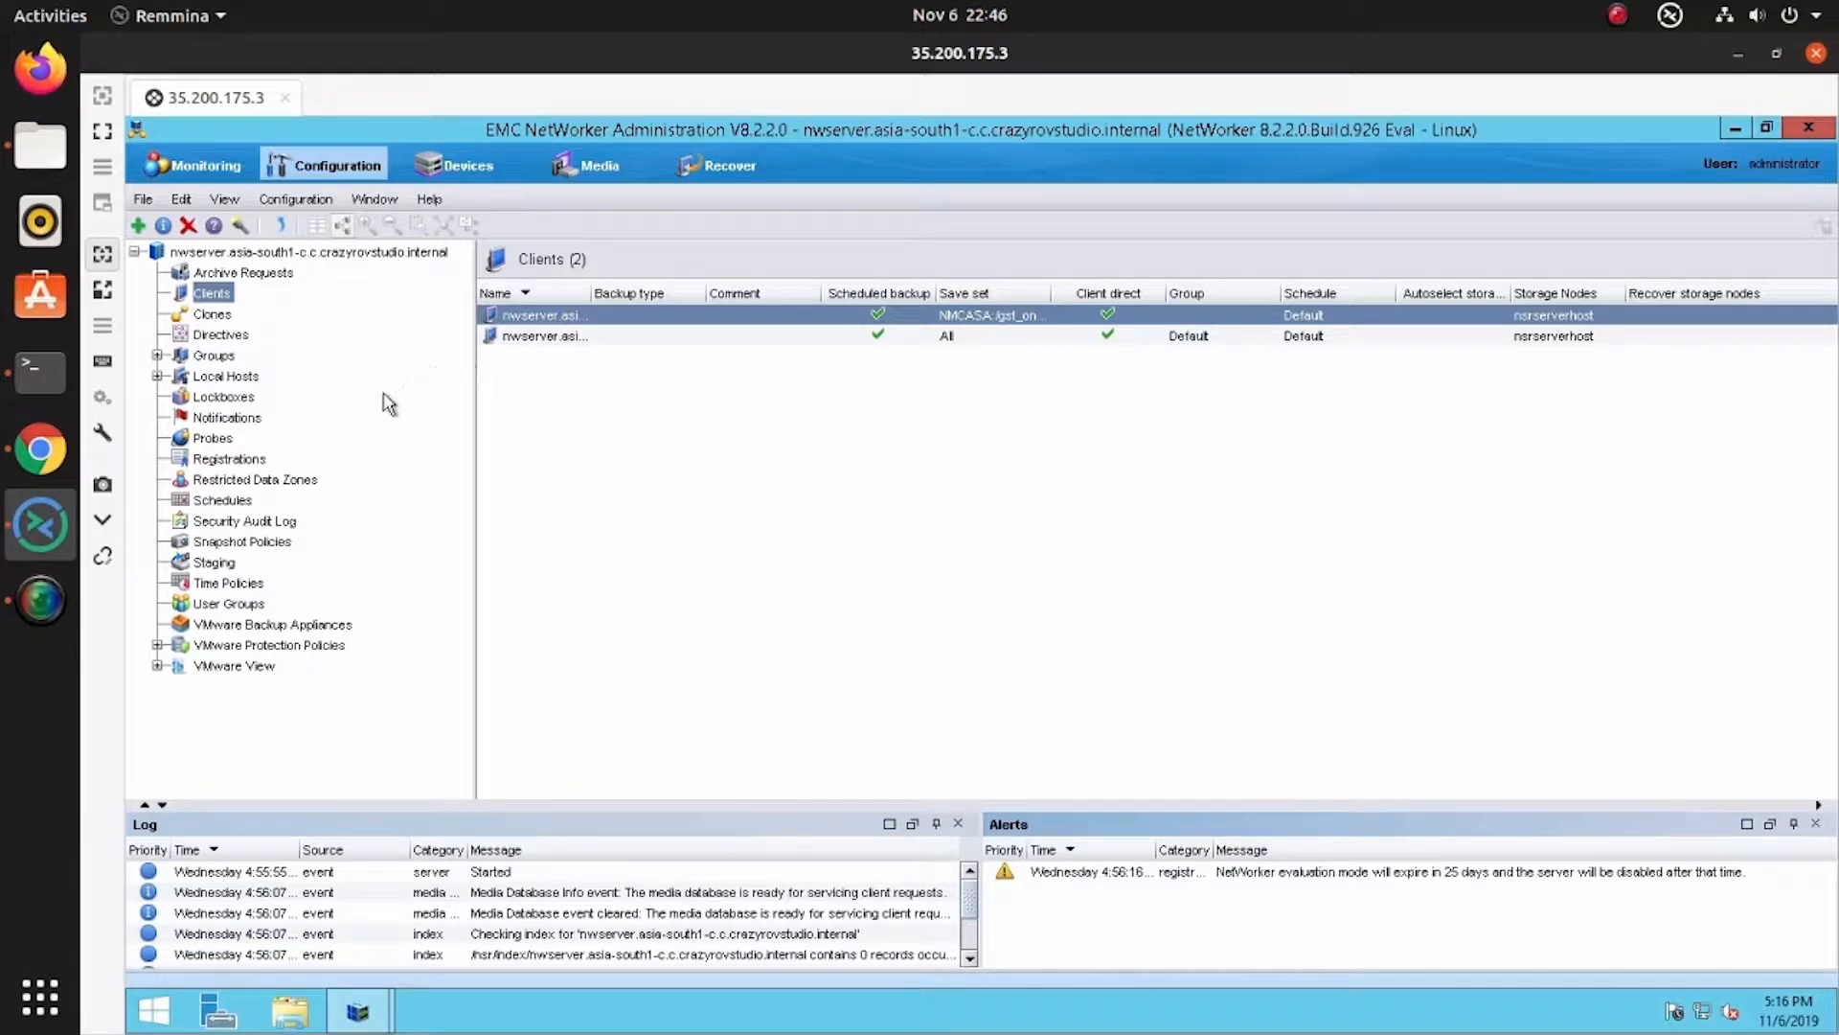
mouse_move(610, 378)
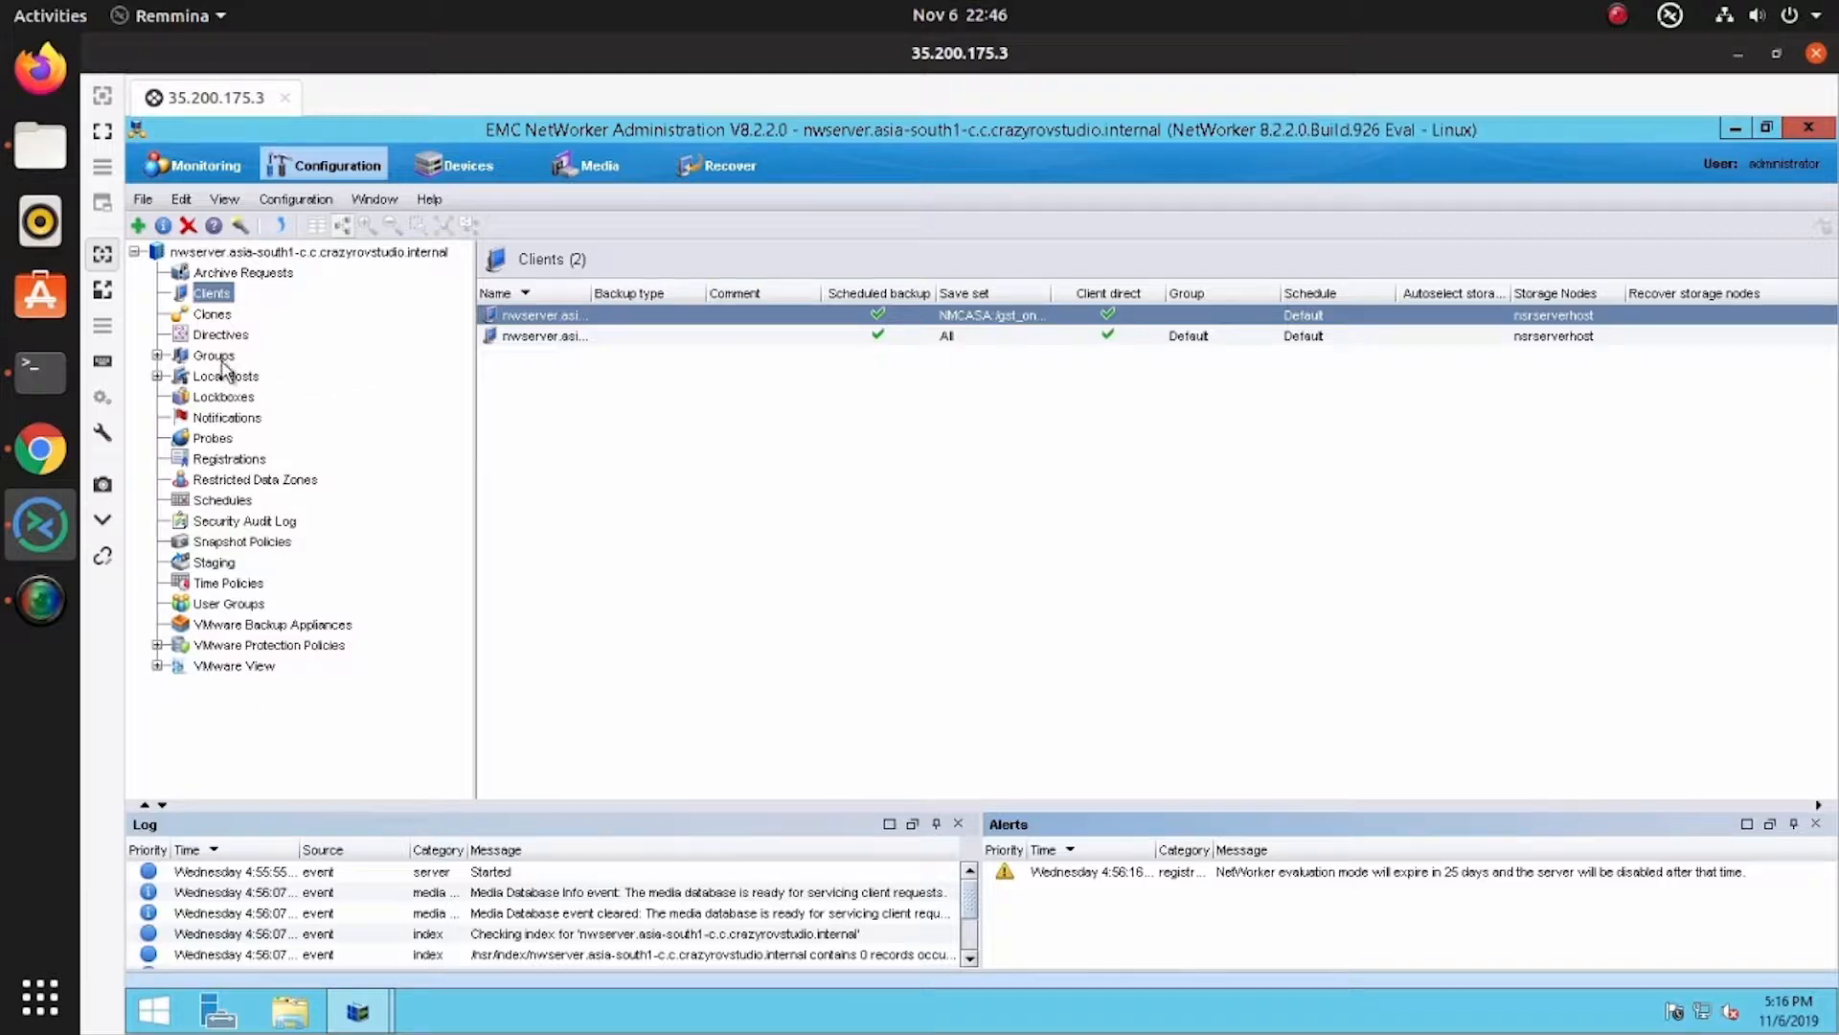
Review the backup groups, then open the second server client's application and module settings
click(213, 355)
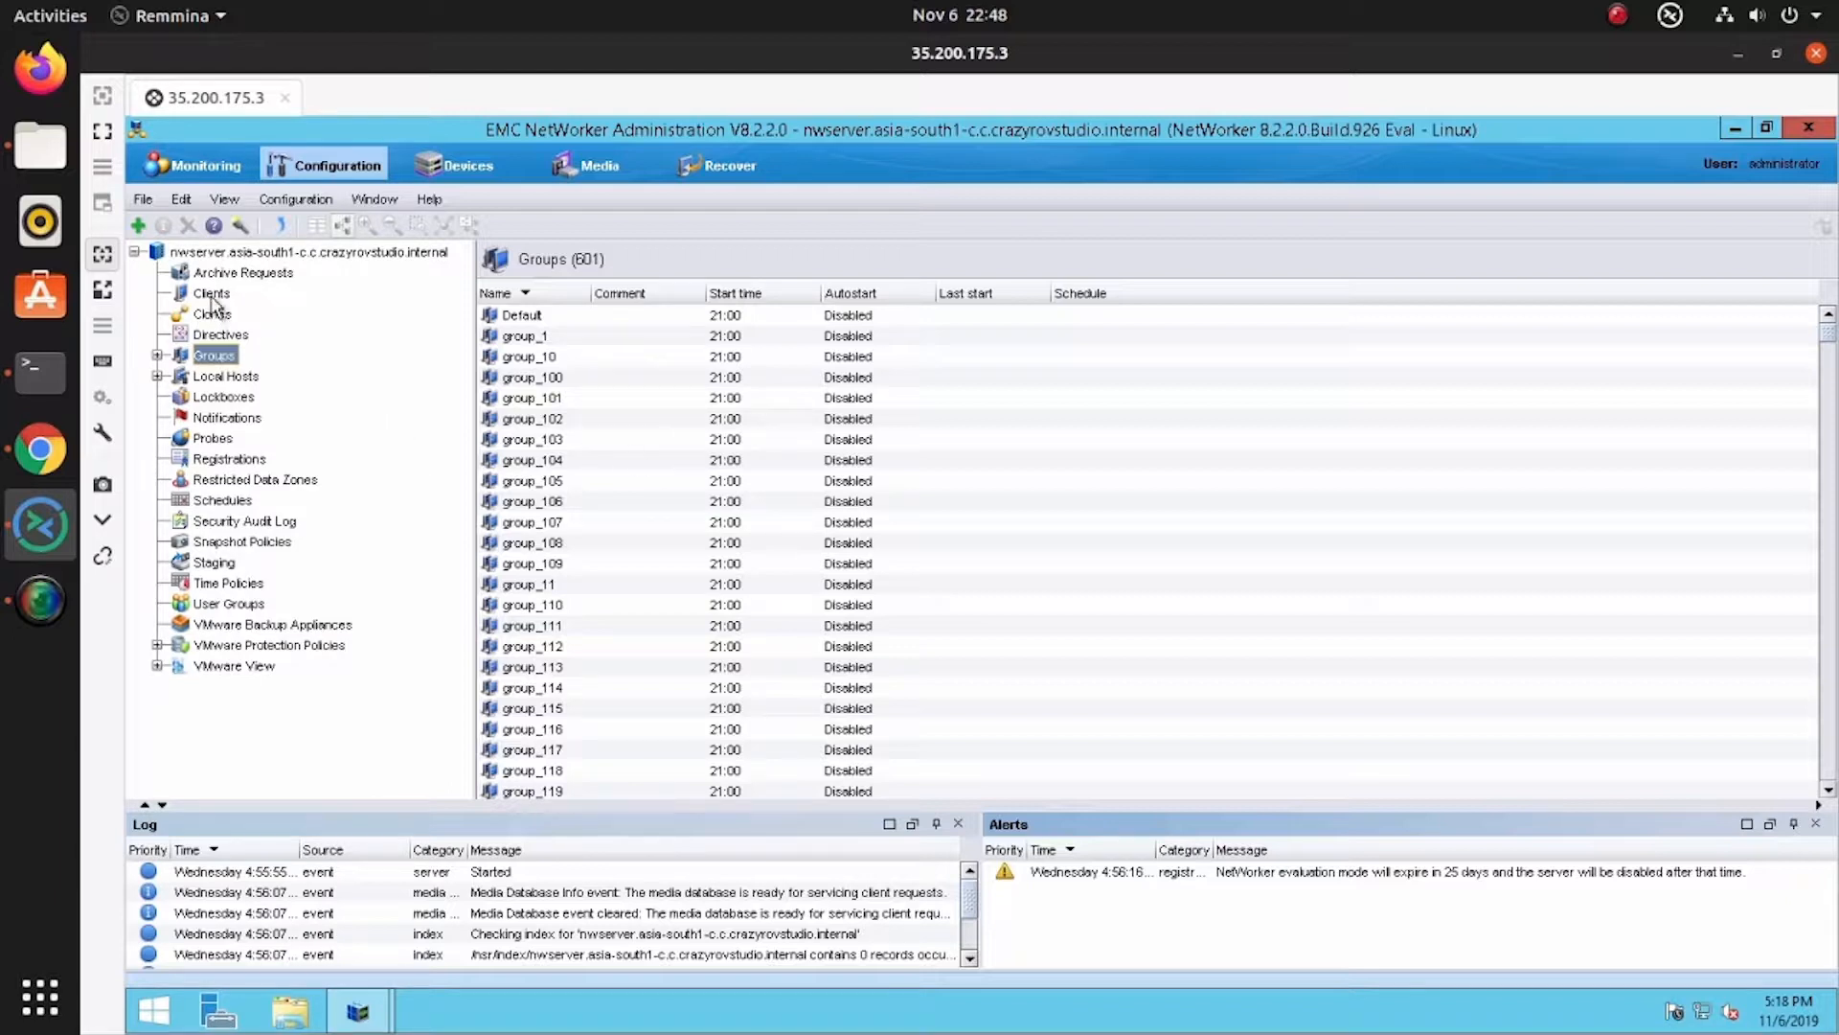
click(211, 292)
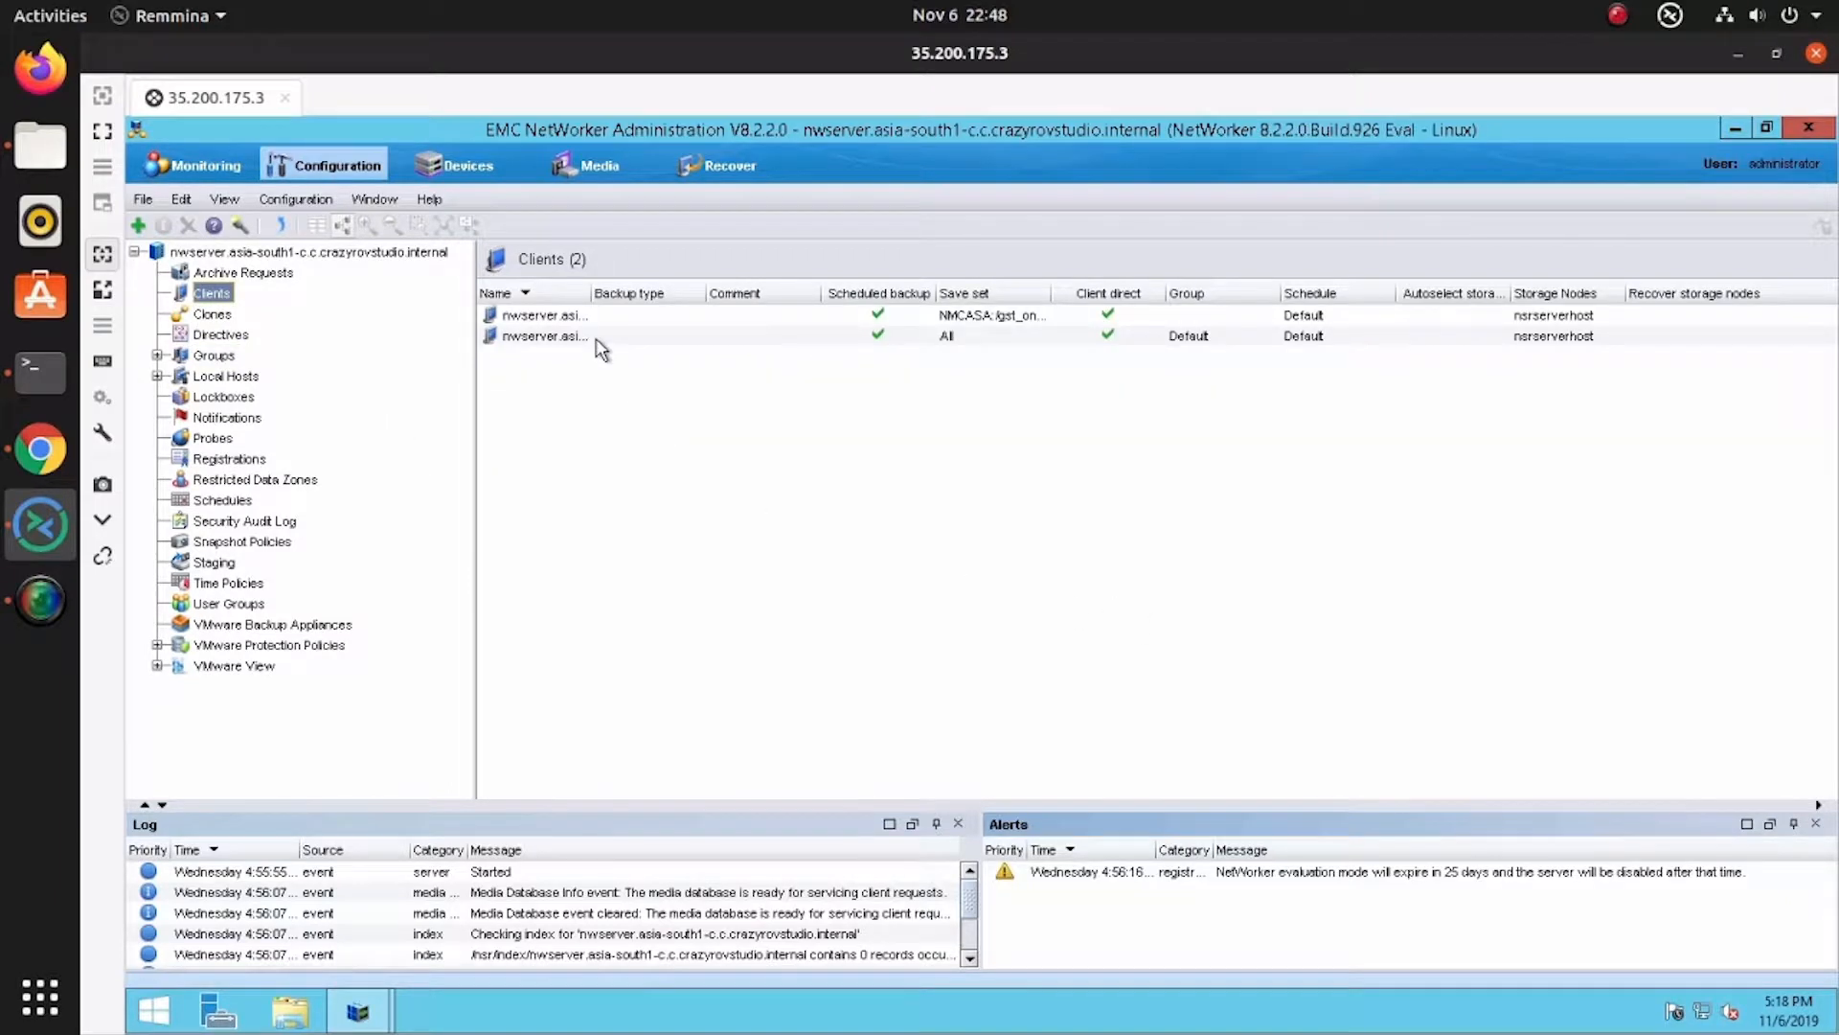
double_click(545, 335)
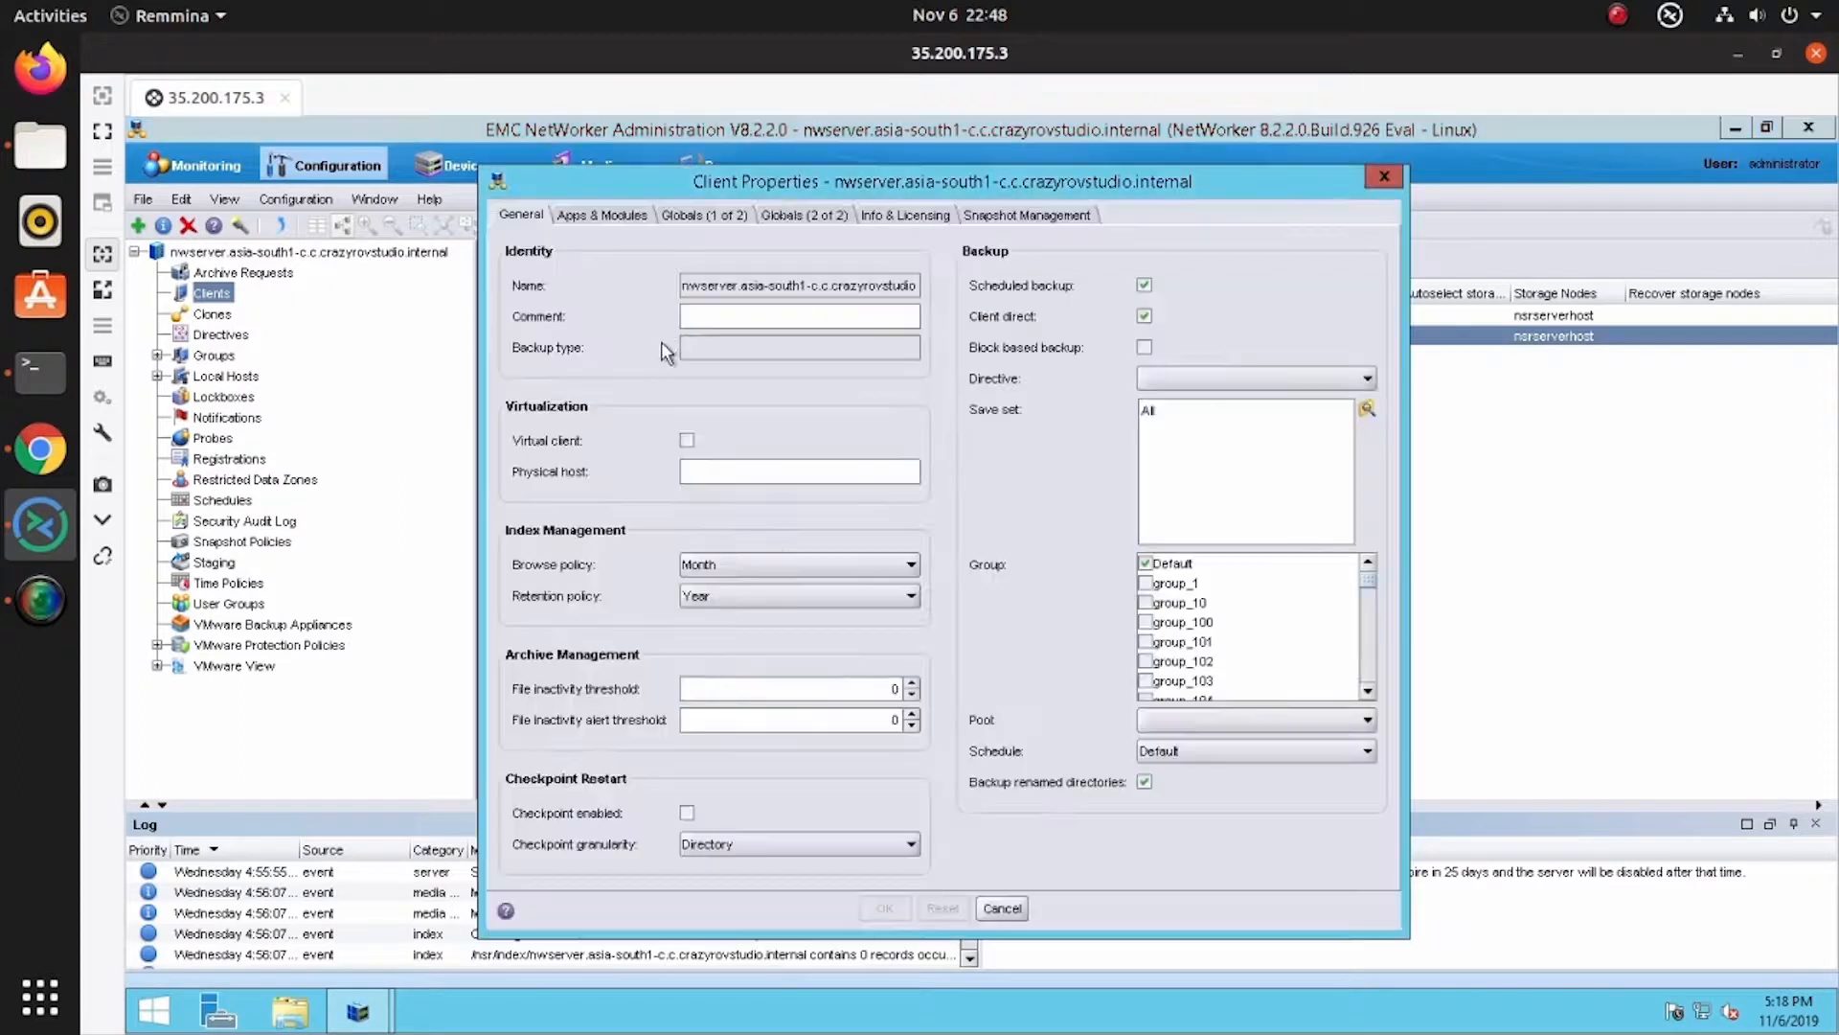
click(602, 215)
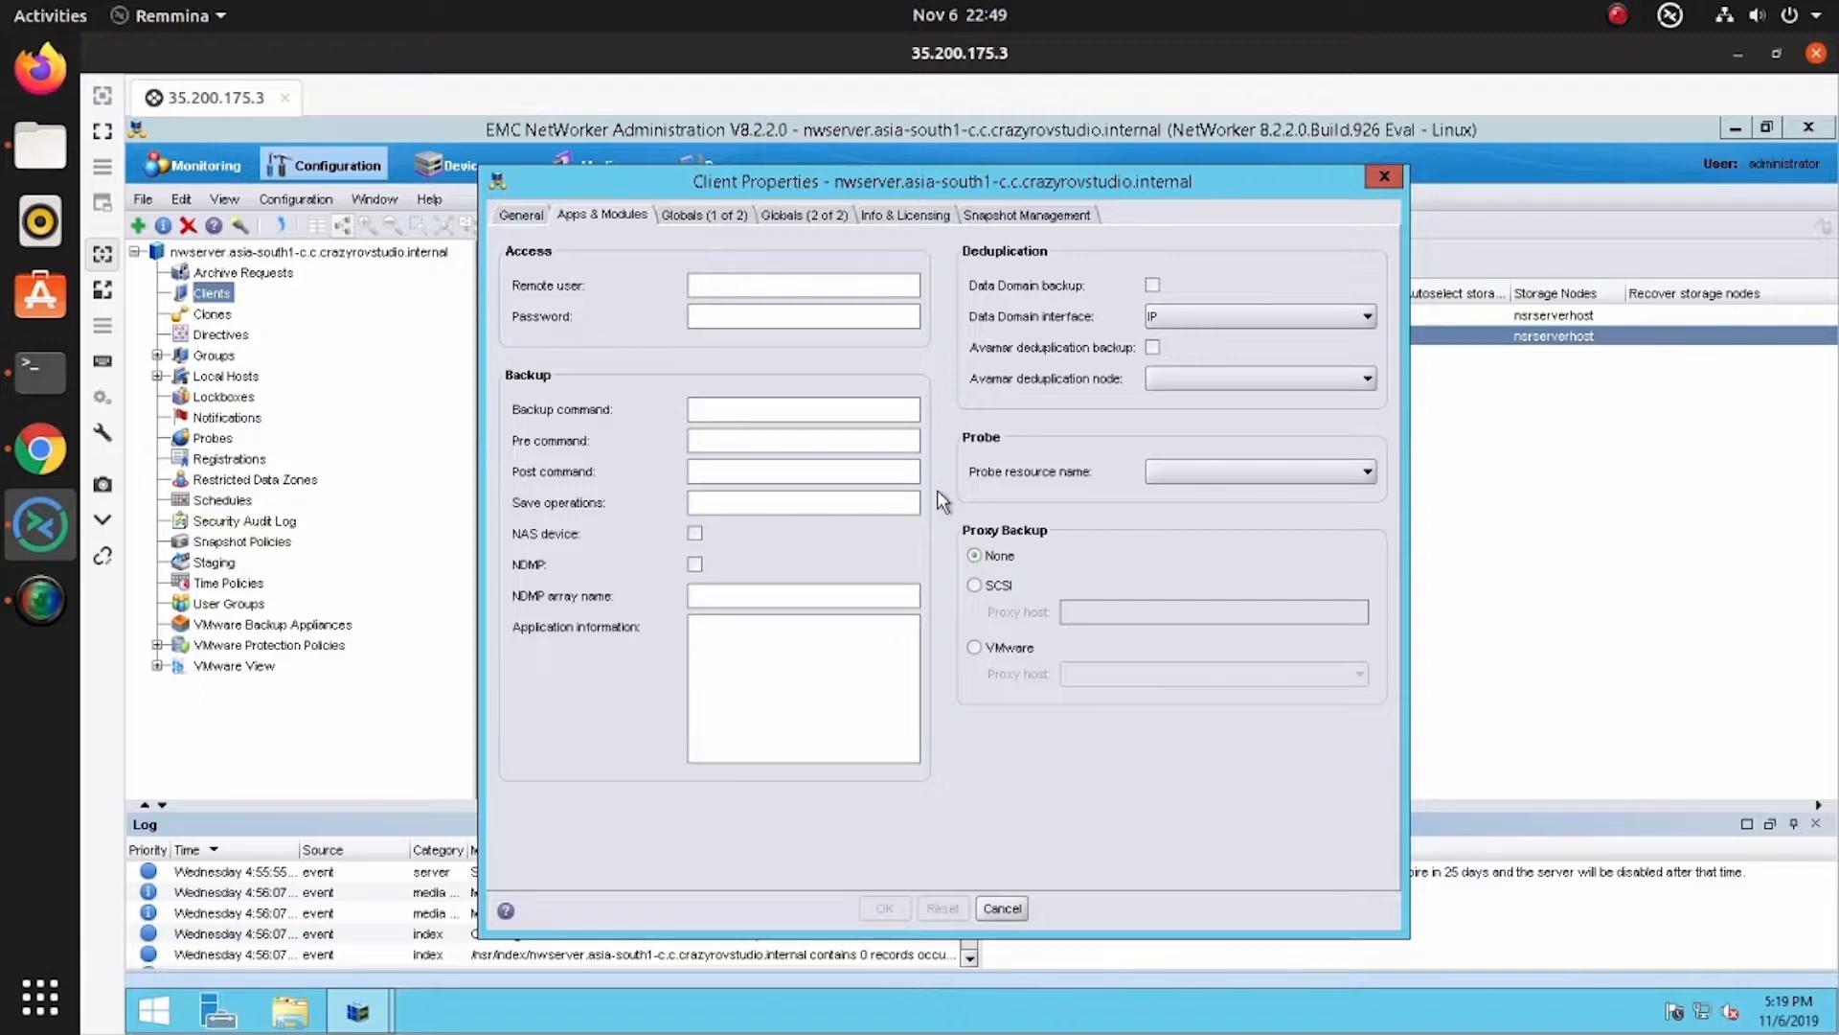
Close the client properties without saving, revisit Groups, and show the Clone1 and Clone2 list
click(802, 471)
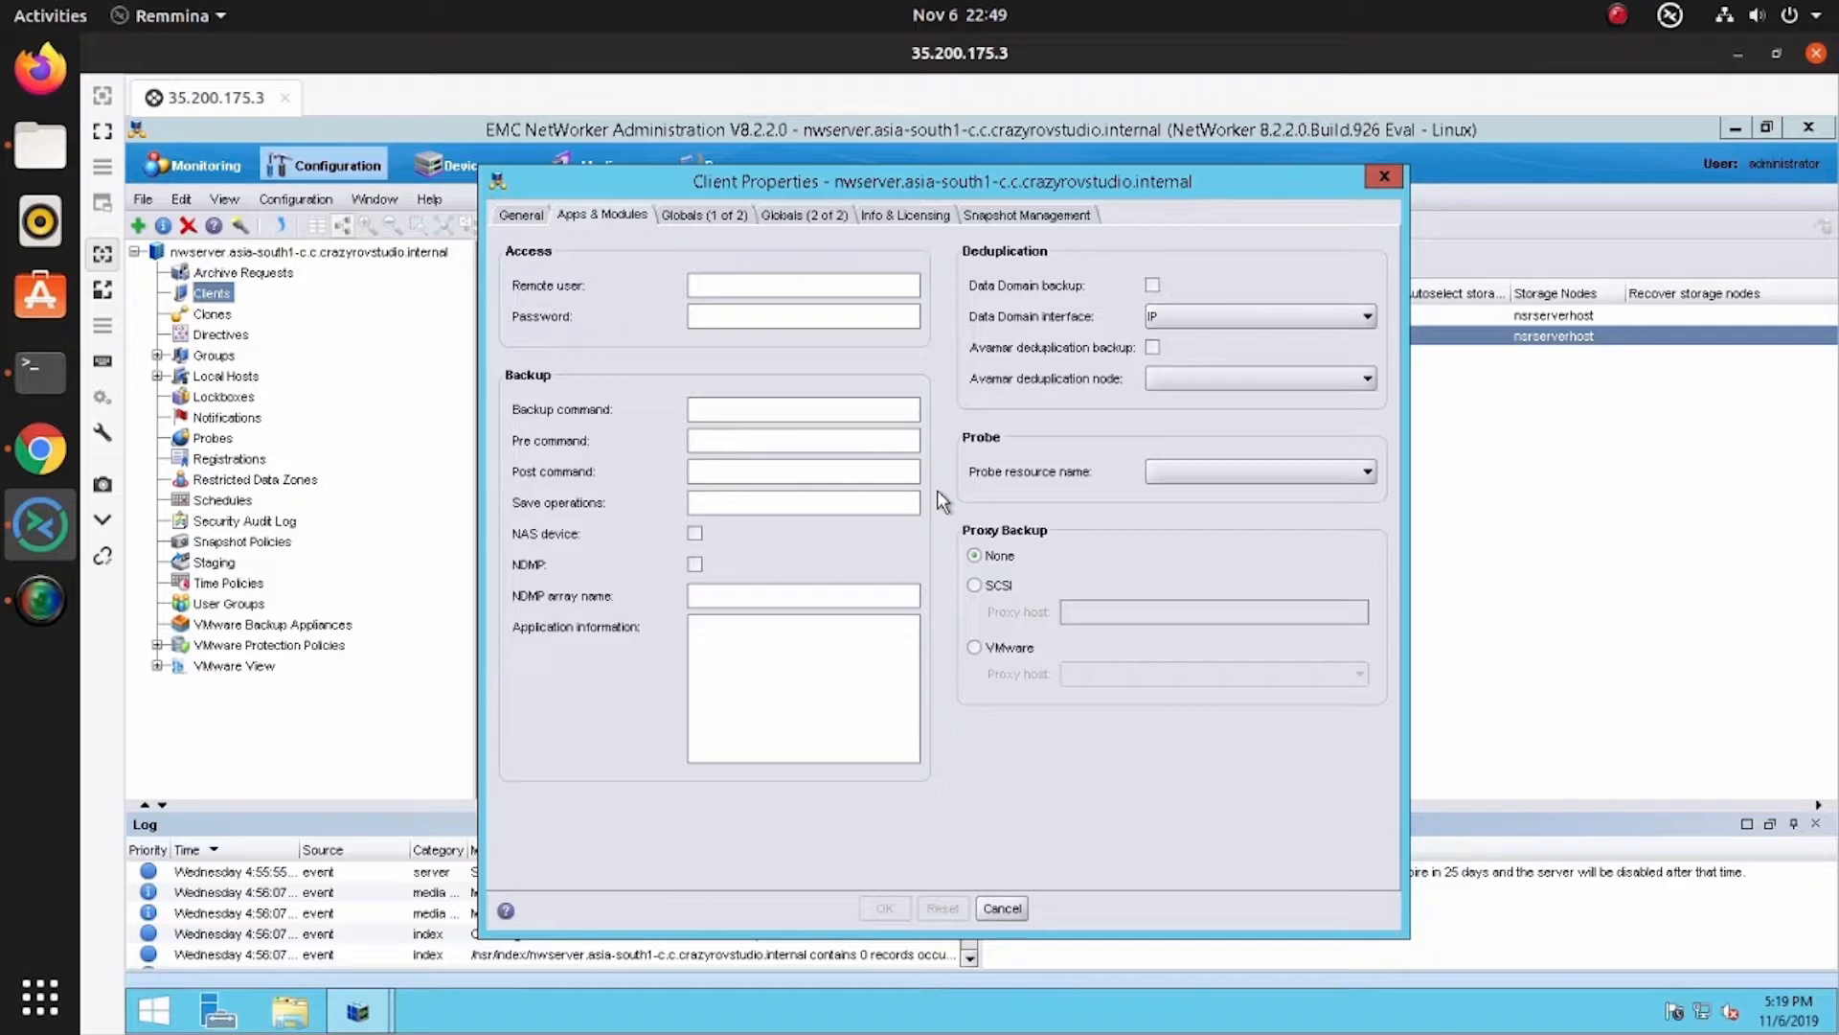
click(802, 471)
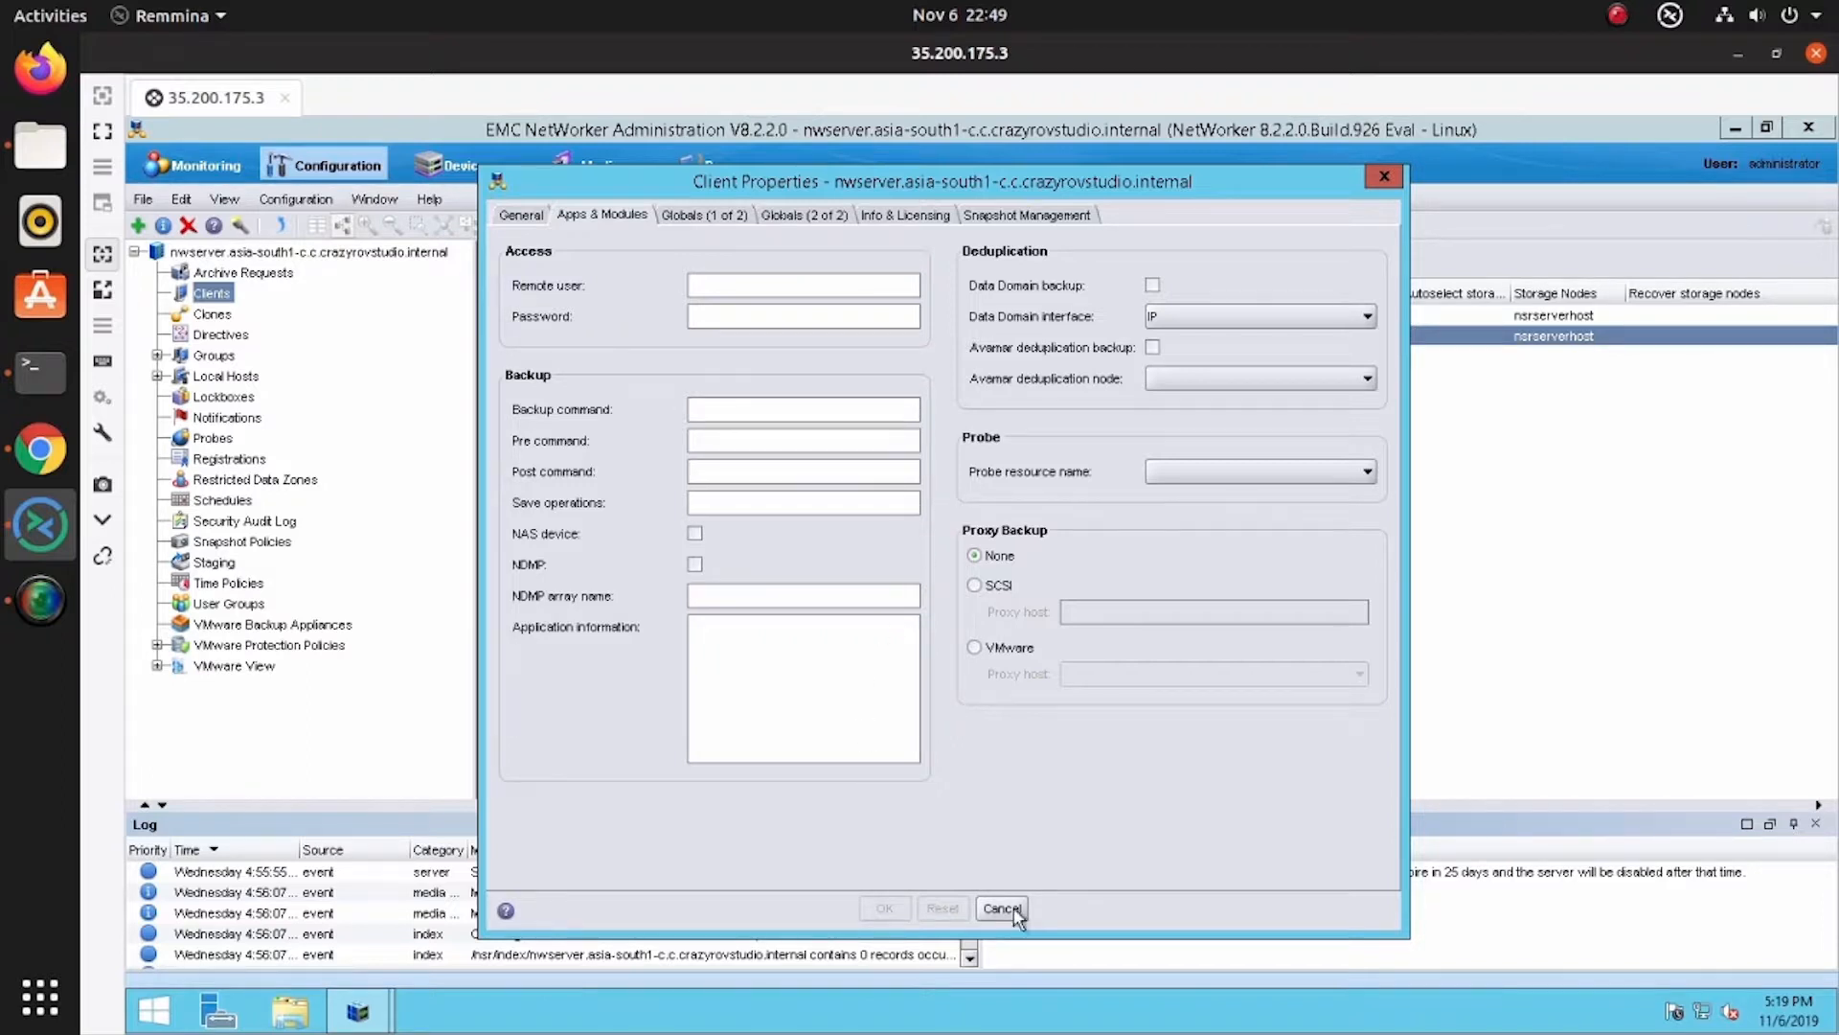
click(999, 908)
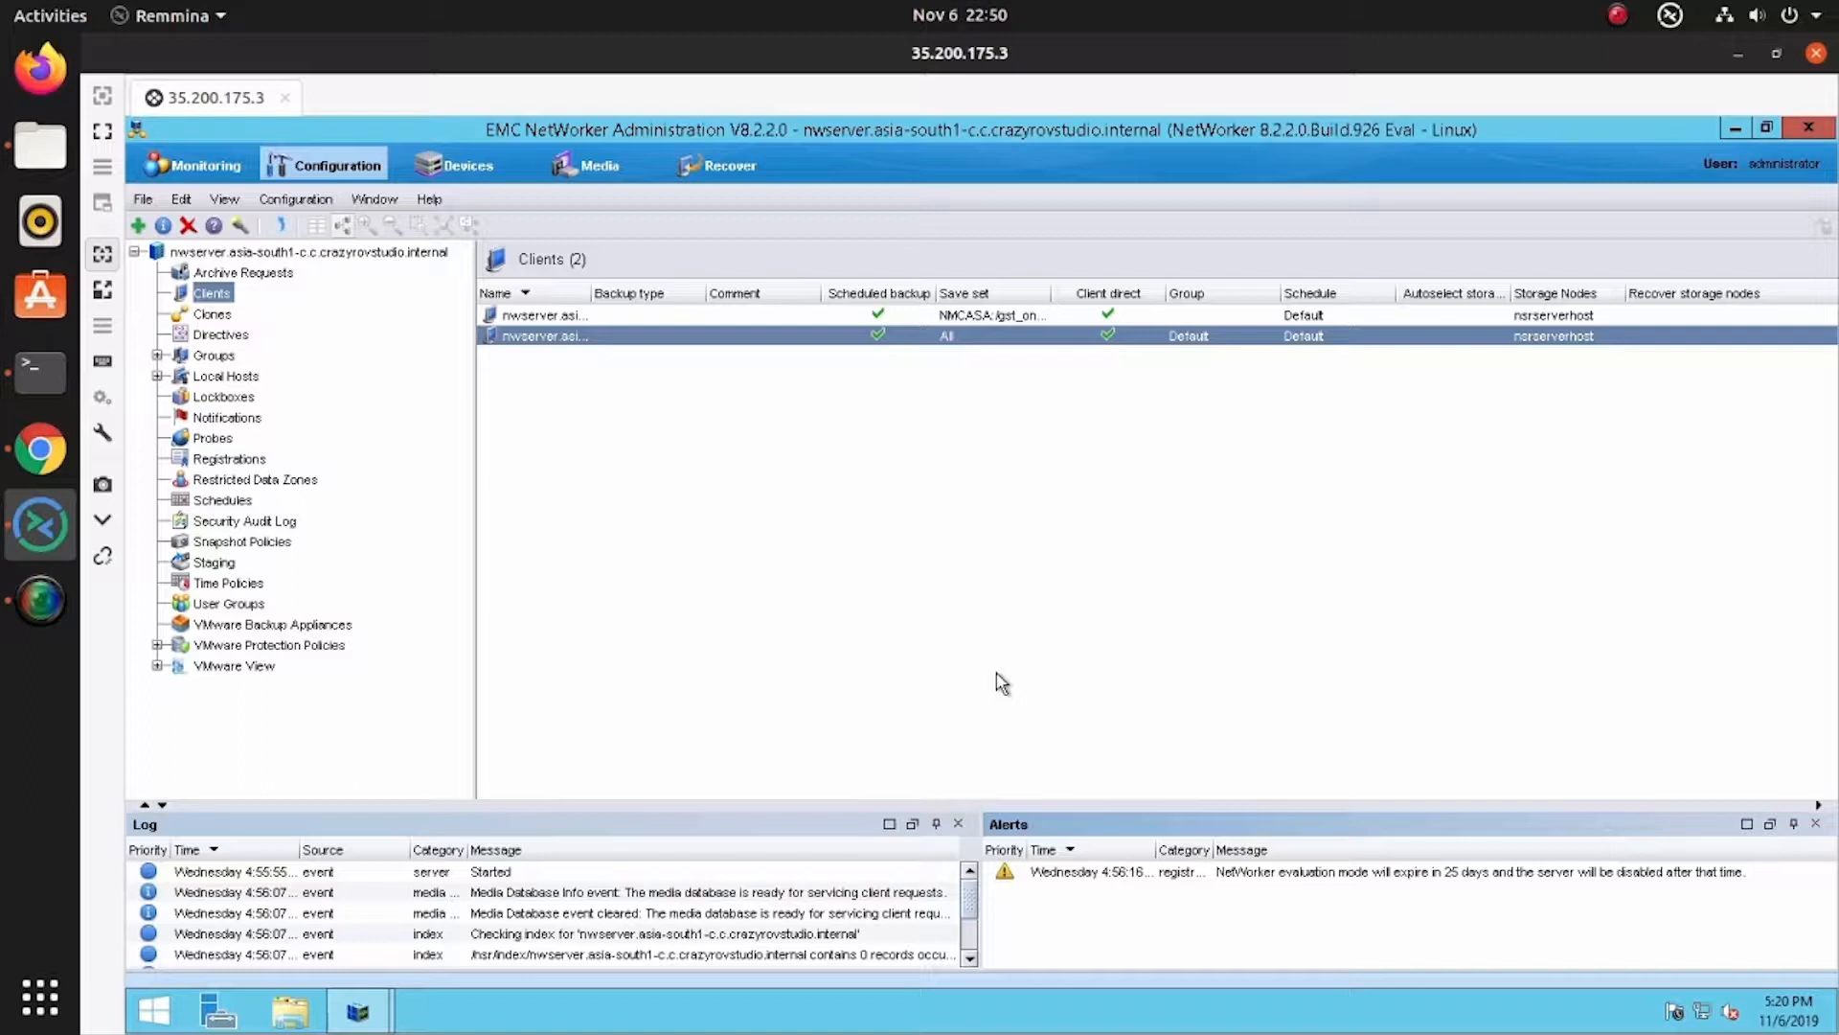
click(213, 355)
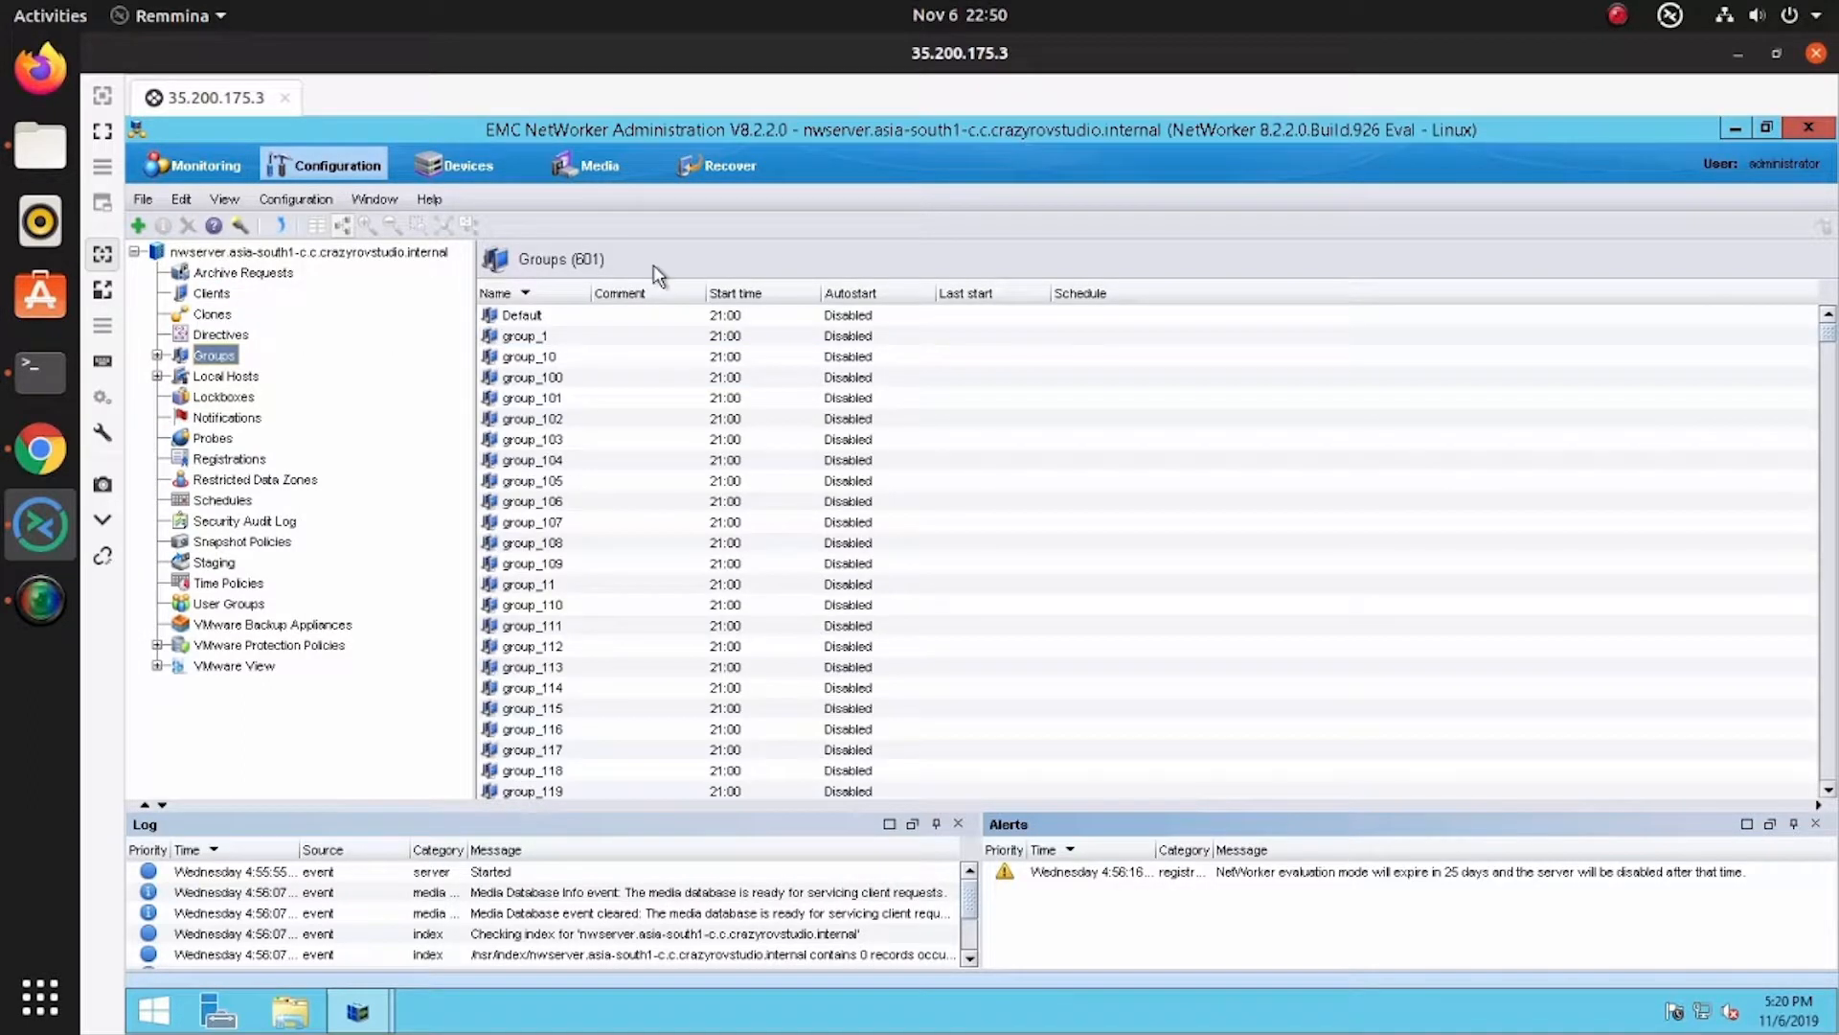
mouse_move(800, 381)
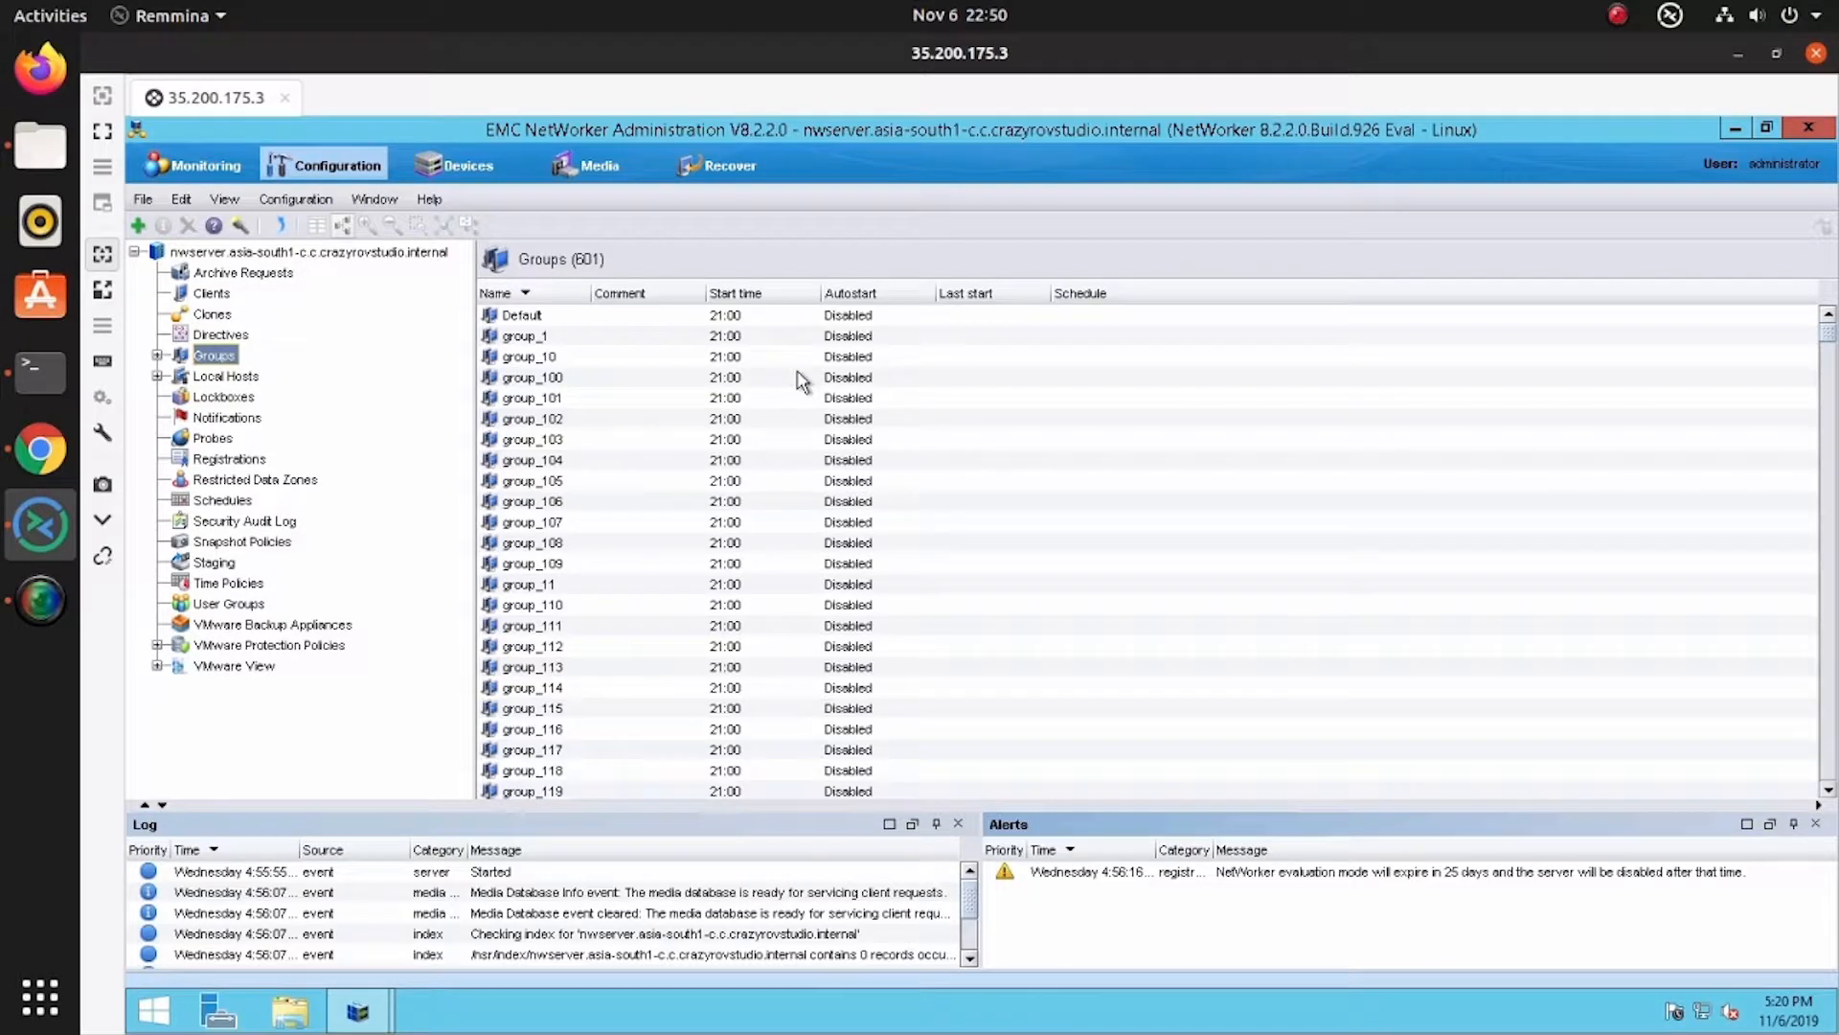
mouse_move(799, 375)
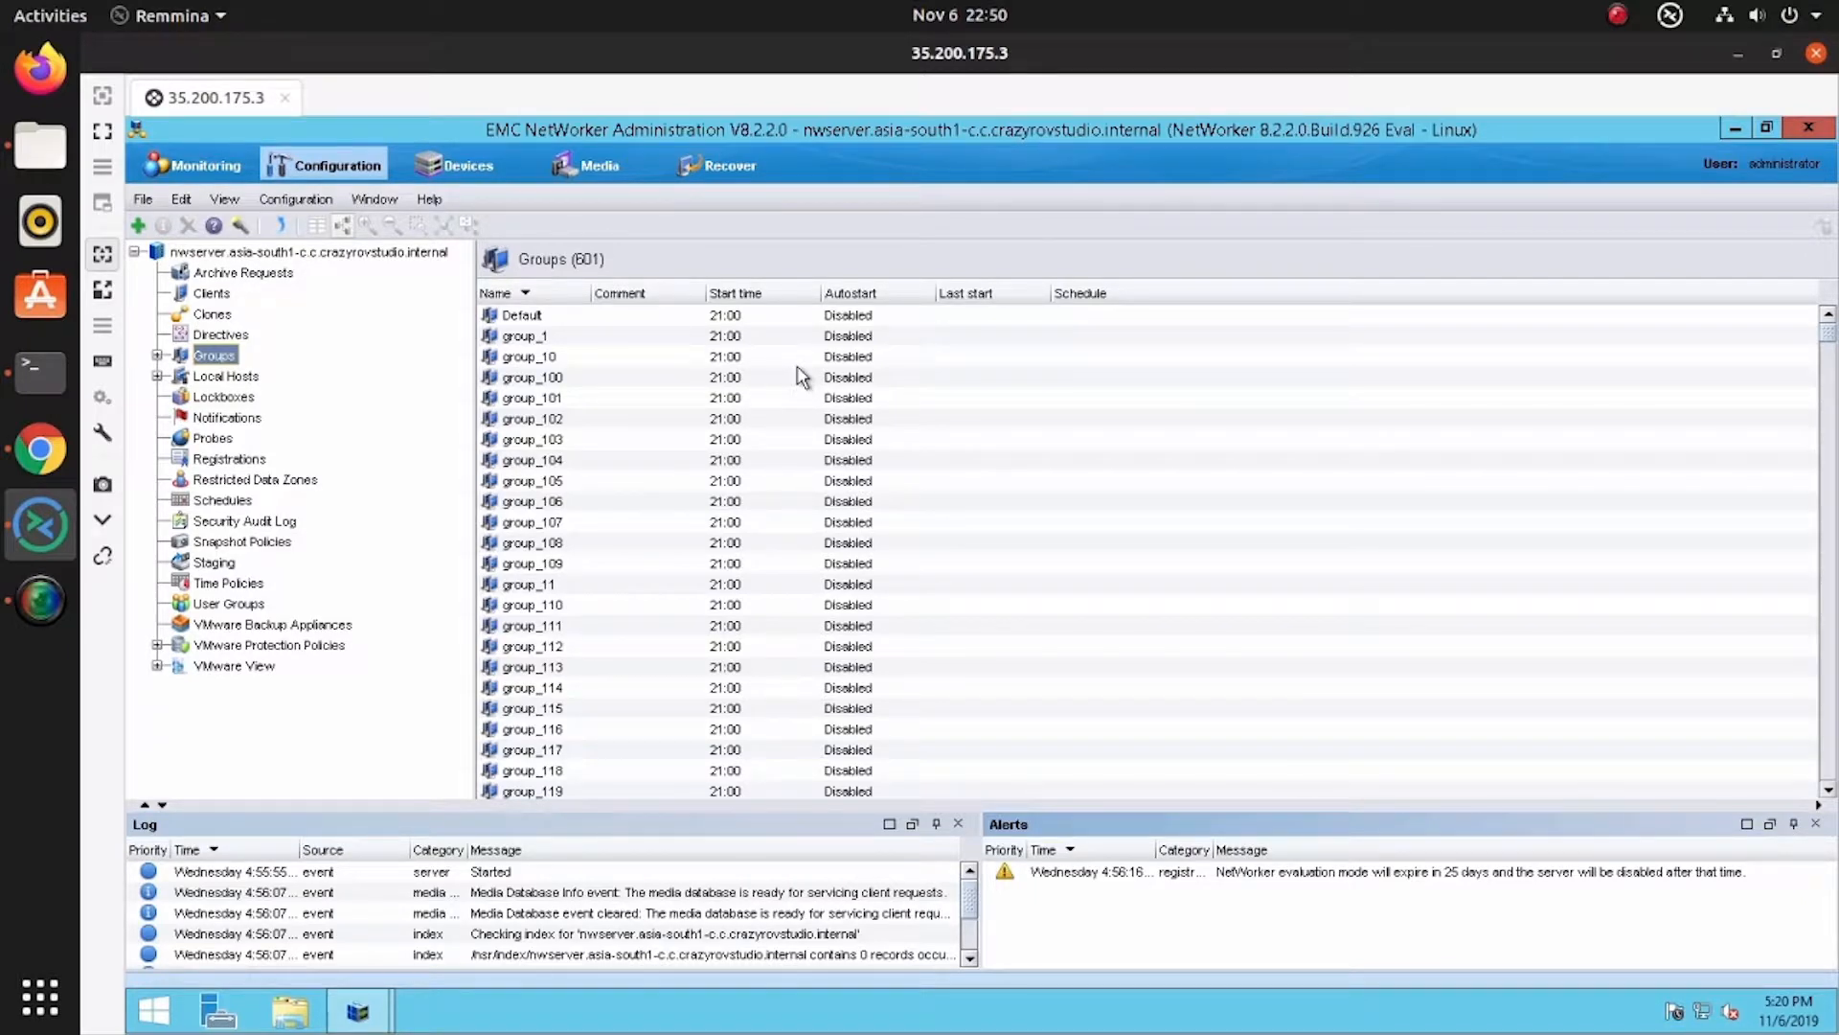
mouse_move(814, 387)
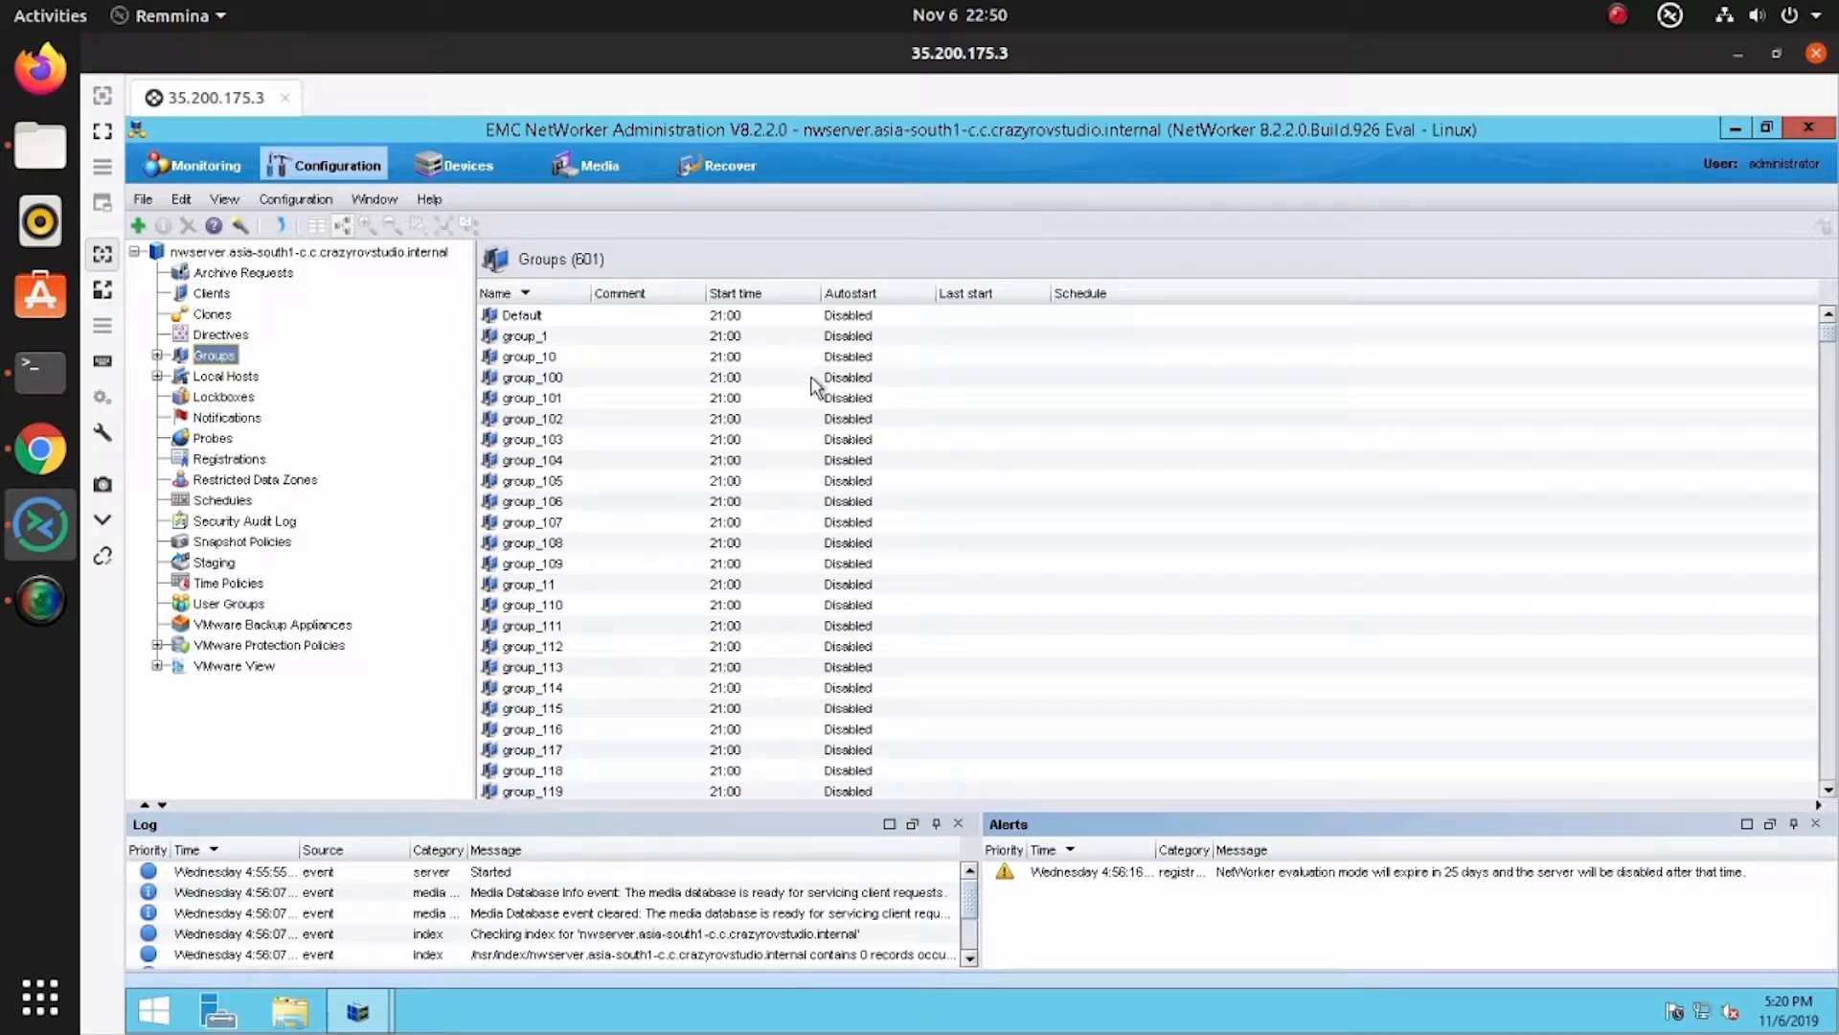
click(212, 313)
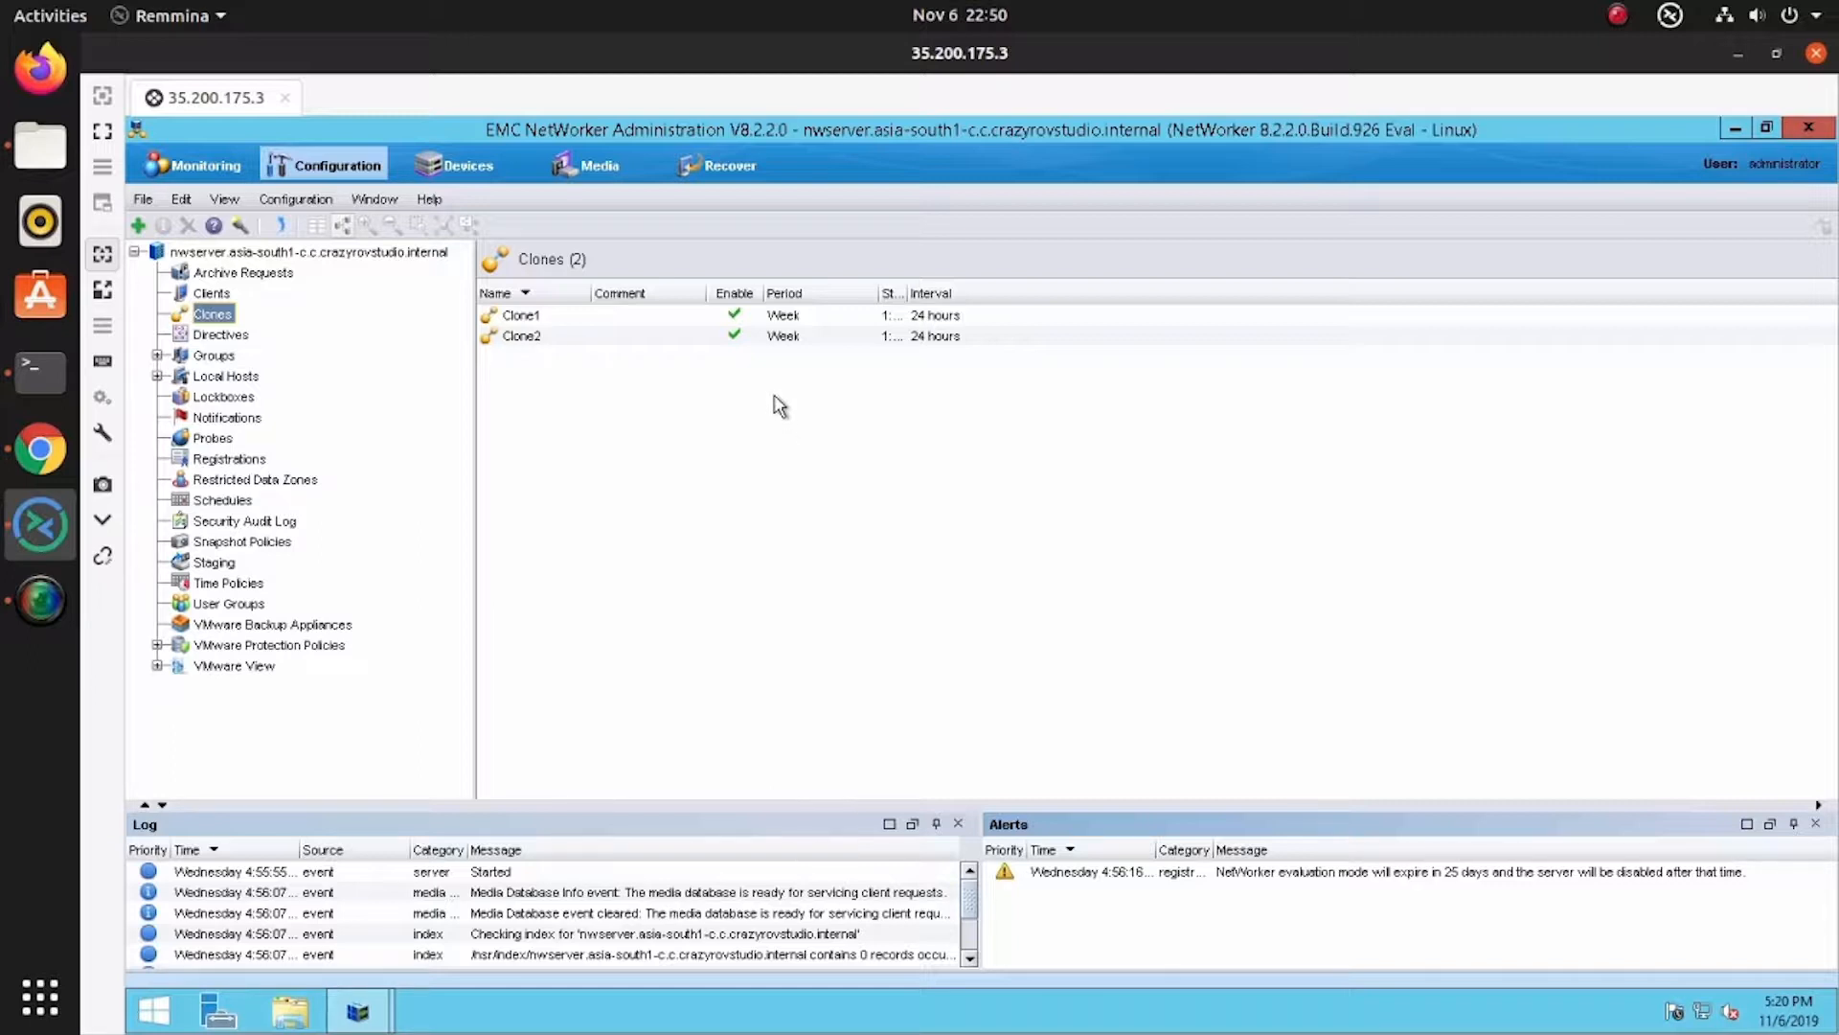
mouse_move(553, 727)
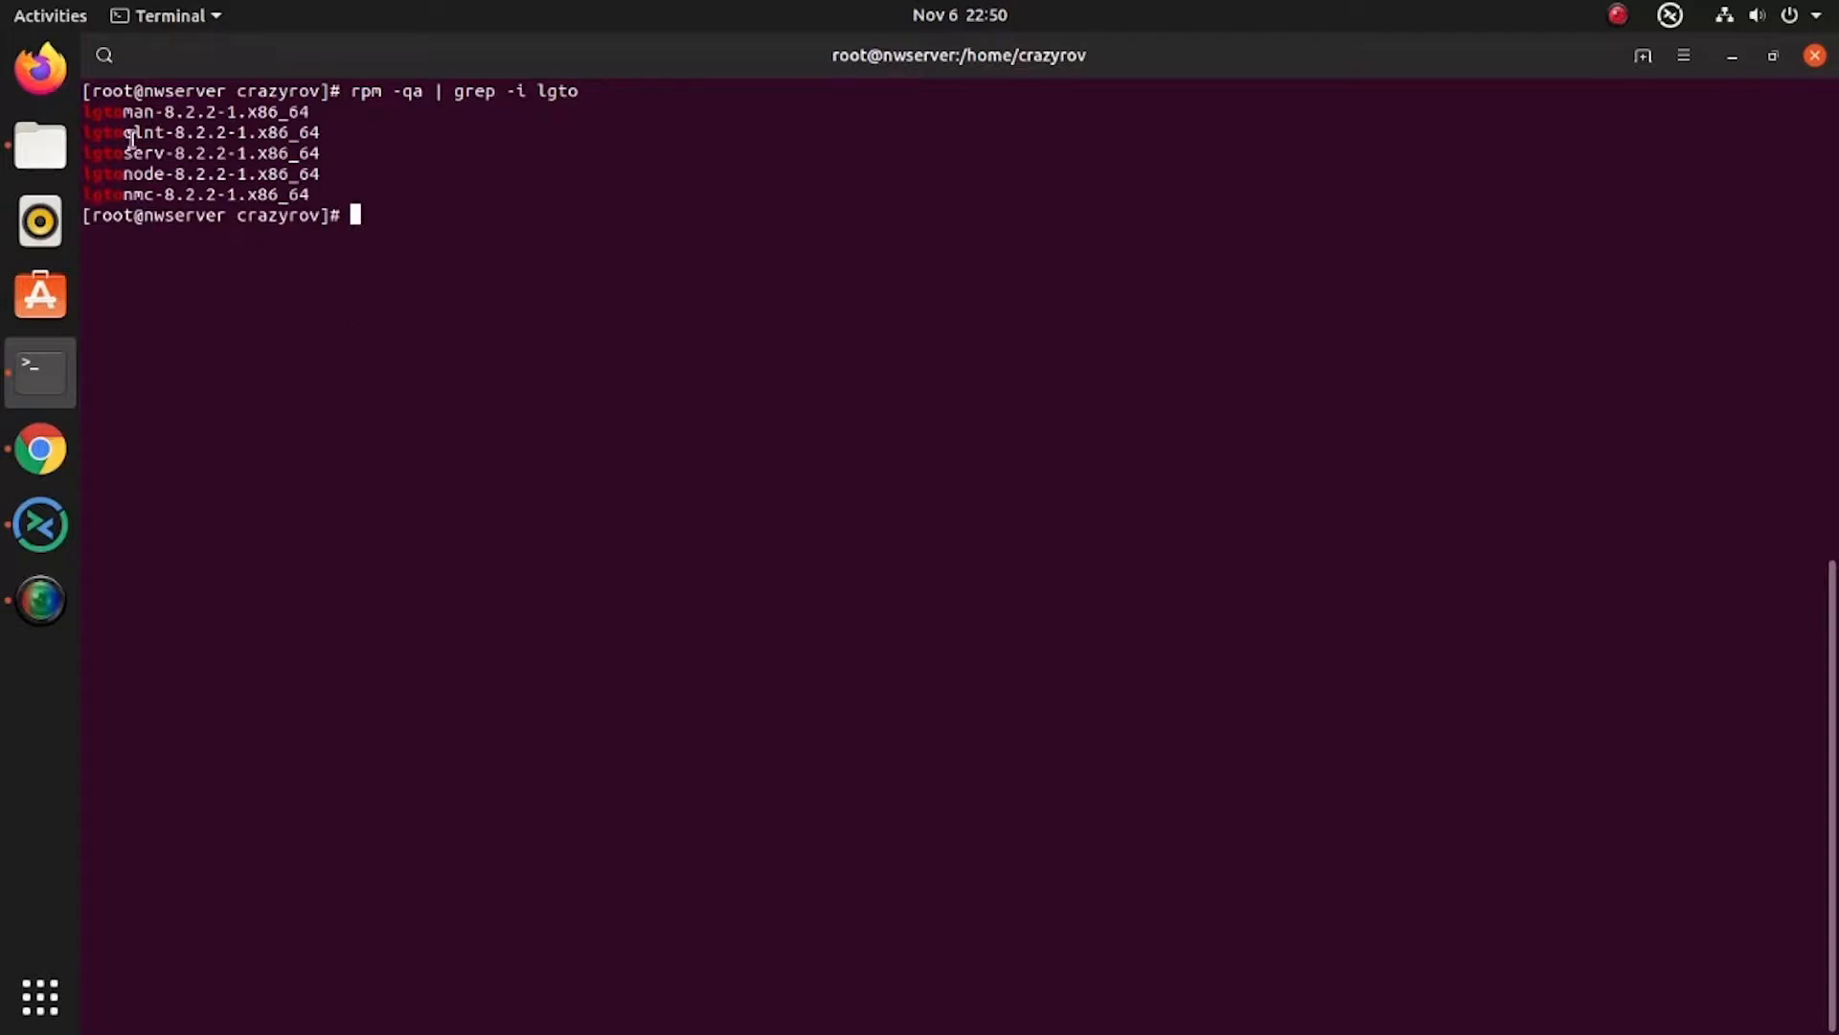
mouse_move(463, 232)
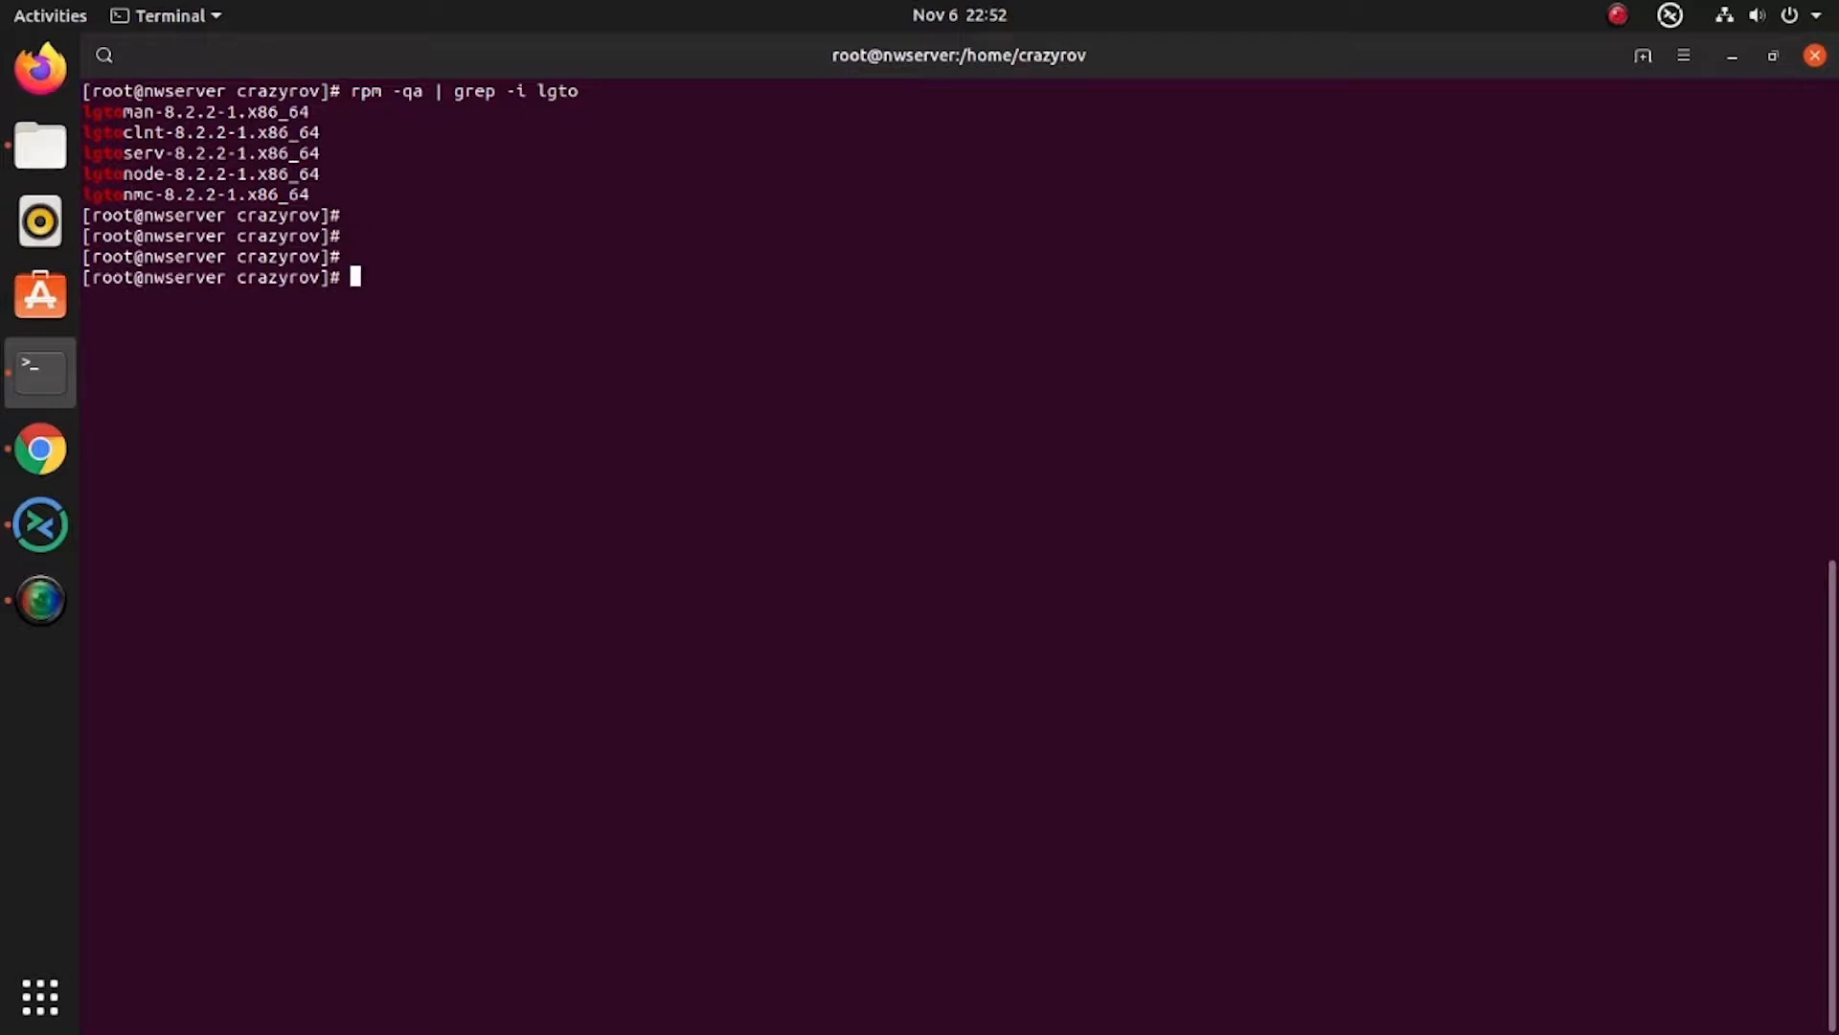
List the home folder with ls -la and type rpm -ivh nre-linux-8.0.2-1.rpm
text(ls -la)
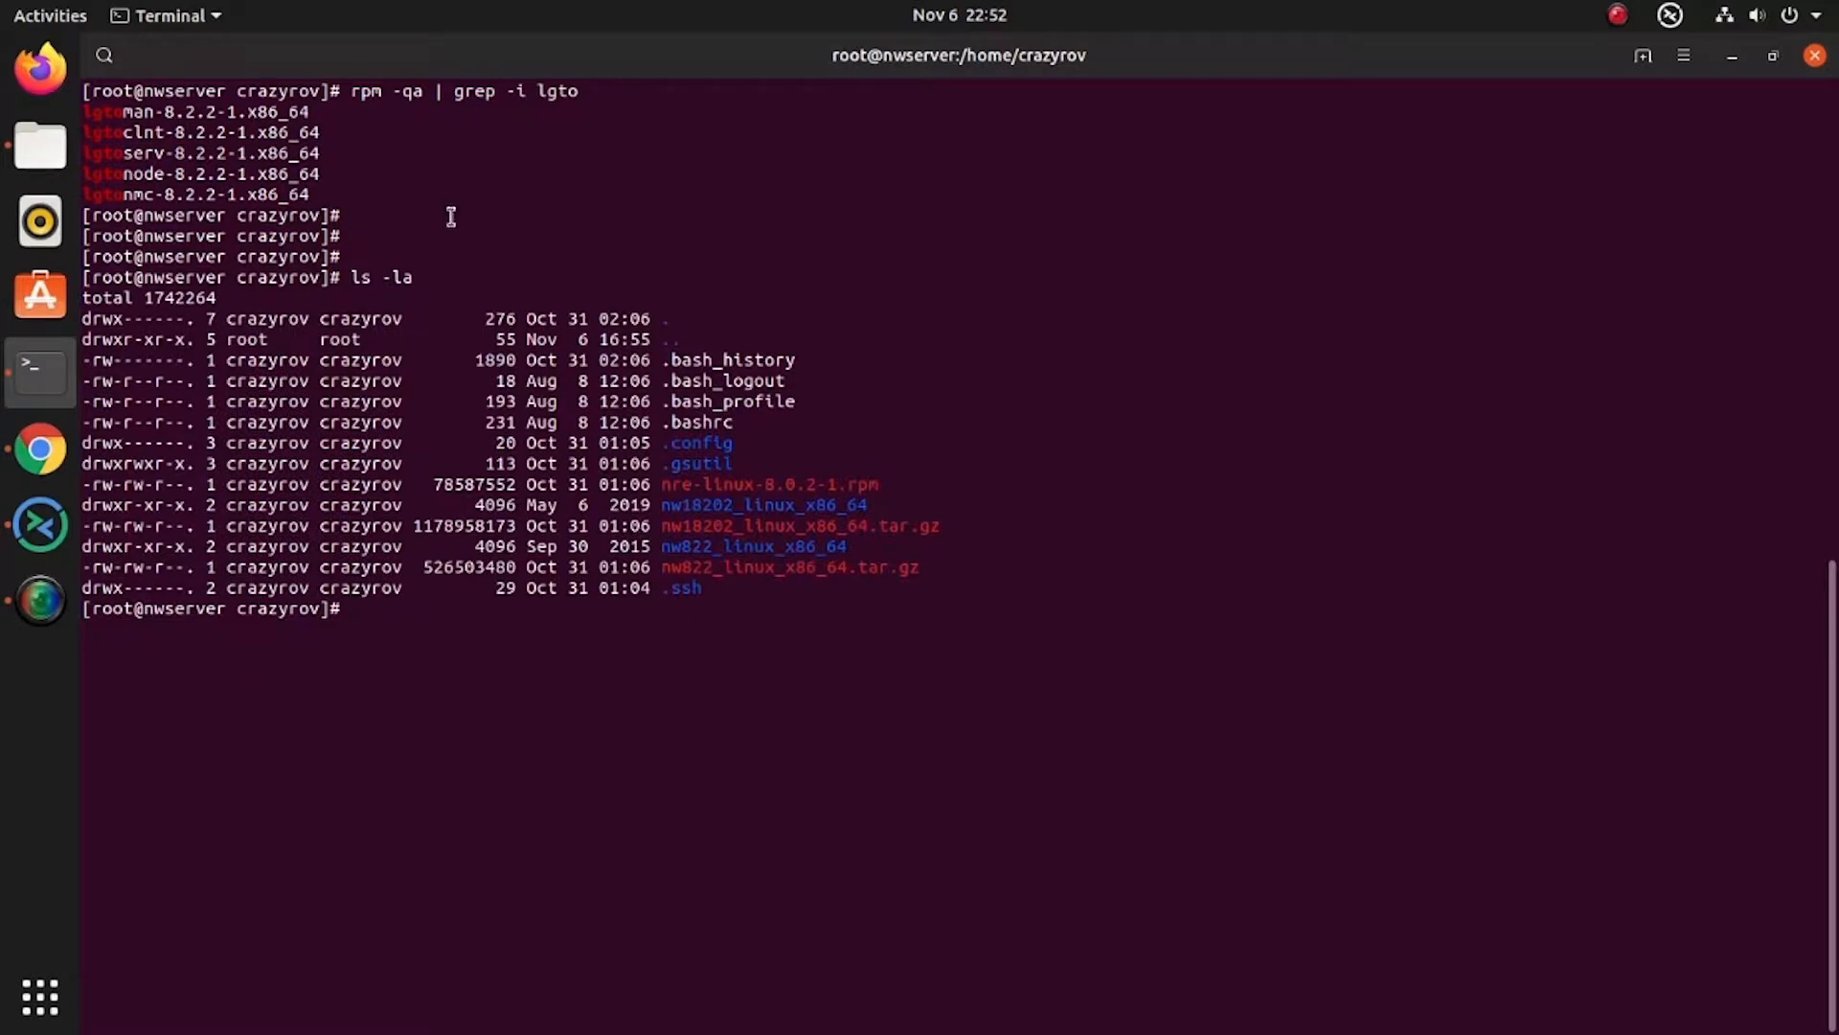
double_click(768, 484)
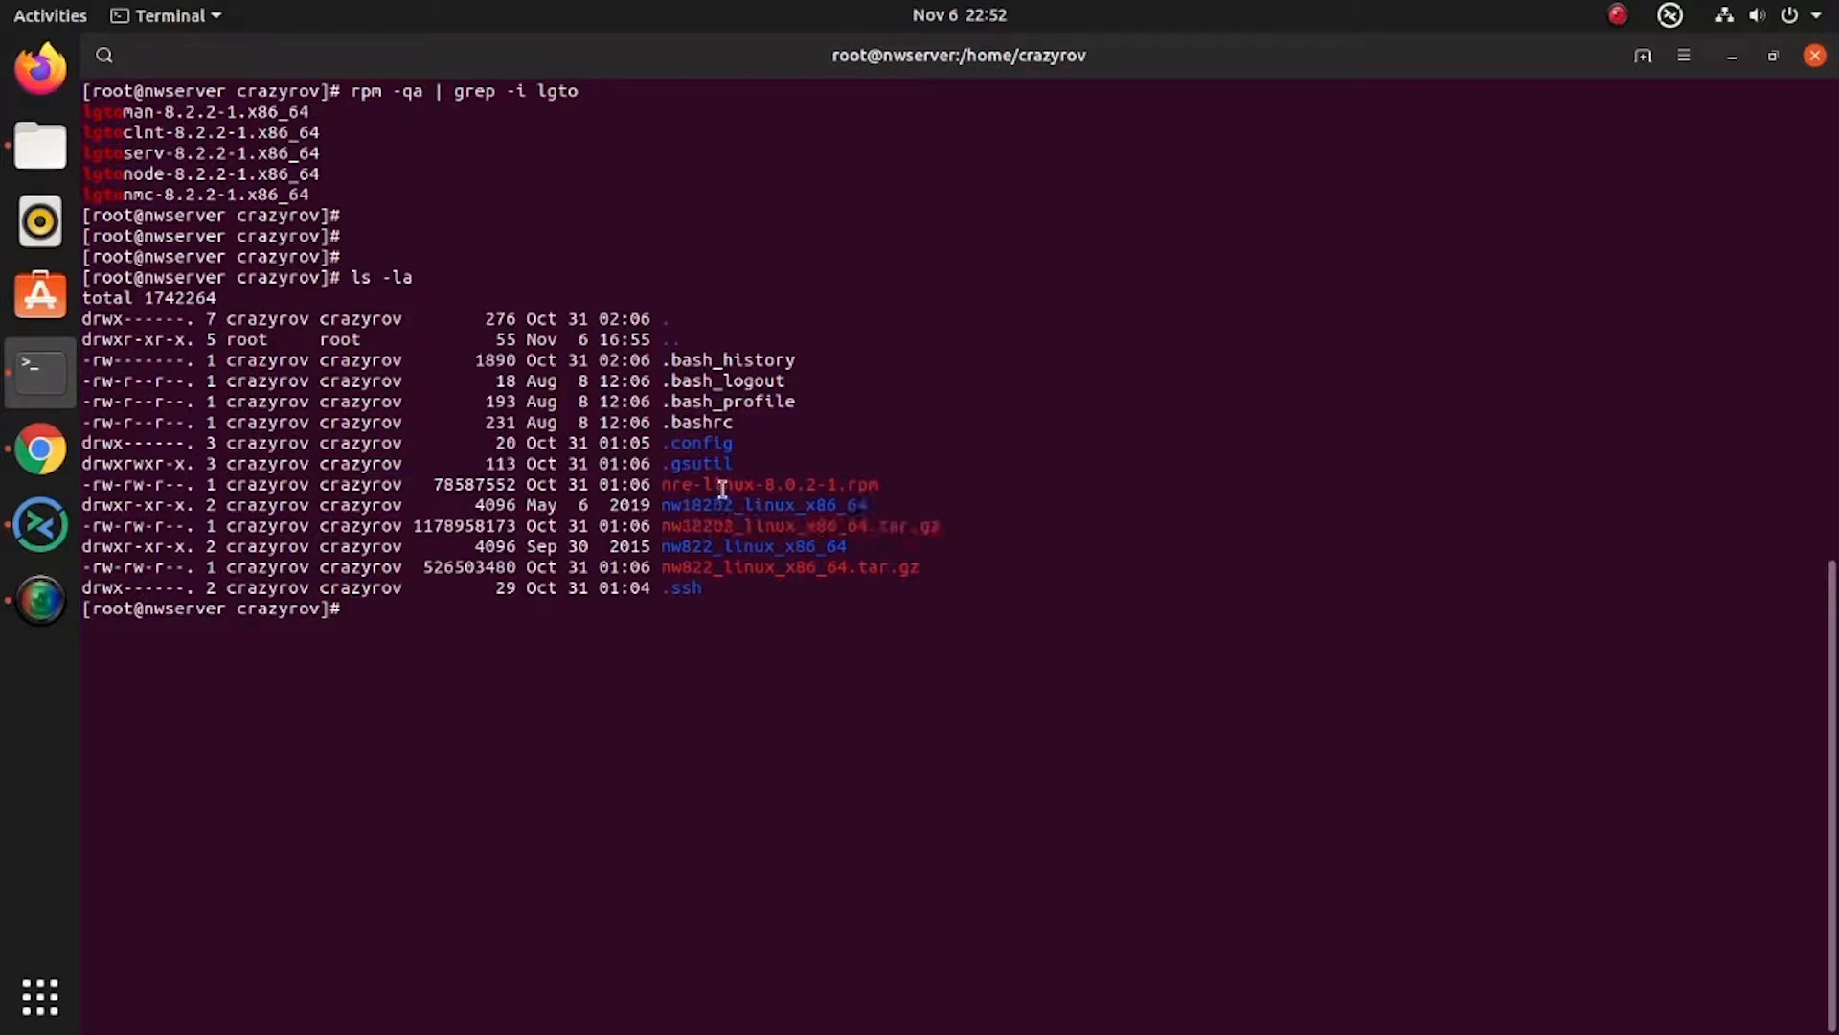
text(rpm)
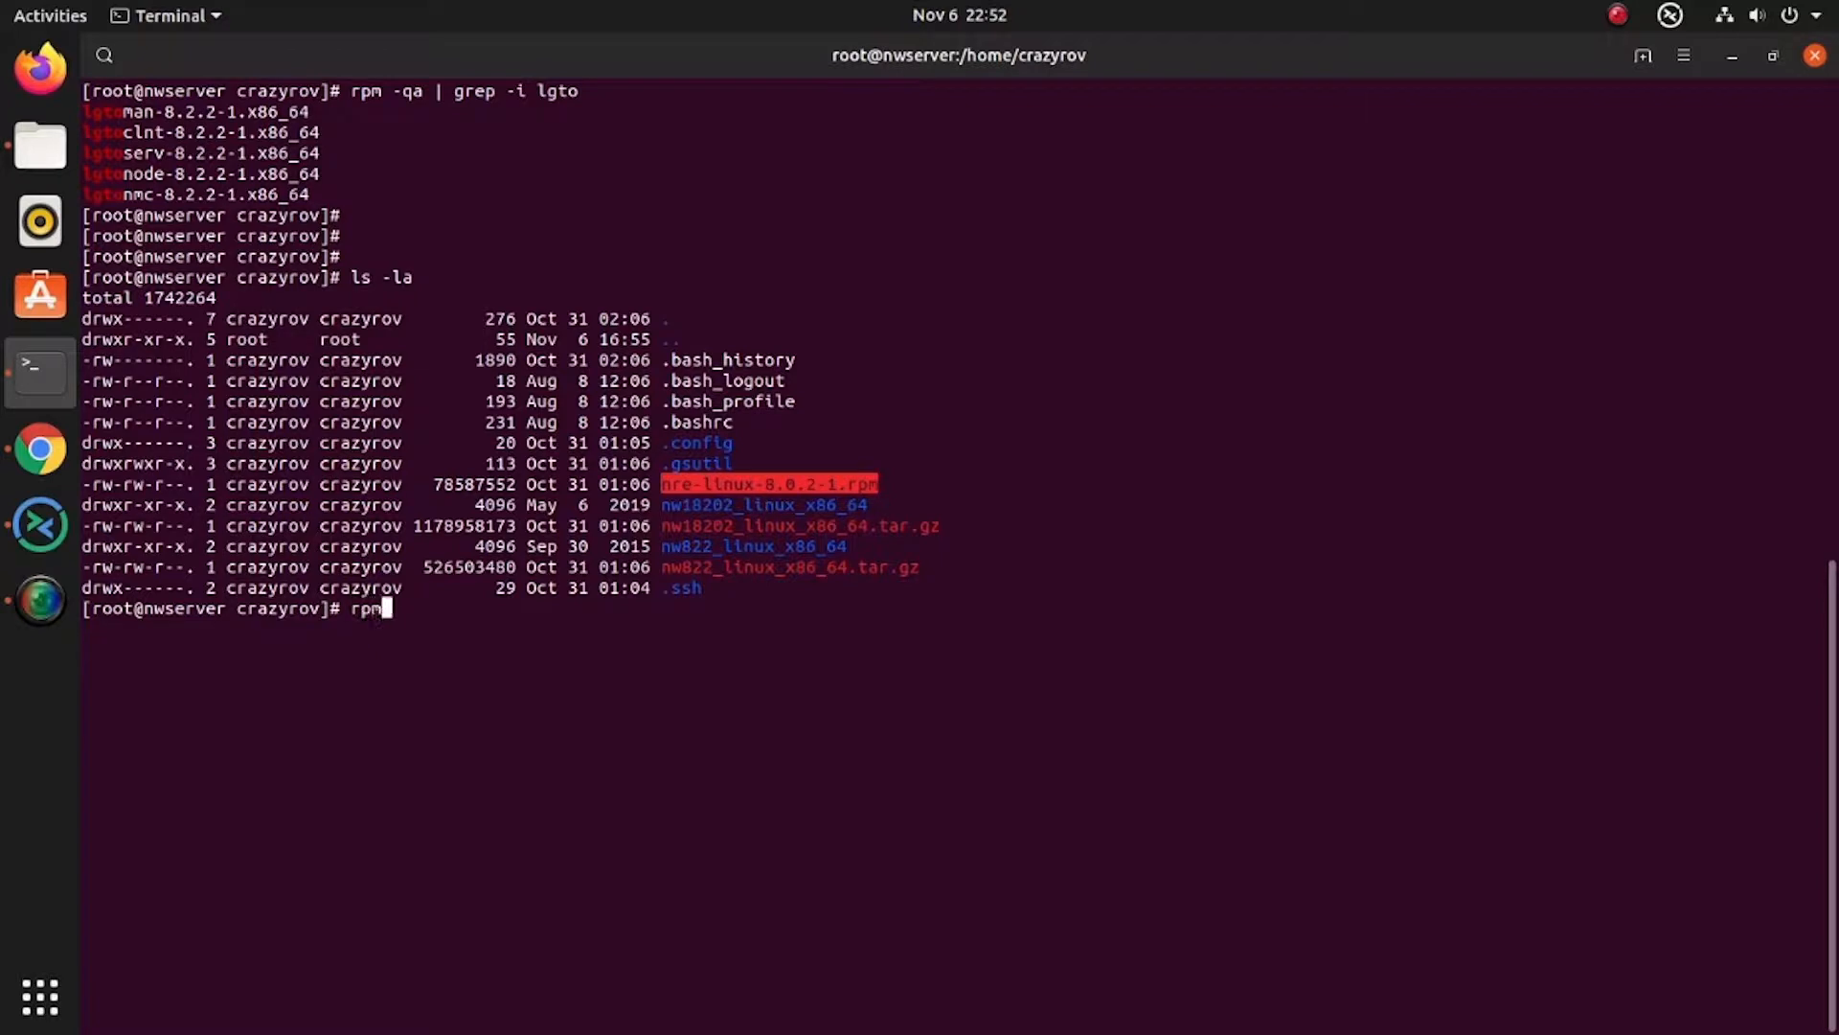
text(-ivh)
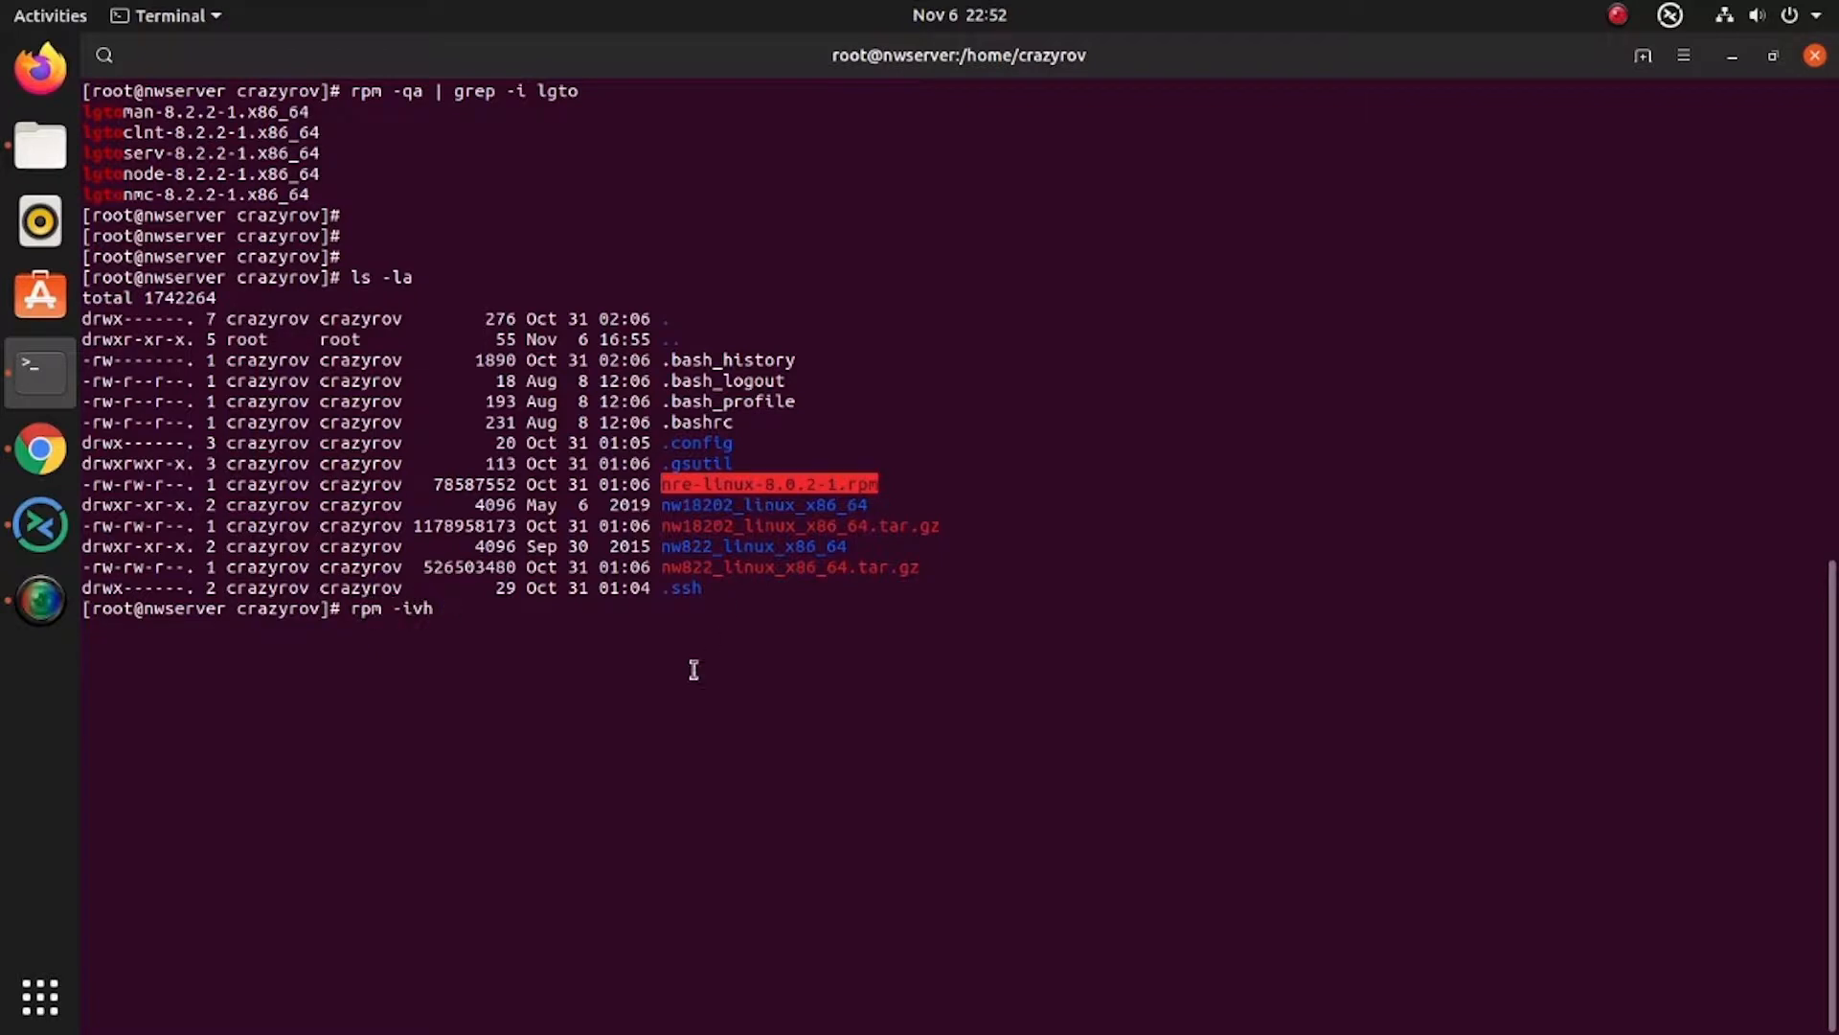
text(nre-linux-8.0.2-1.rpm)
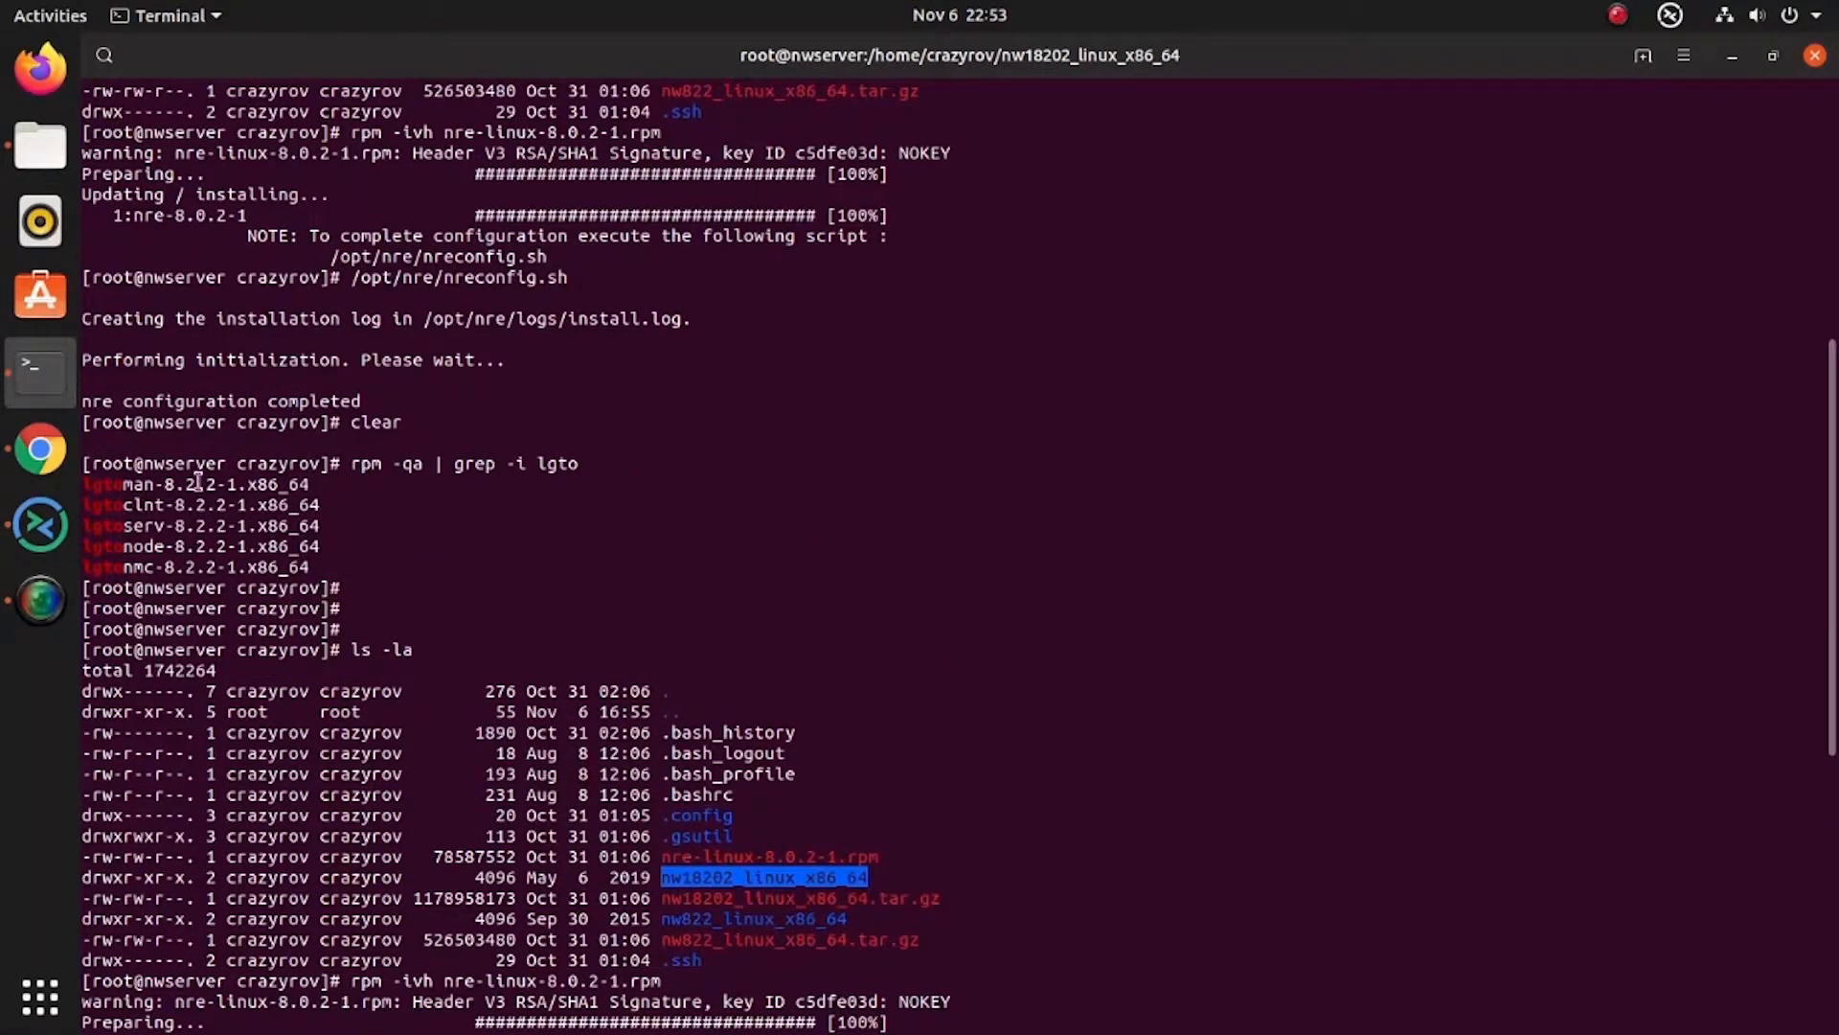
mouse_move(153, 548)
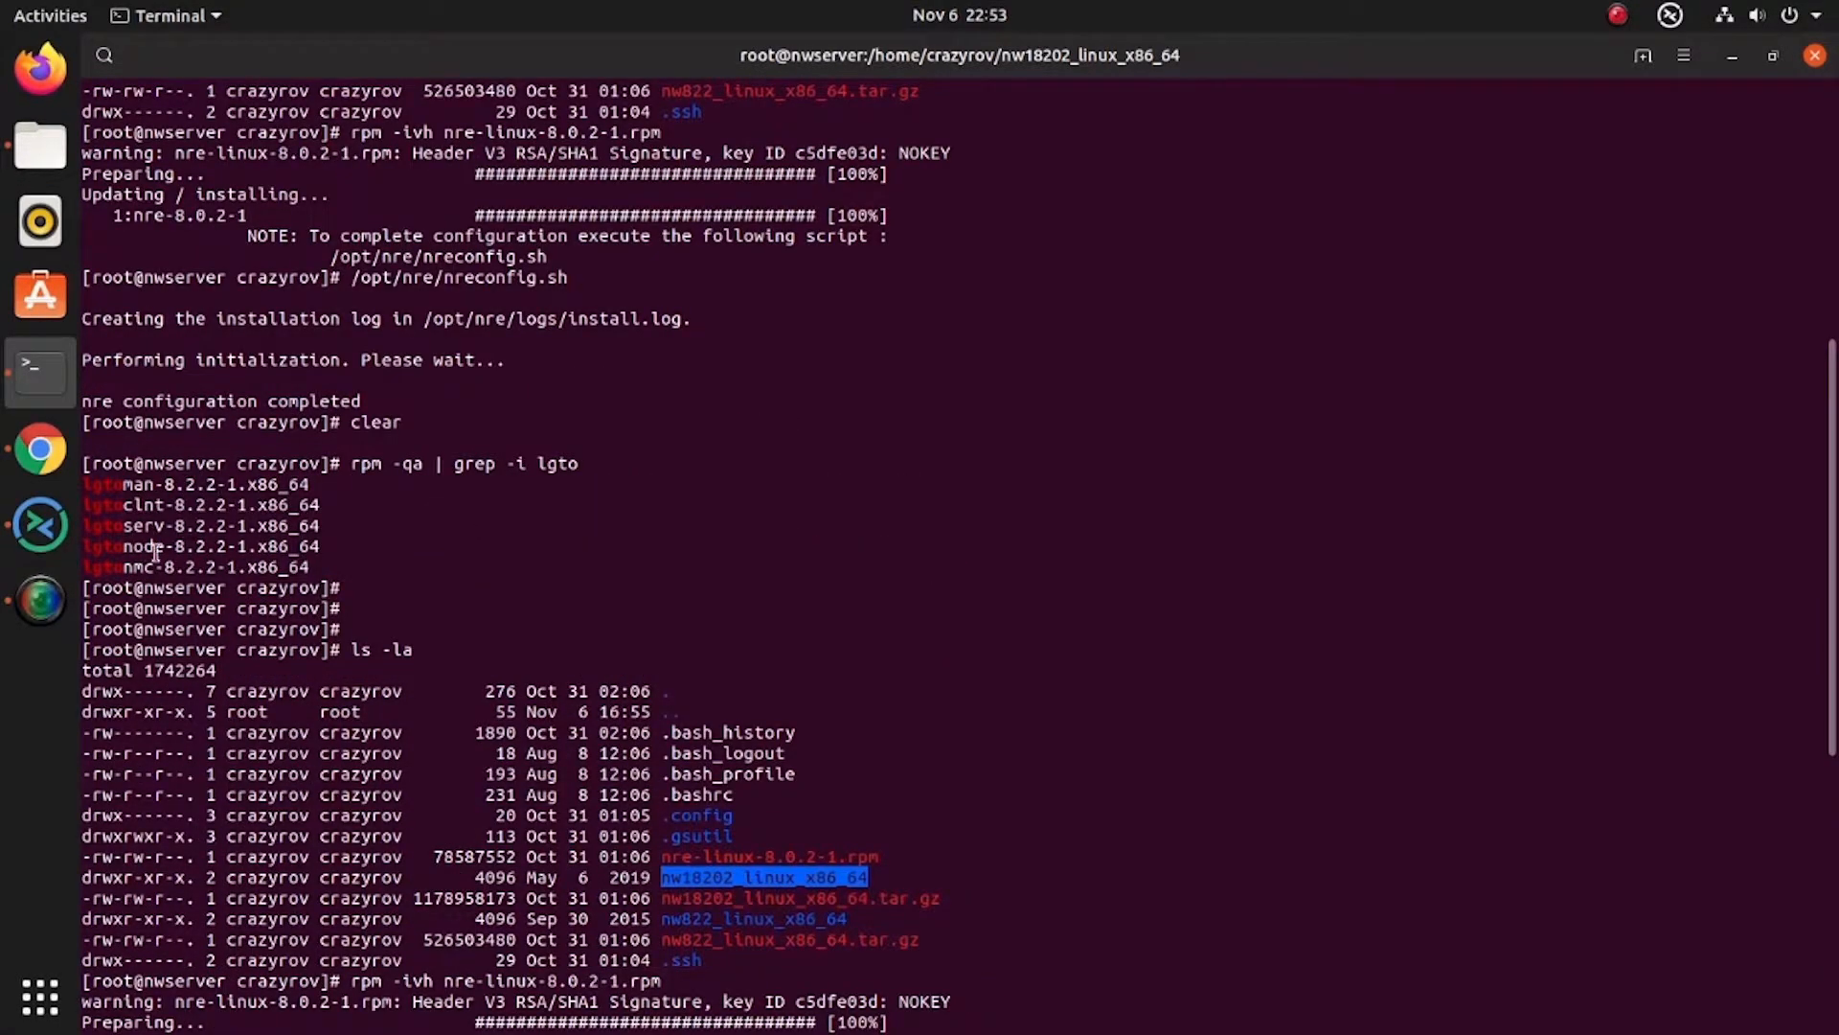
List the NetWorker 18.2 lgto package files in nw18202_linux_x86_64
key(Return)
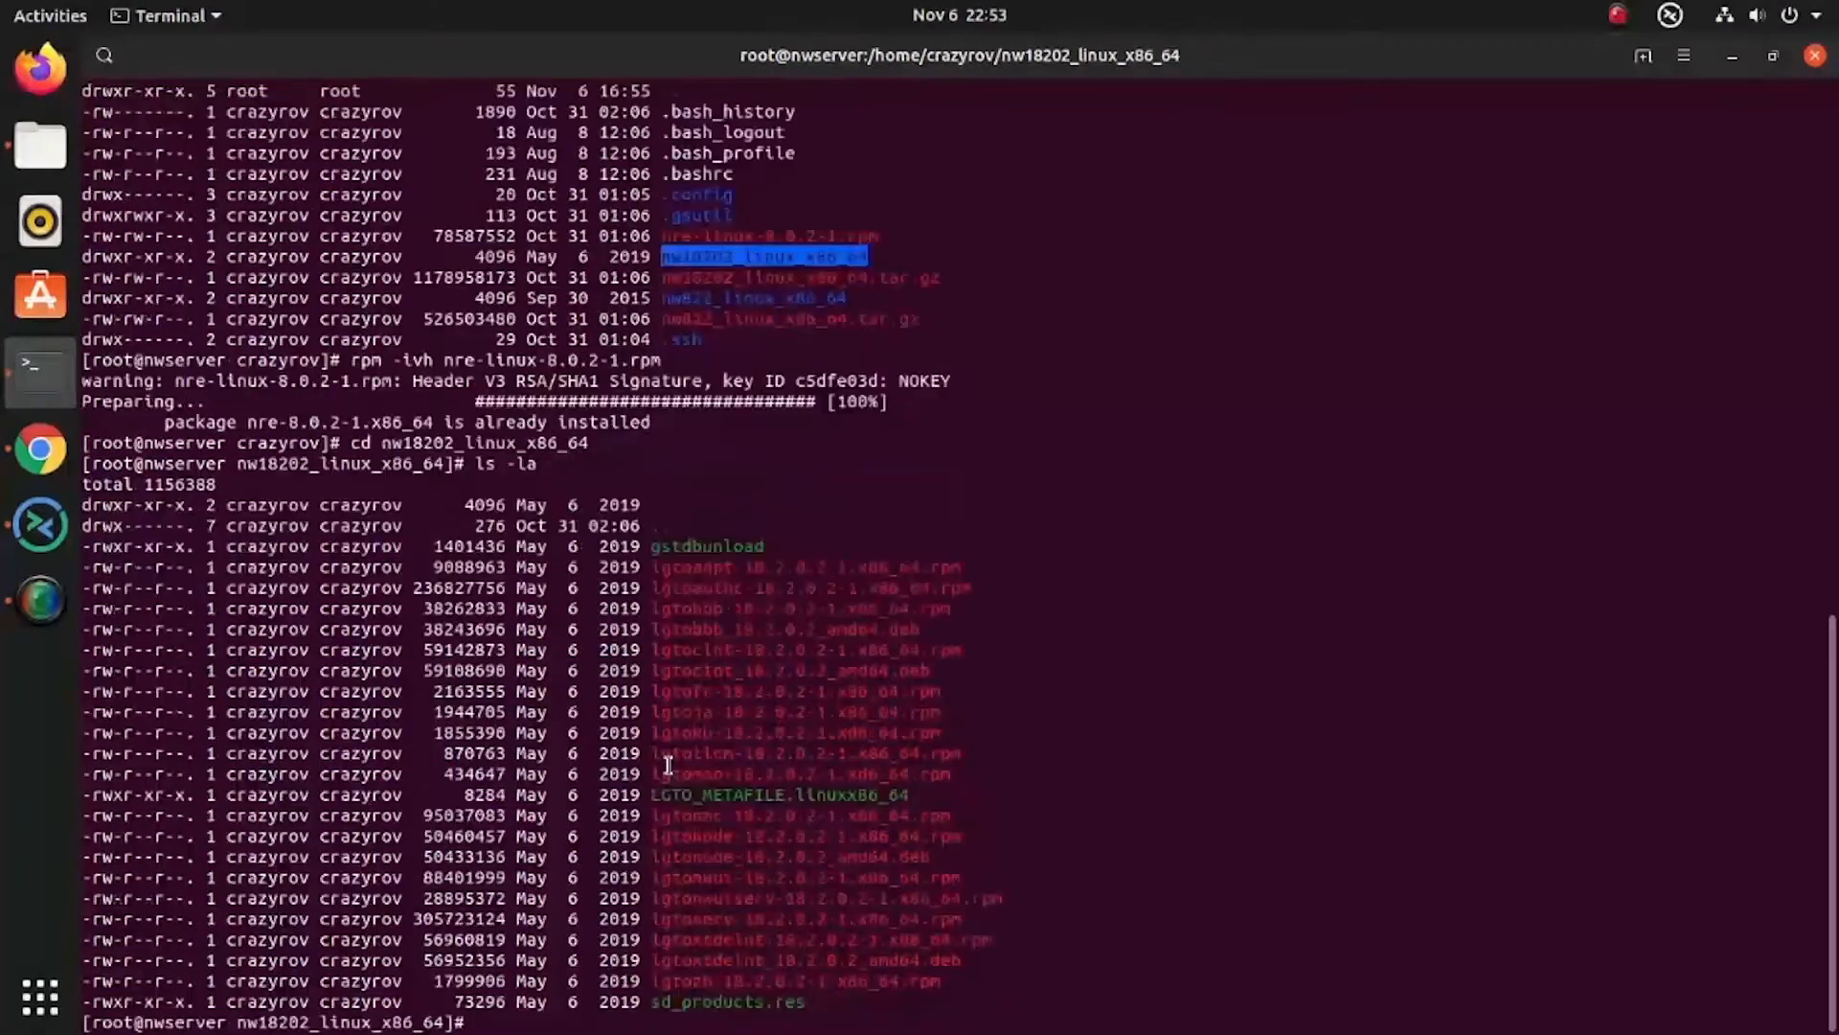
Begin typing the rpm -Uvh upgrade command at the prompt
text(rpm -)
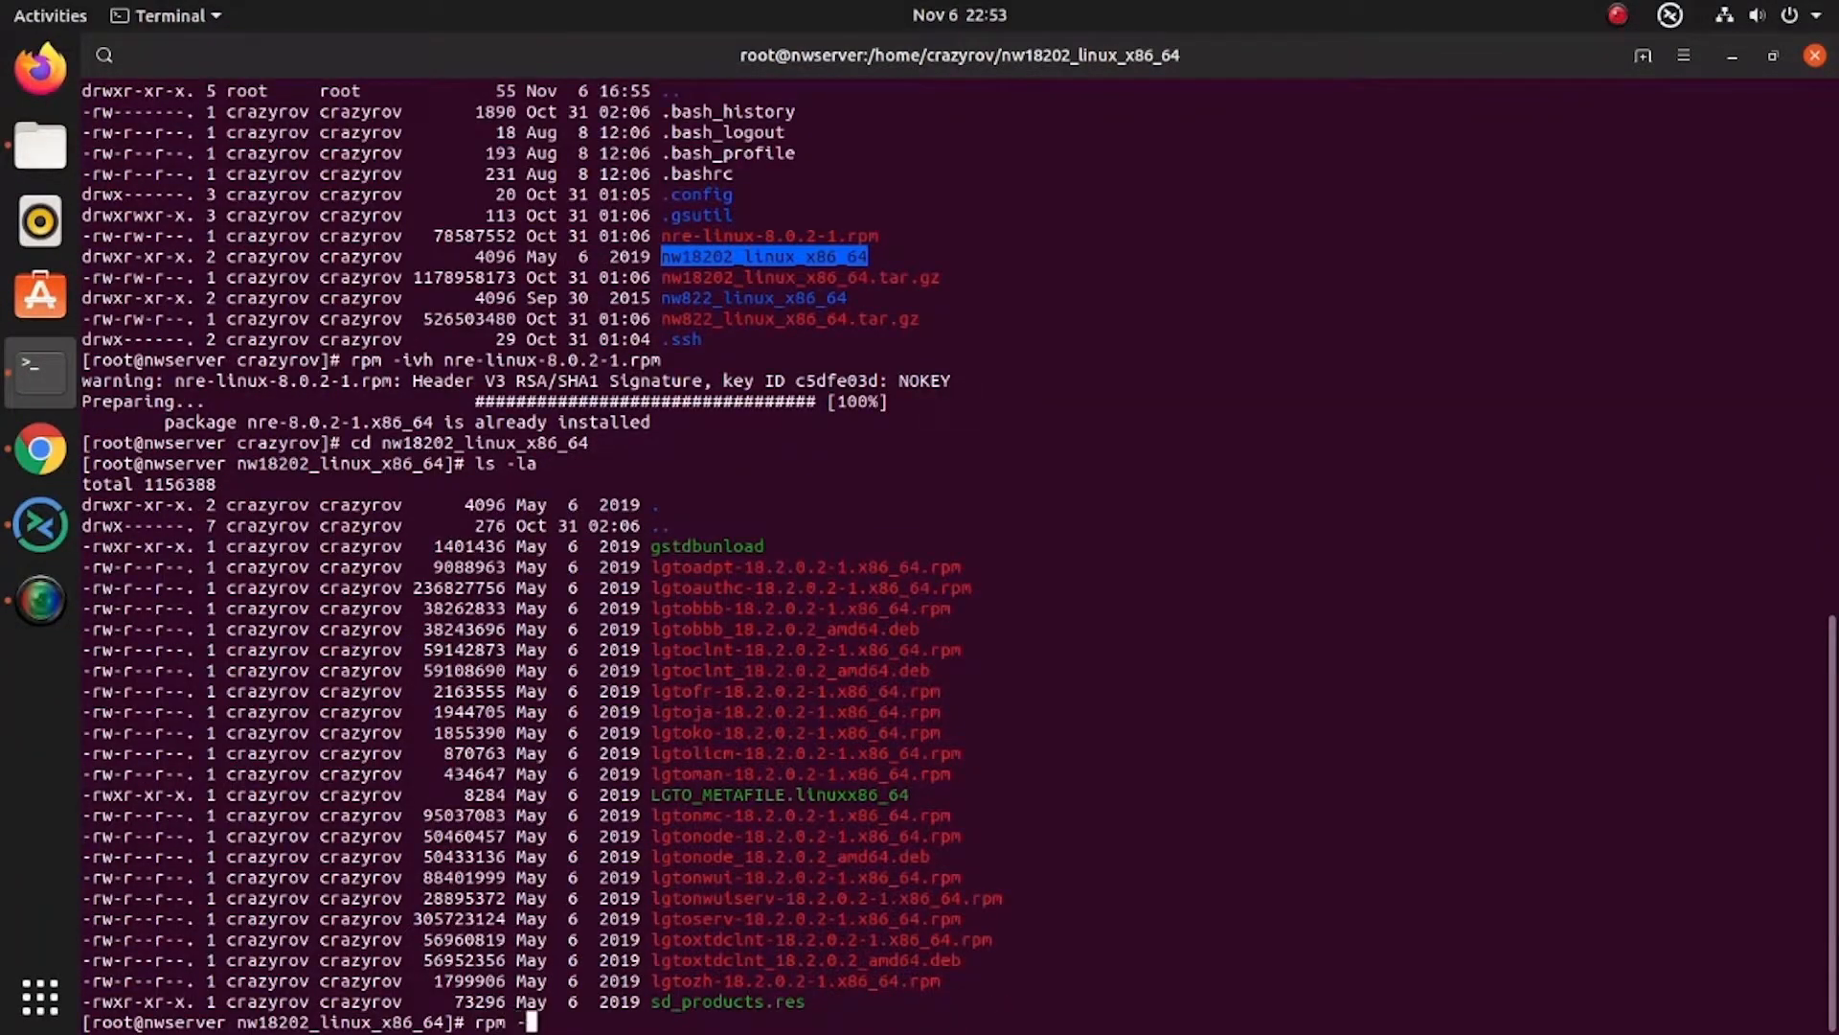
text(Uv)
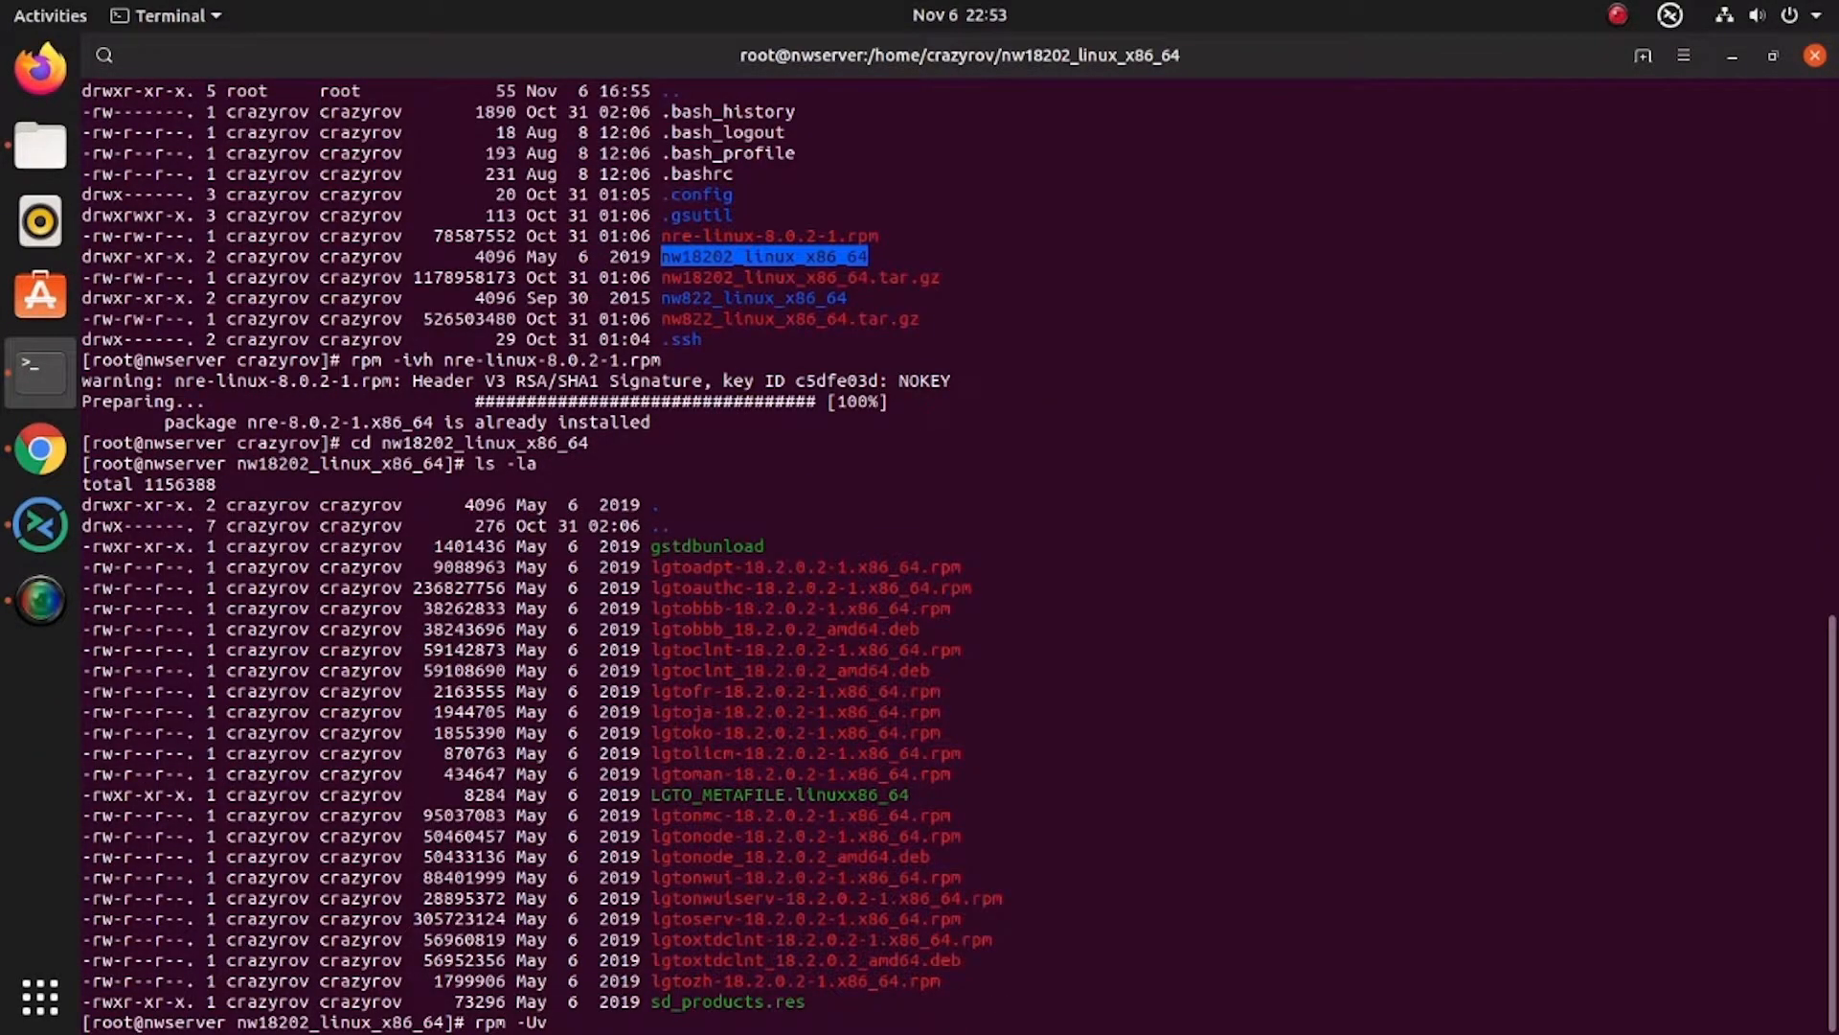
text(h)
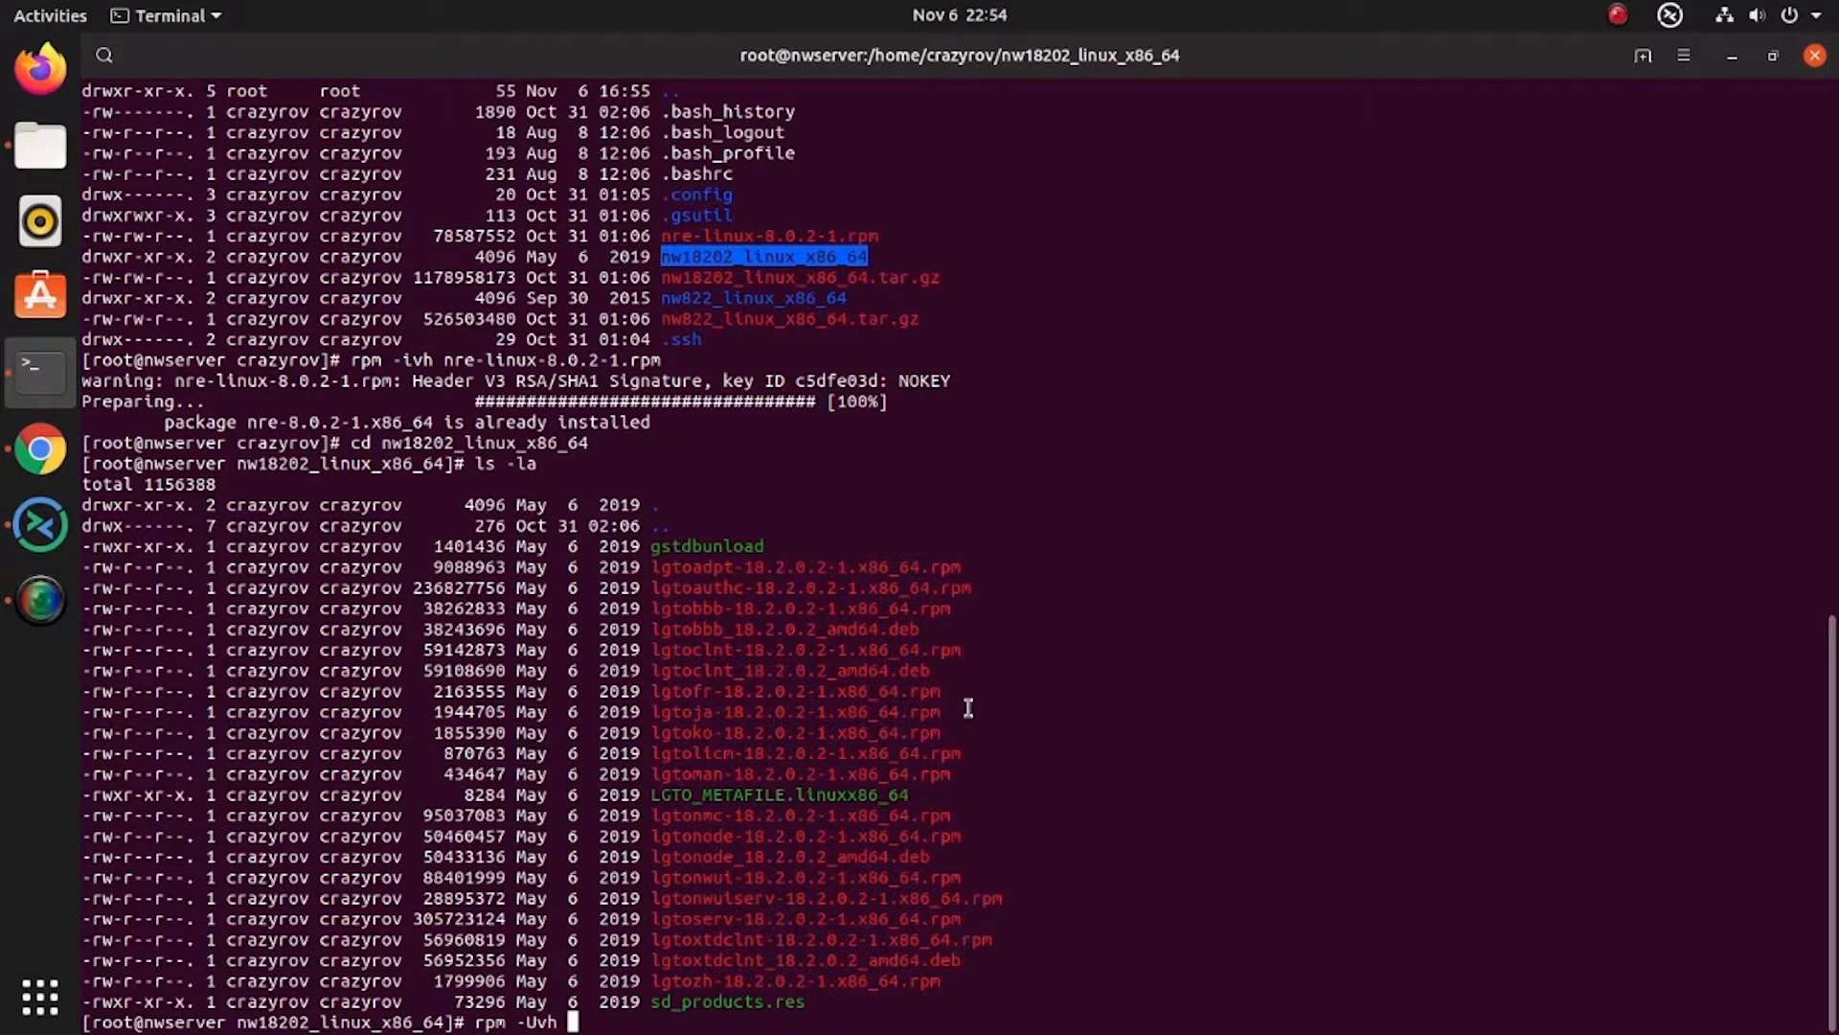
Add lgtoauthc-18.2.0.2-1.x86_64.rpm and further copied package names to the rpm -Uvh command
double_click(782, 587)
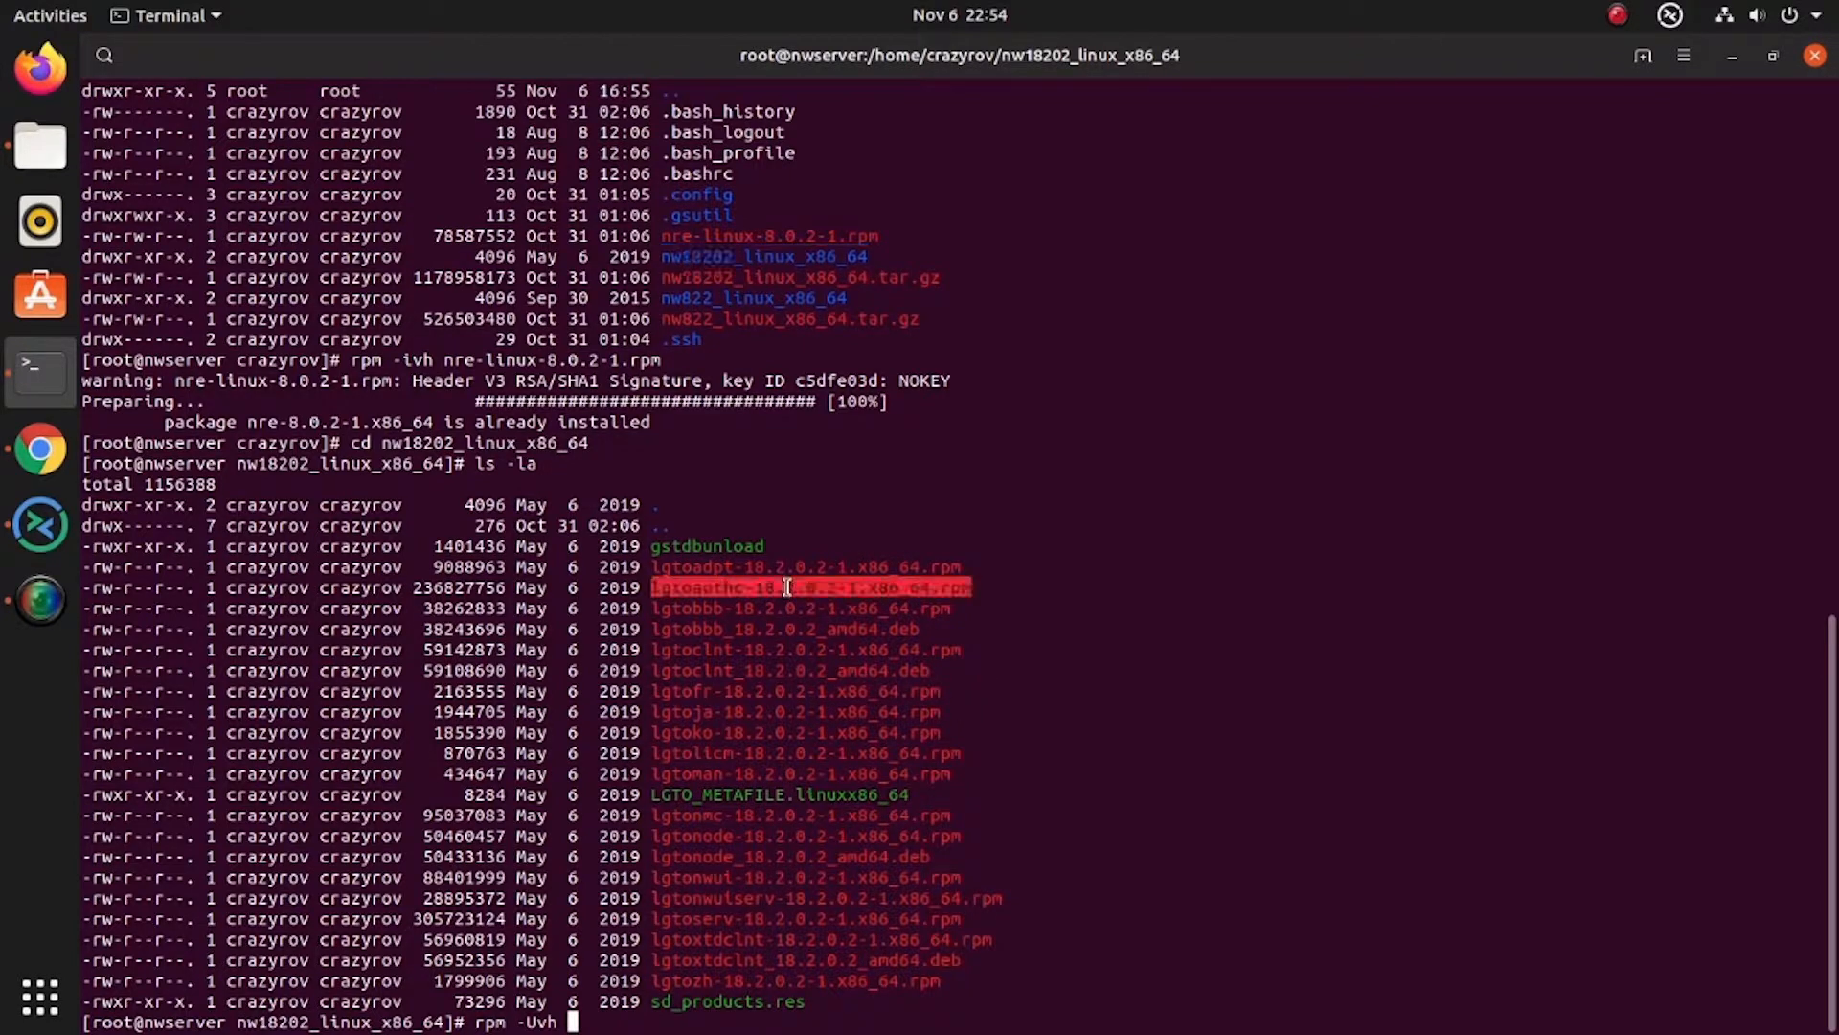
mouse_move(1063, 503)
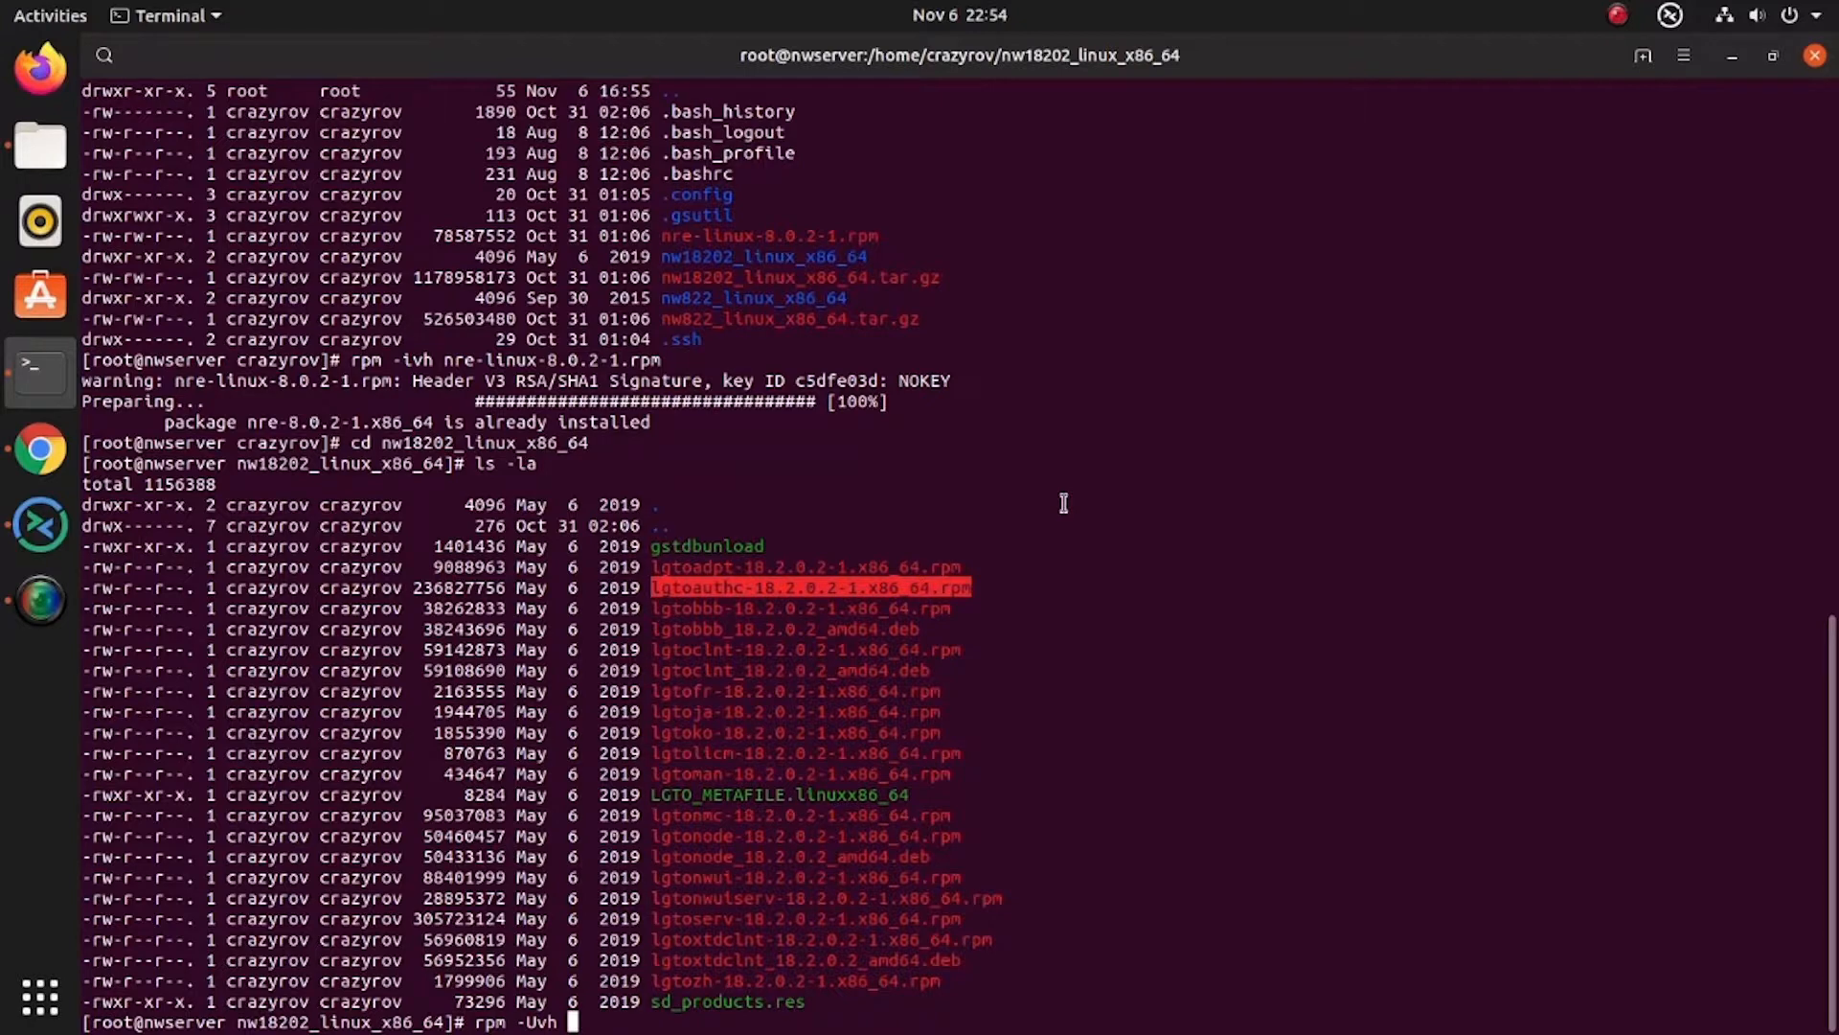
text(lgtoauthc-18.2.0.2-1.x86_64.rpm)
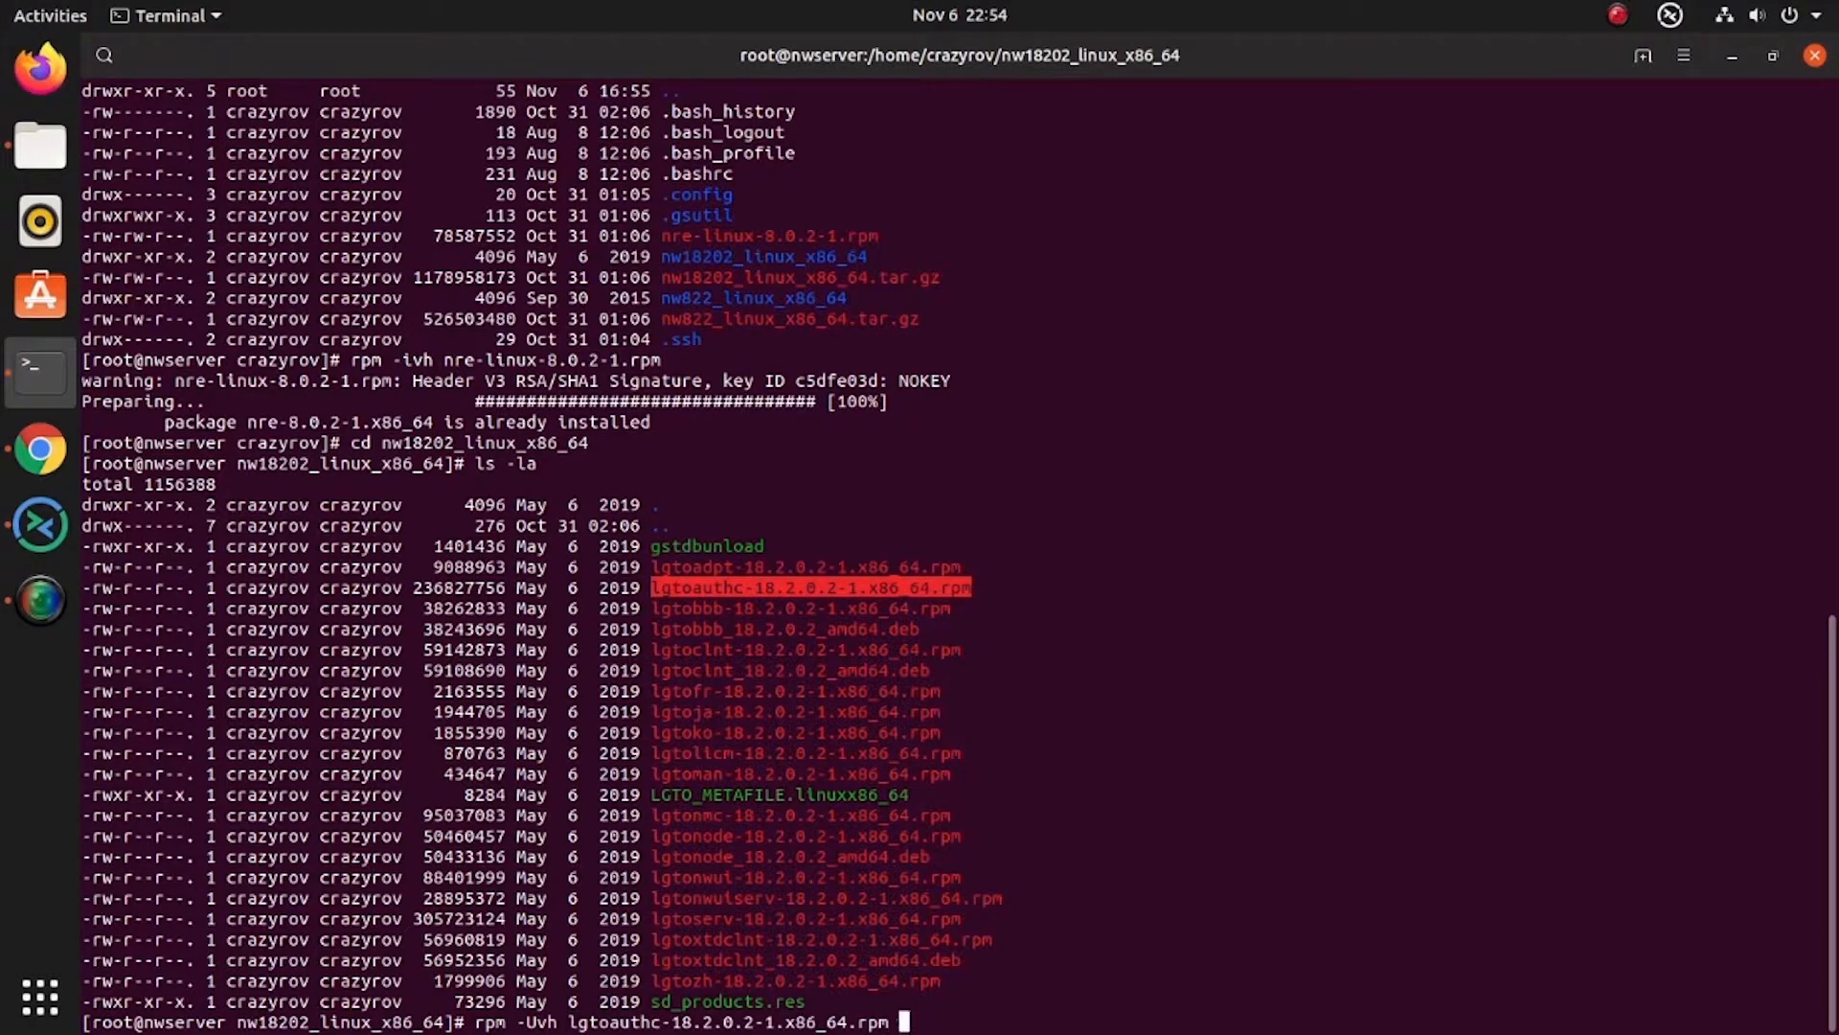
mouse_move(834, 655)
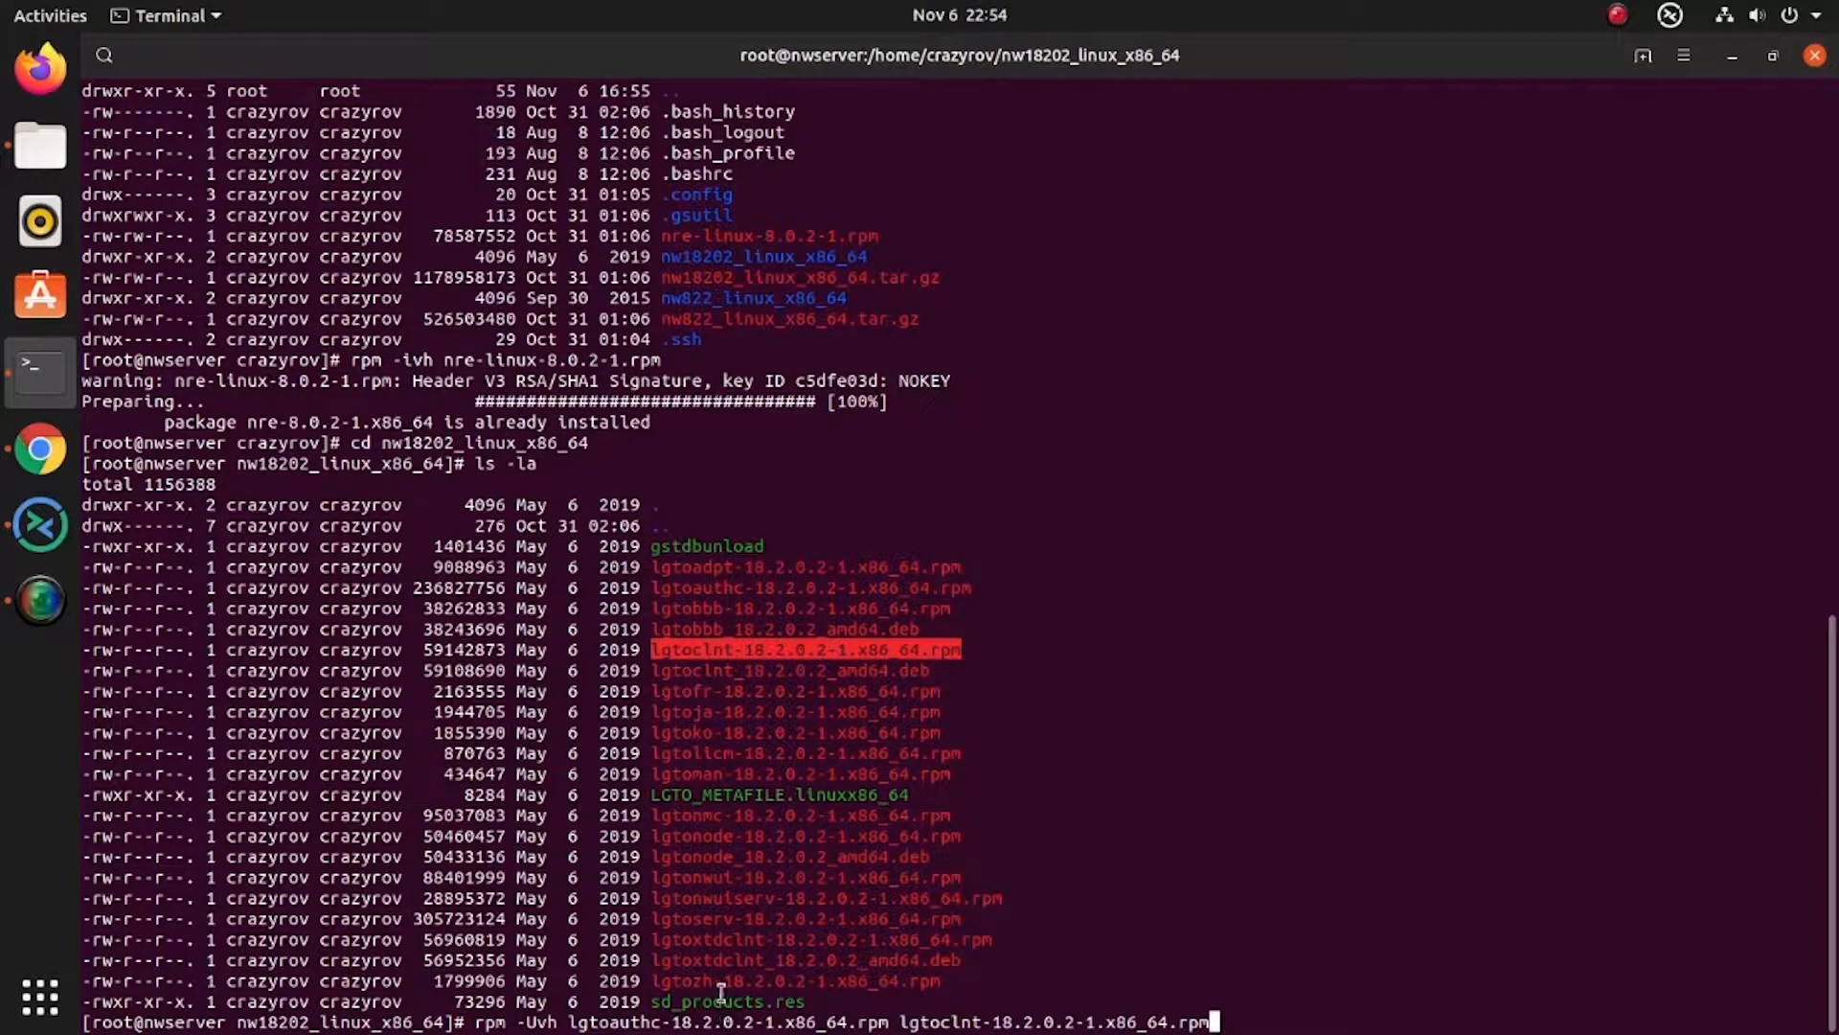
mouse_move(699, 941)
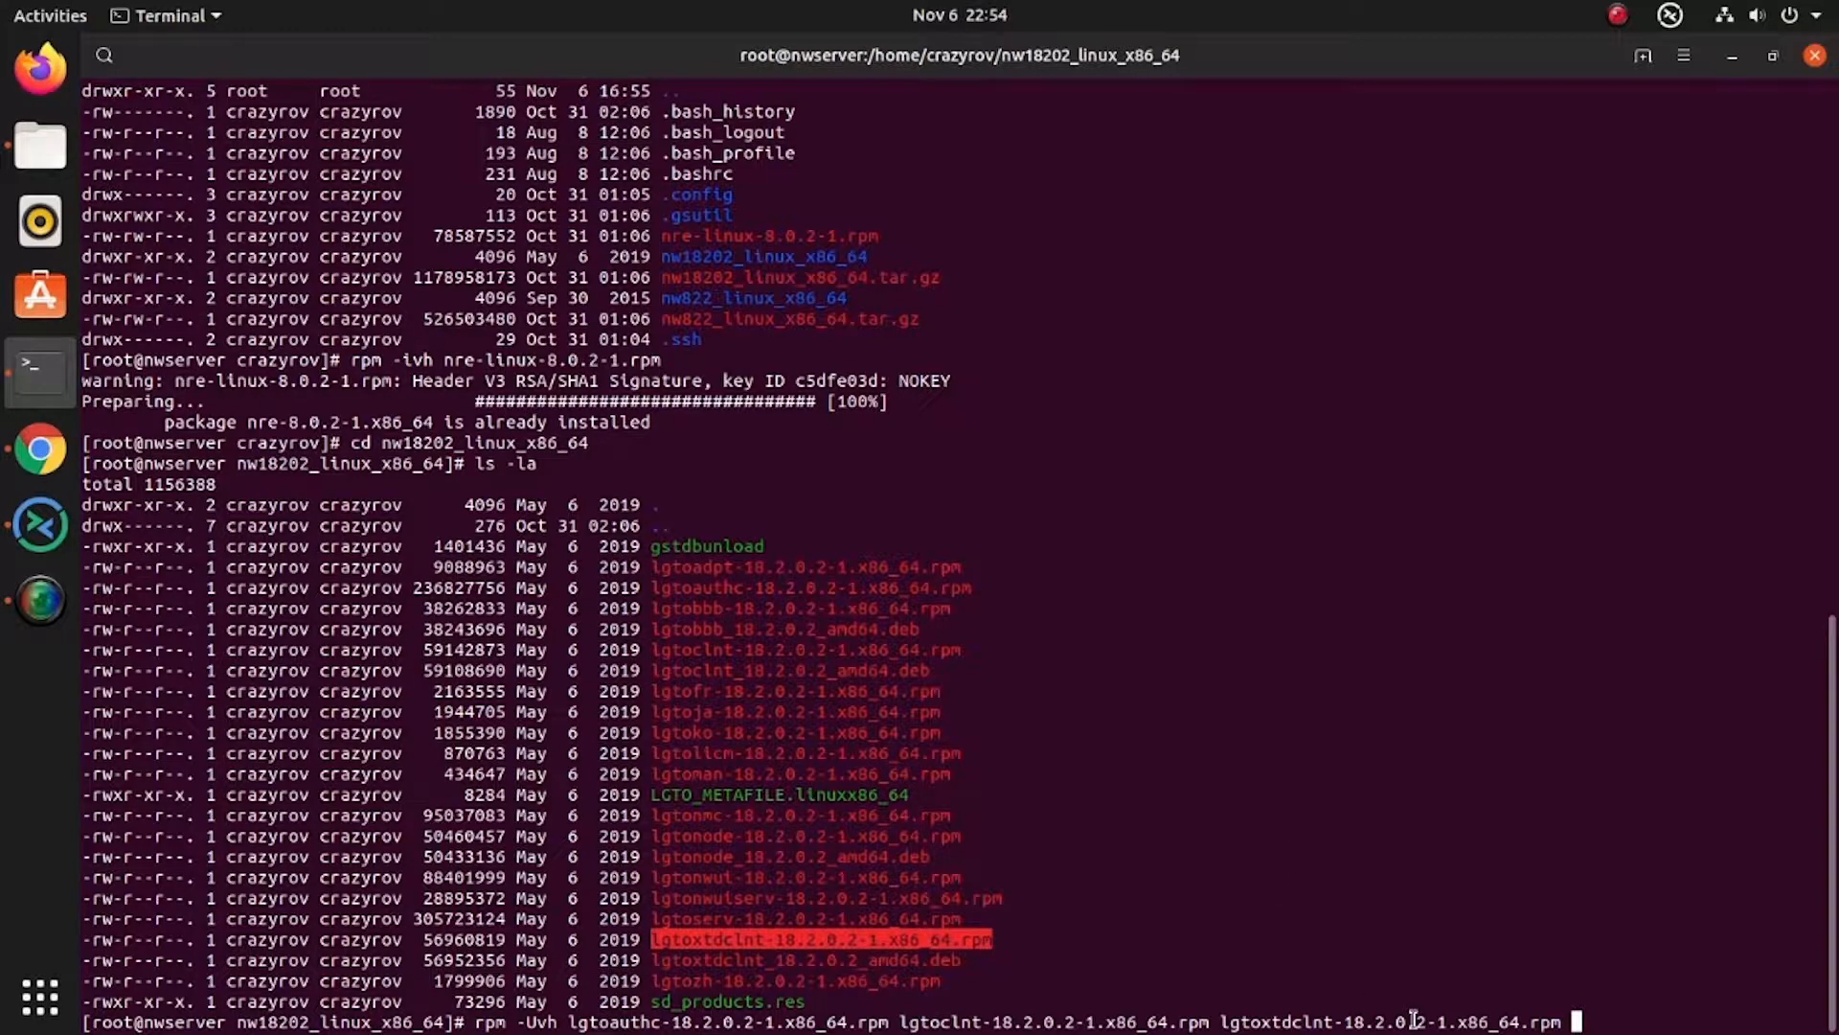
mouse_move(1429, 886)
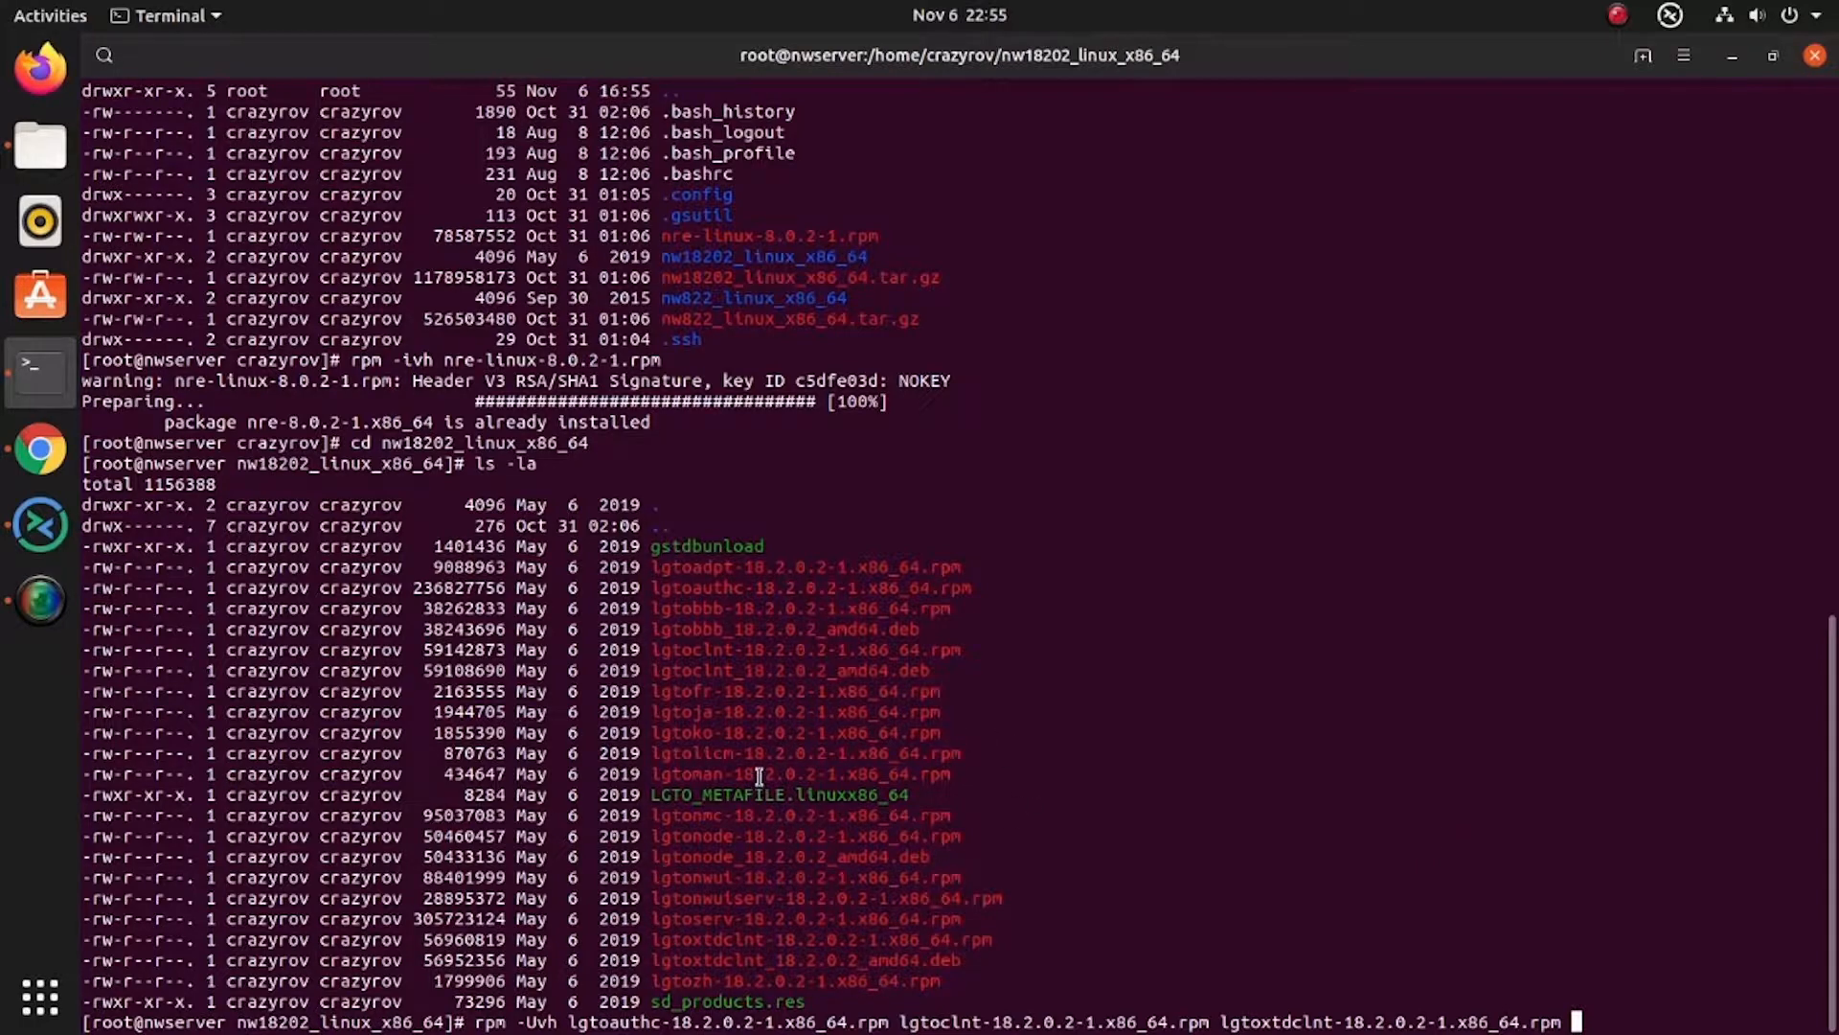
double_click(759, 774)
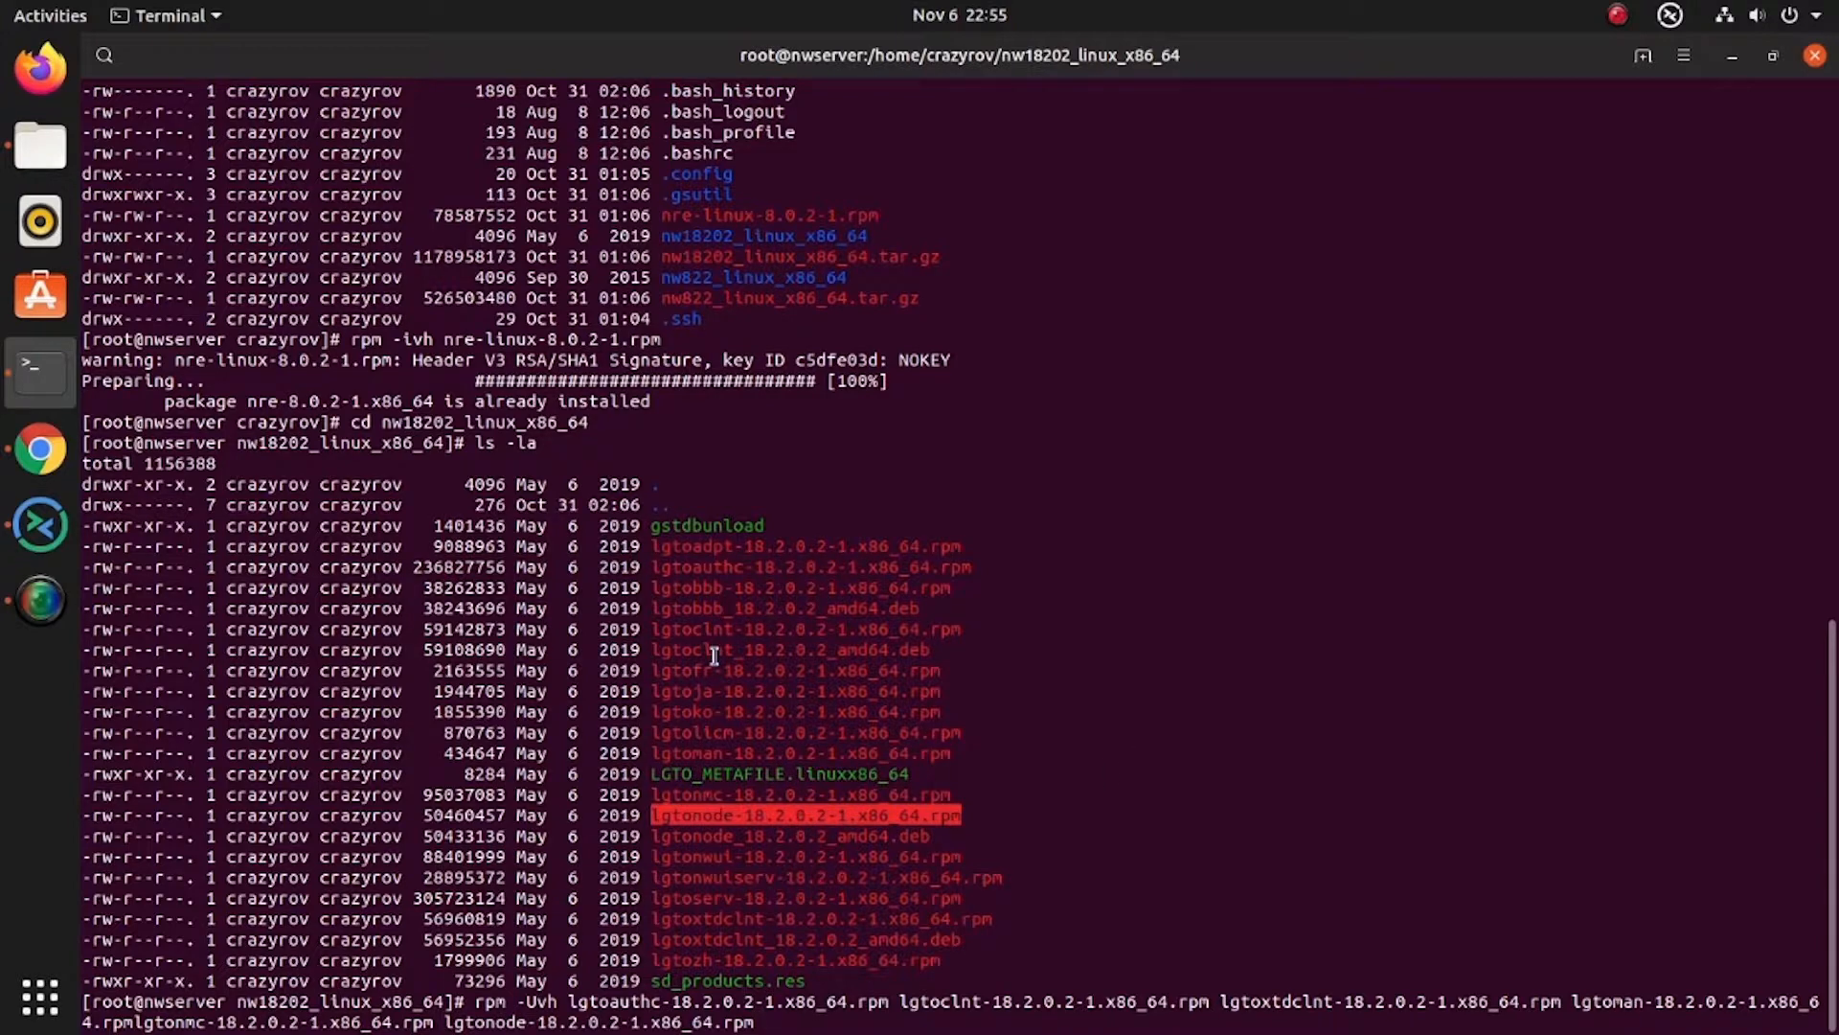
mouse_move(656, 873)
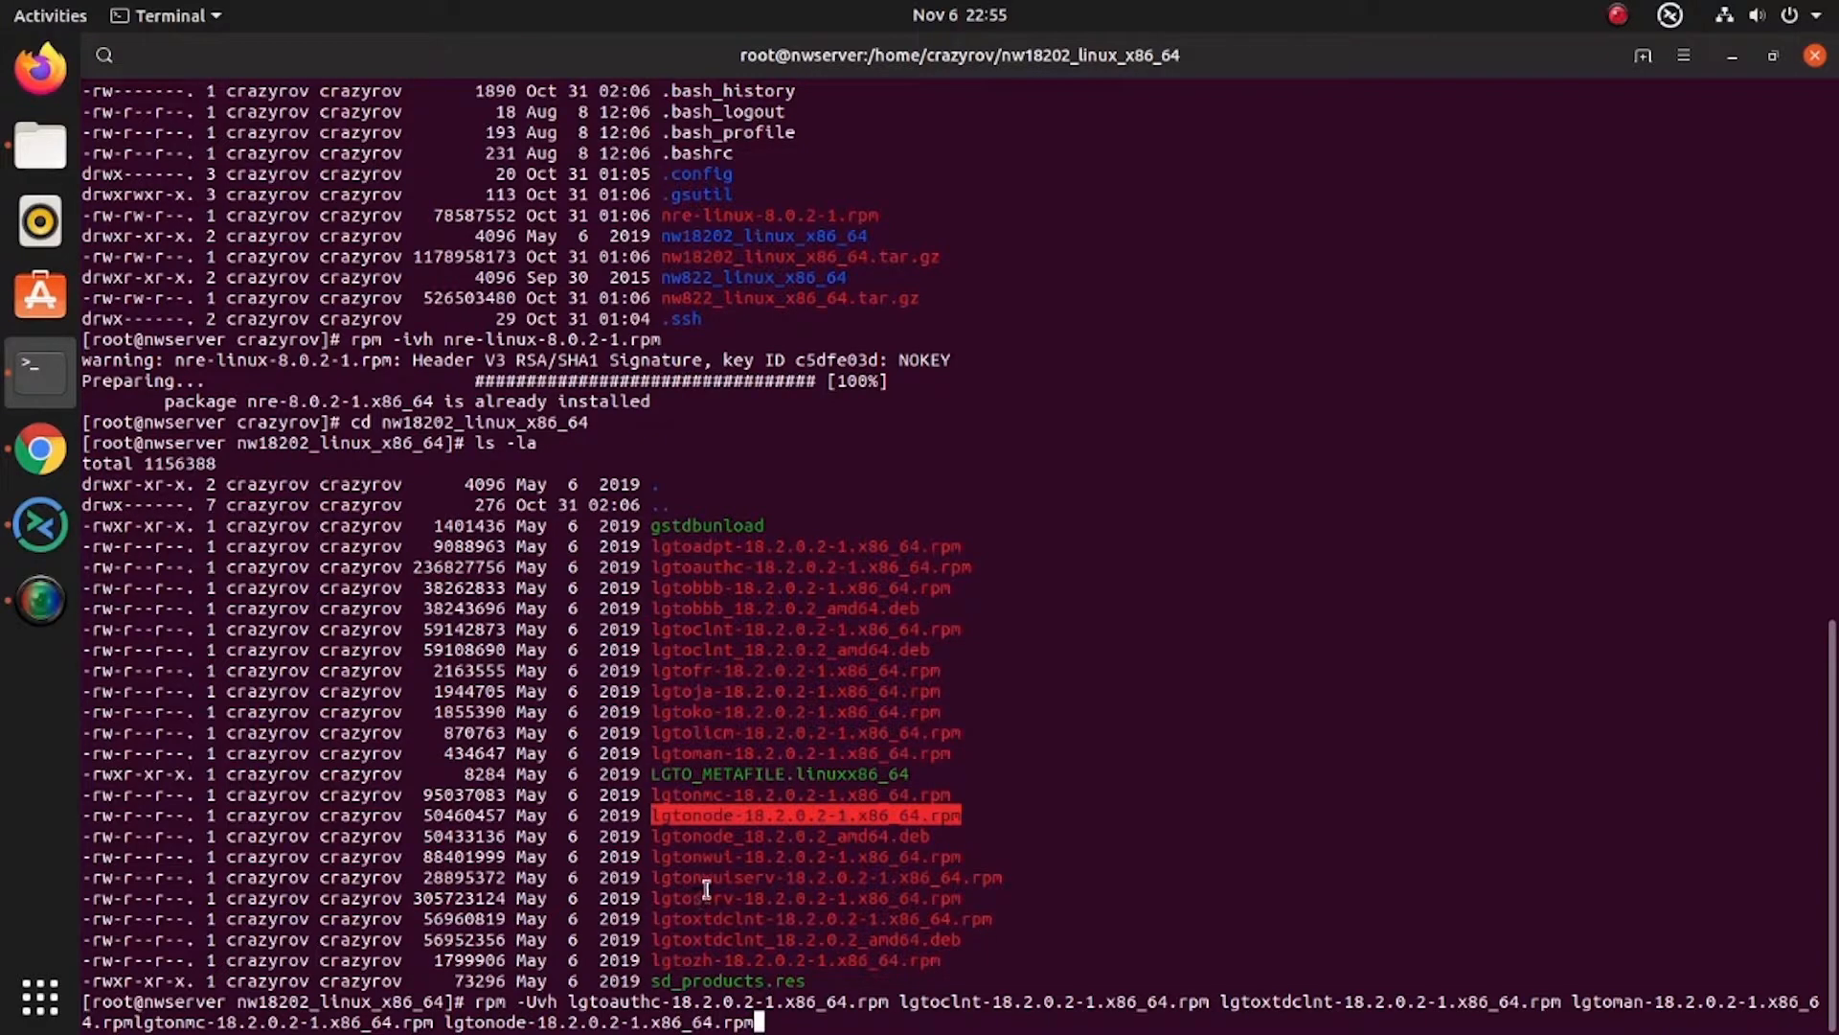
mouse_move(964, 872)
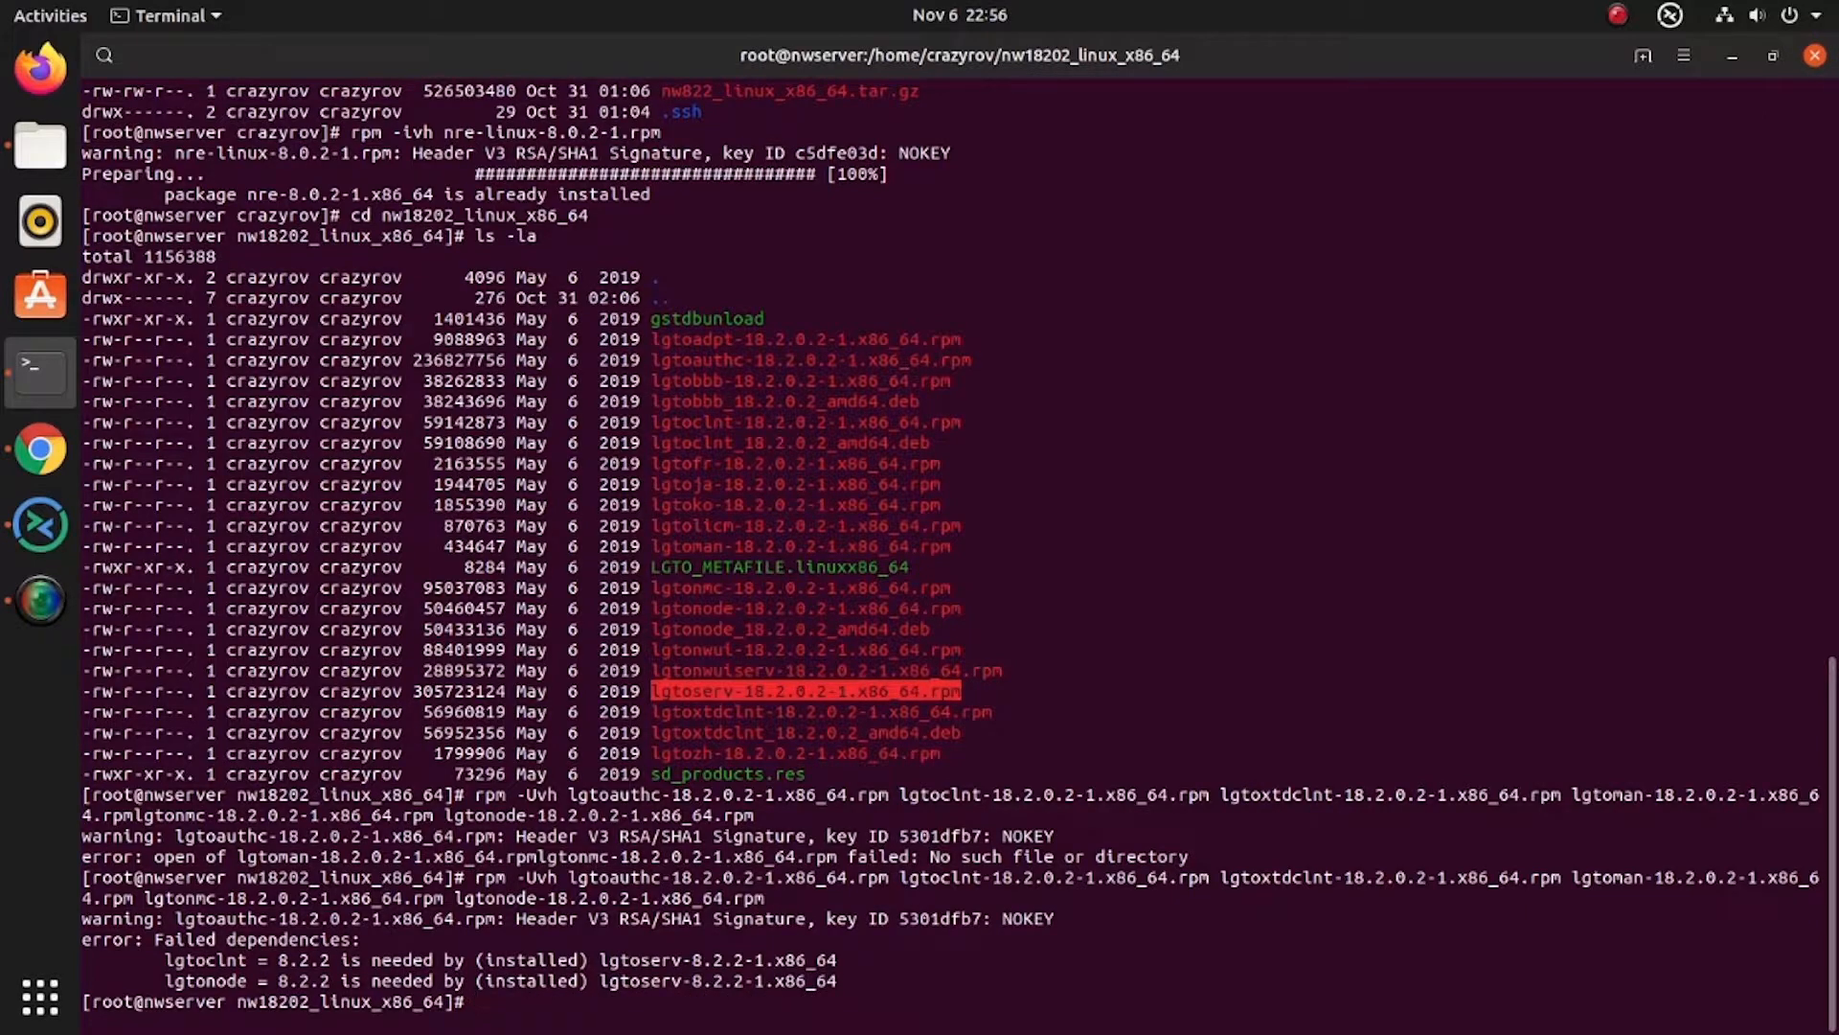
Clear the screen and append lgtoserv-18.2.0.2-1.x86_64.rpm to the upgrade command
text(clear)
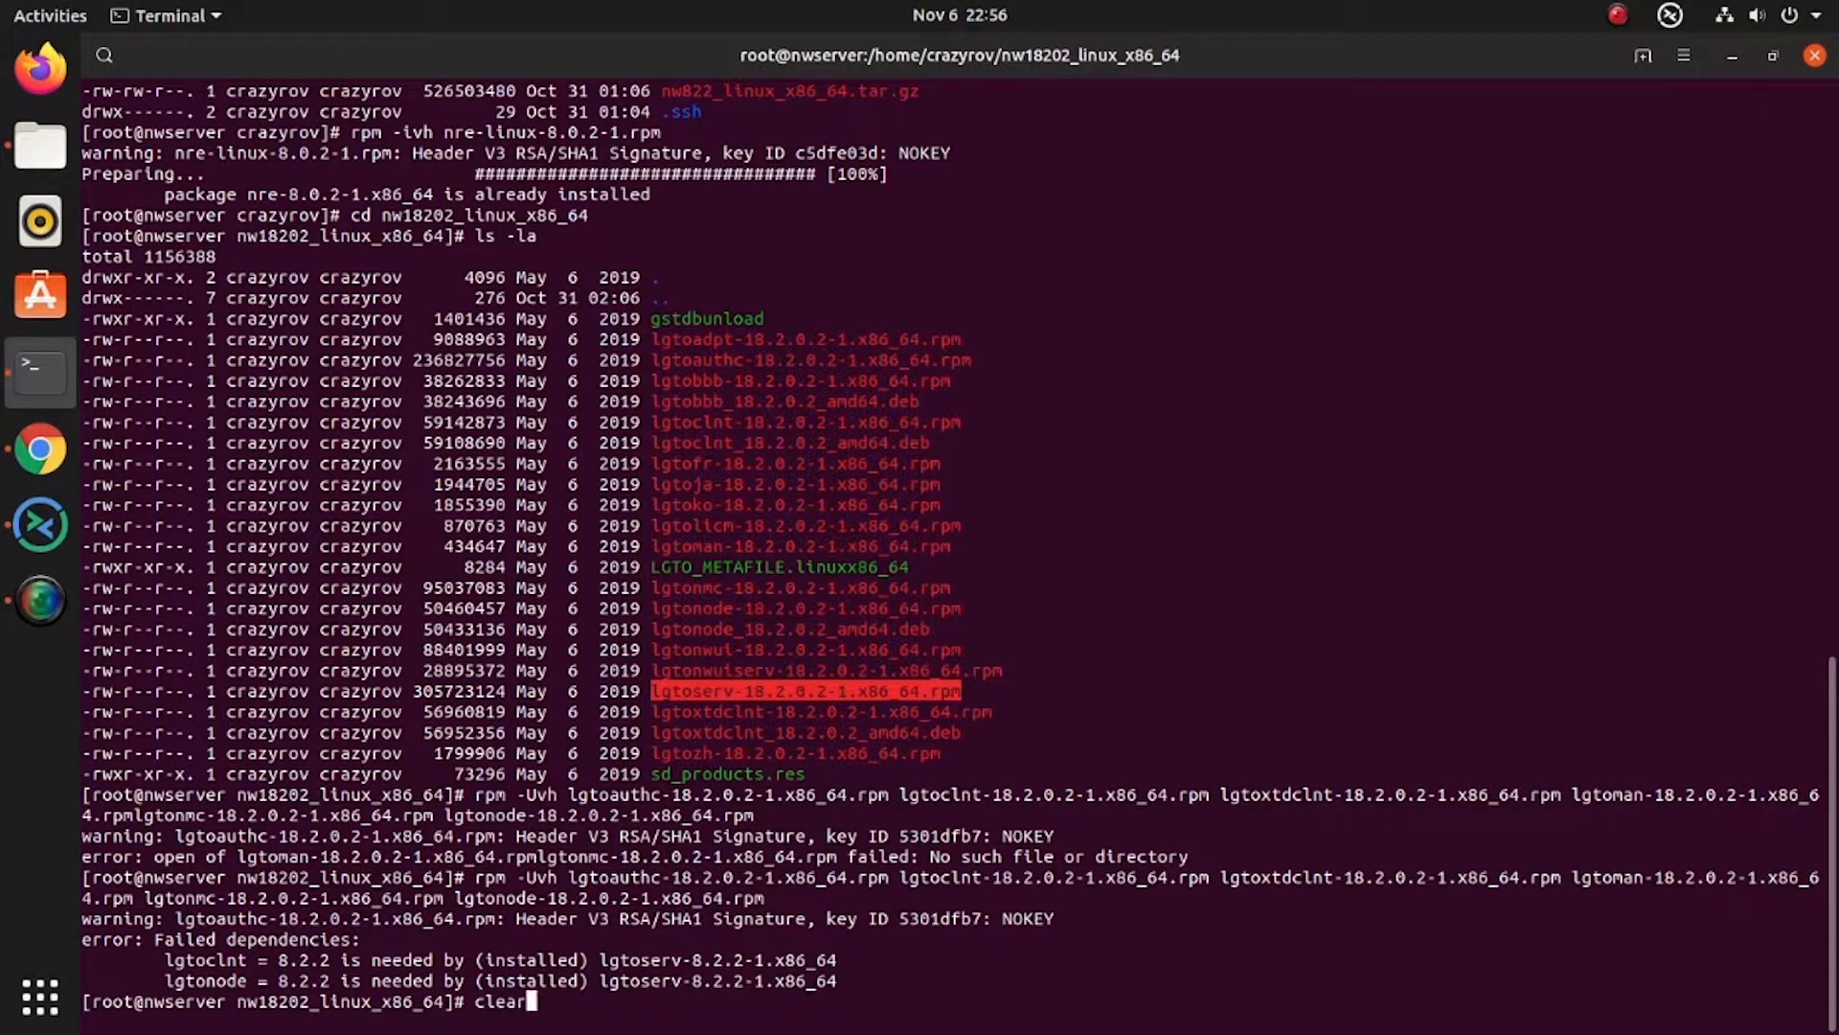
key(Return)
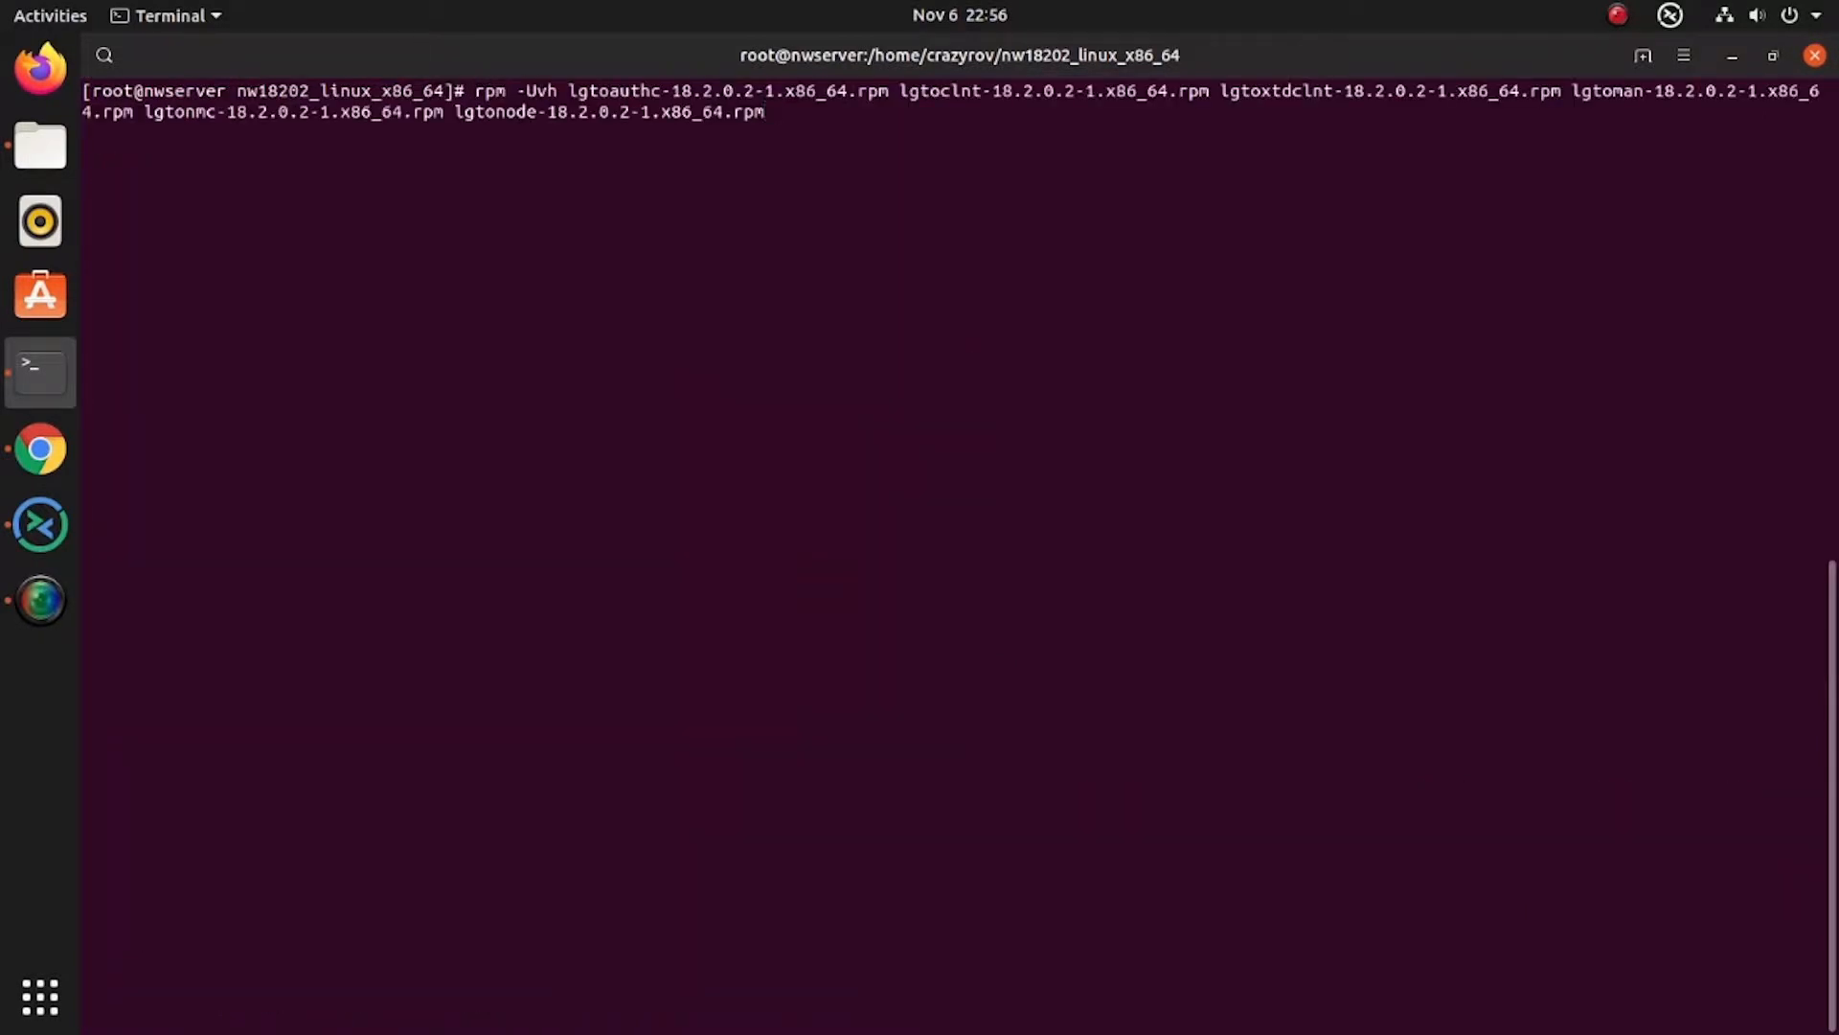
text(lgtoserv-18.2.0.2-1.x86_64.rpm)
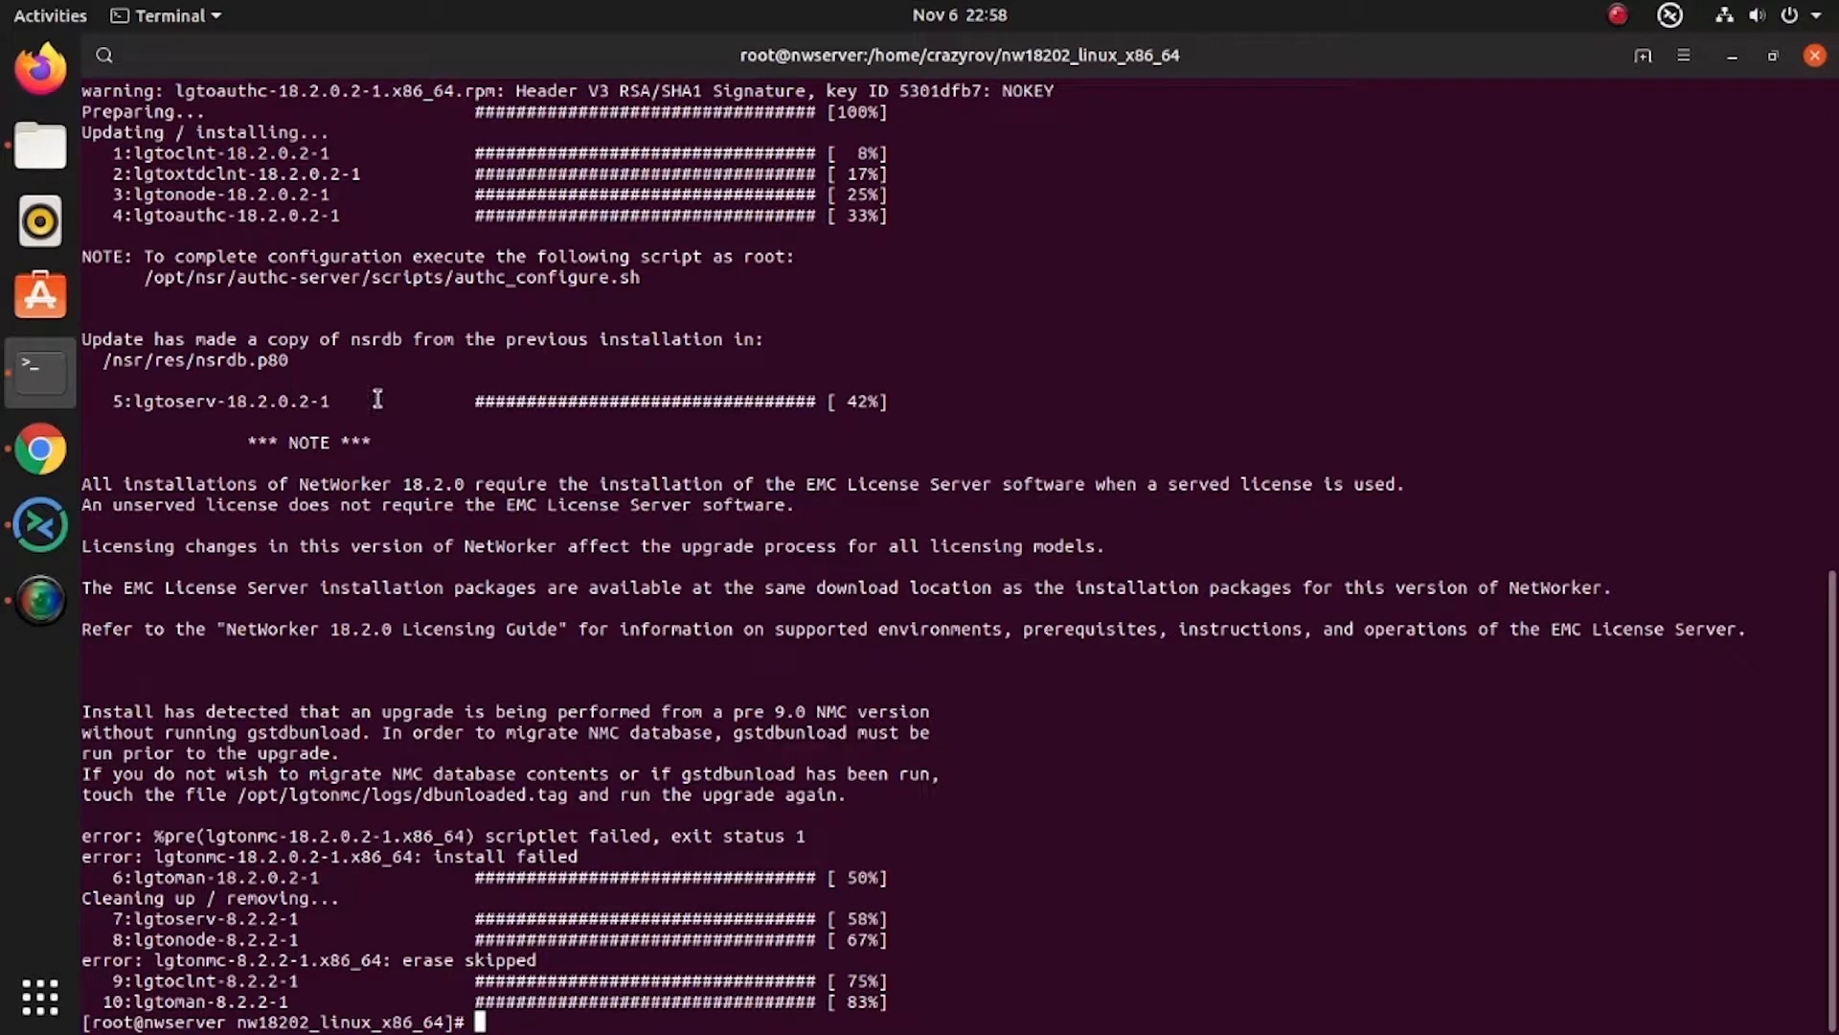
mouse_move(382, 737)
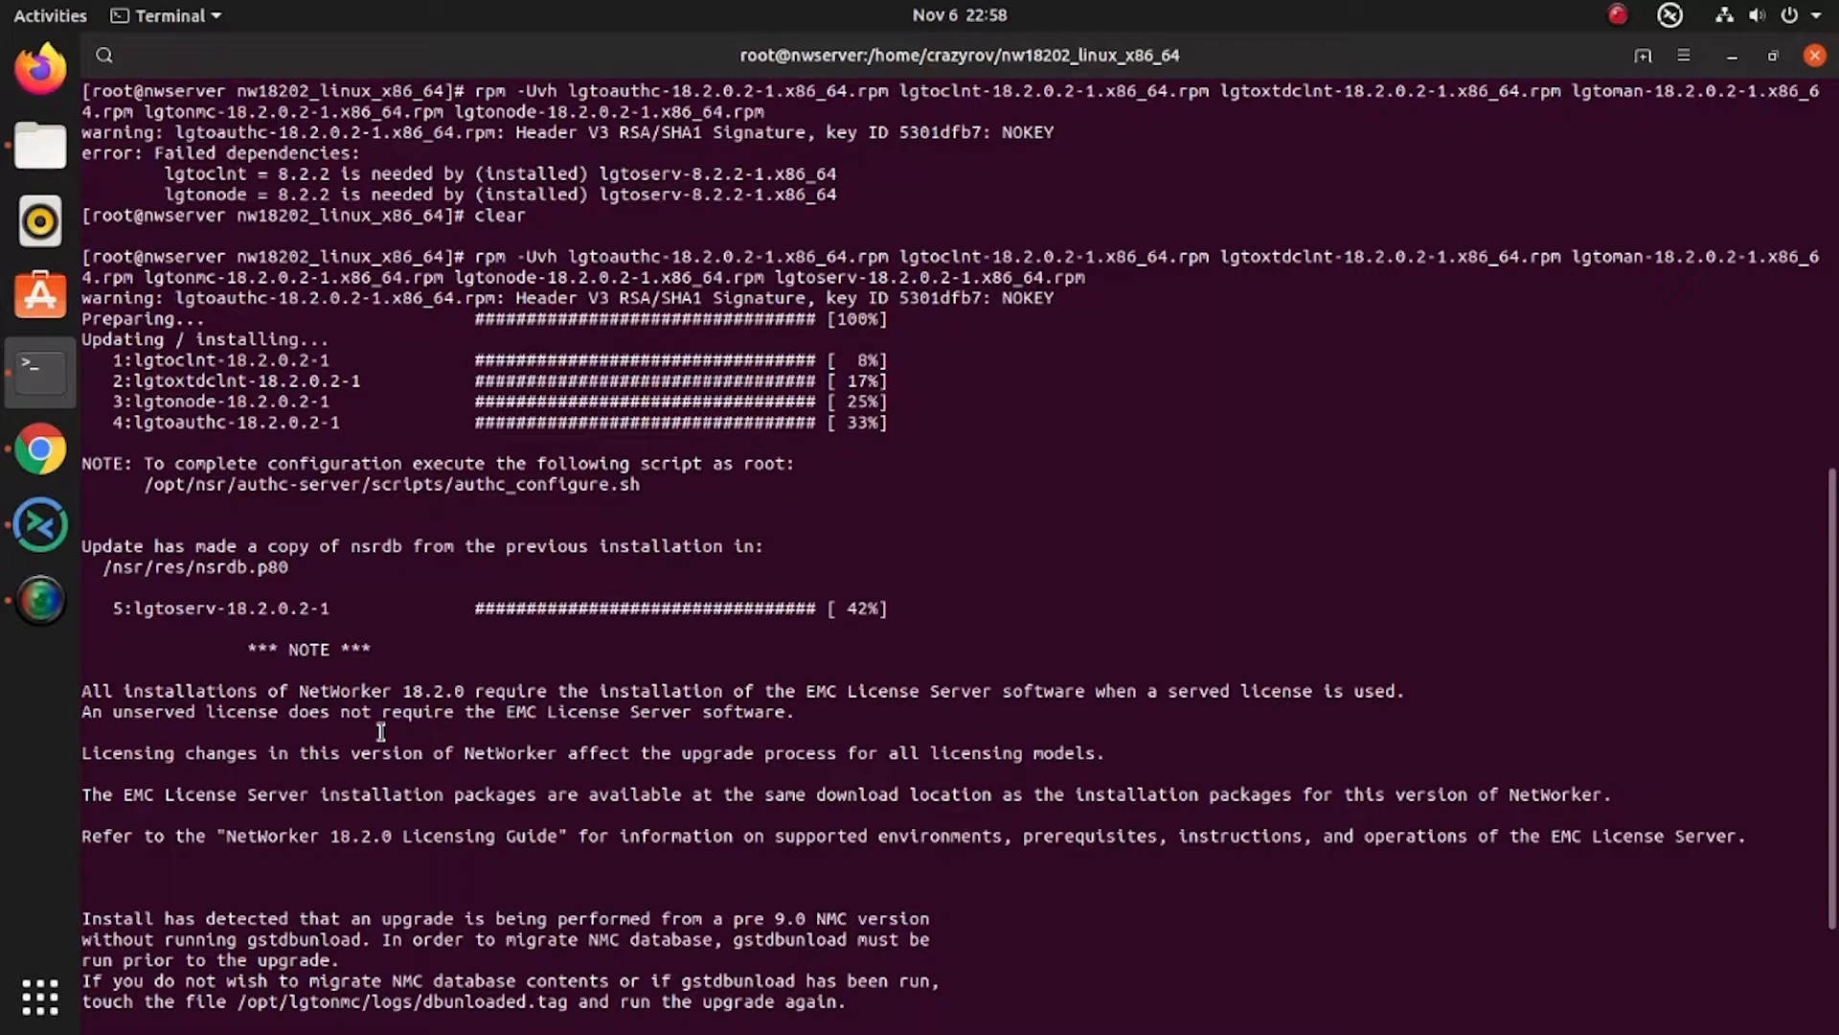
mouse_move(437, 380)
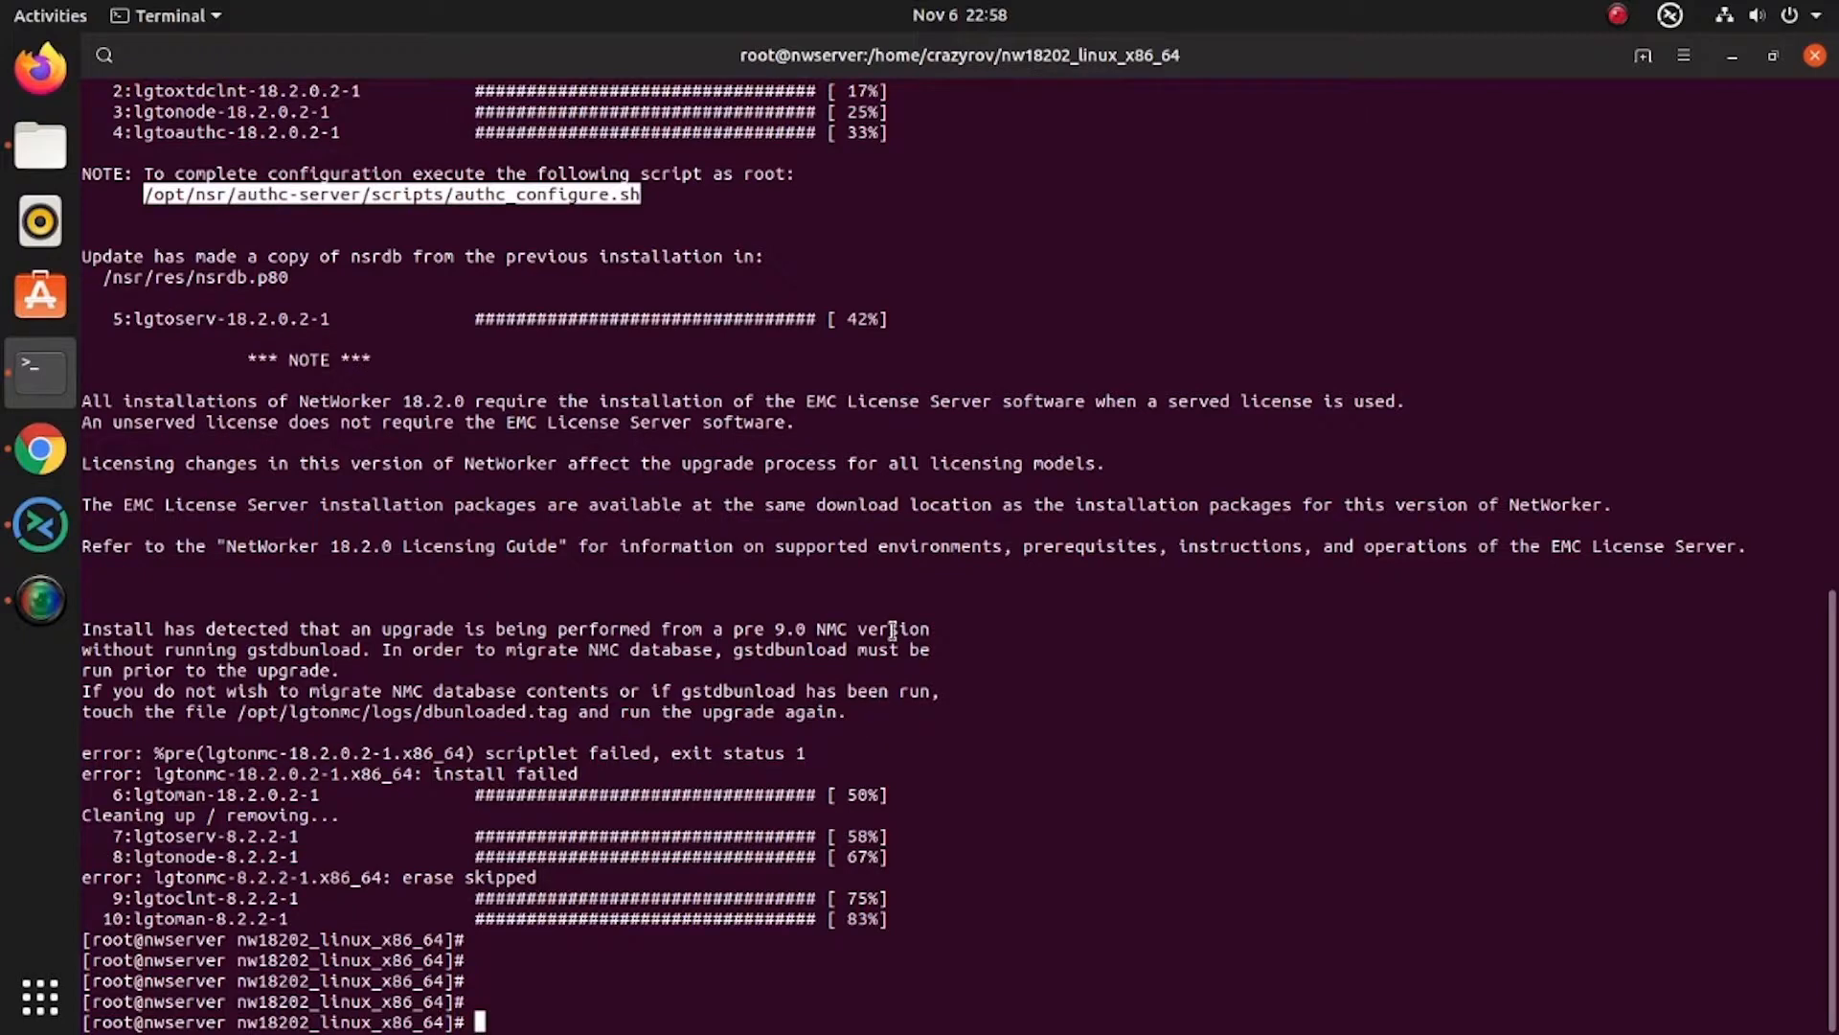
Run /opt/nsr/authc-server/scripts/authc_configure.sh and confirm the administrator password
text(/opt/nsr/authc-server/scripts/authc_configure.sh)
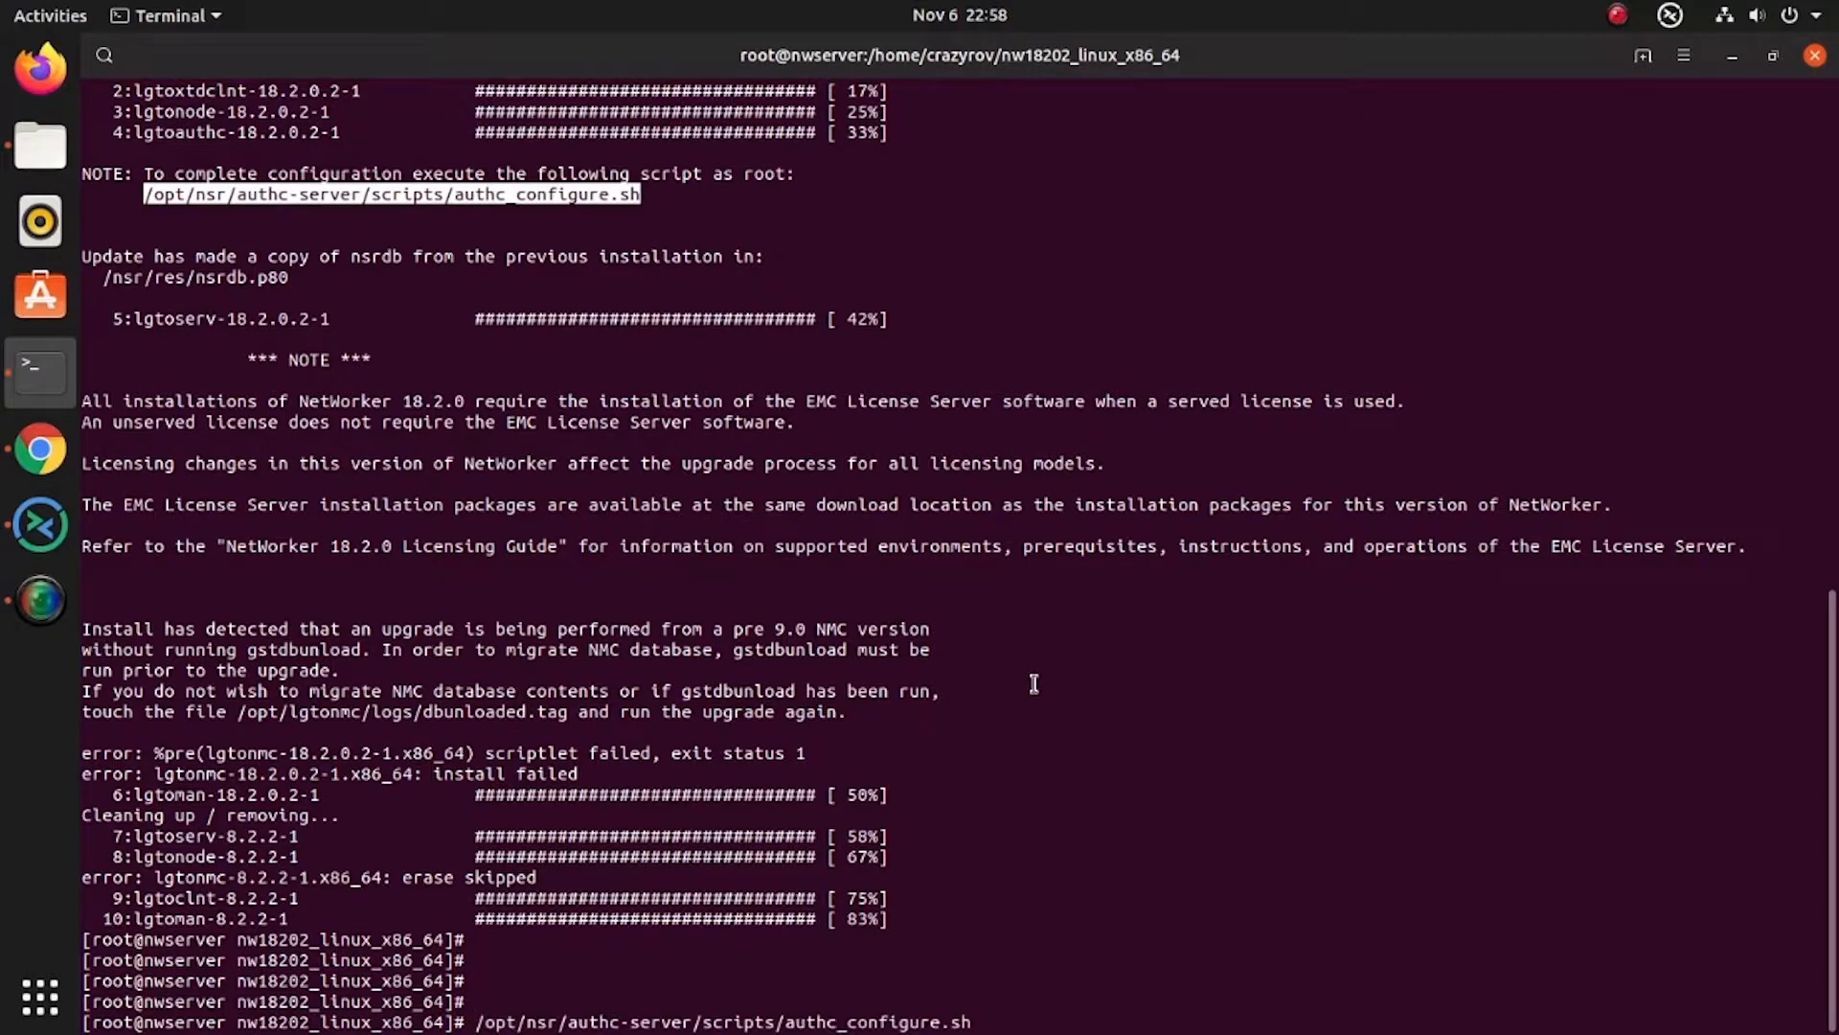
key(Return)
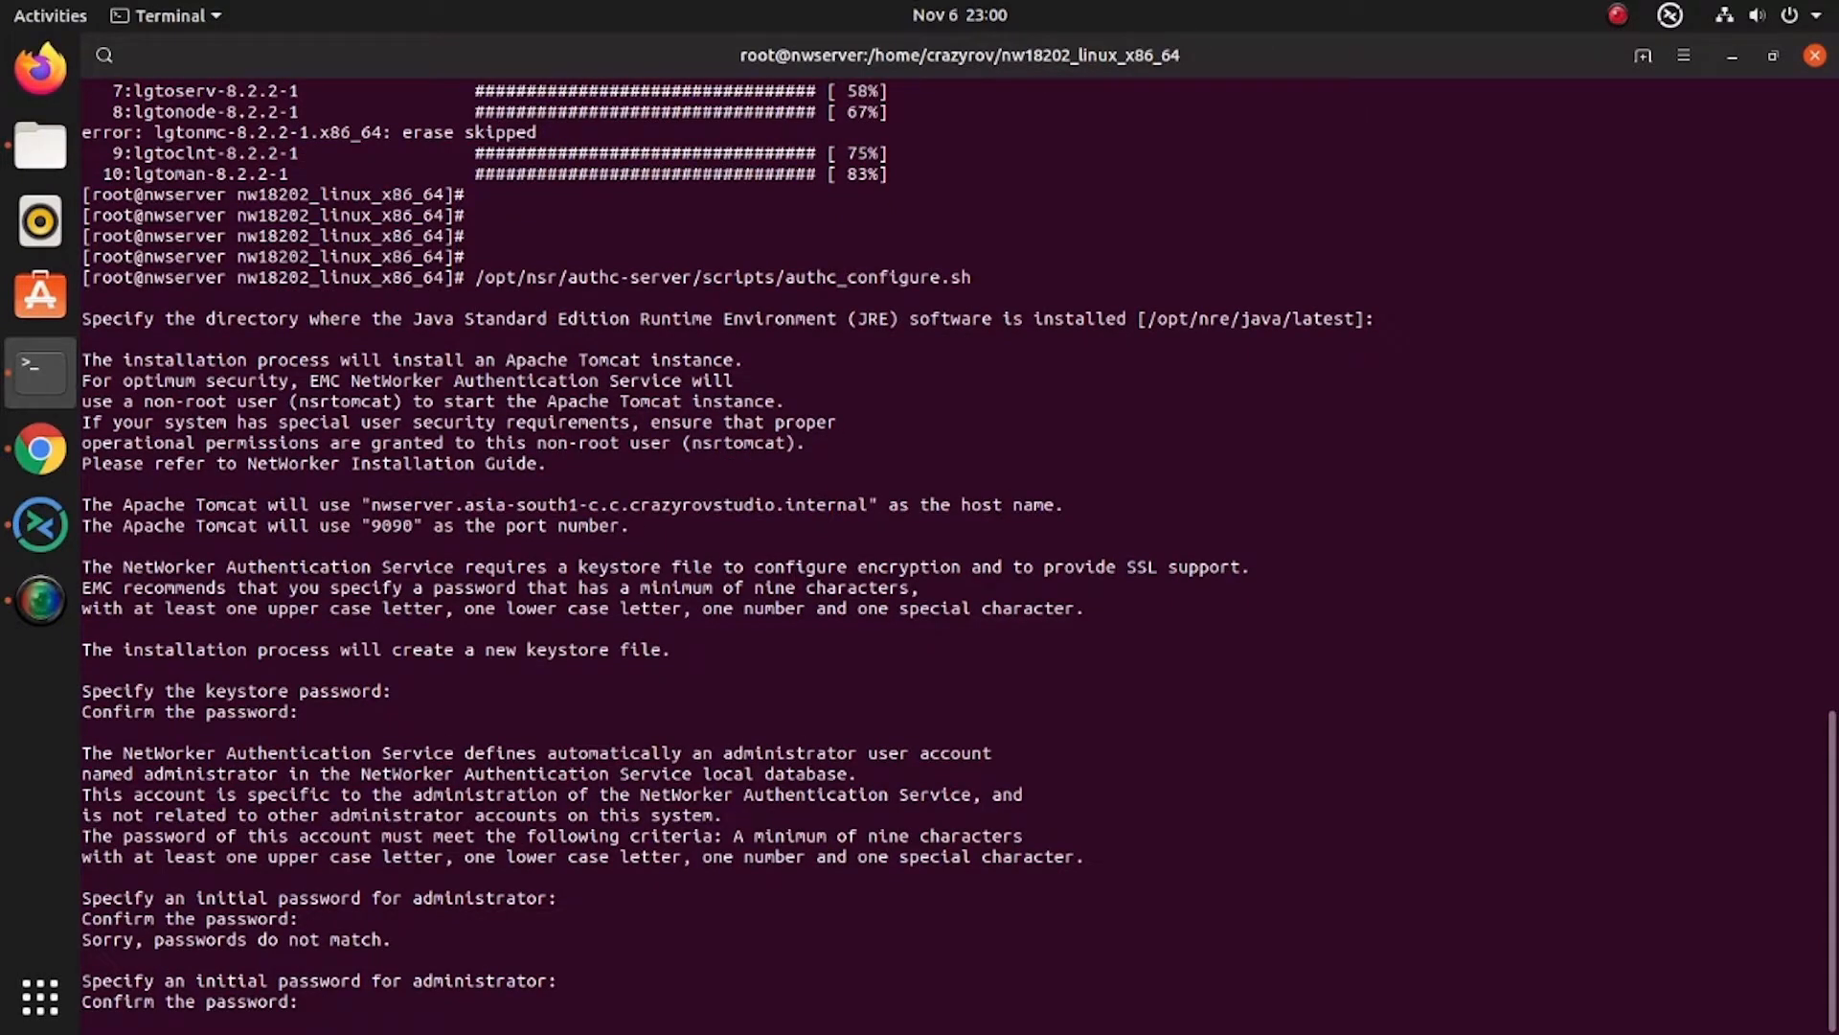
key(Return)
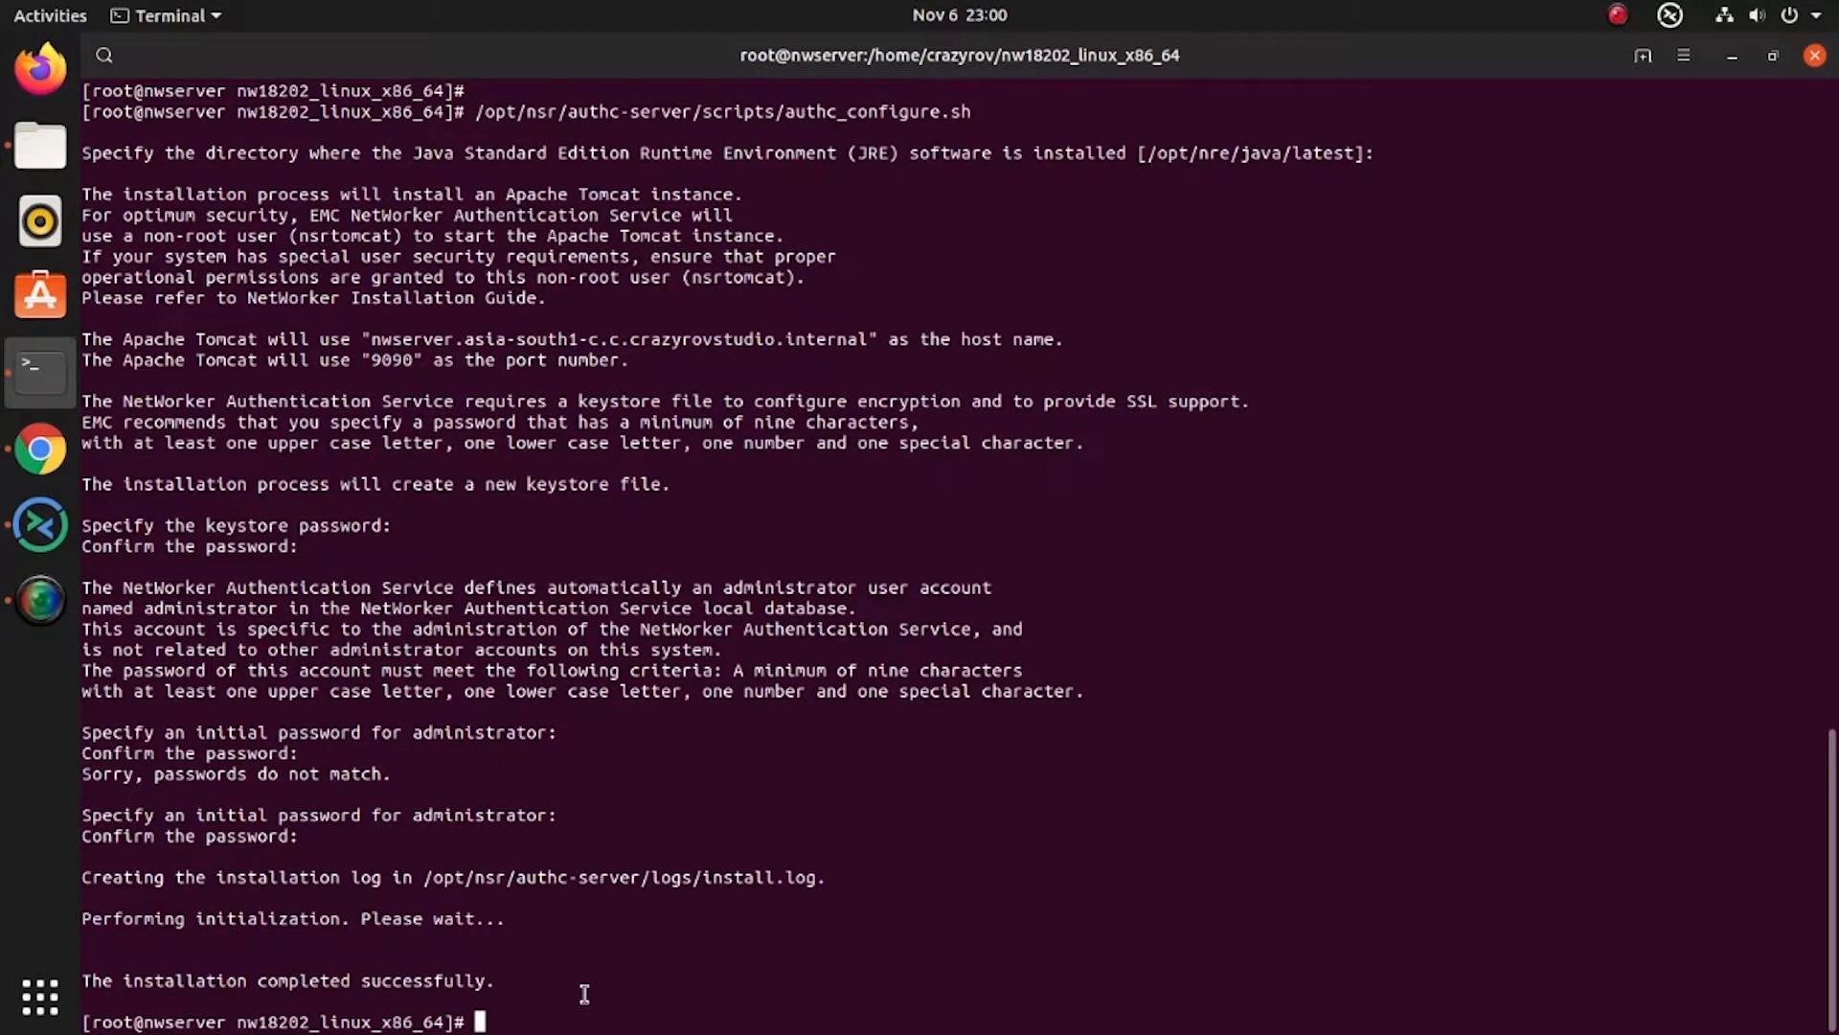
Start the NetWorker service via /etc/init.d and systemctl start networker, checking it runs
key(Return)
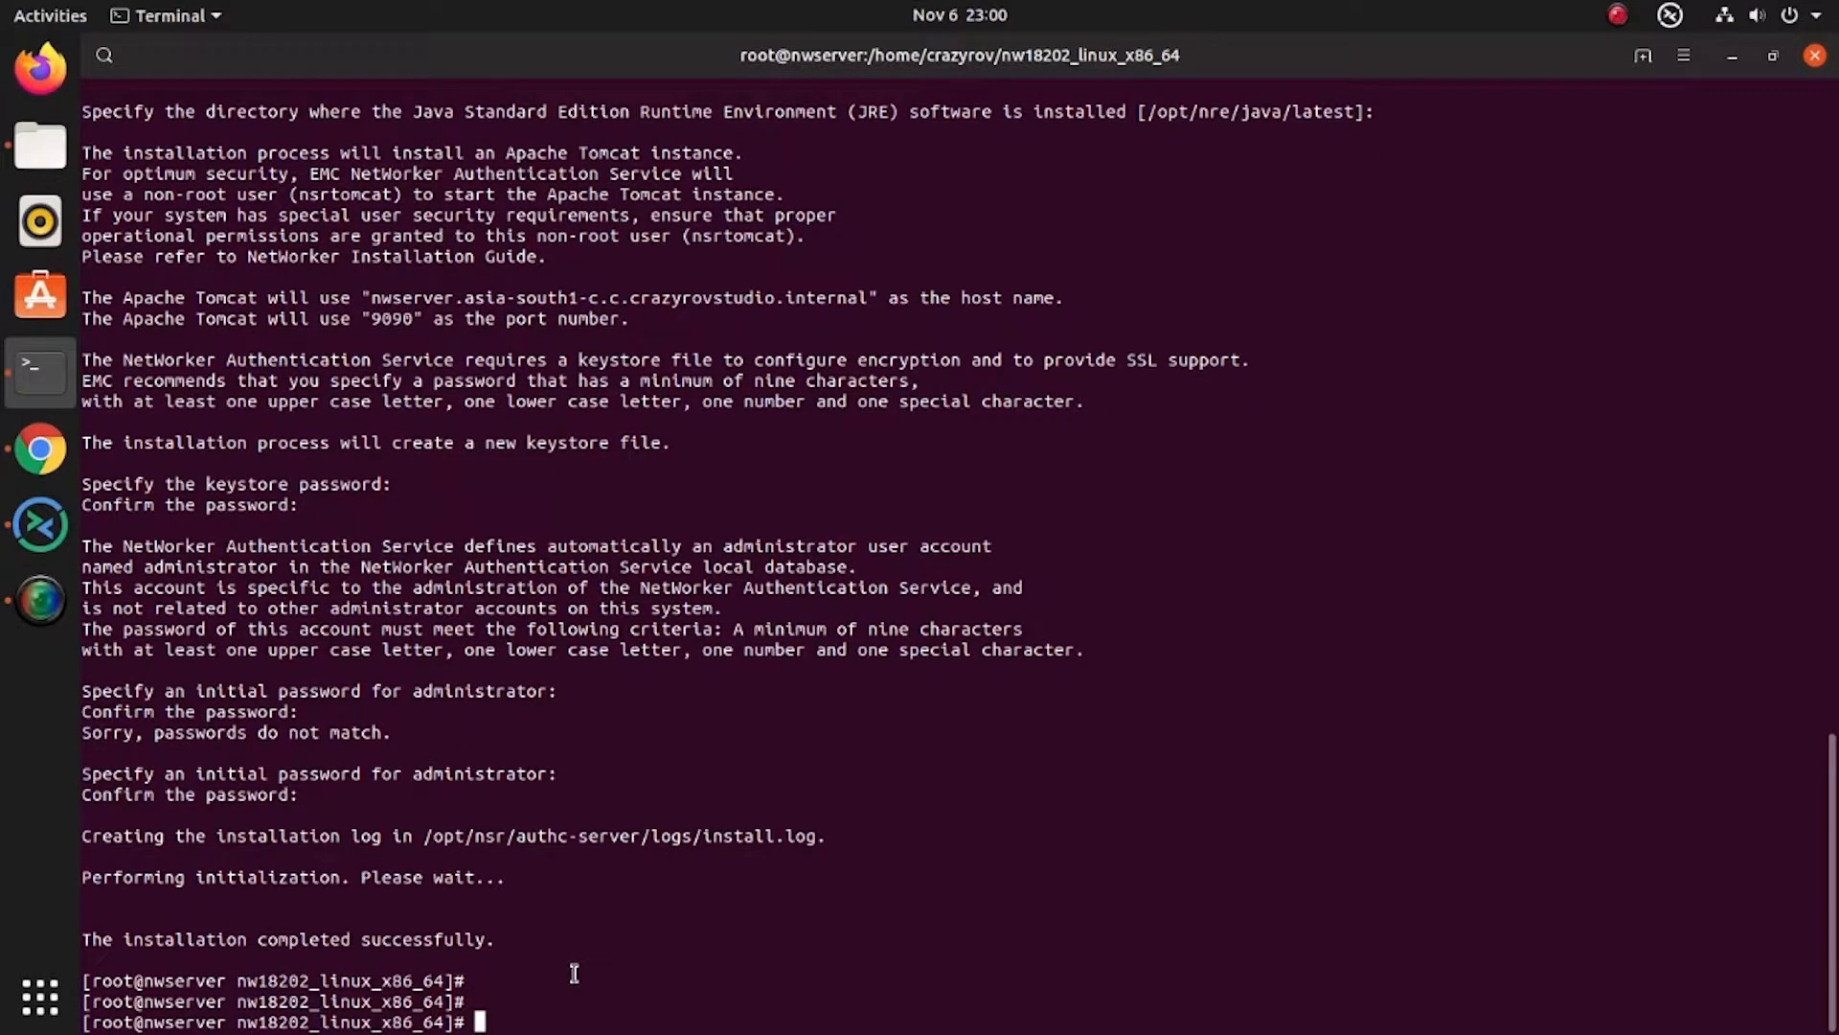
mouse_move(635, 871)
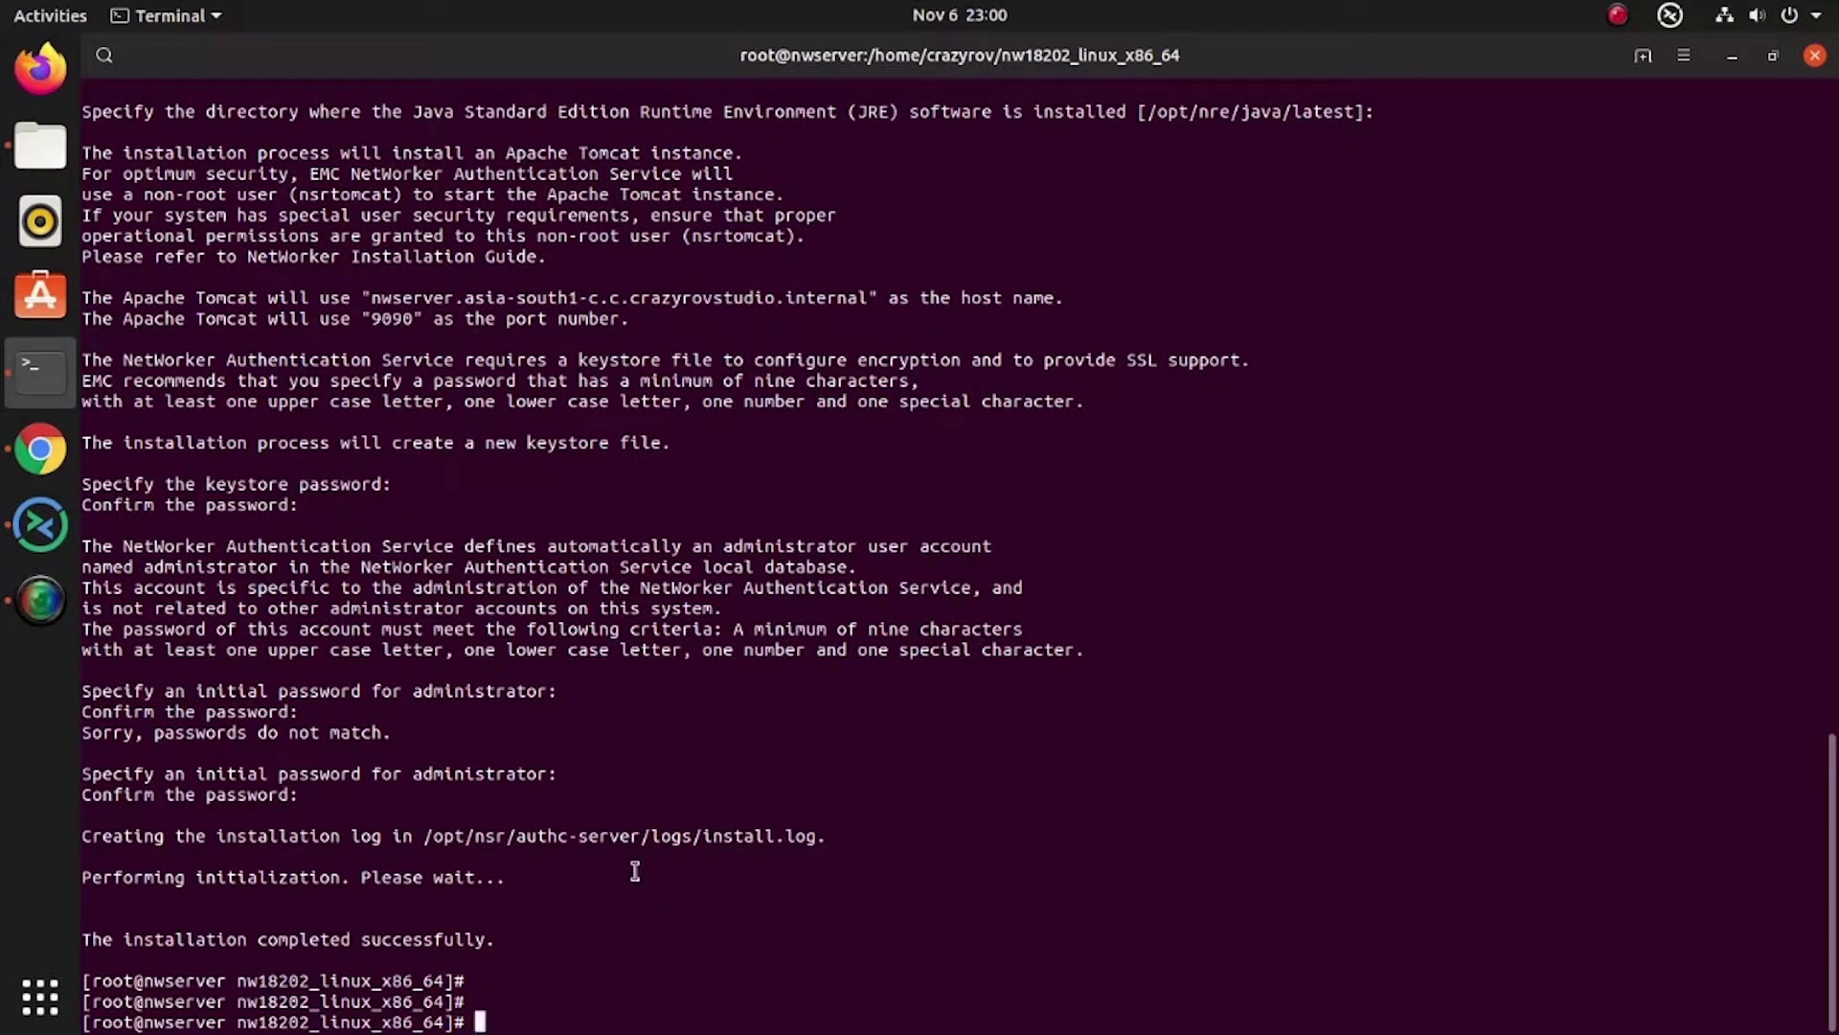
text(/etc/)
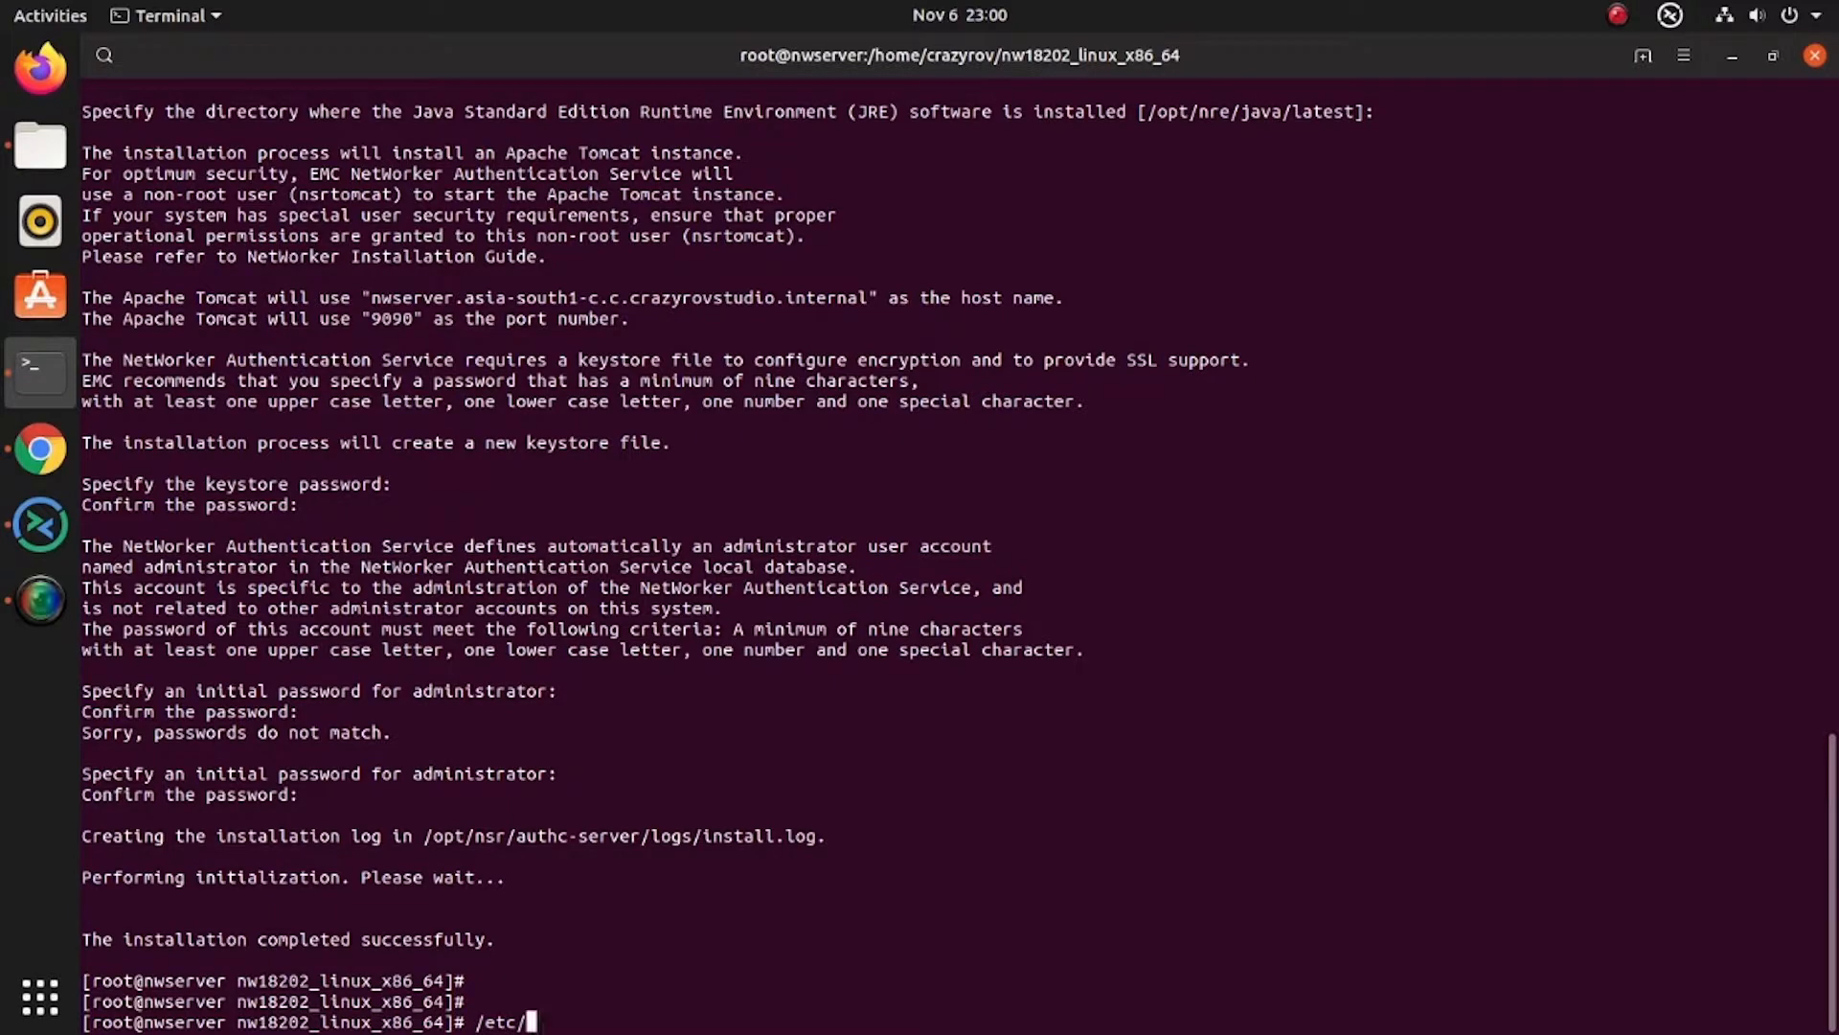
text(init.d/net)
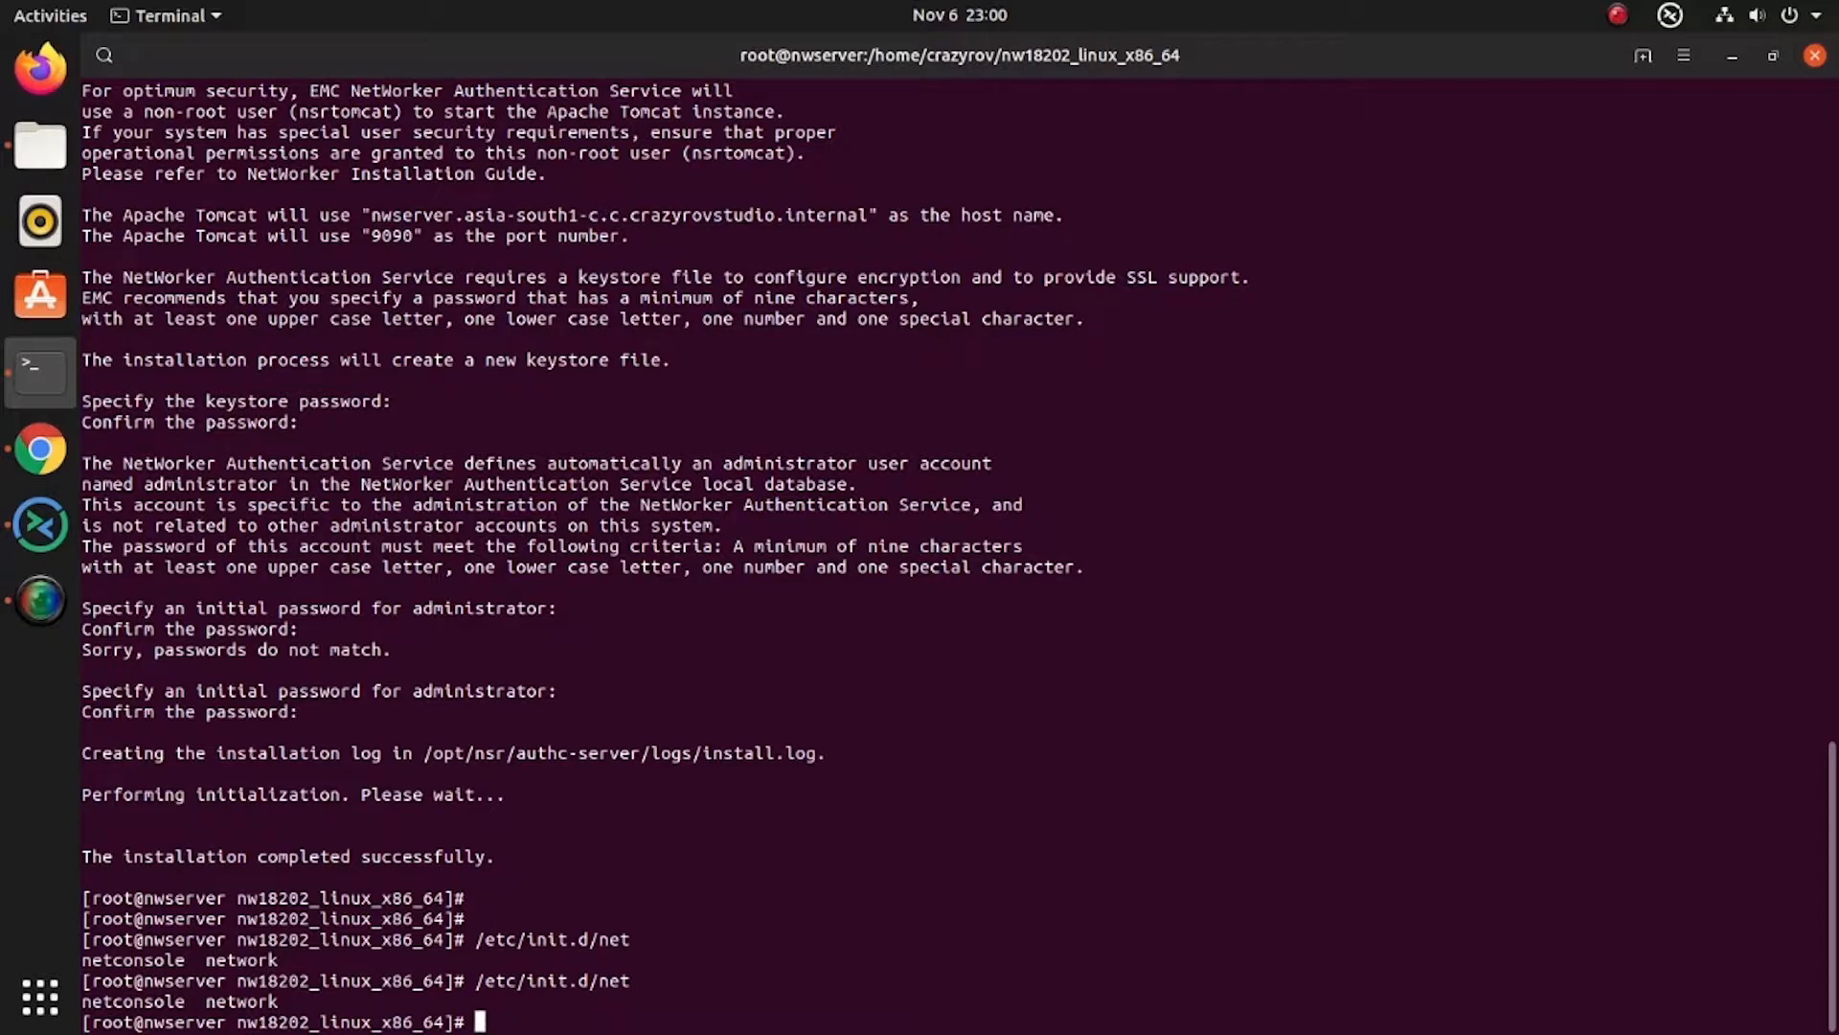
text(systemctl s)
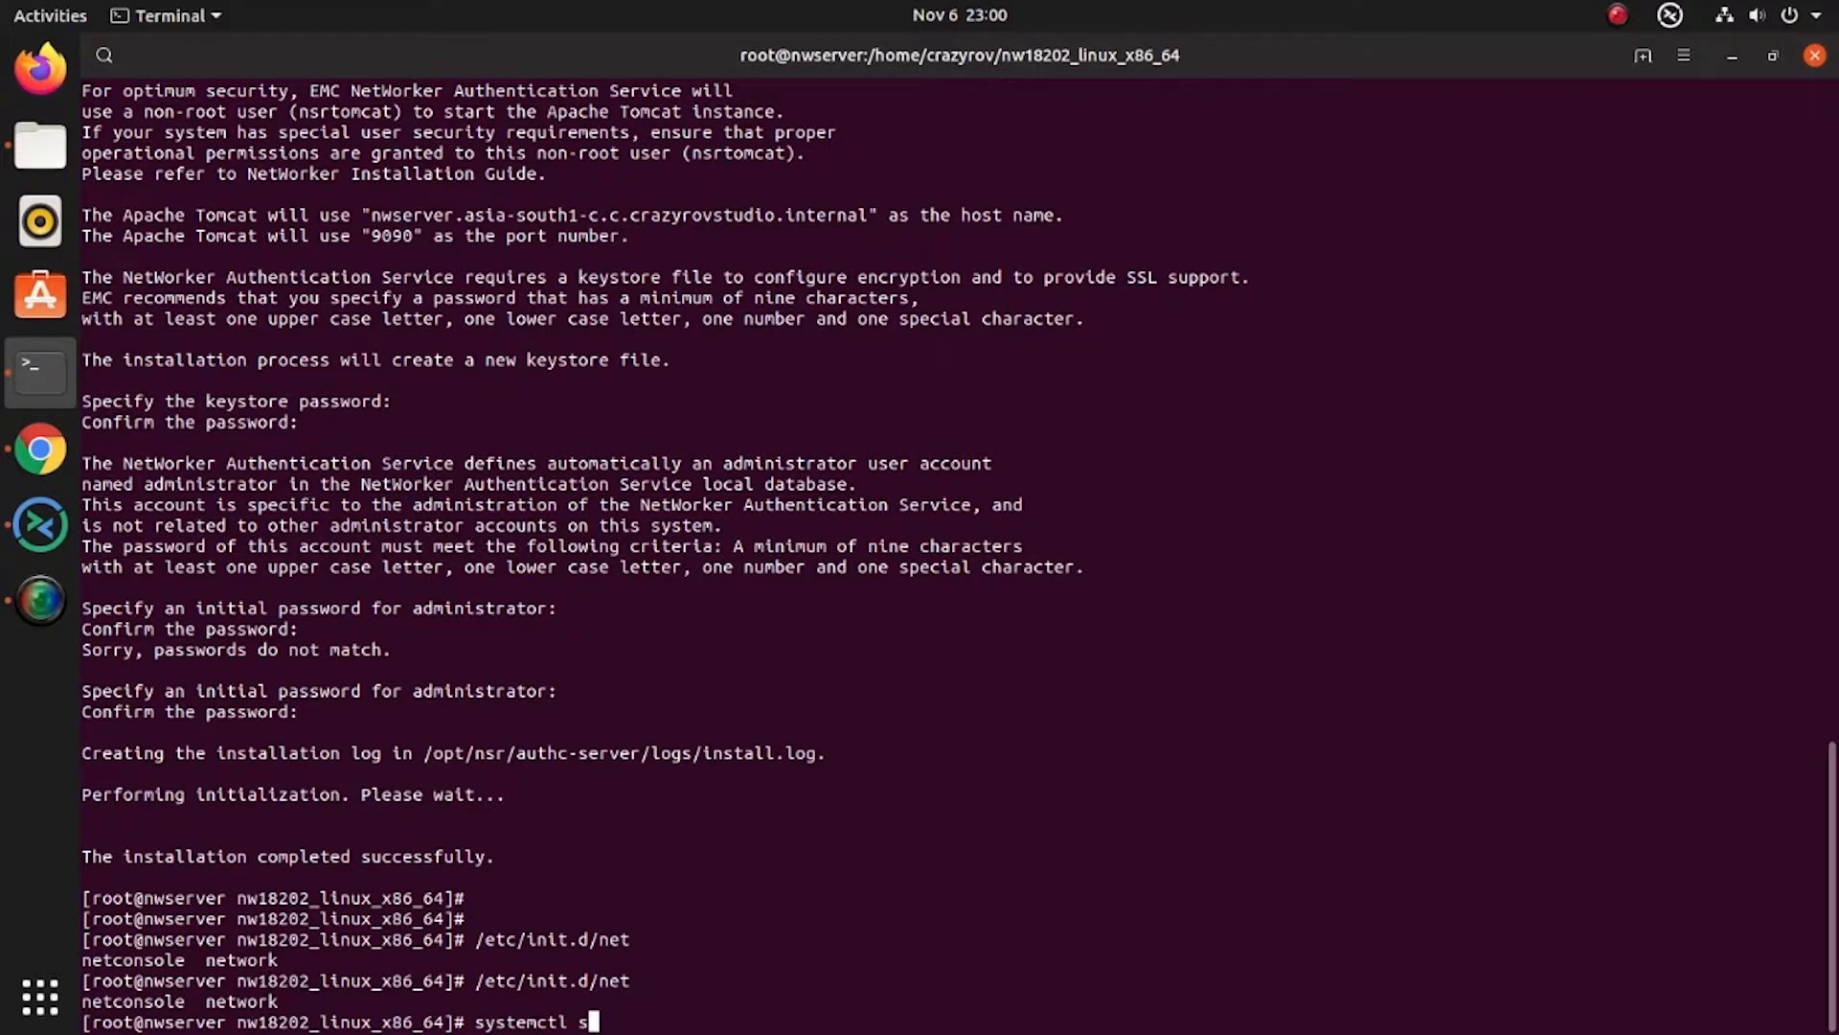
text(tart networker)
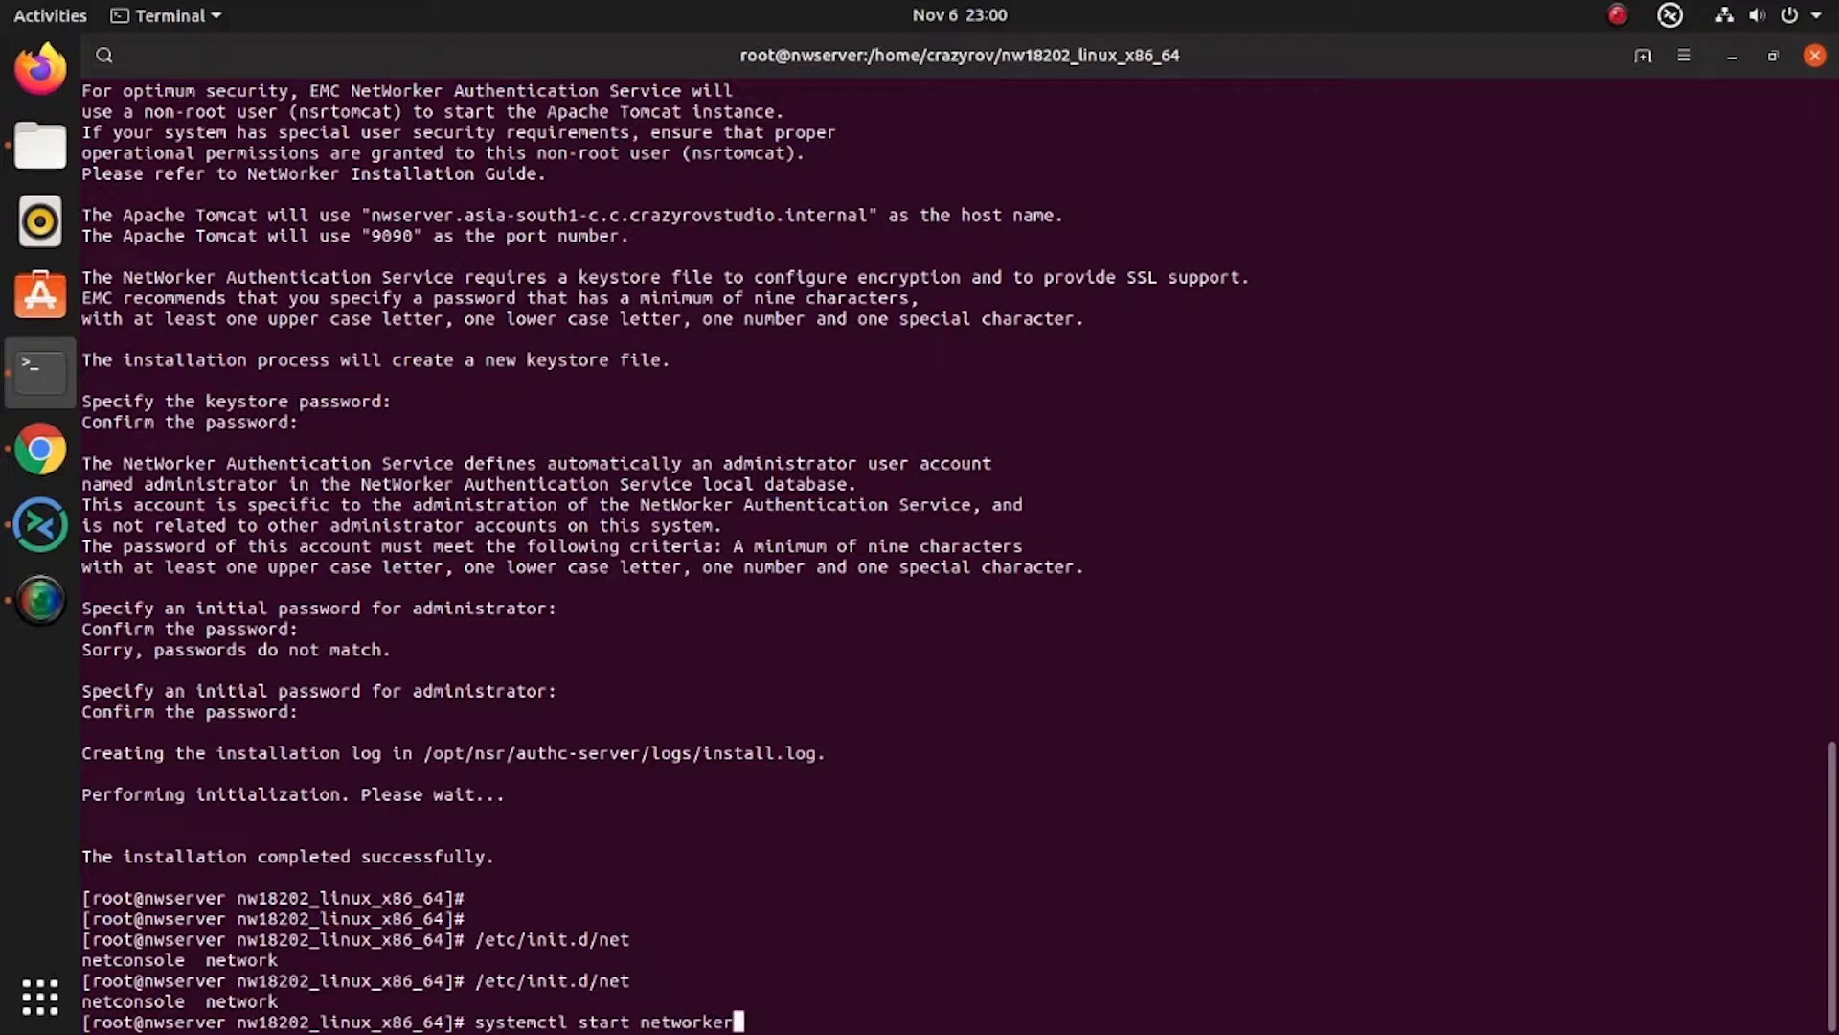
key(Return)
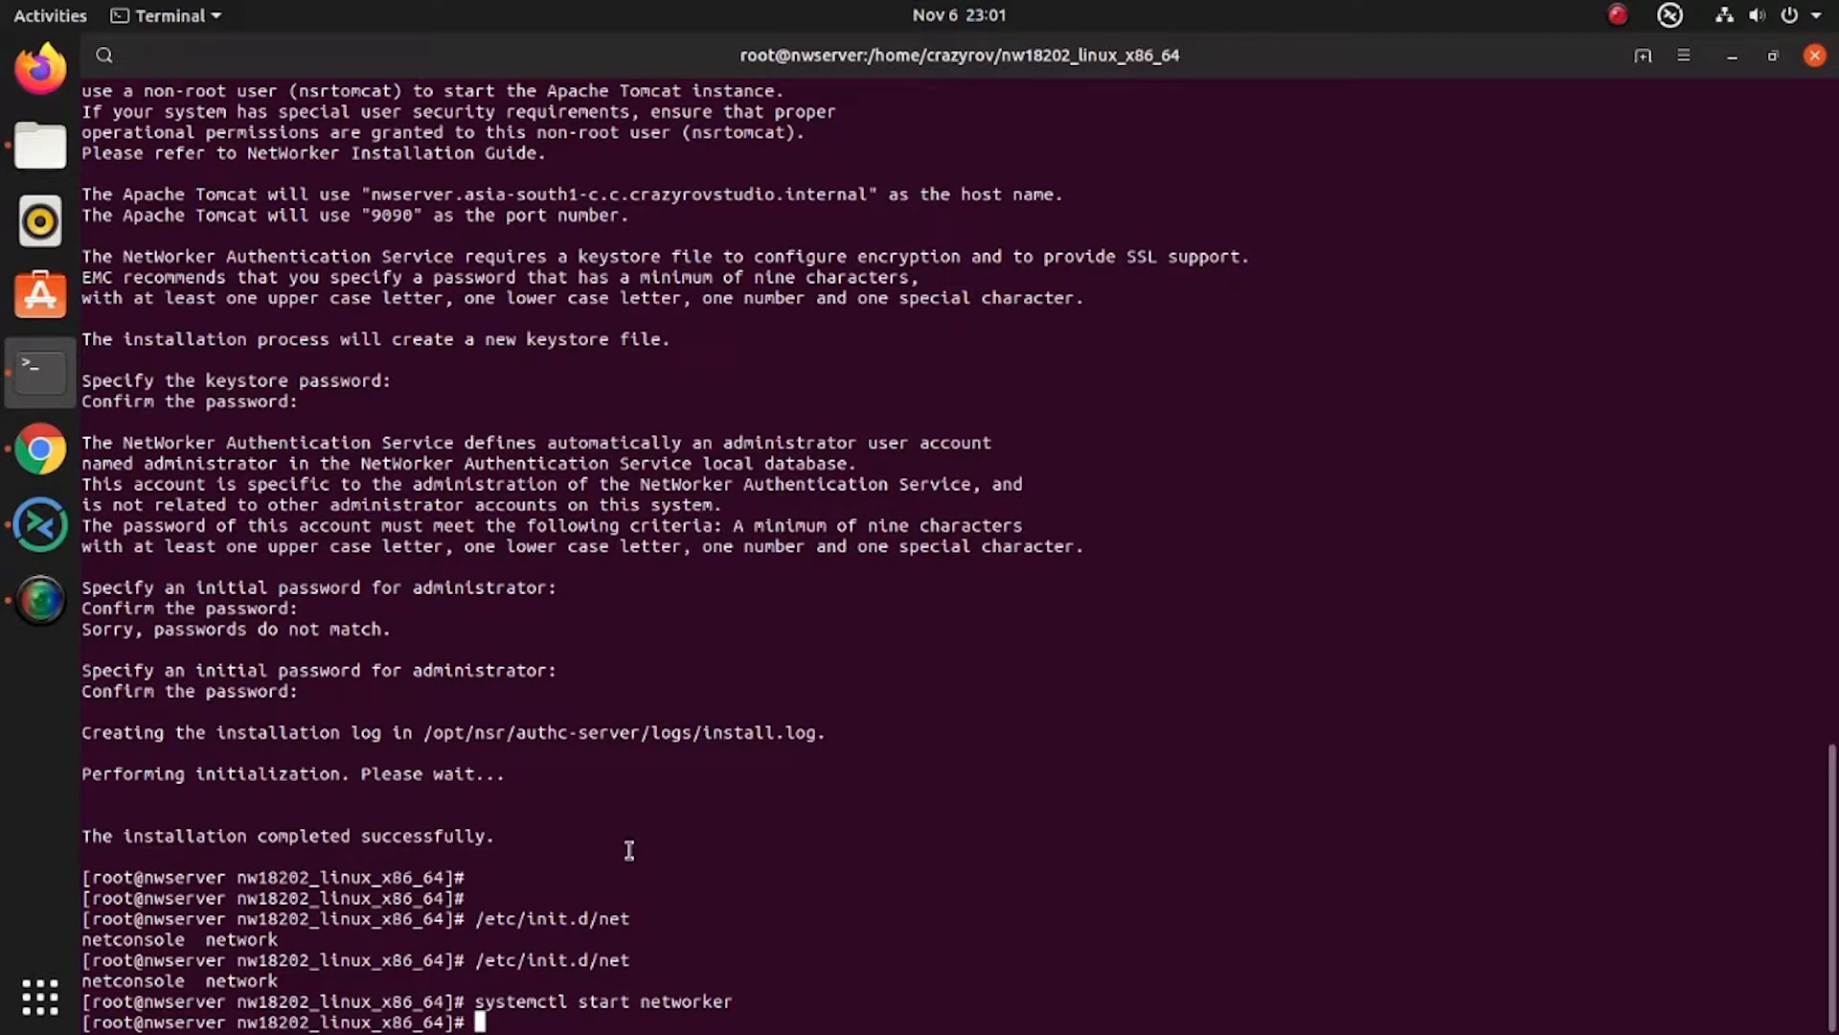
text(systemctl start networker)
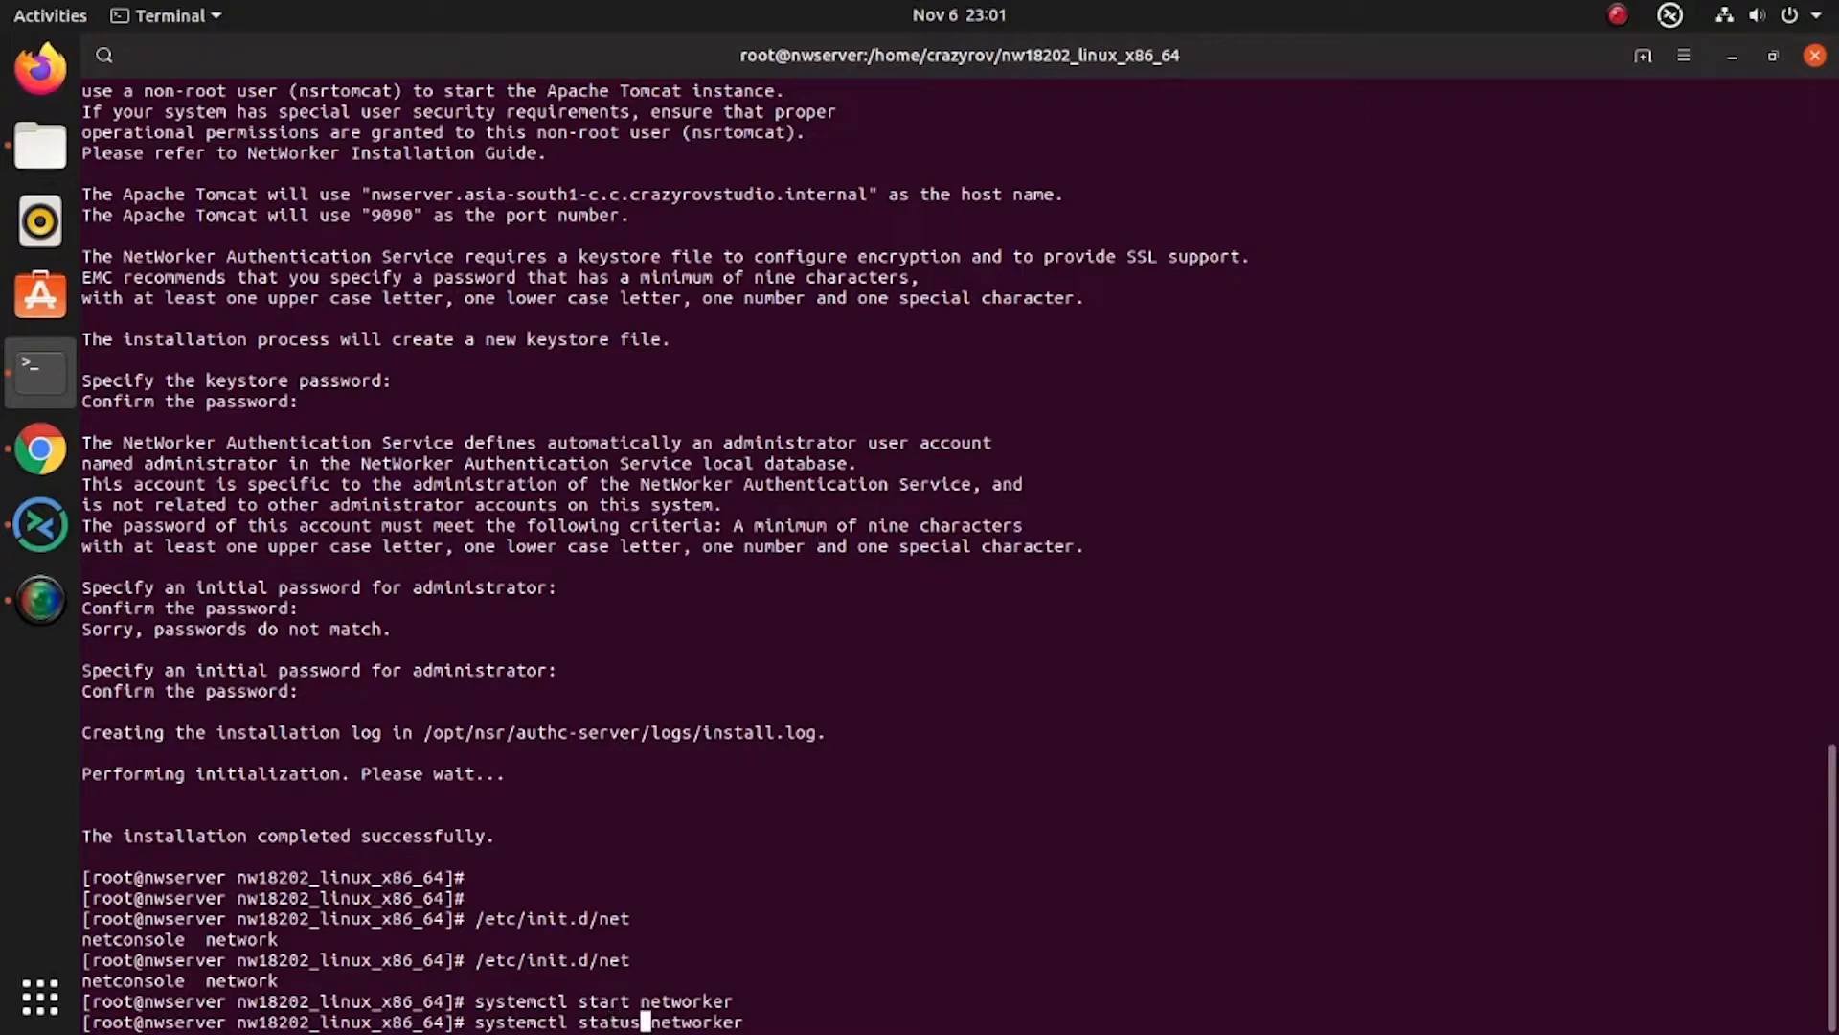
key(Return)
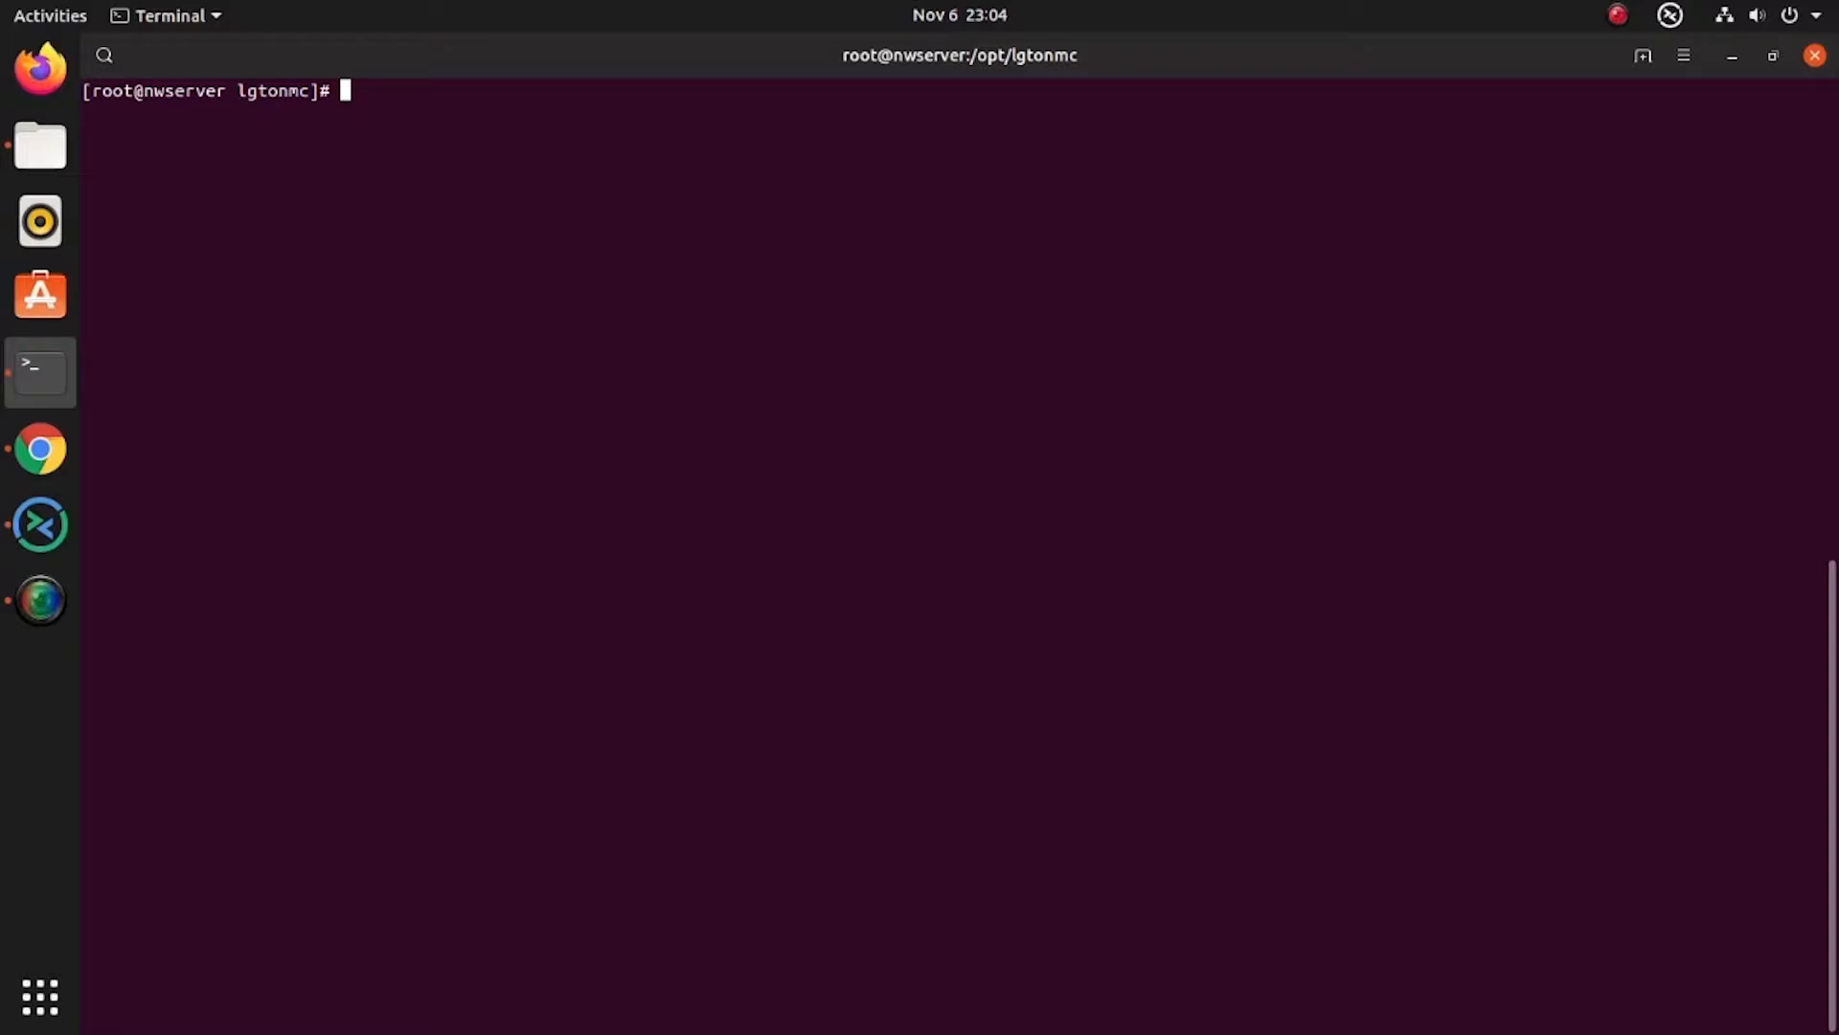
Copy the 18.2 installer's gstdbunload from /home/crazyrov/ into /opt/lgtonmc/bin/
text(ls -la gst)
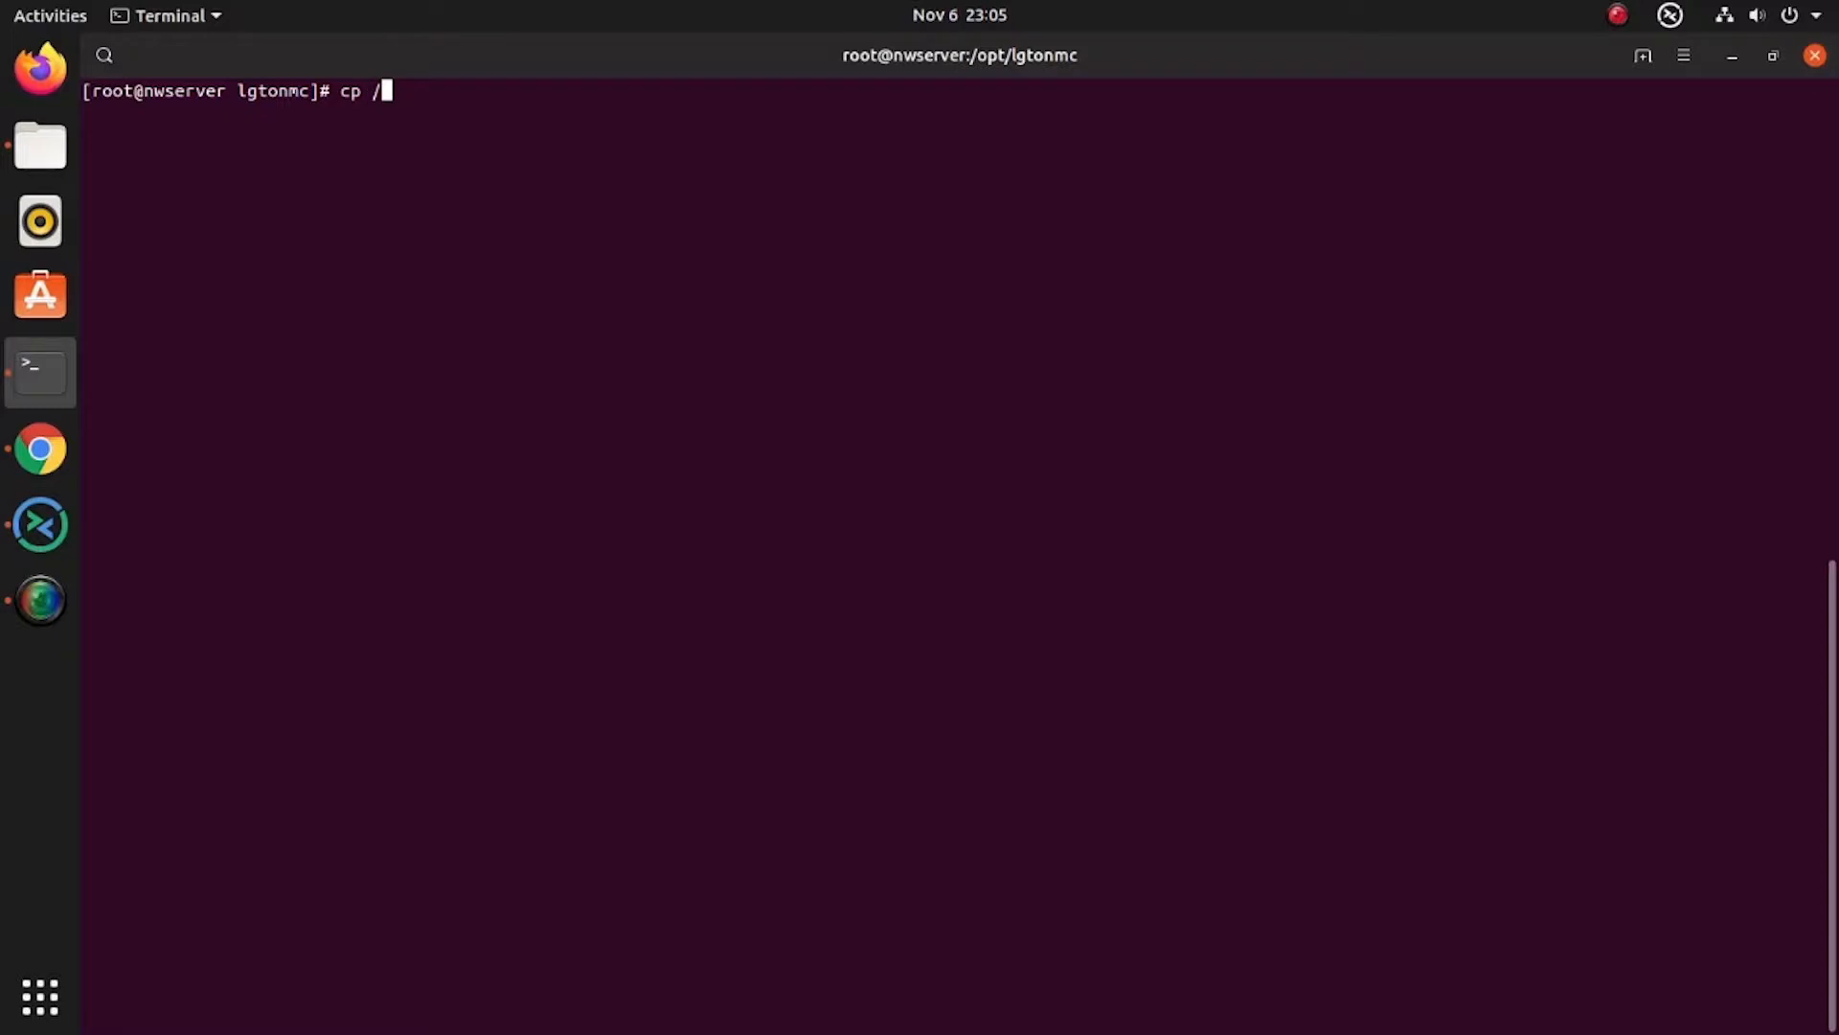
text(home/)
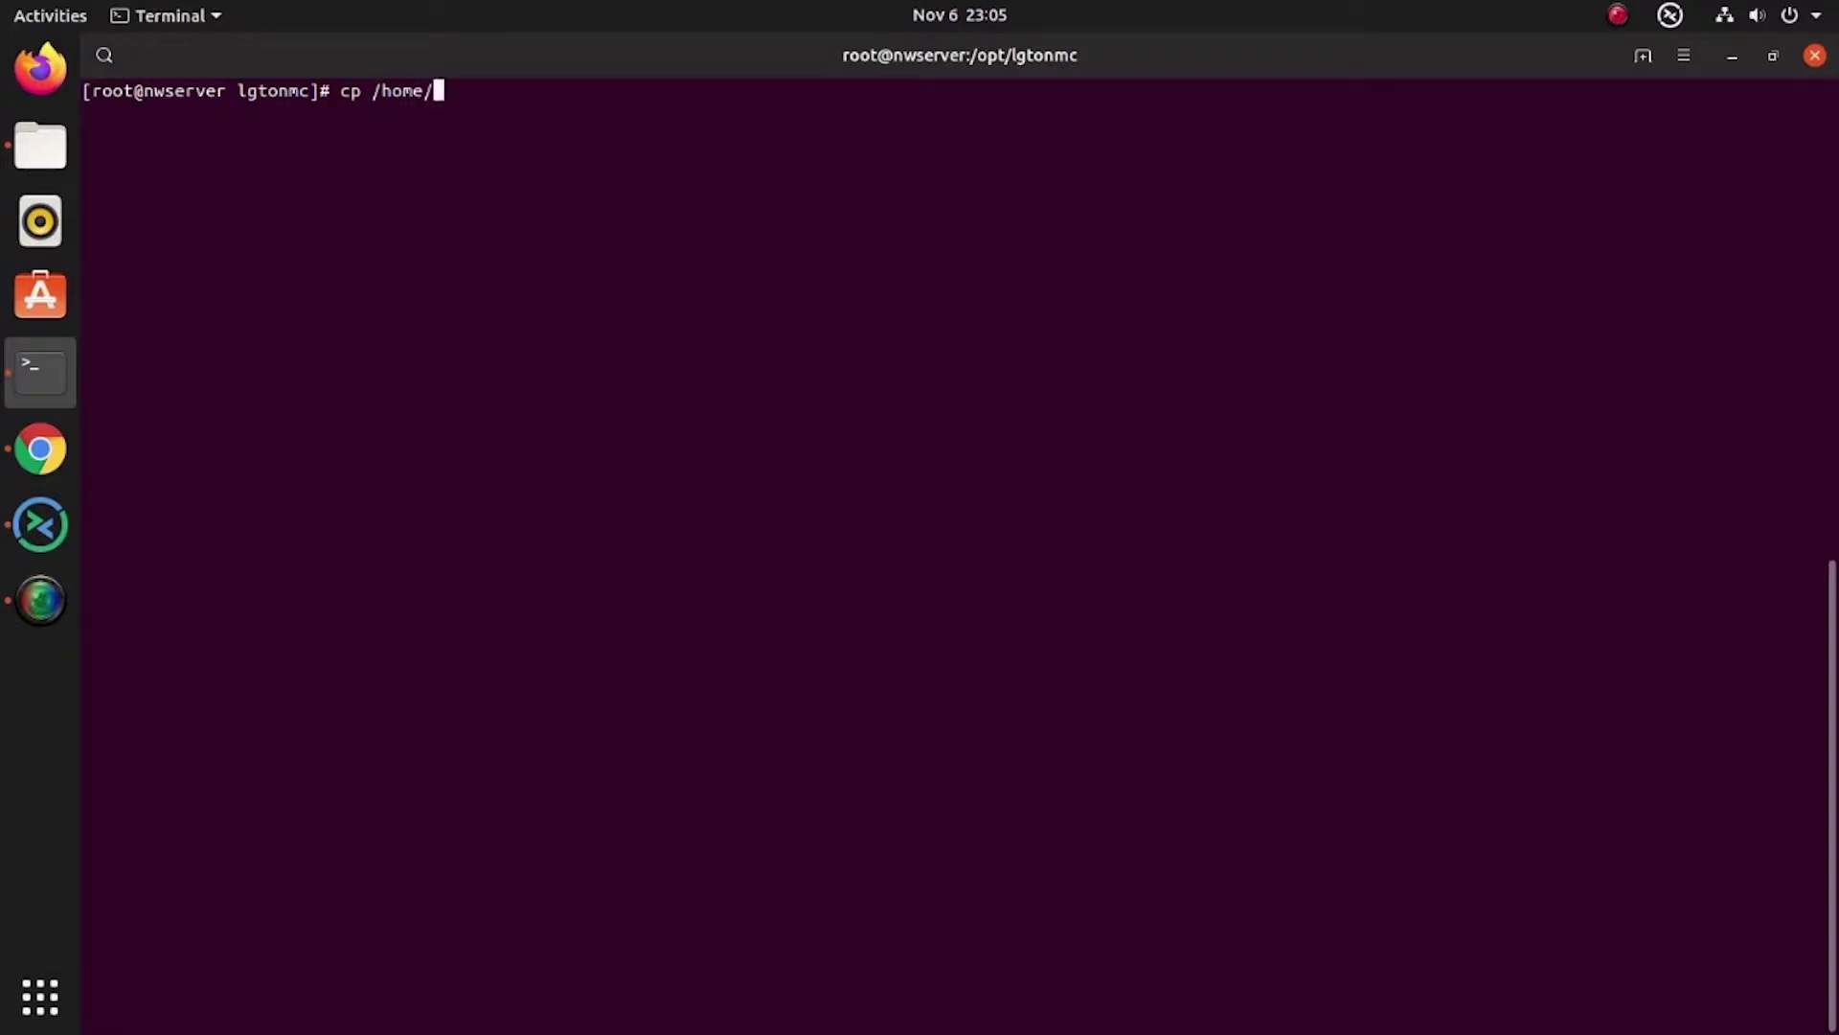
text(crazyrov/)
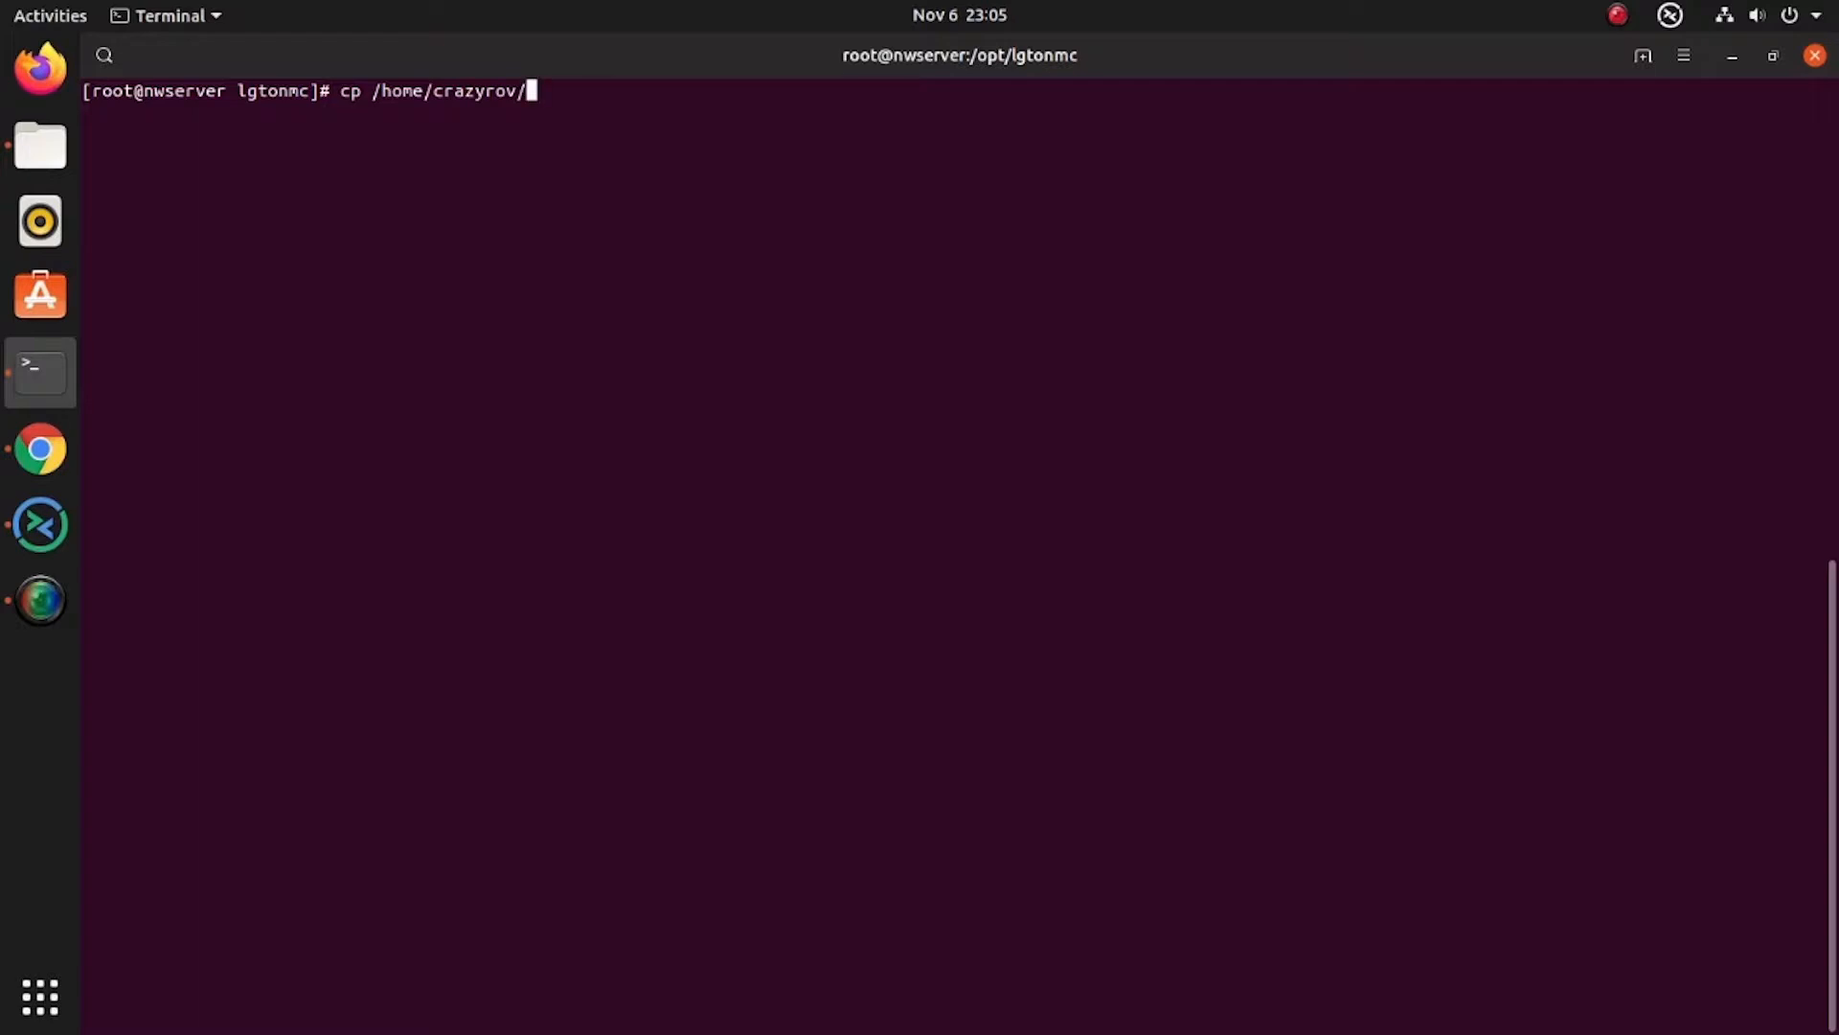
key(Tab)
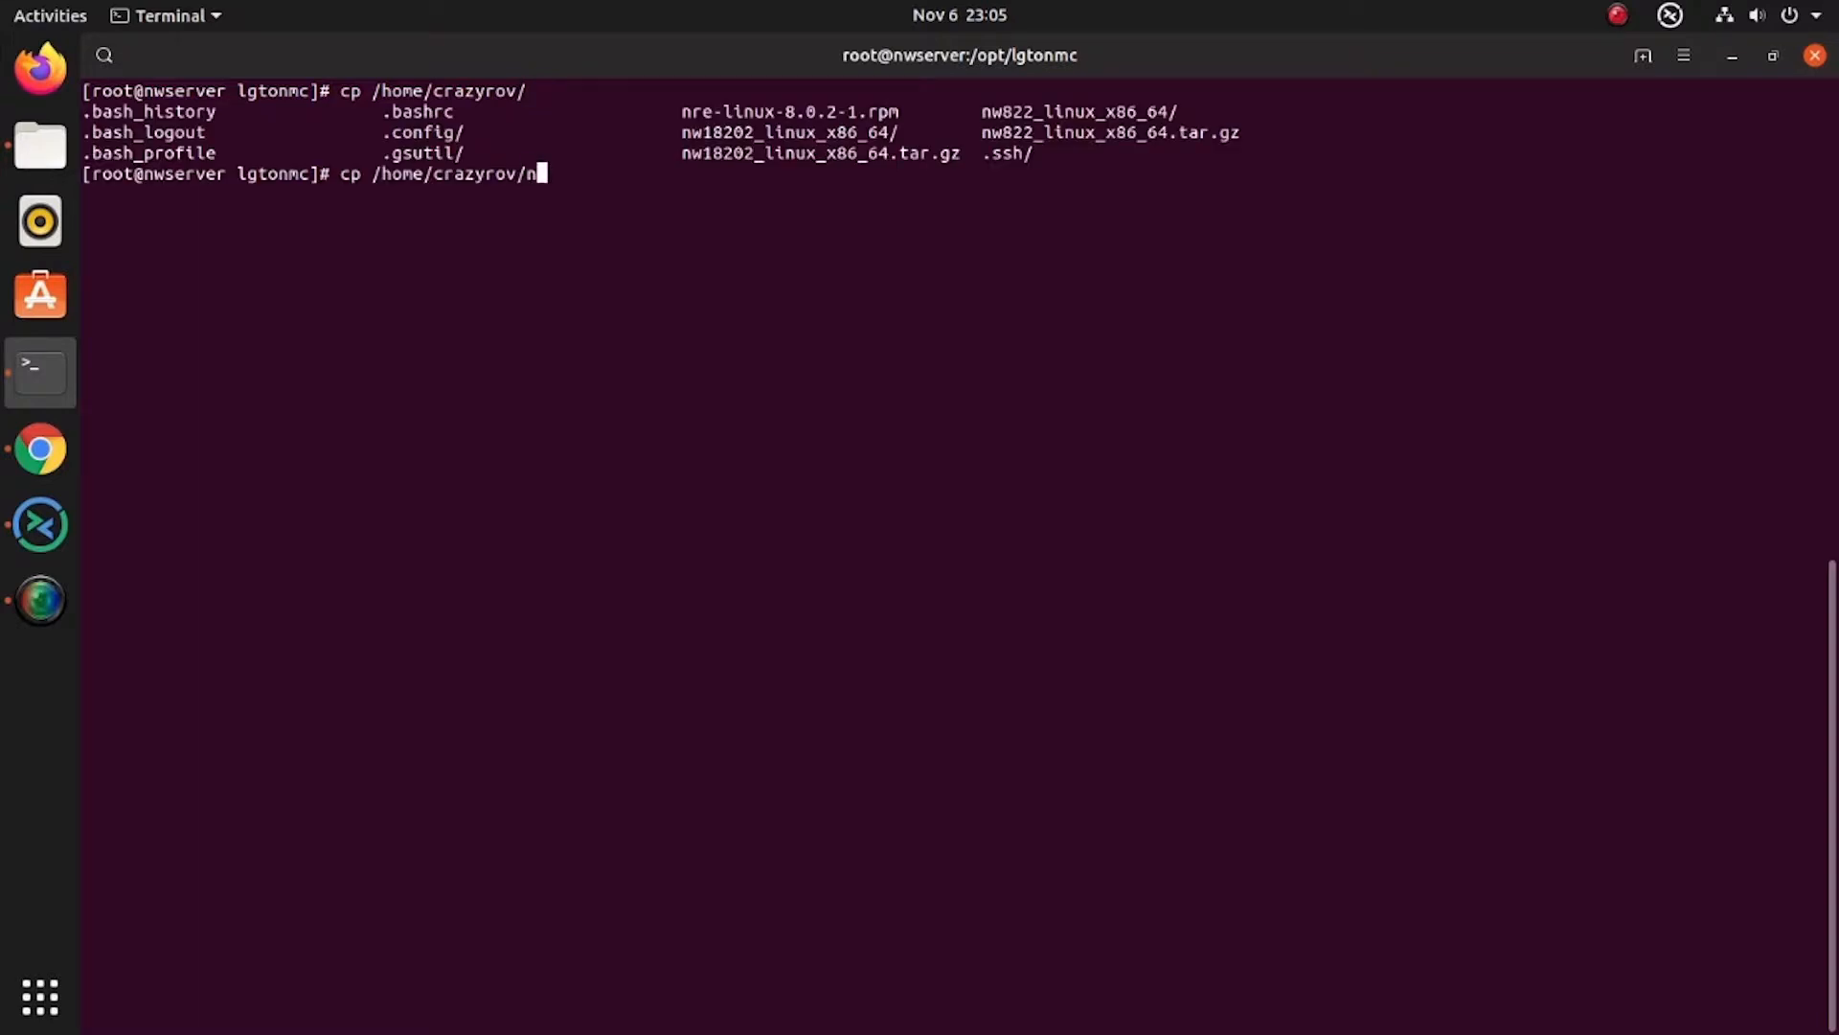
key(Tab)
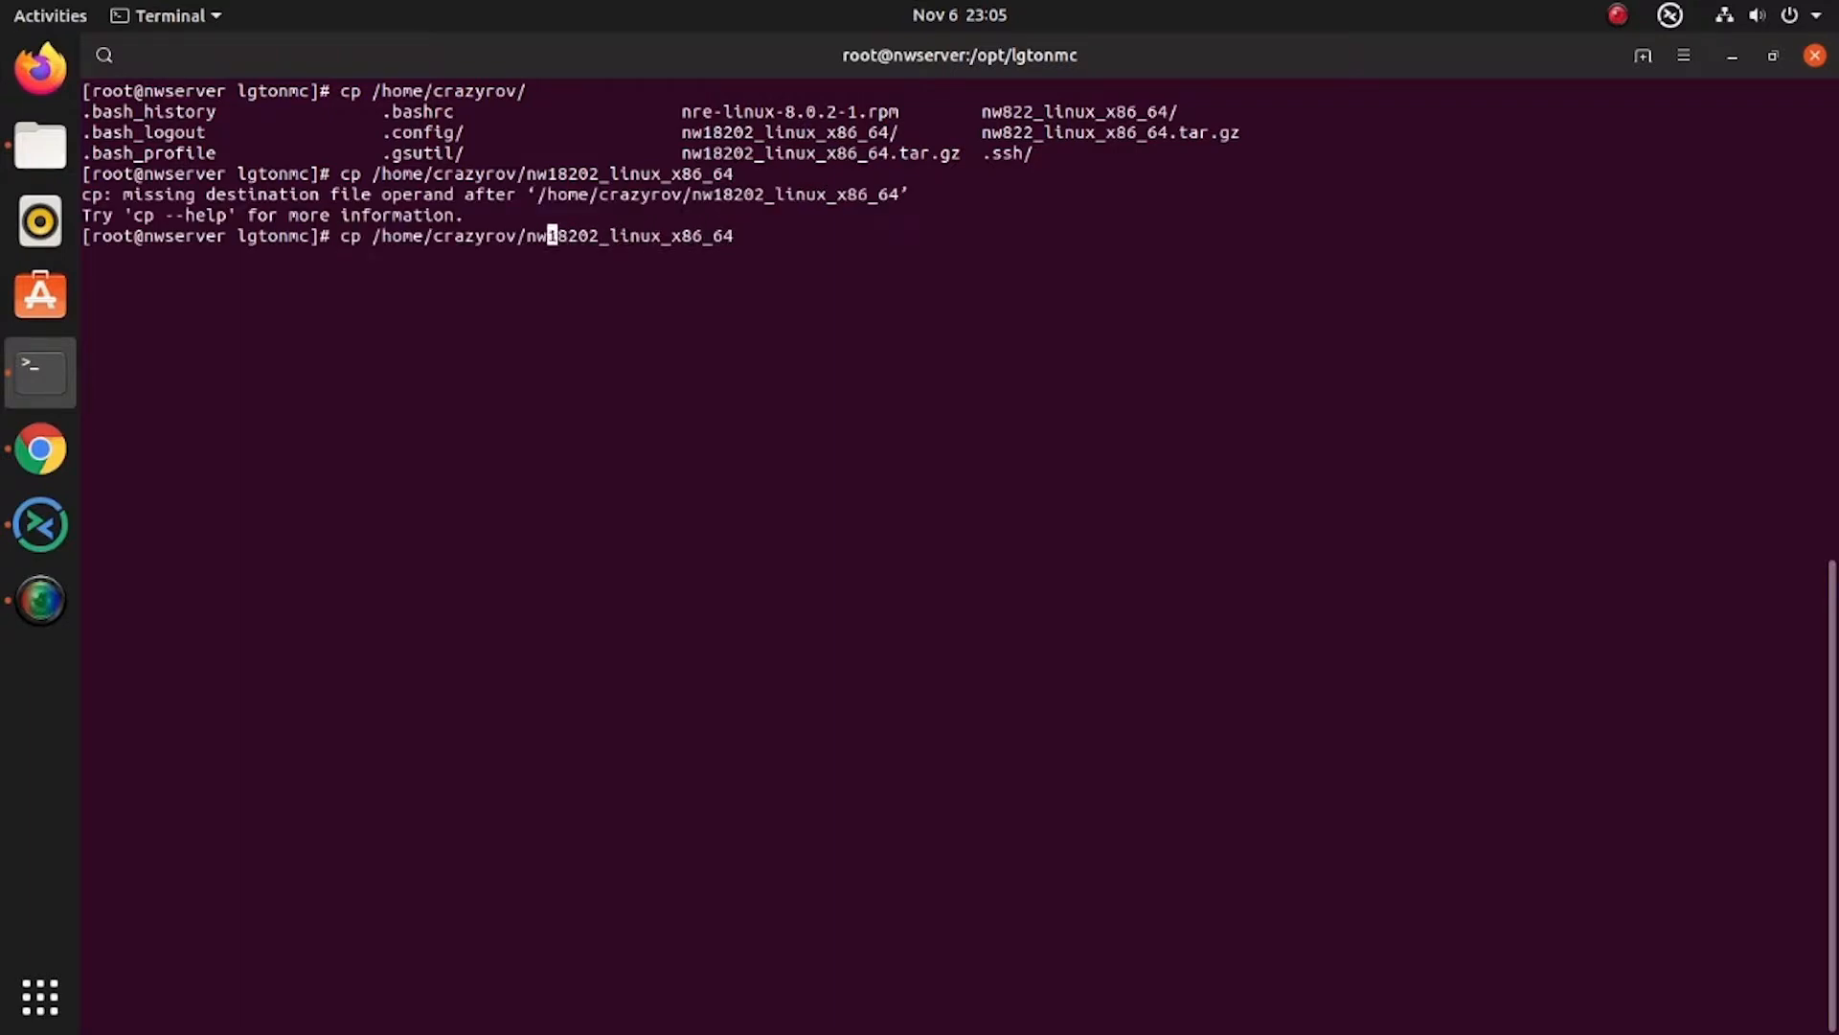
text(/)
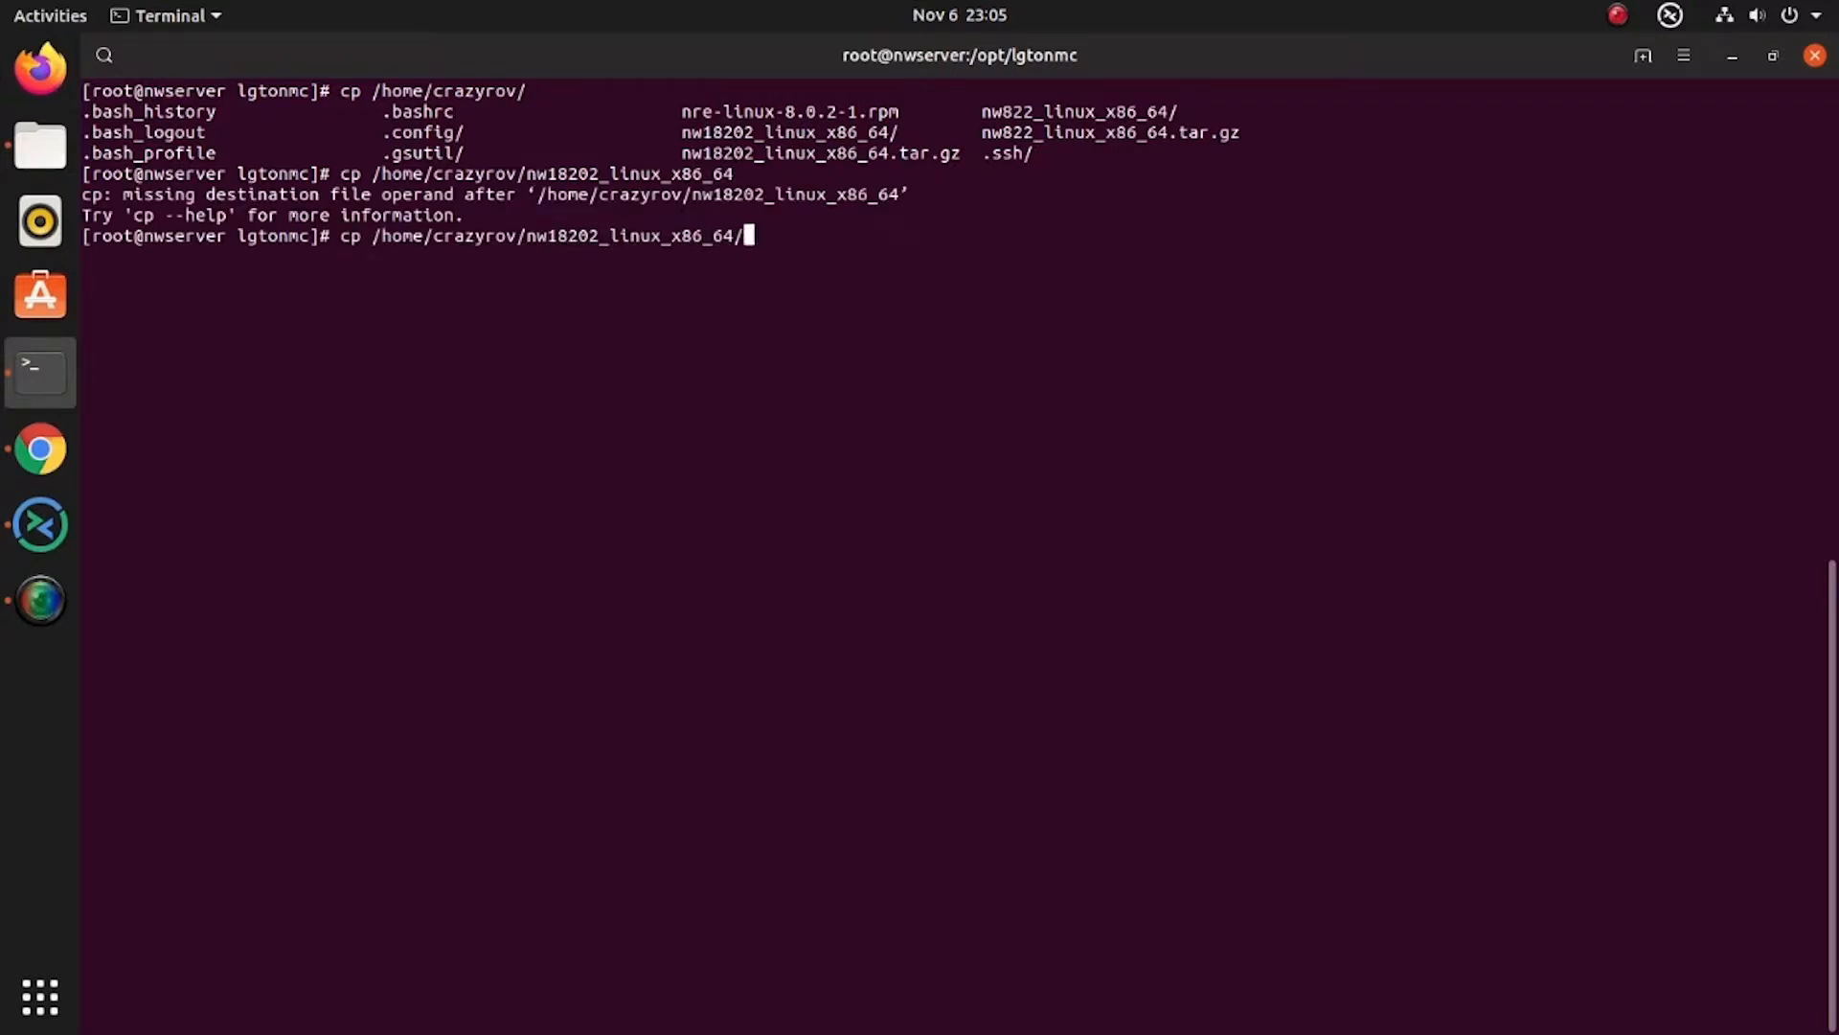
text(gstdbunload)
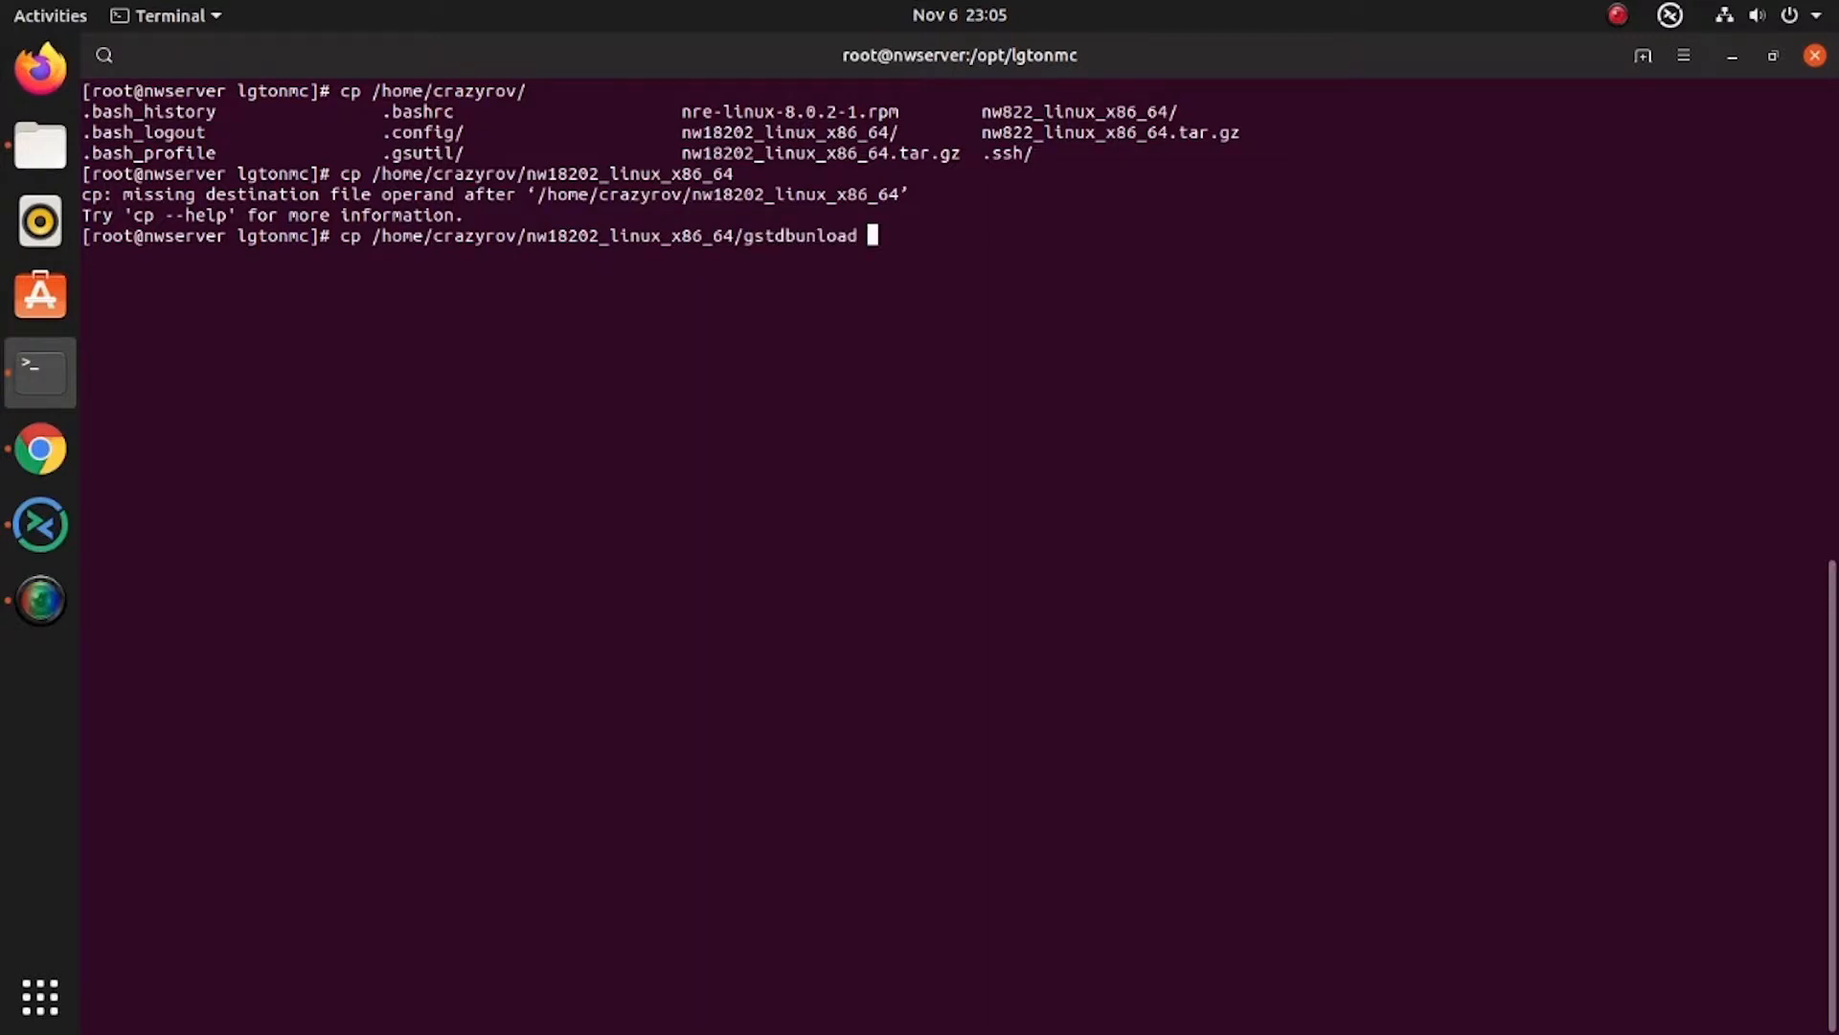
text(/)
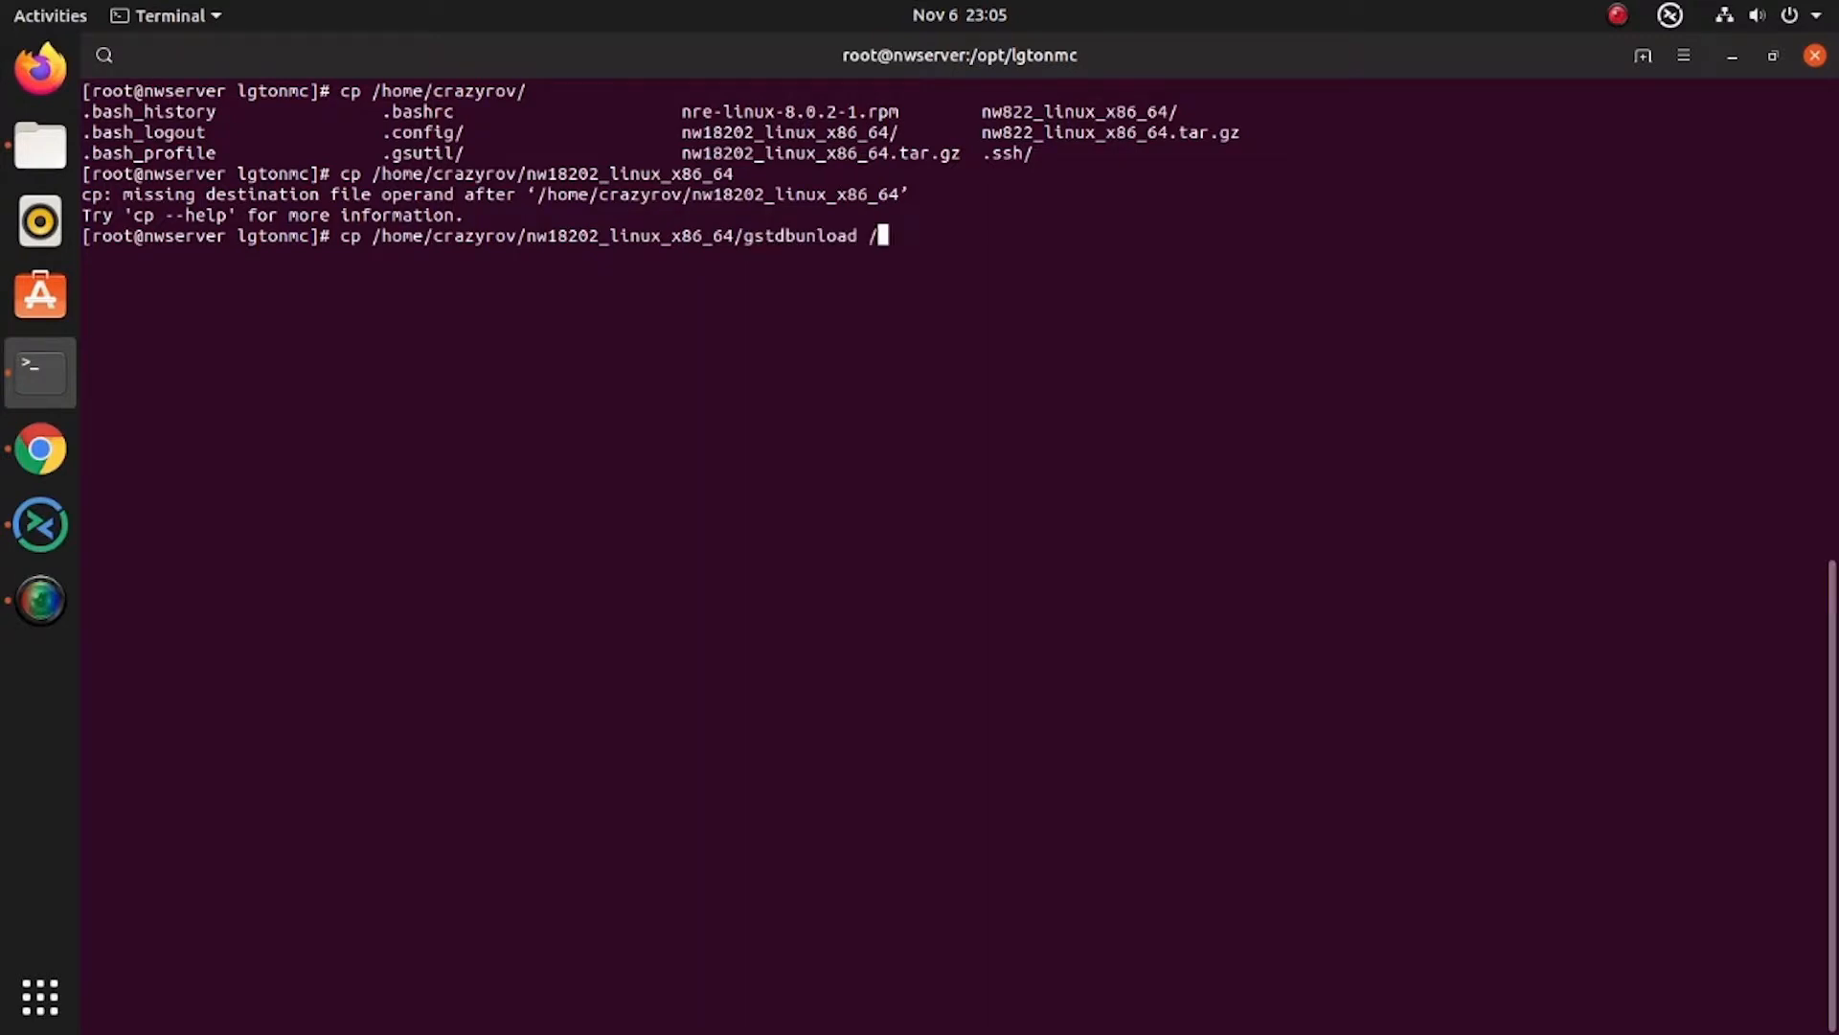
text(opt/l)
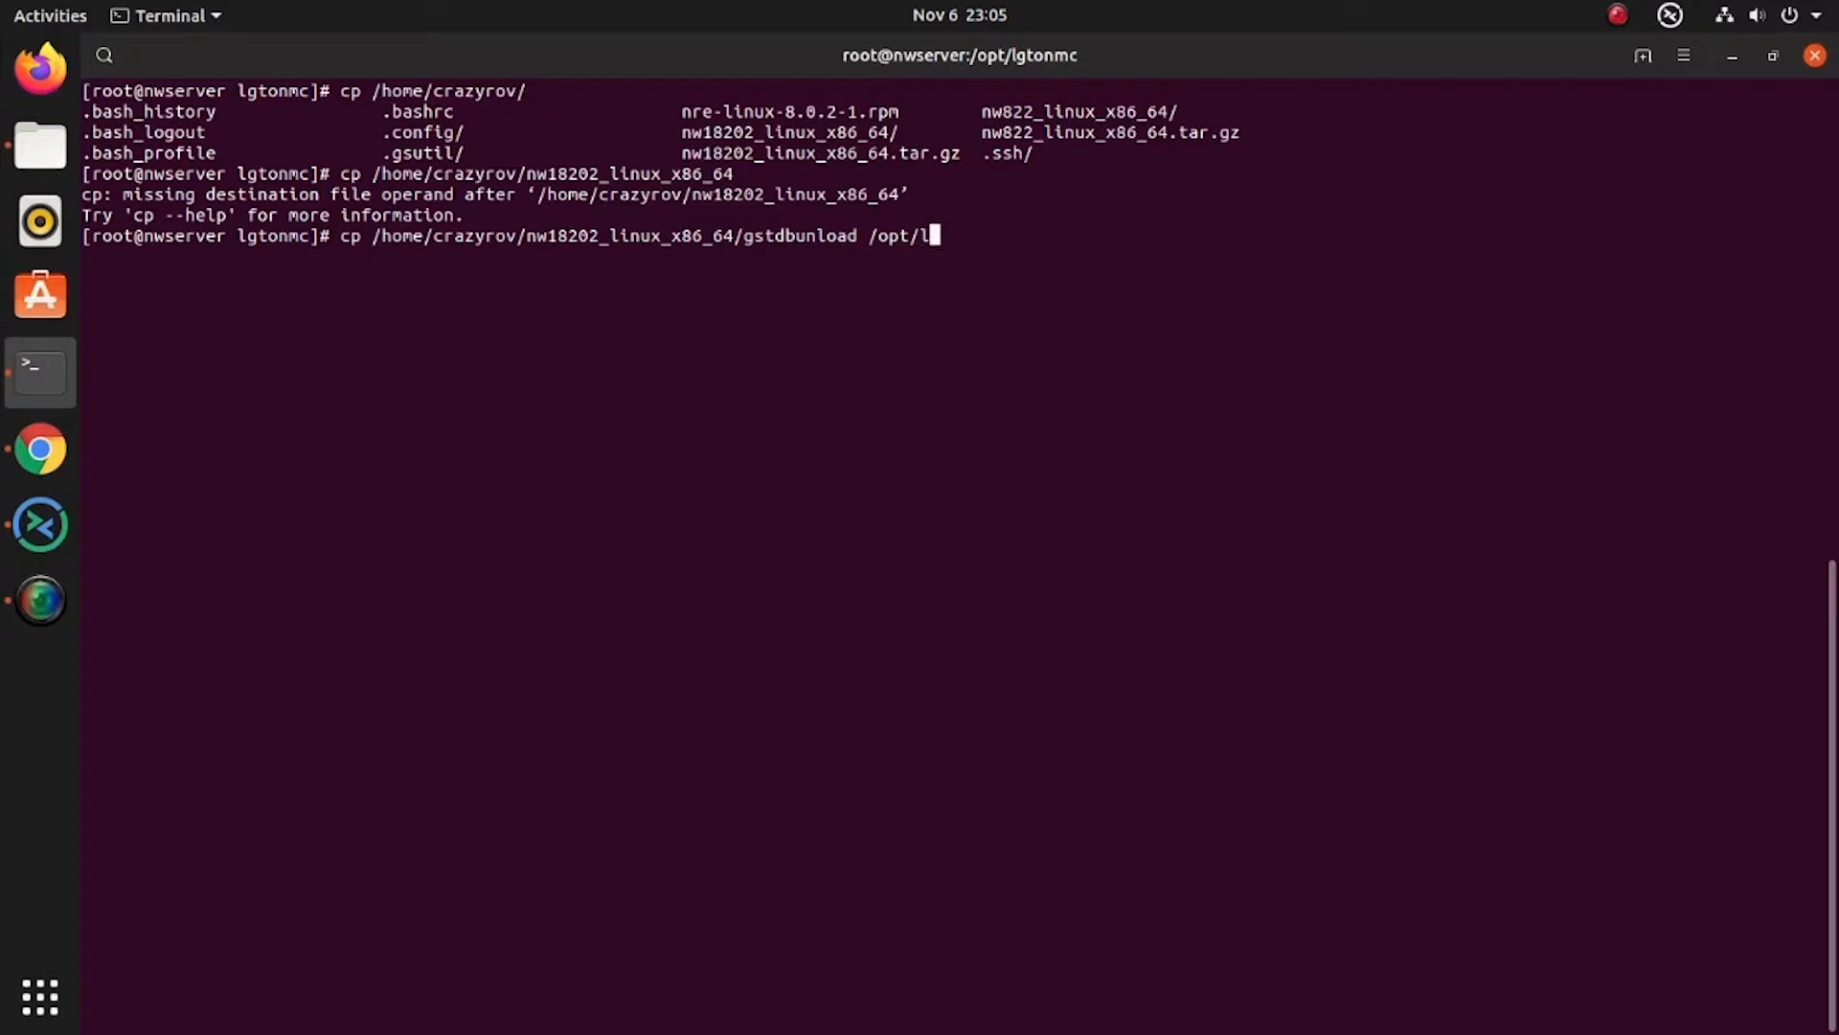
text(gtonmc/bin/)
text(y)
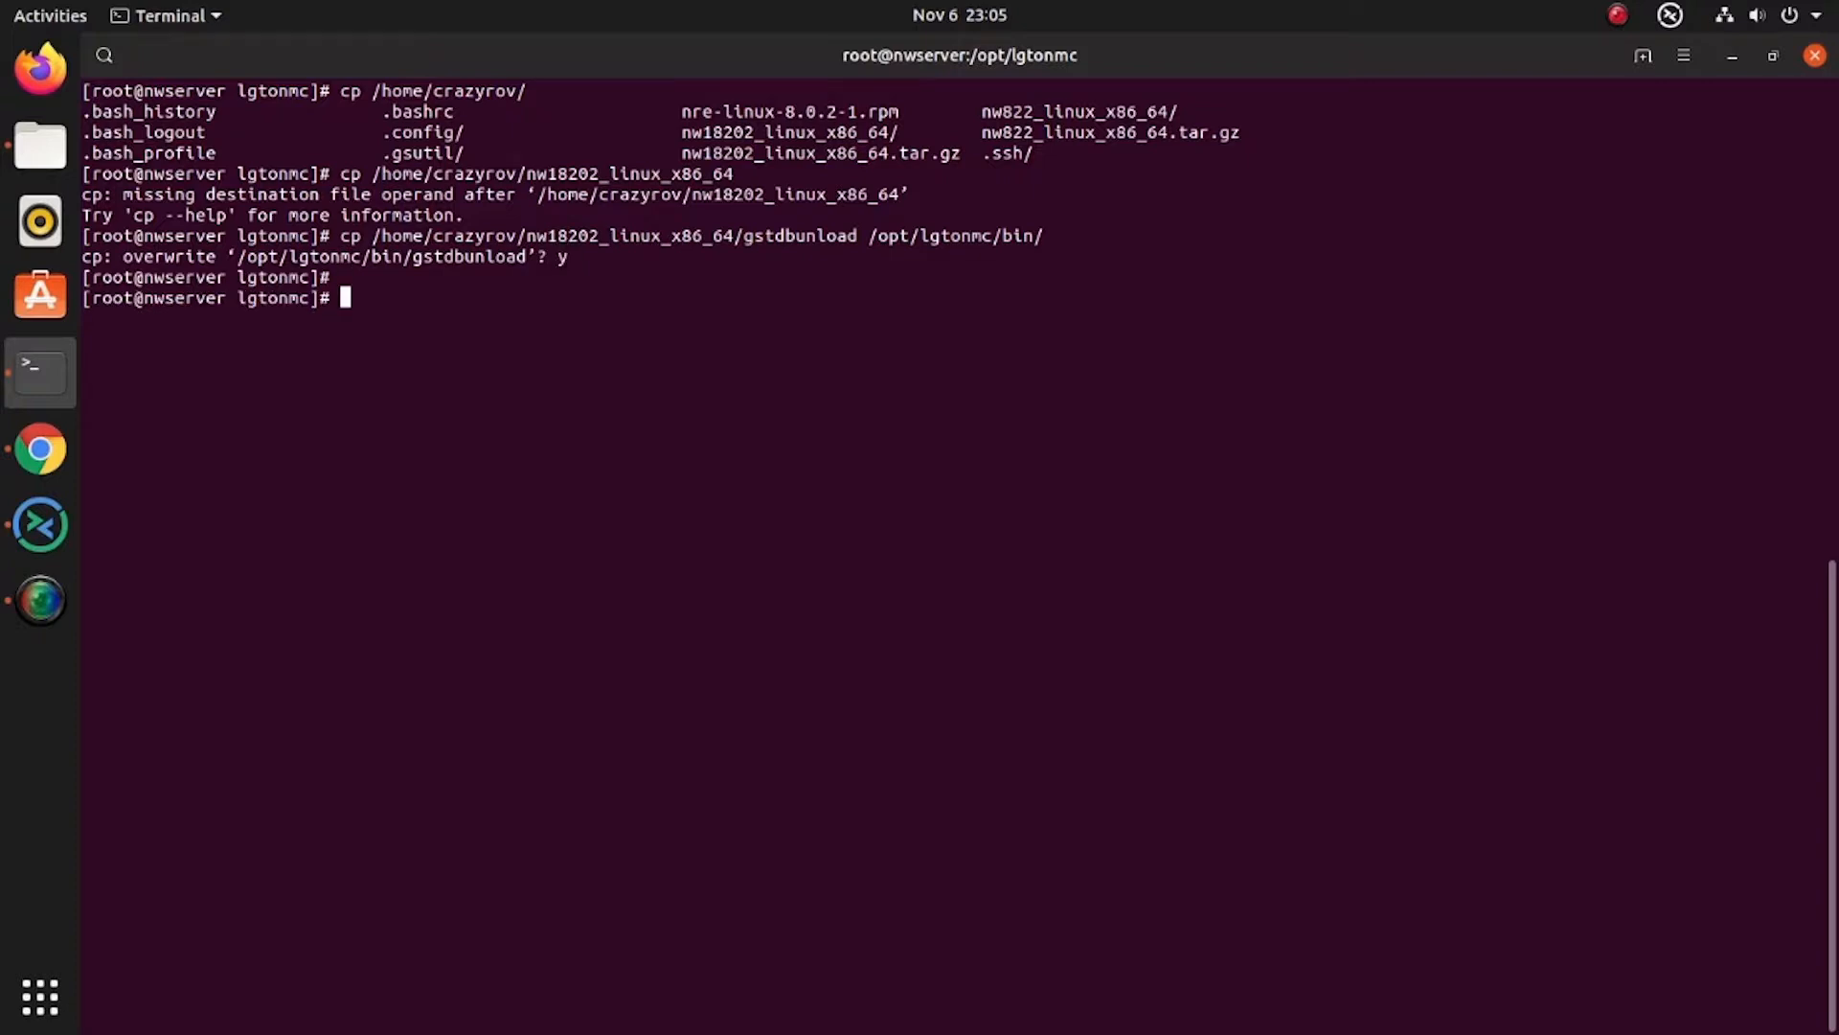
From /opt/lgtonmc/bin, run ./gstdbunload dumping the NMC database to /home/crazyrov/
text(ls -la)
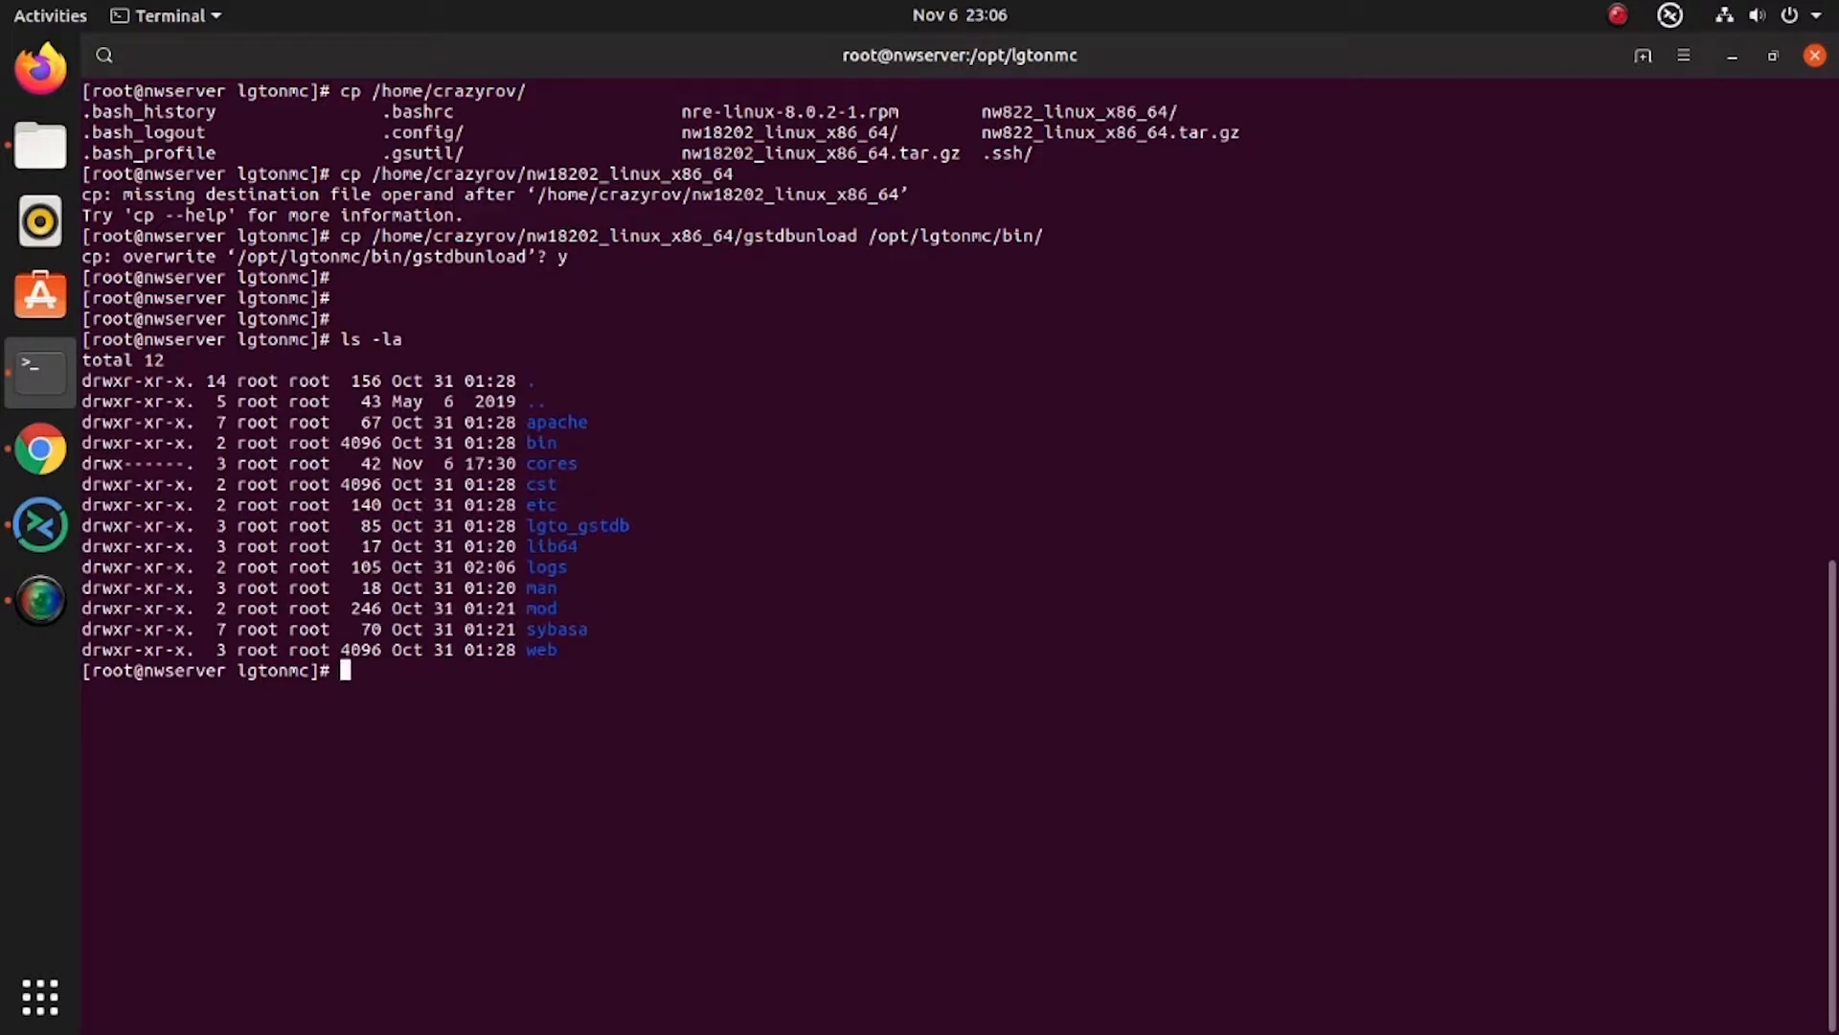
text(cd bin/)
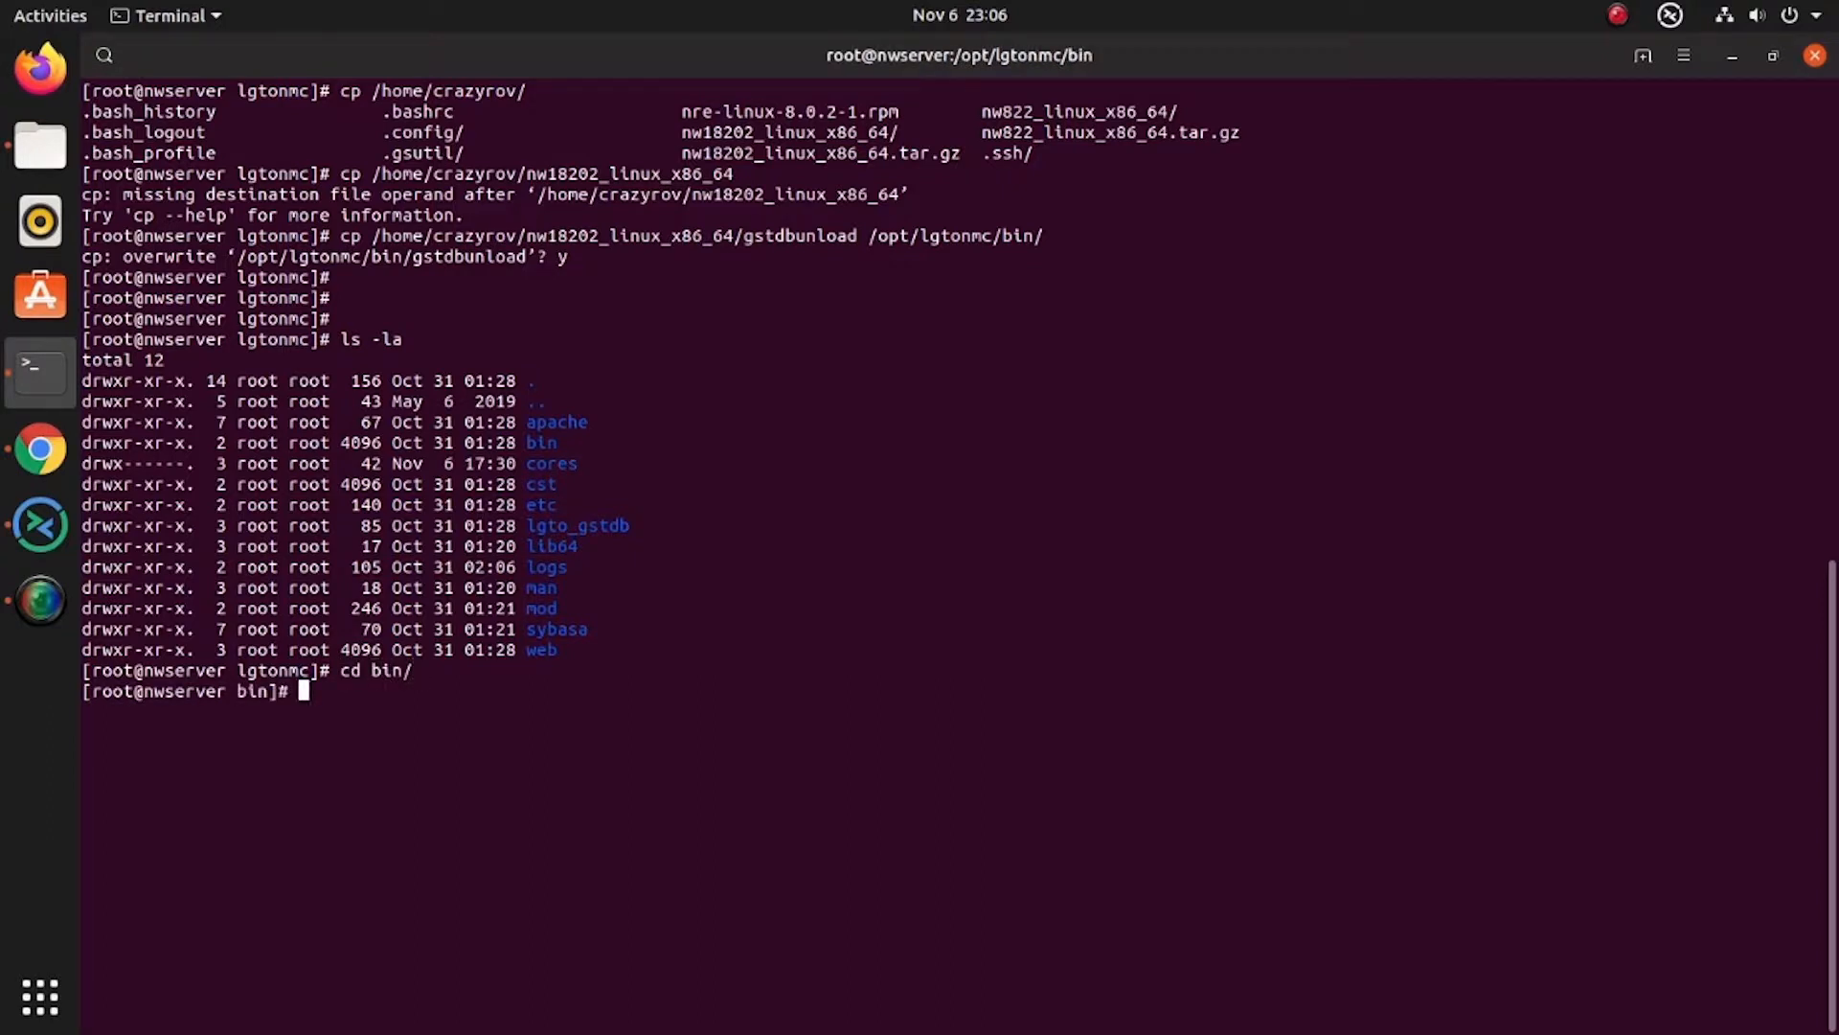
text(./gst)
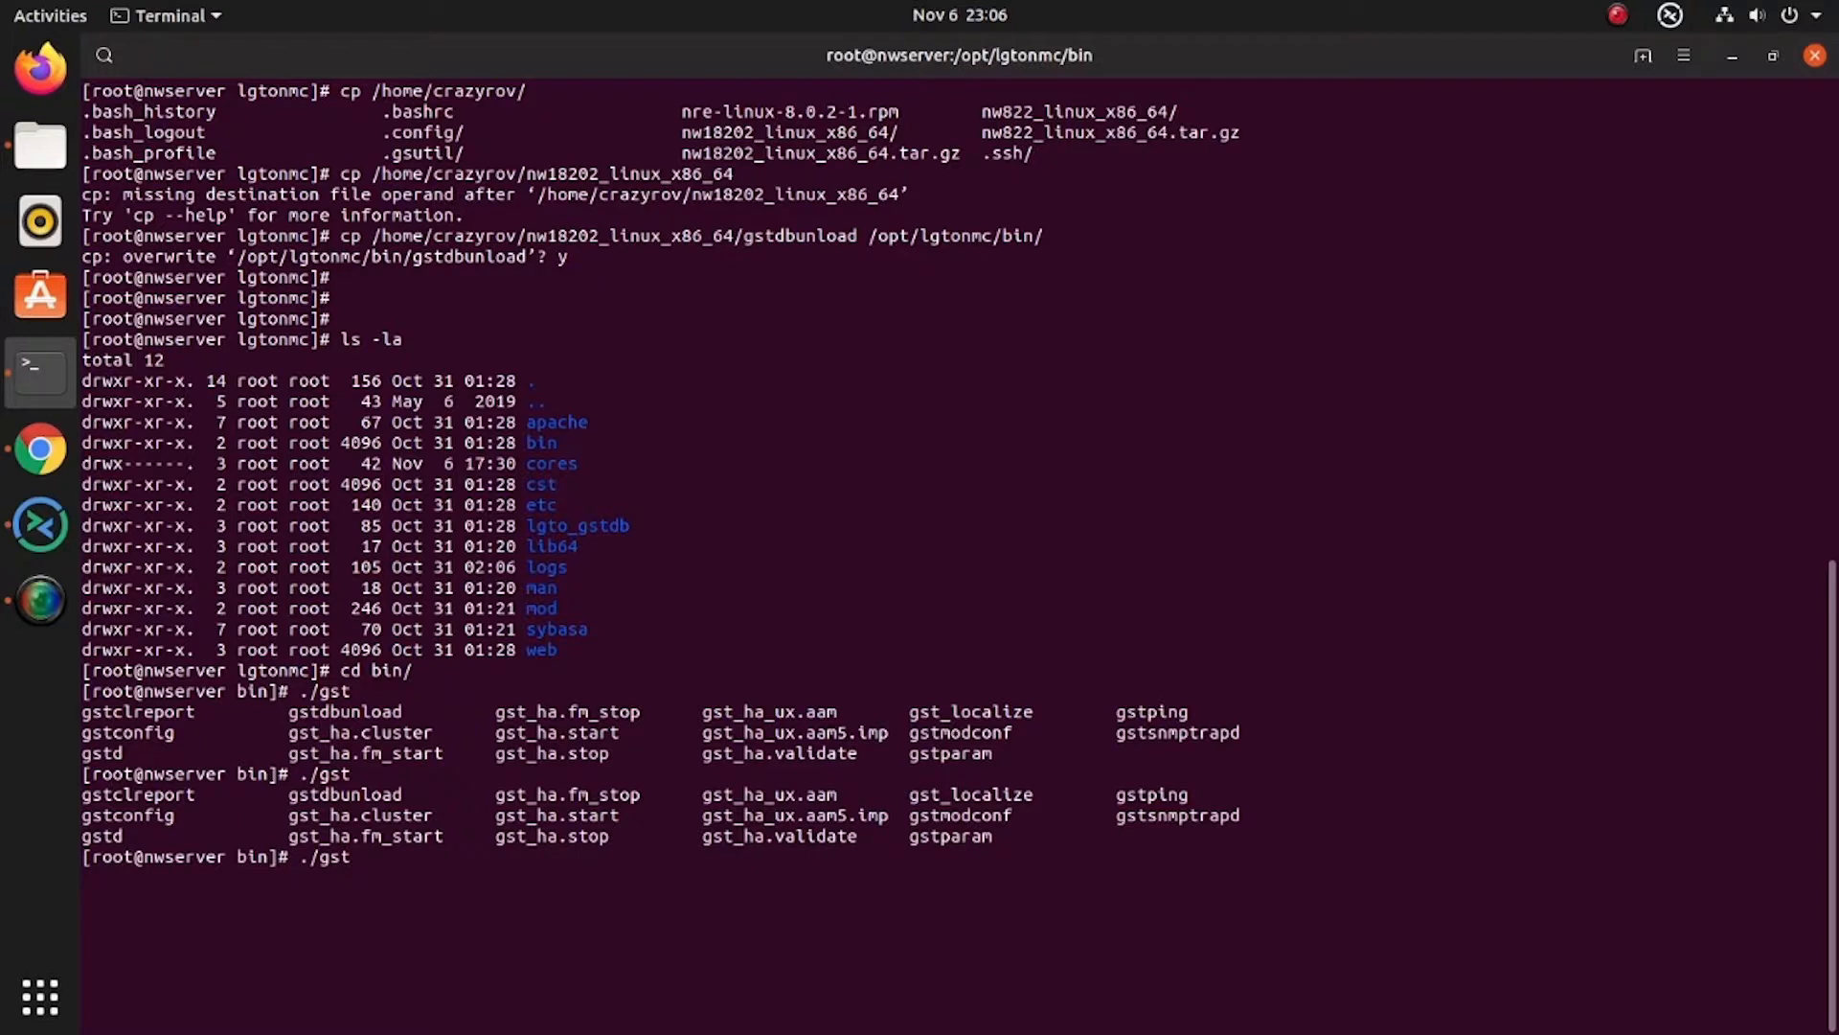
text(dbunload)
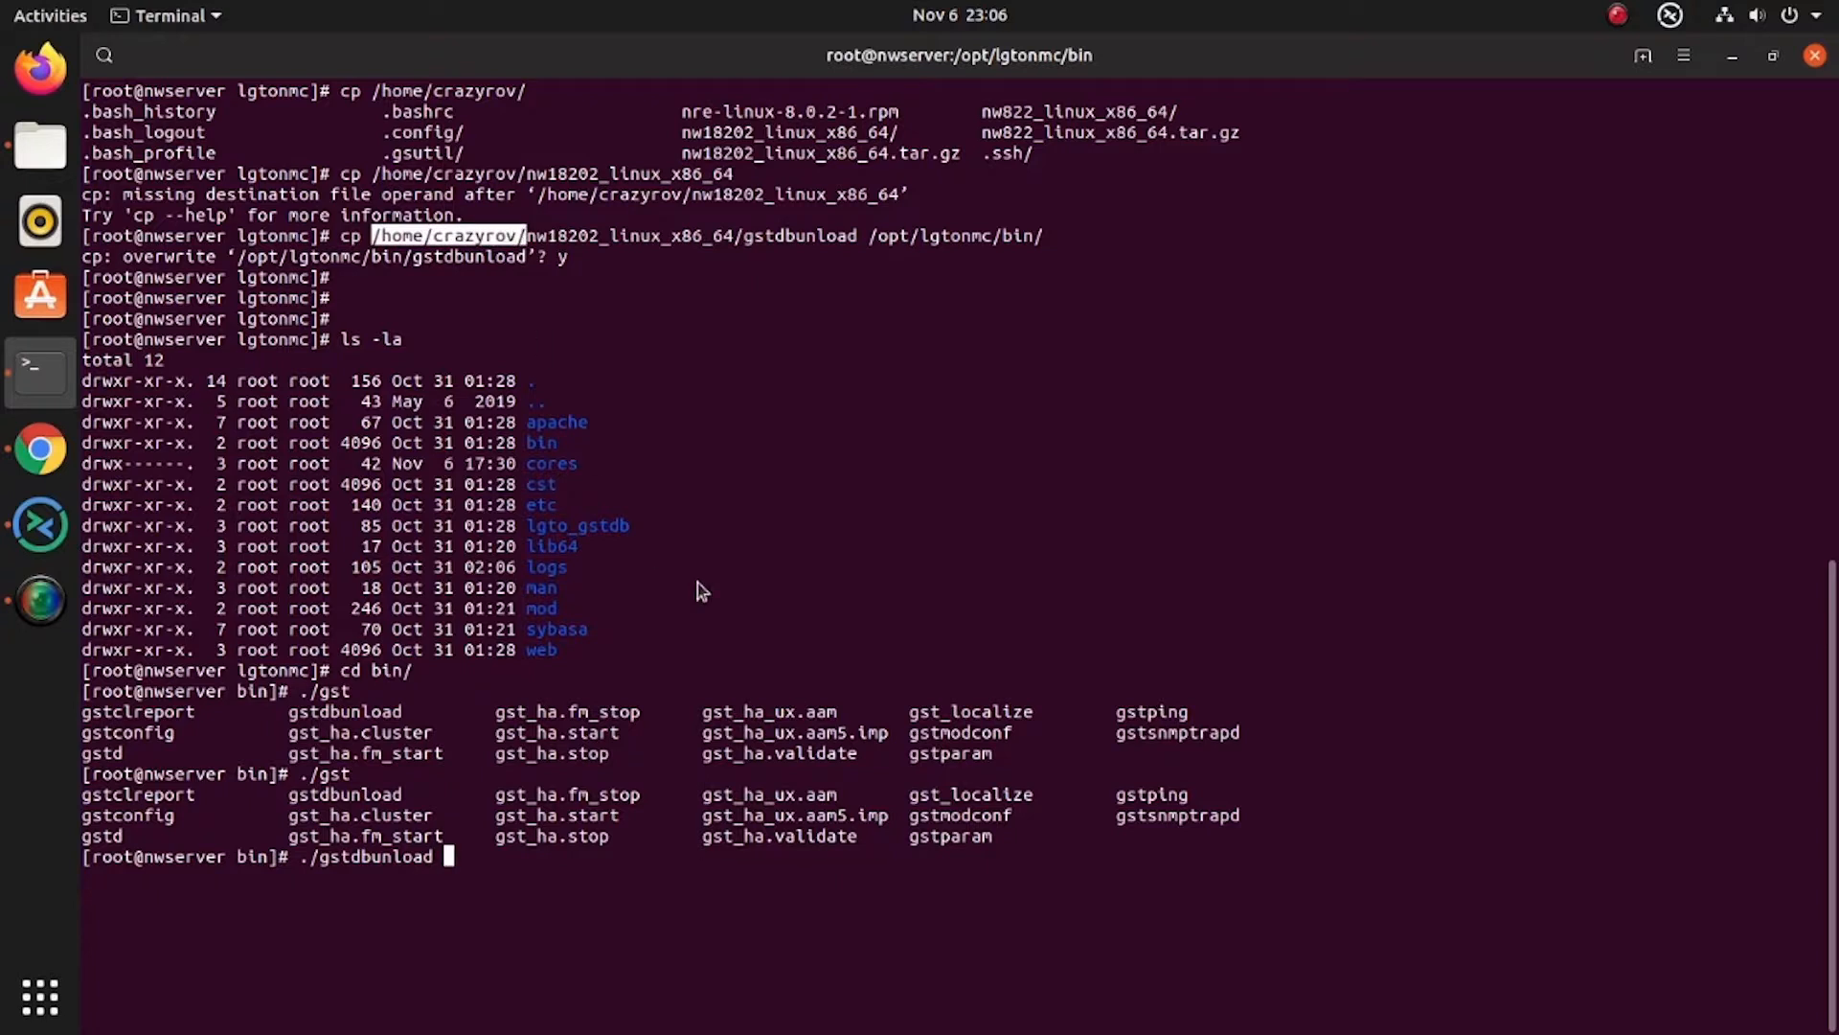
text(/home/crazyrov/)
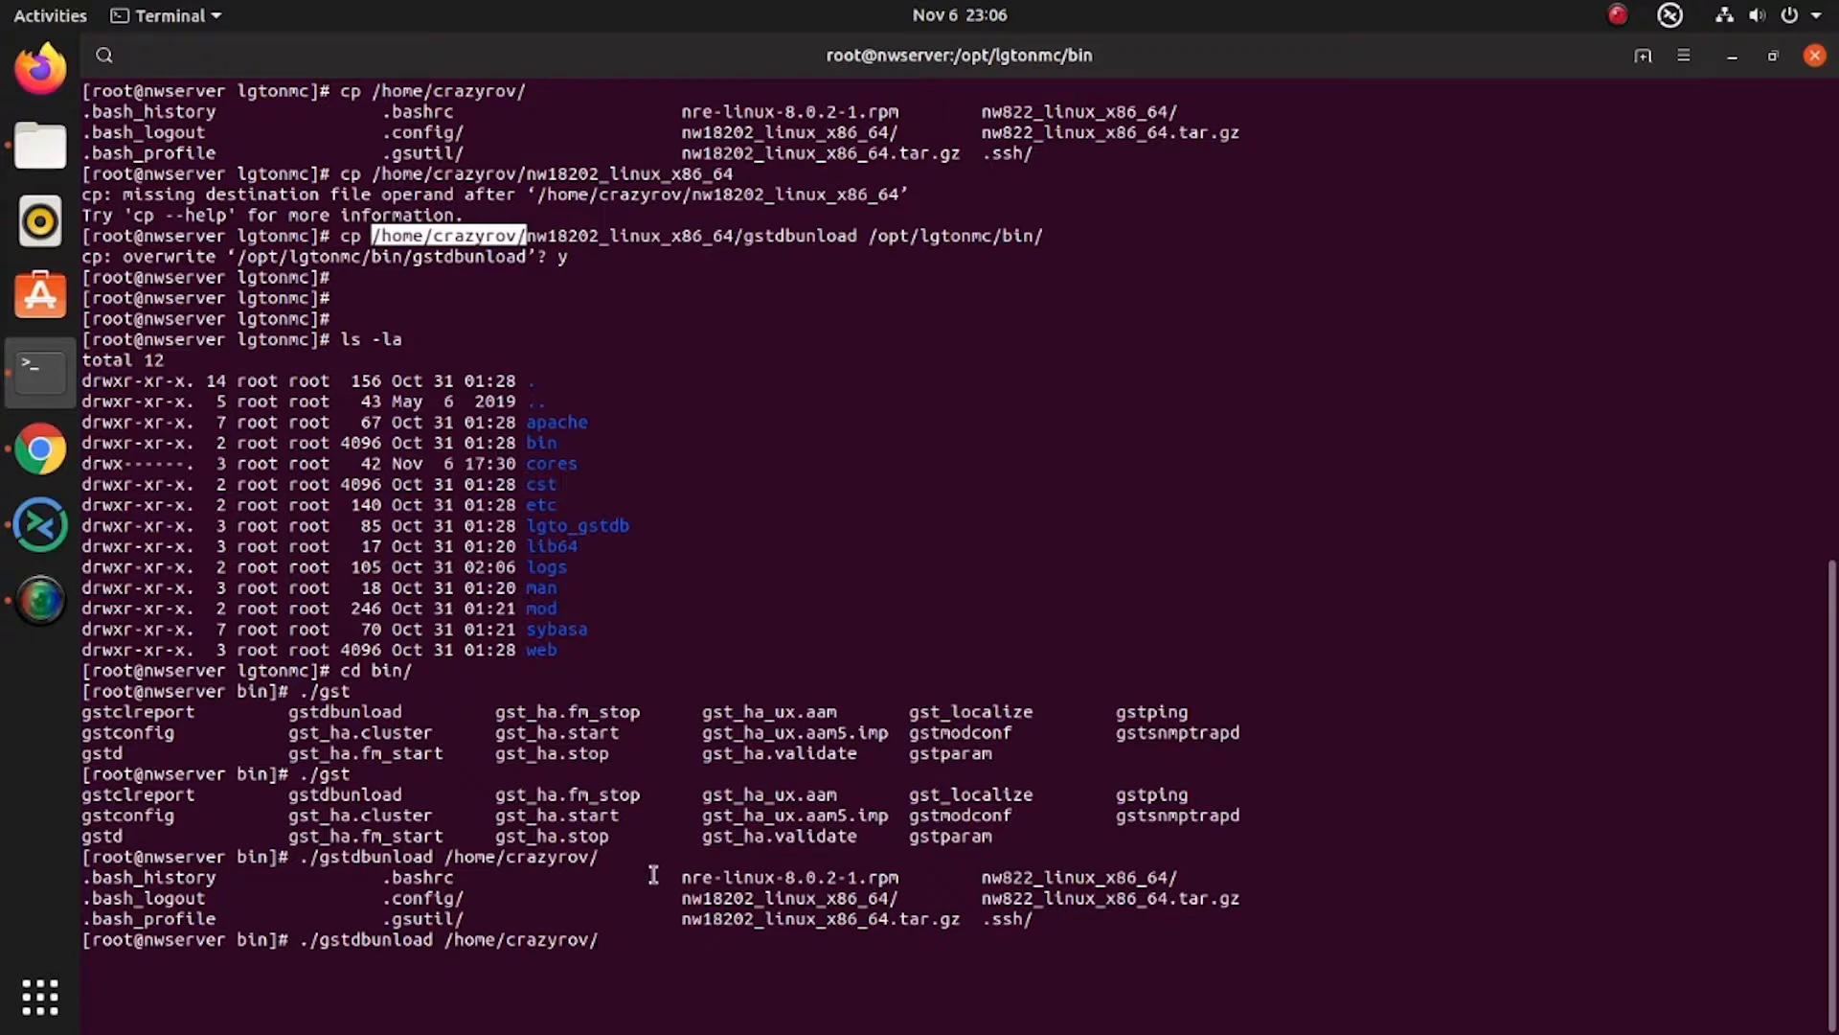
mouse_move(923, 905)
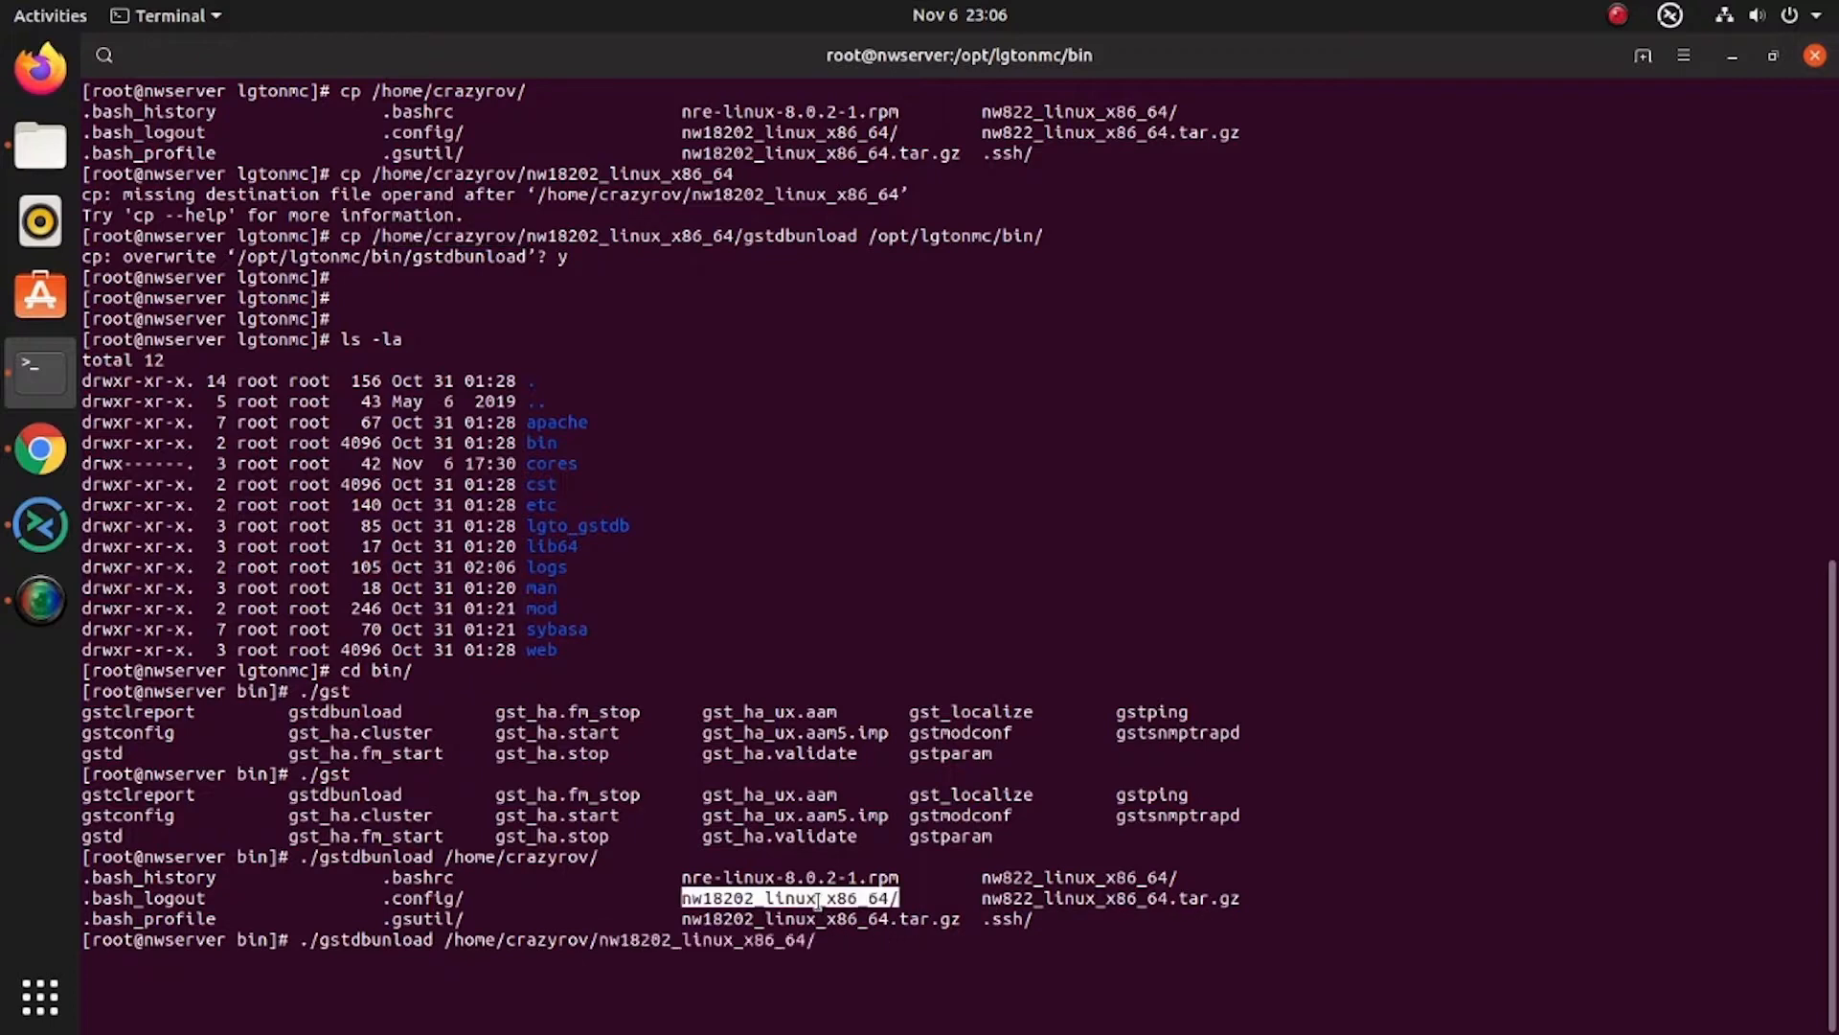
key(Return)
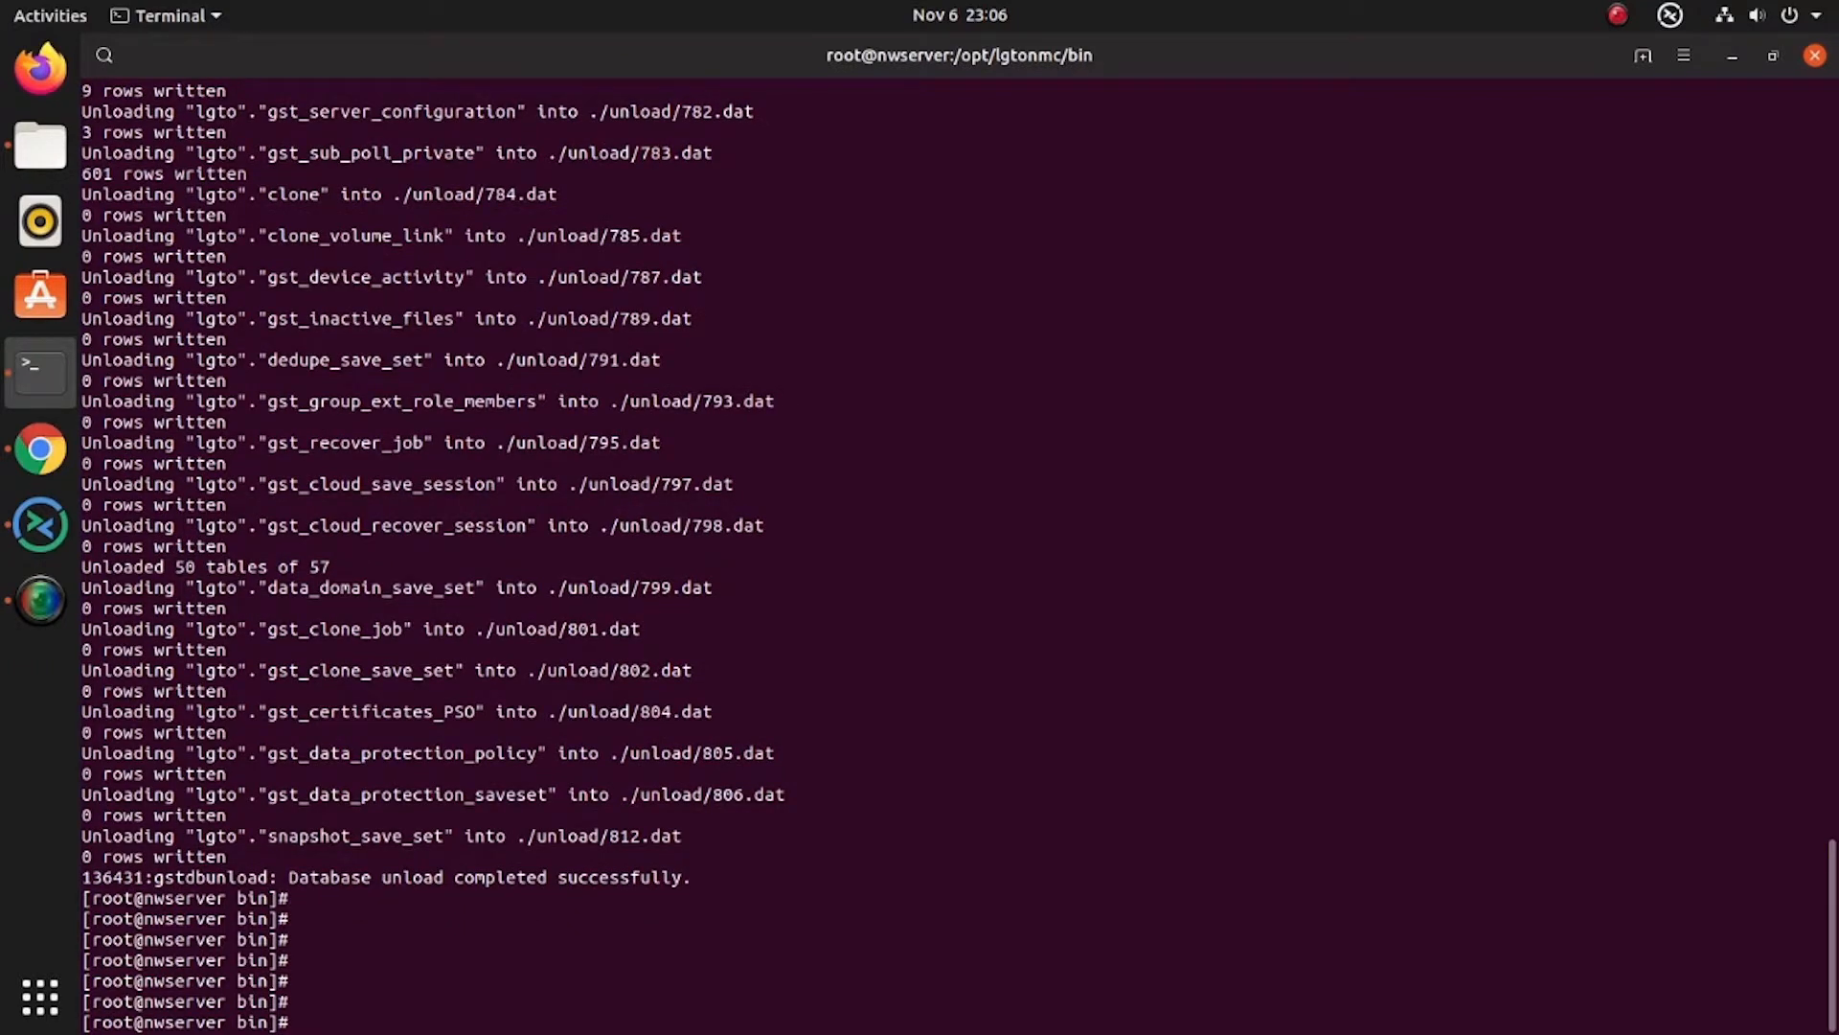
In /home/crazyrov/nw18202_linux_x86_64, run rpm -Uvh lgtonmc-18.2.0.2-1.x86_64.rpm
text(cd /)
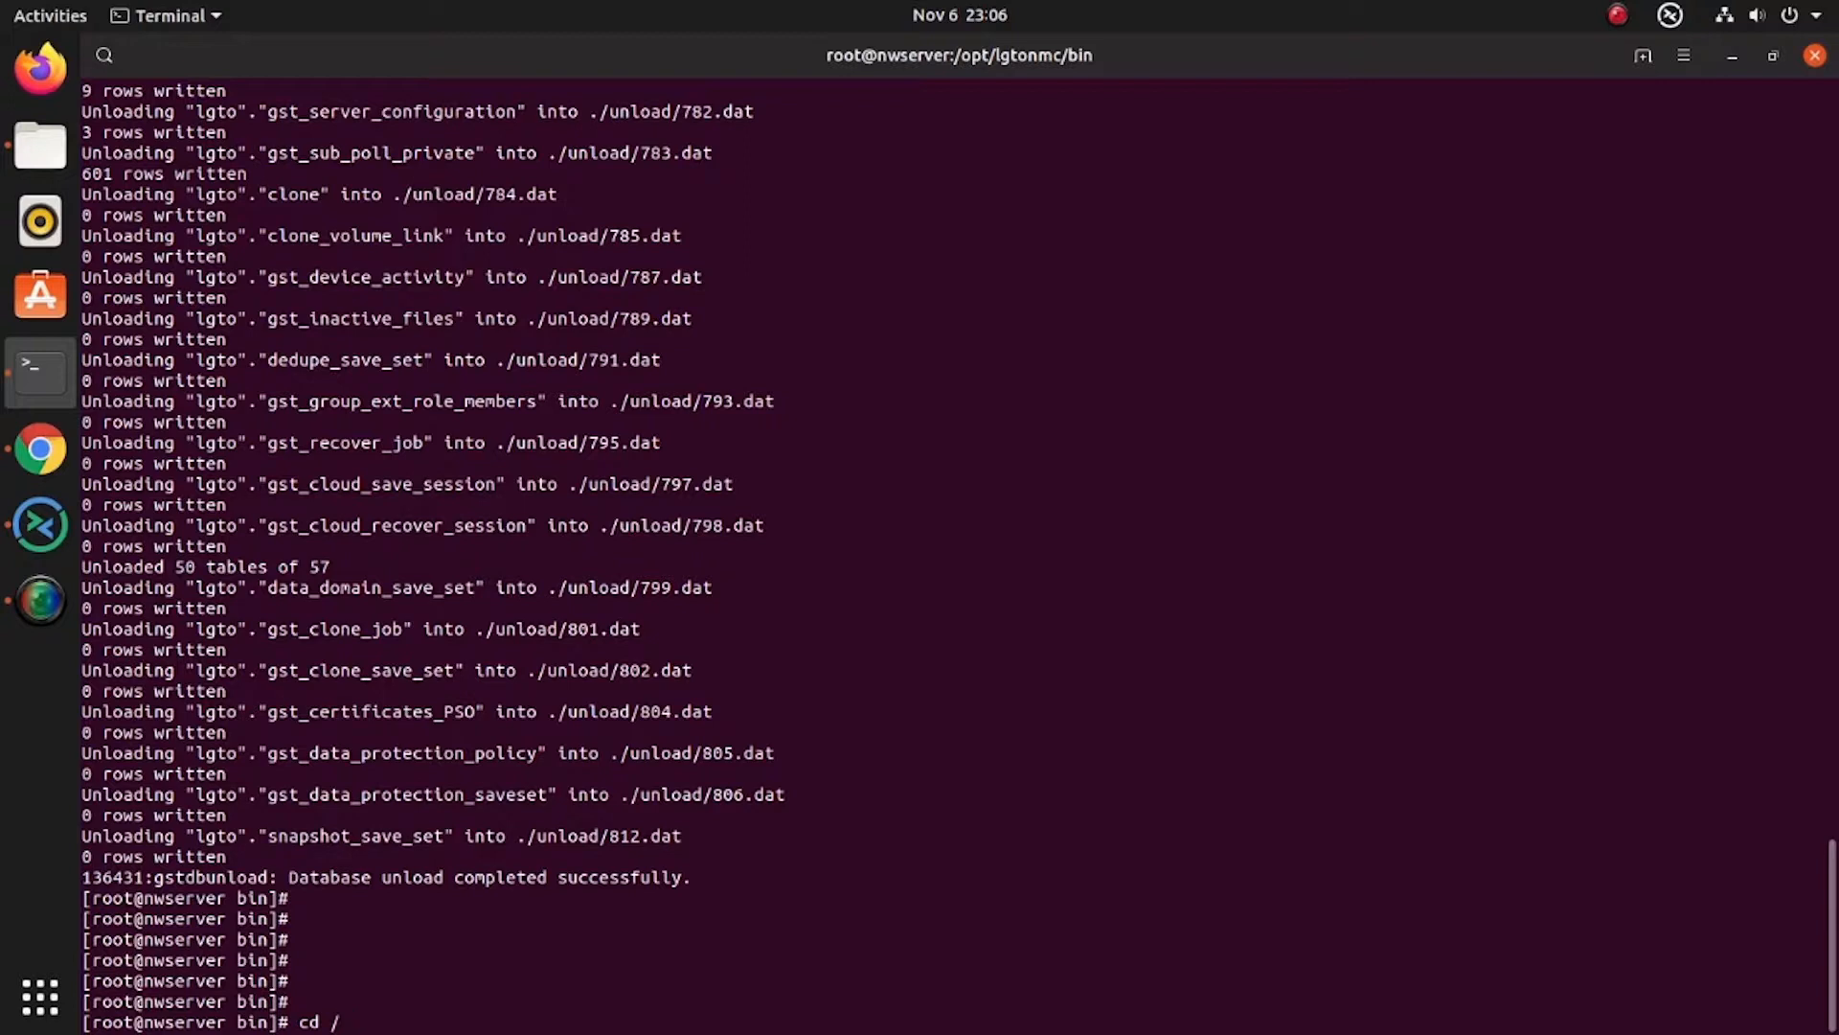
text(home/)
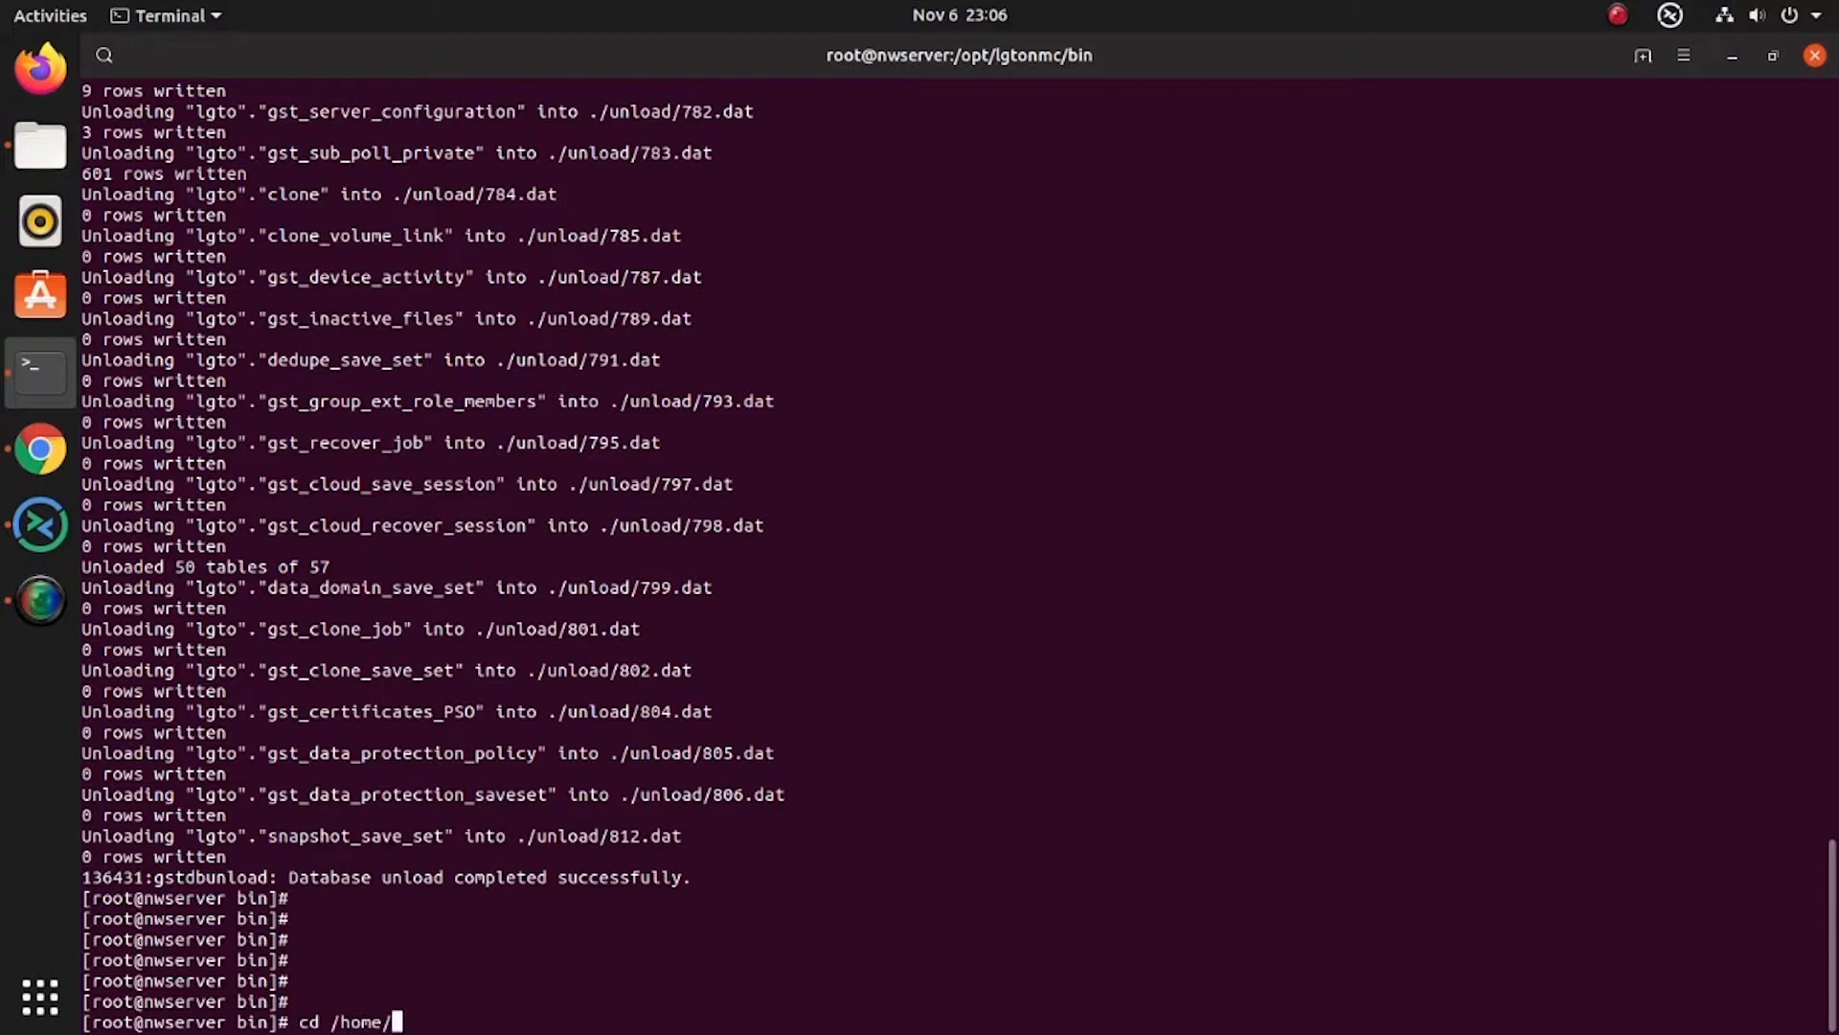
text(crazyrov/)
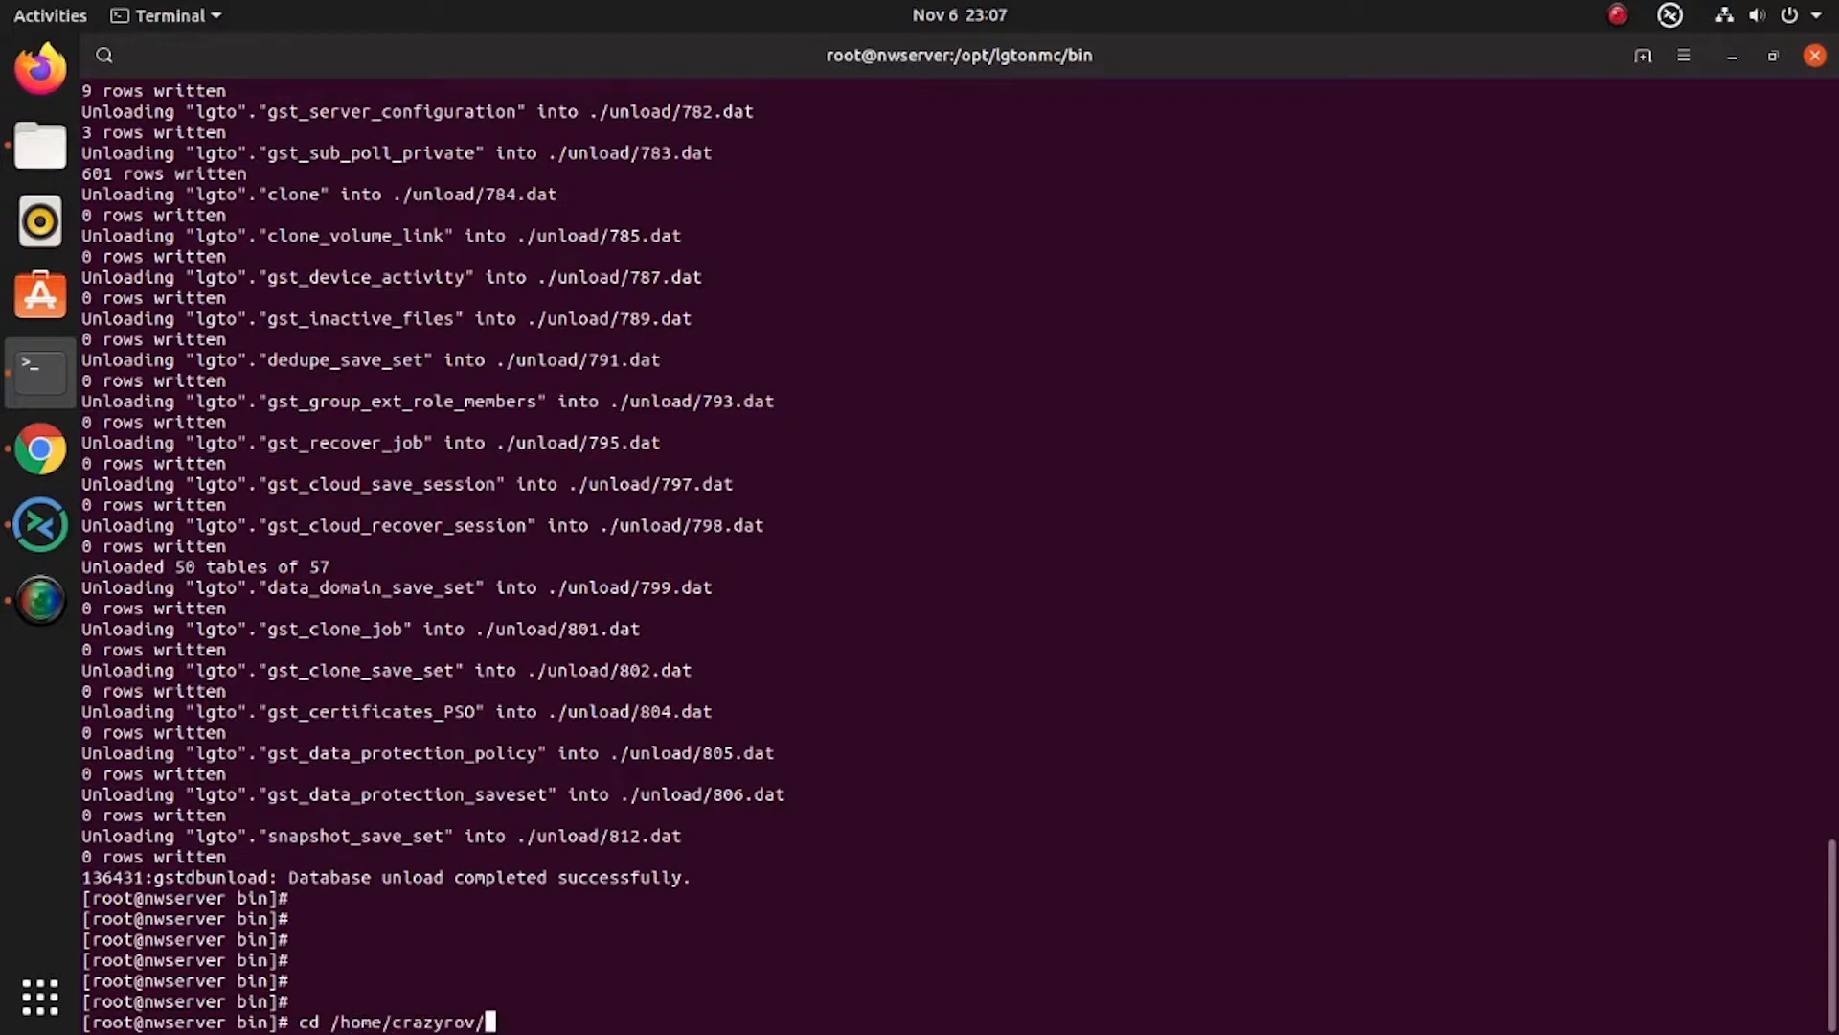
text(nw18202_linux_x86_64)
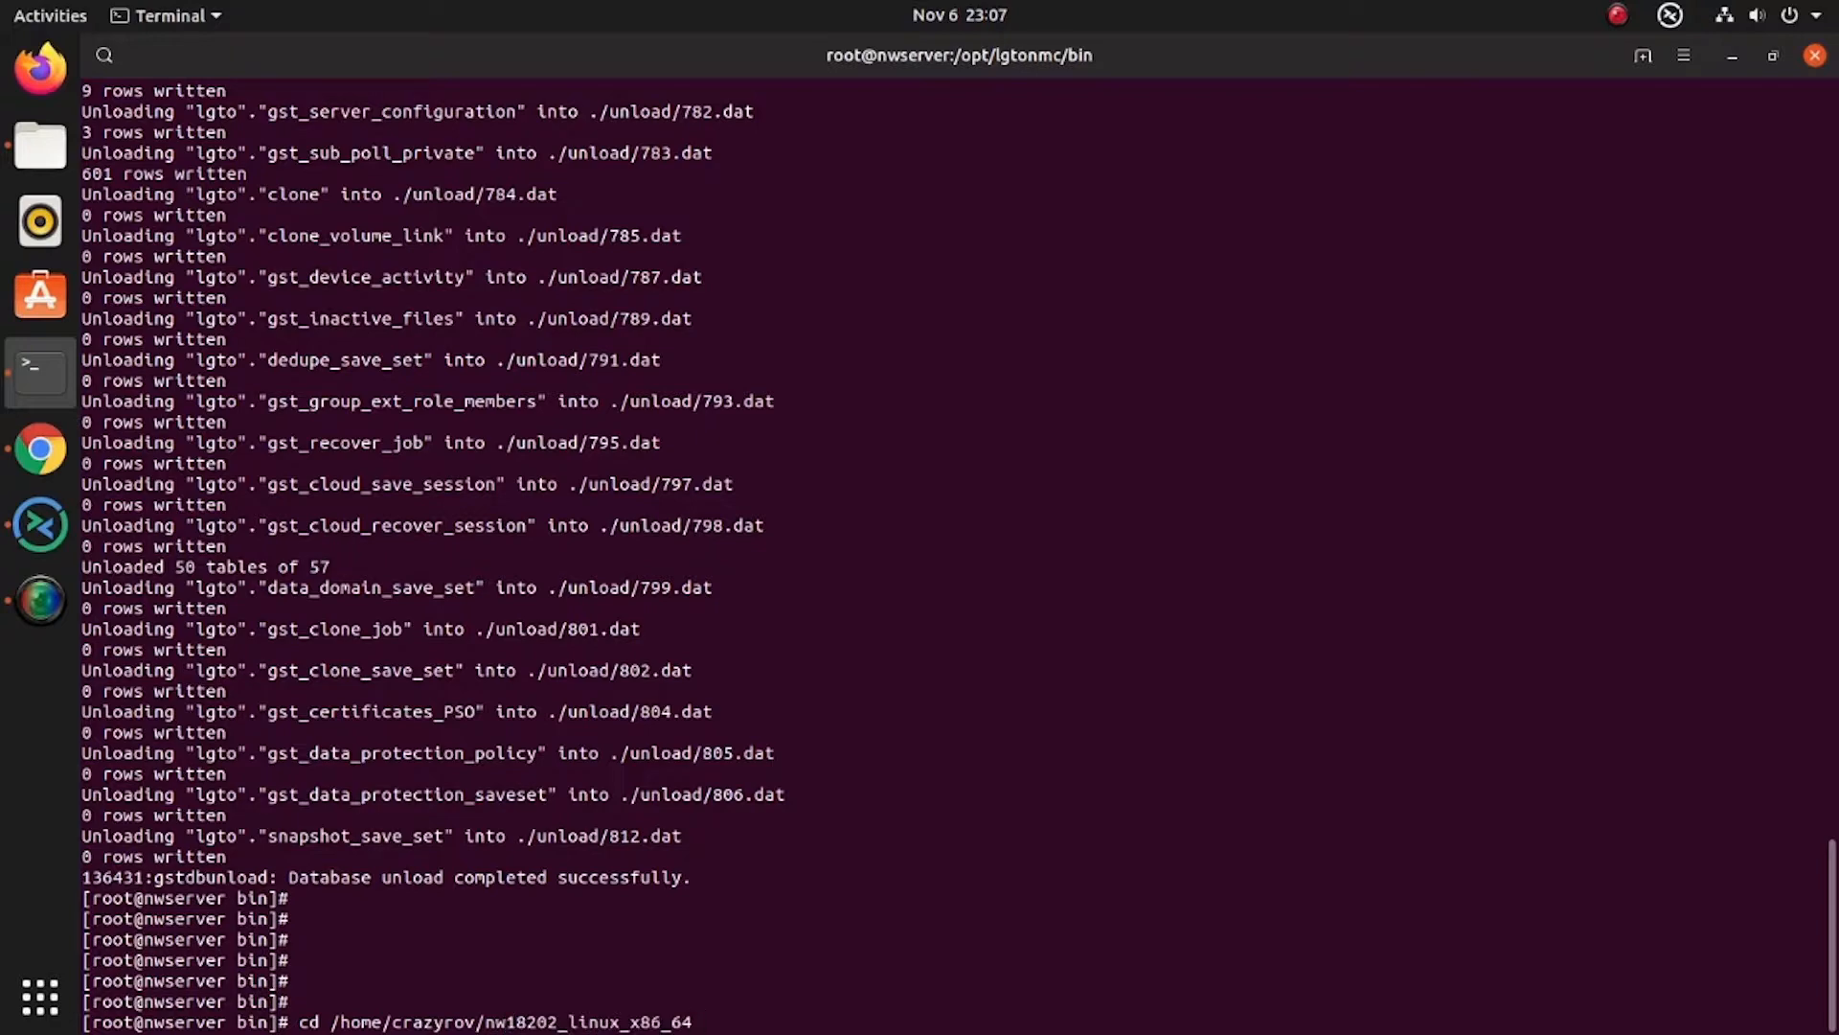
text(ls)
text(rpm -)
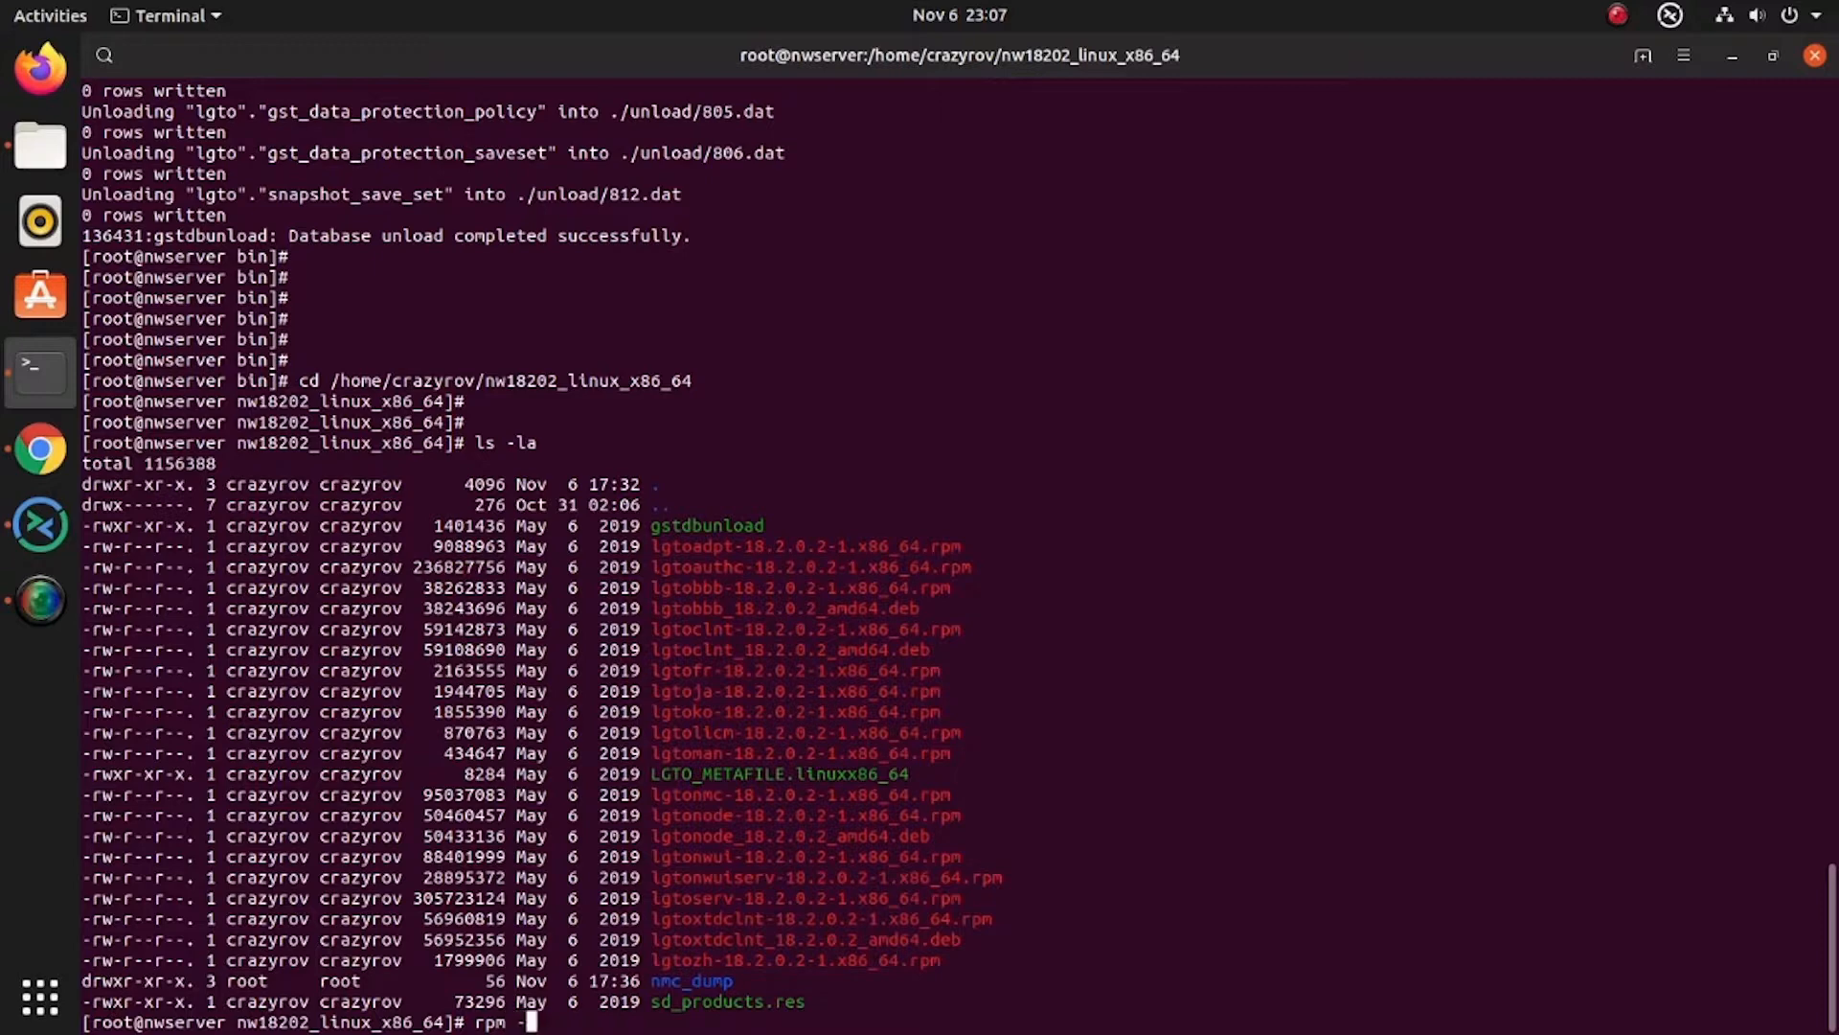
text(Uvh)
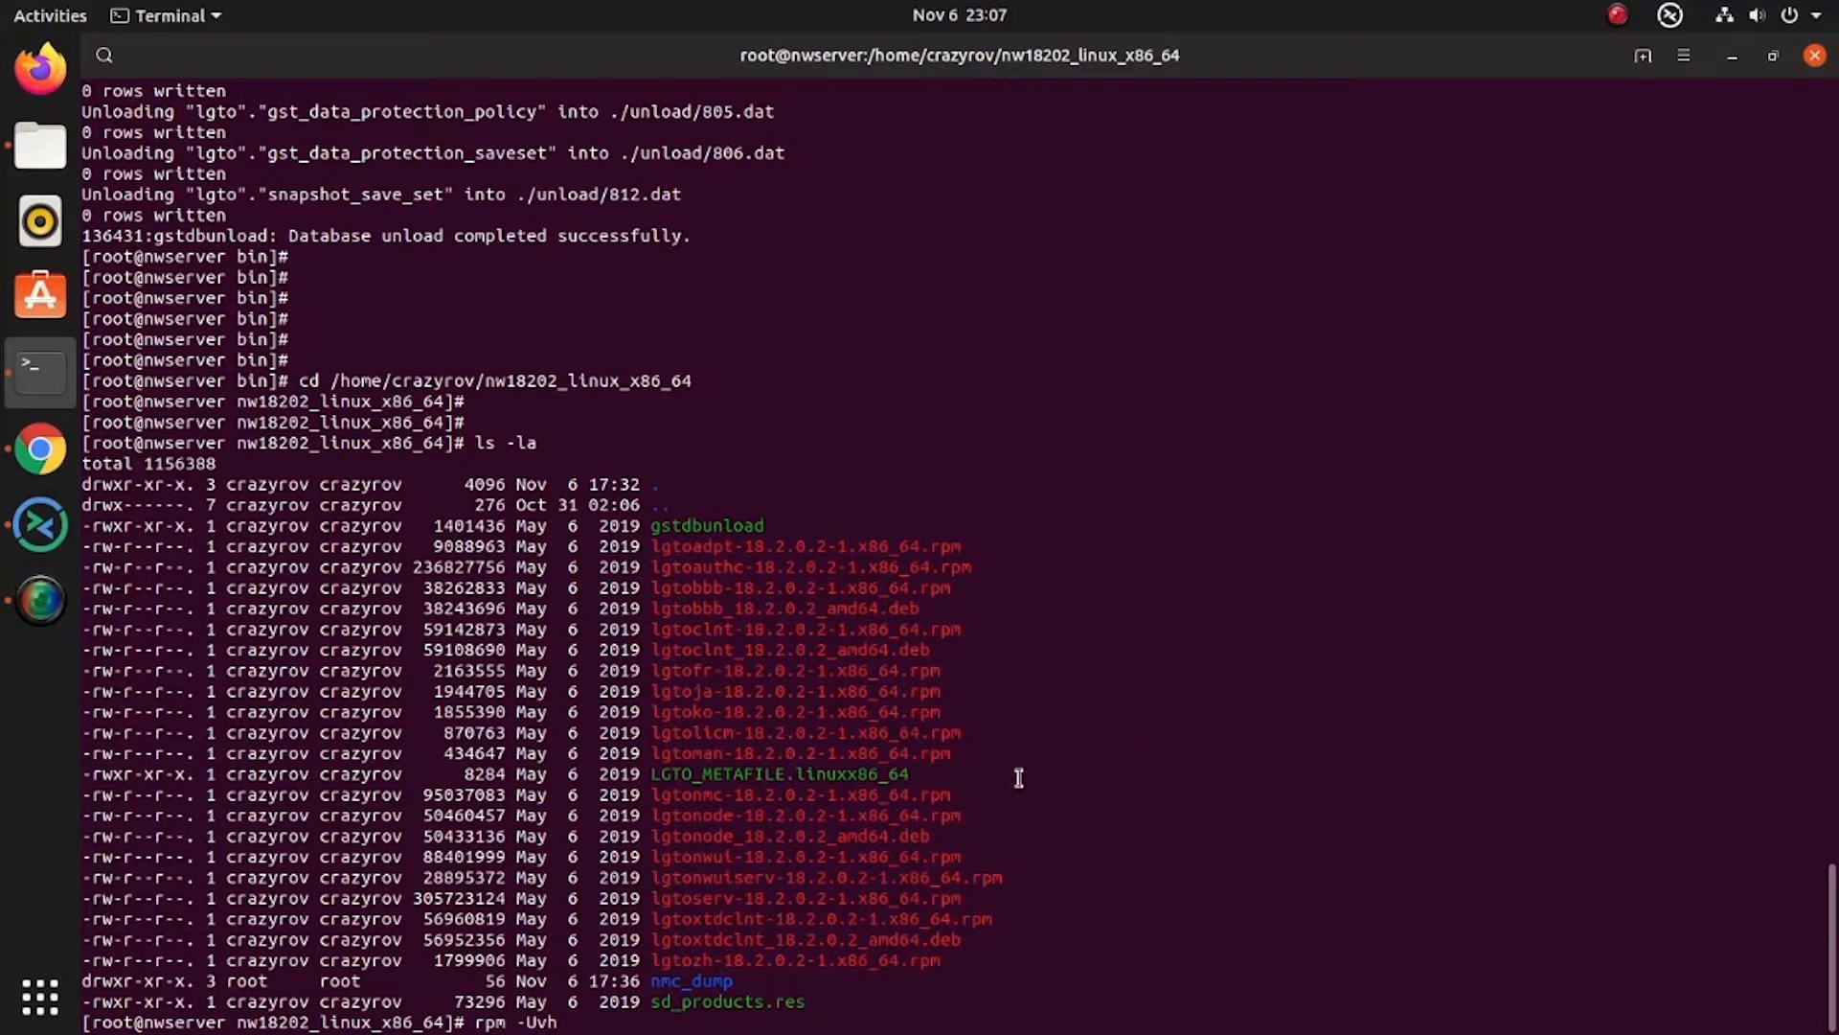
double_click(803, 814)
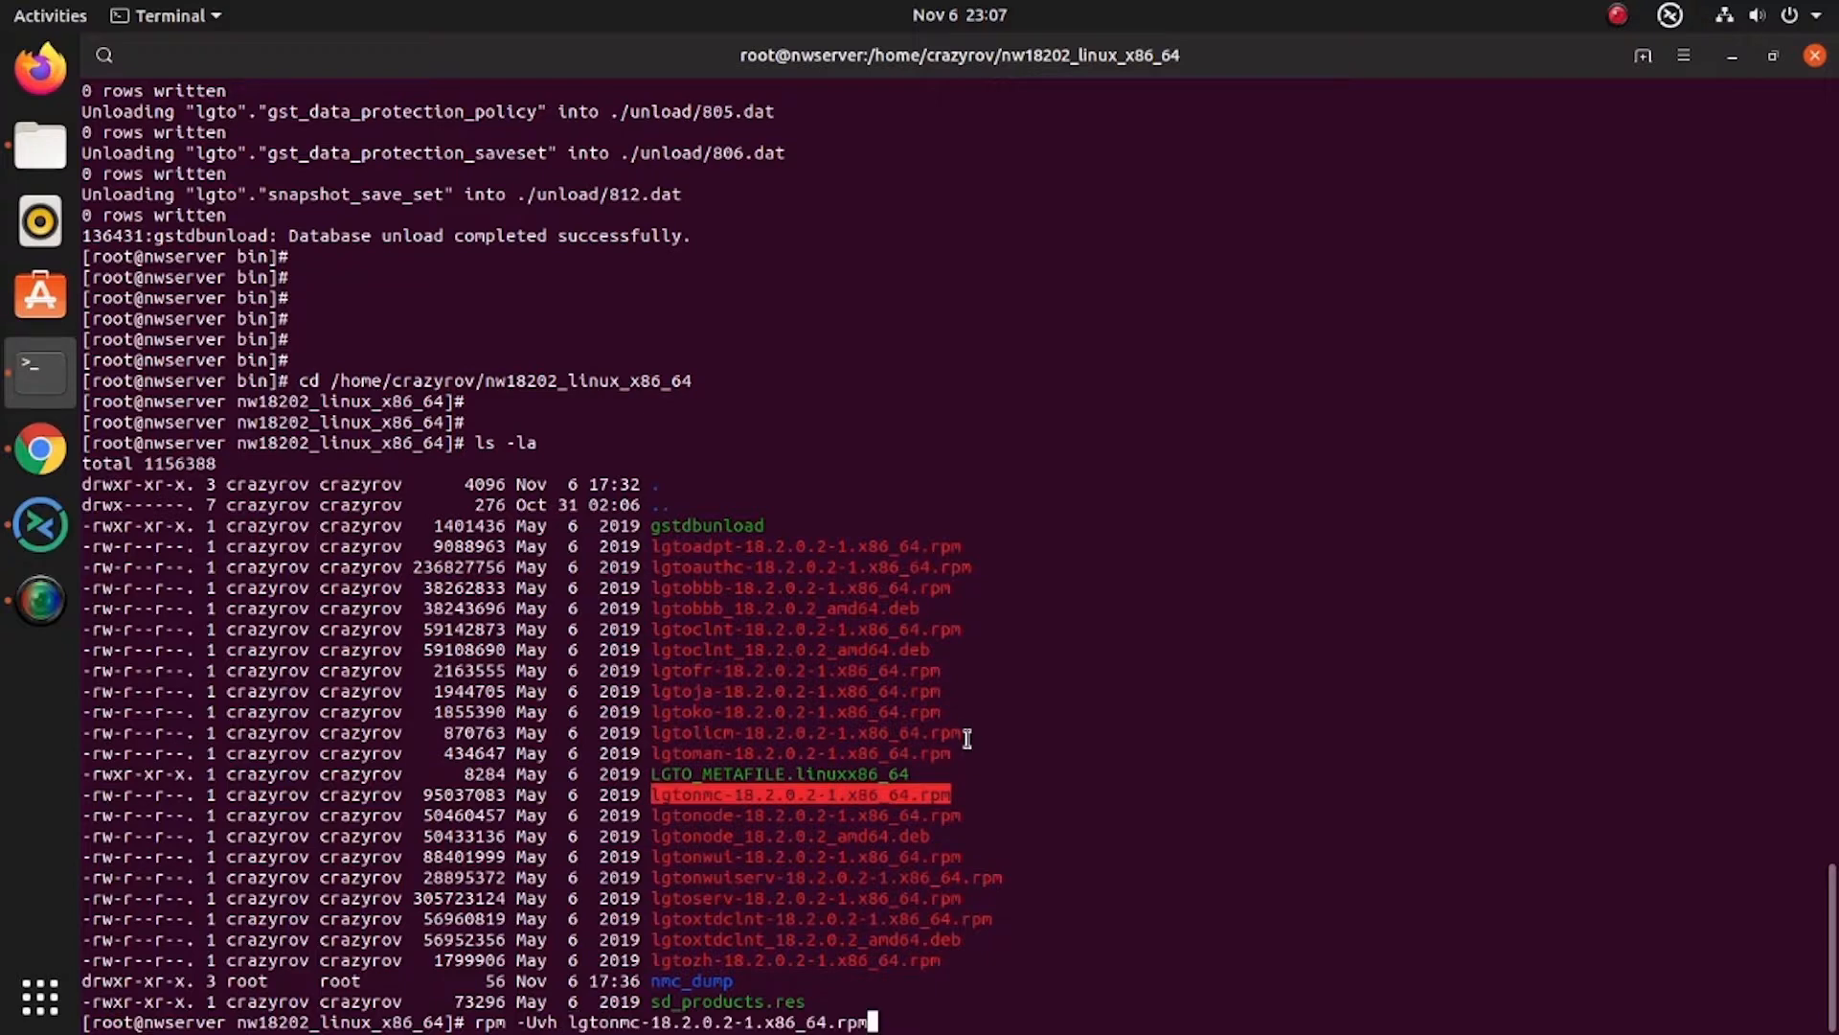
key(Return)
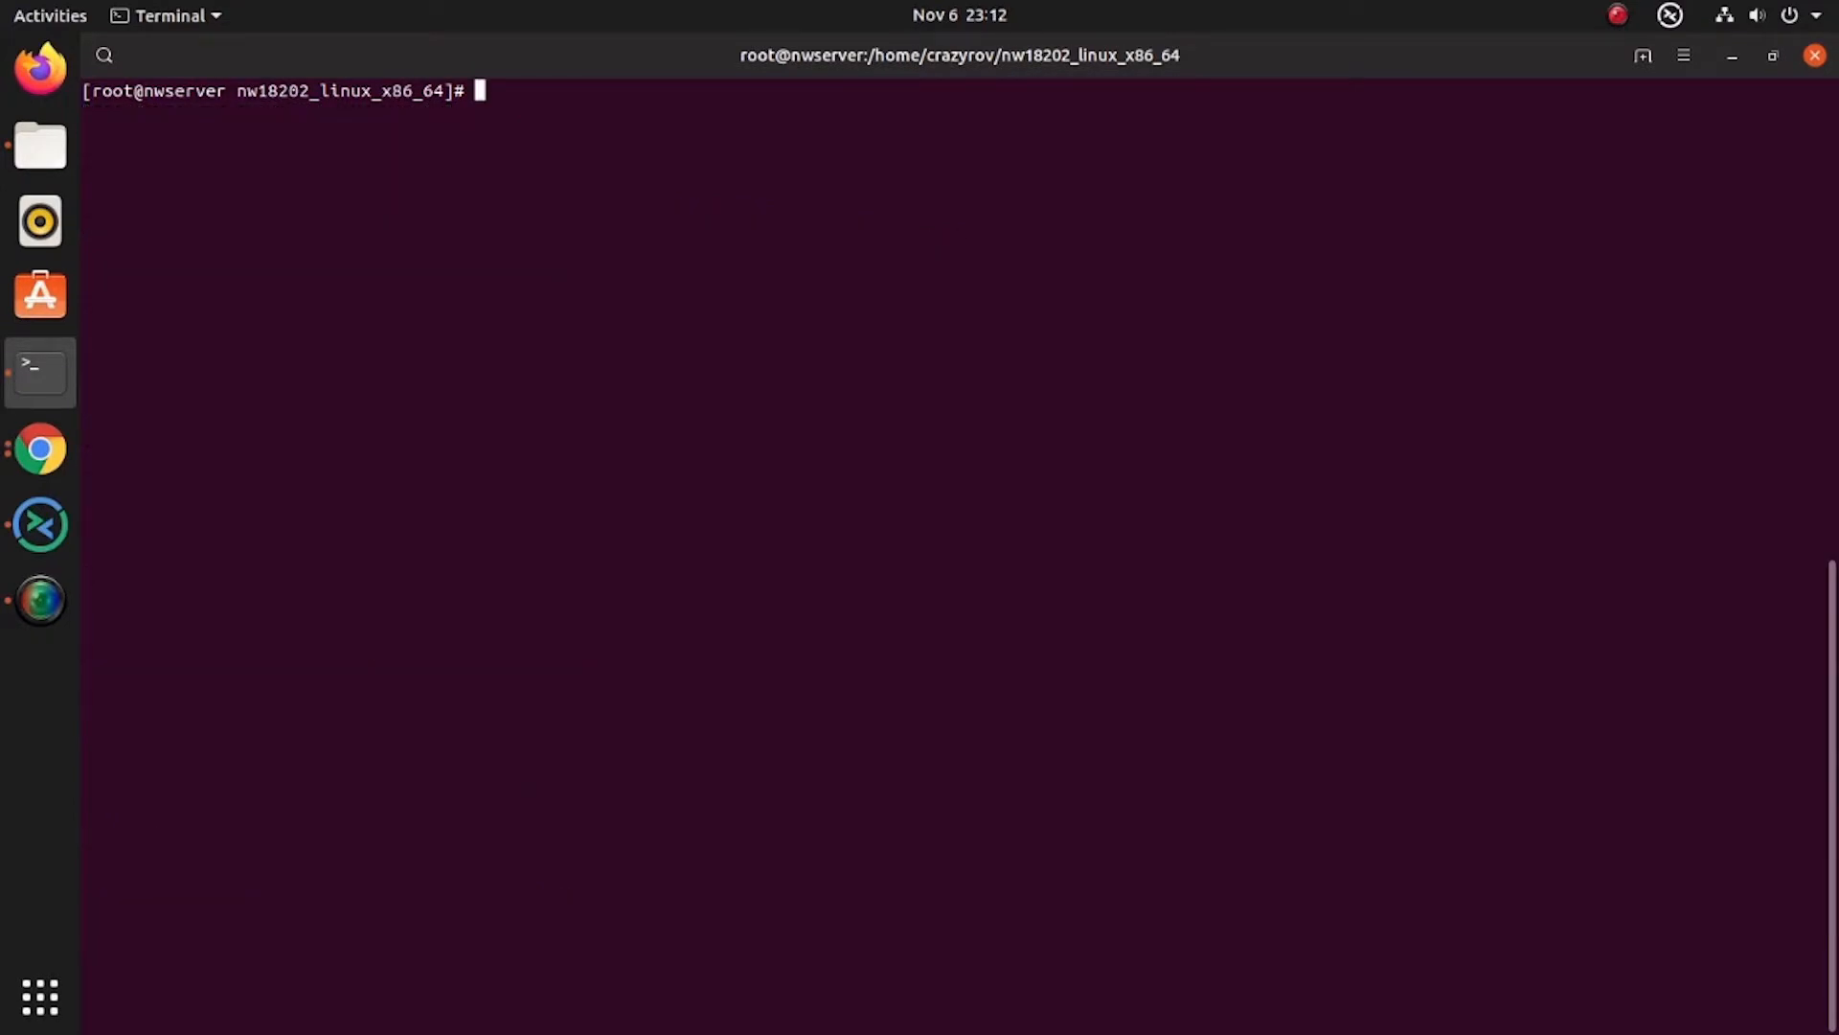
Run nmc_config, answer y to migrate NMC data, and enter /tmp/nmc_dump as the data directory
text(/opt/lgtonmc/bin/nmc_config)
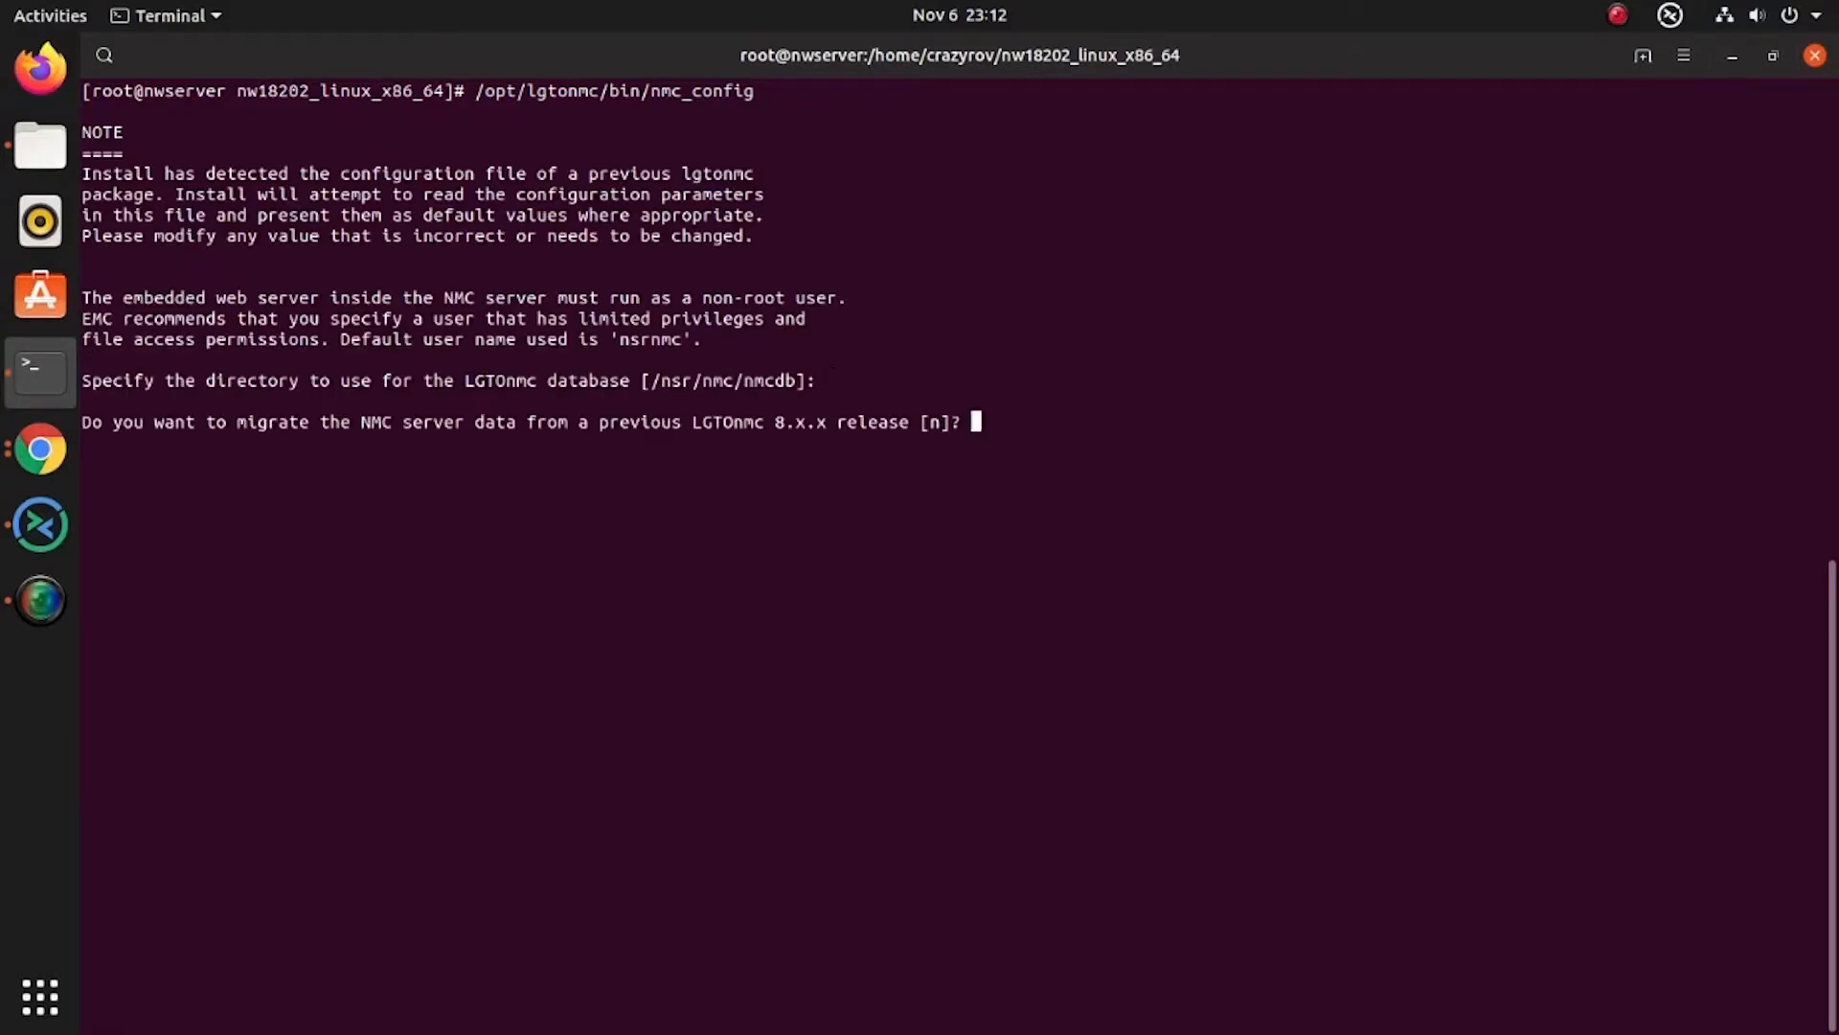
text(y)
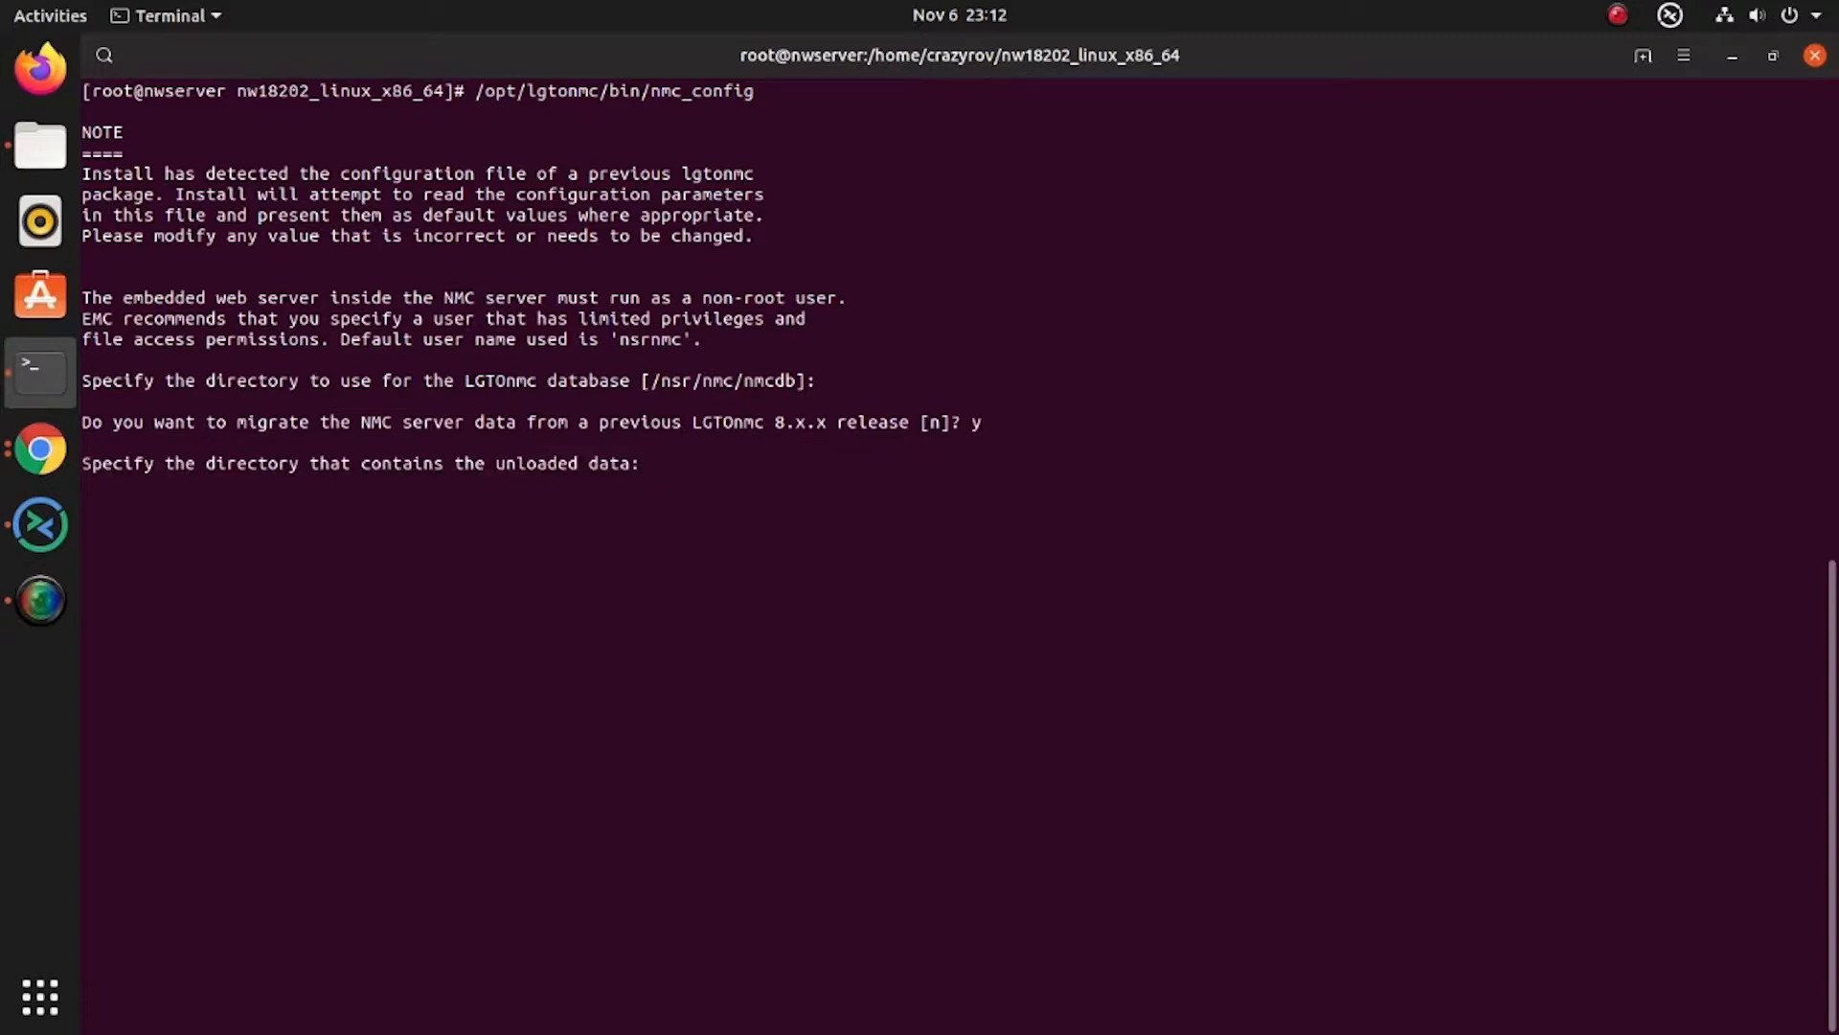
text(/tmp/)
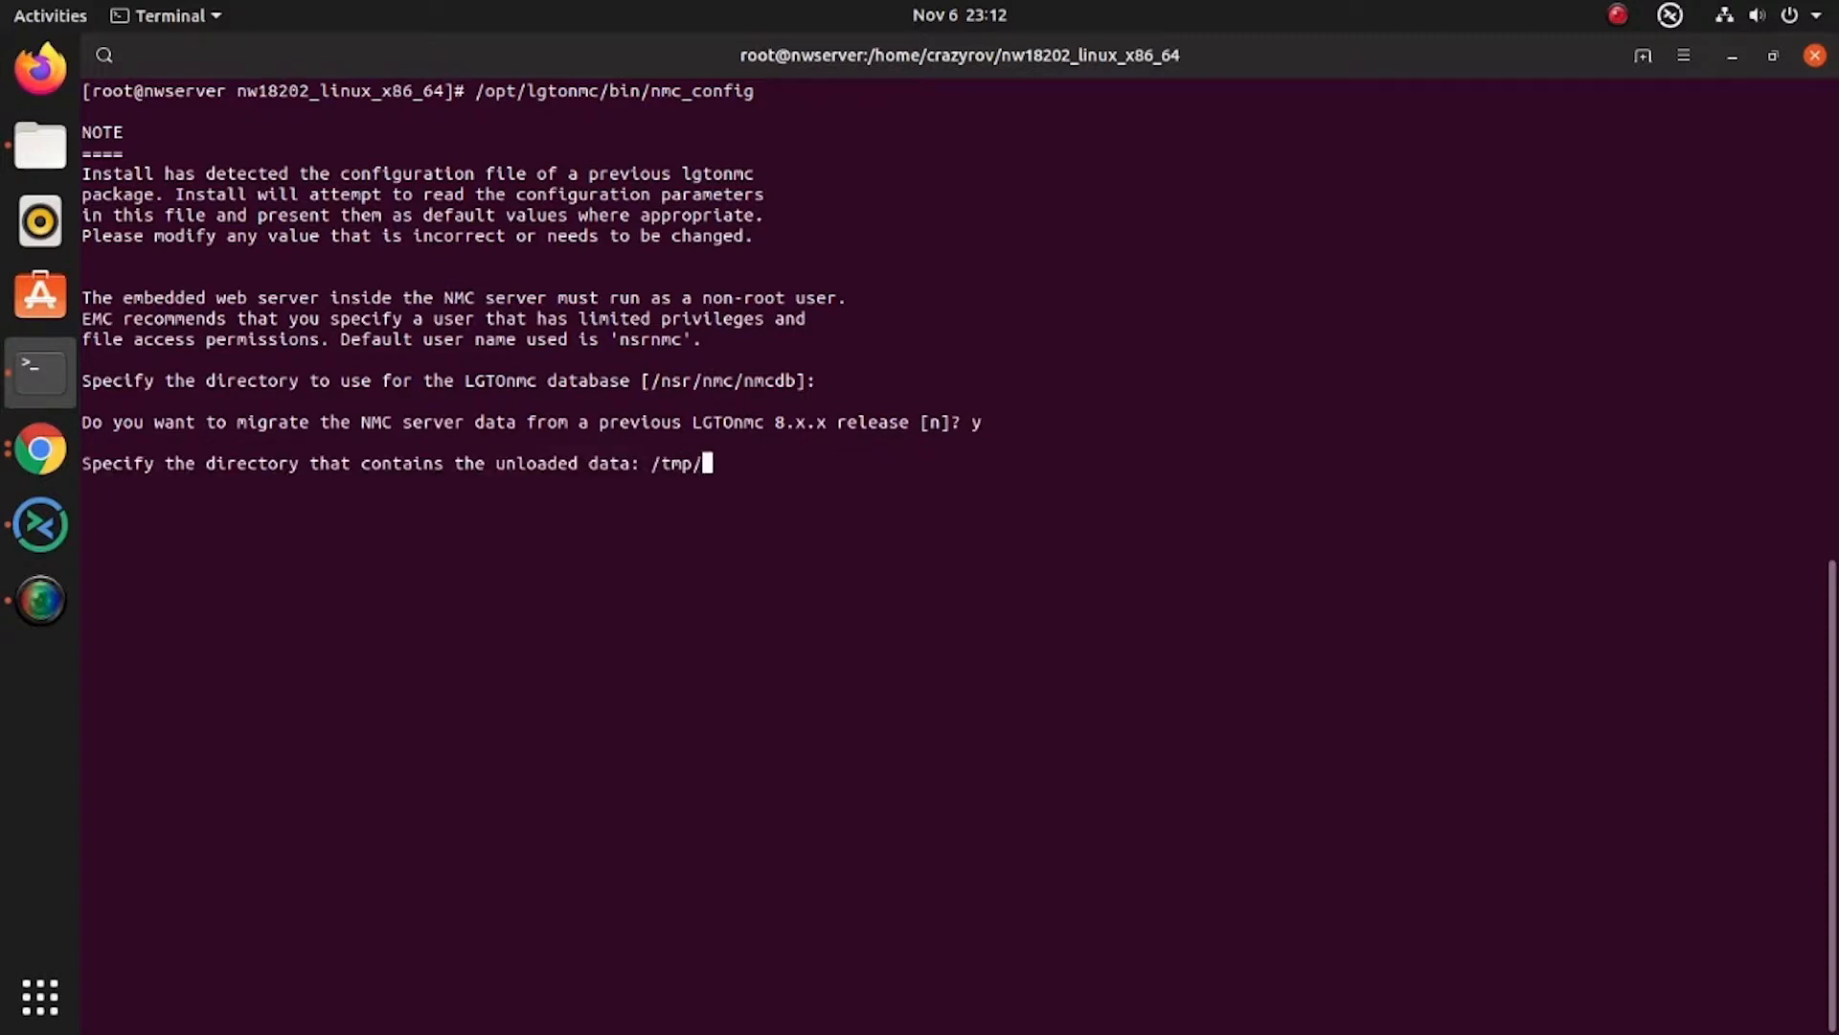
text(n)
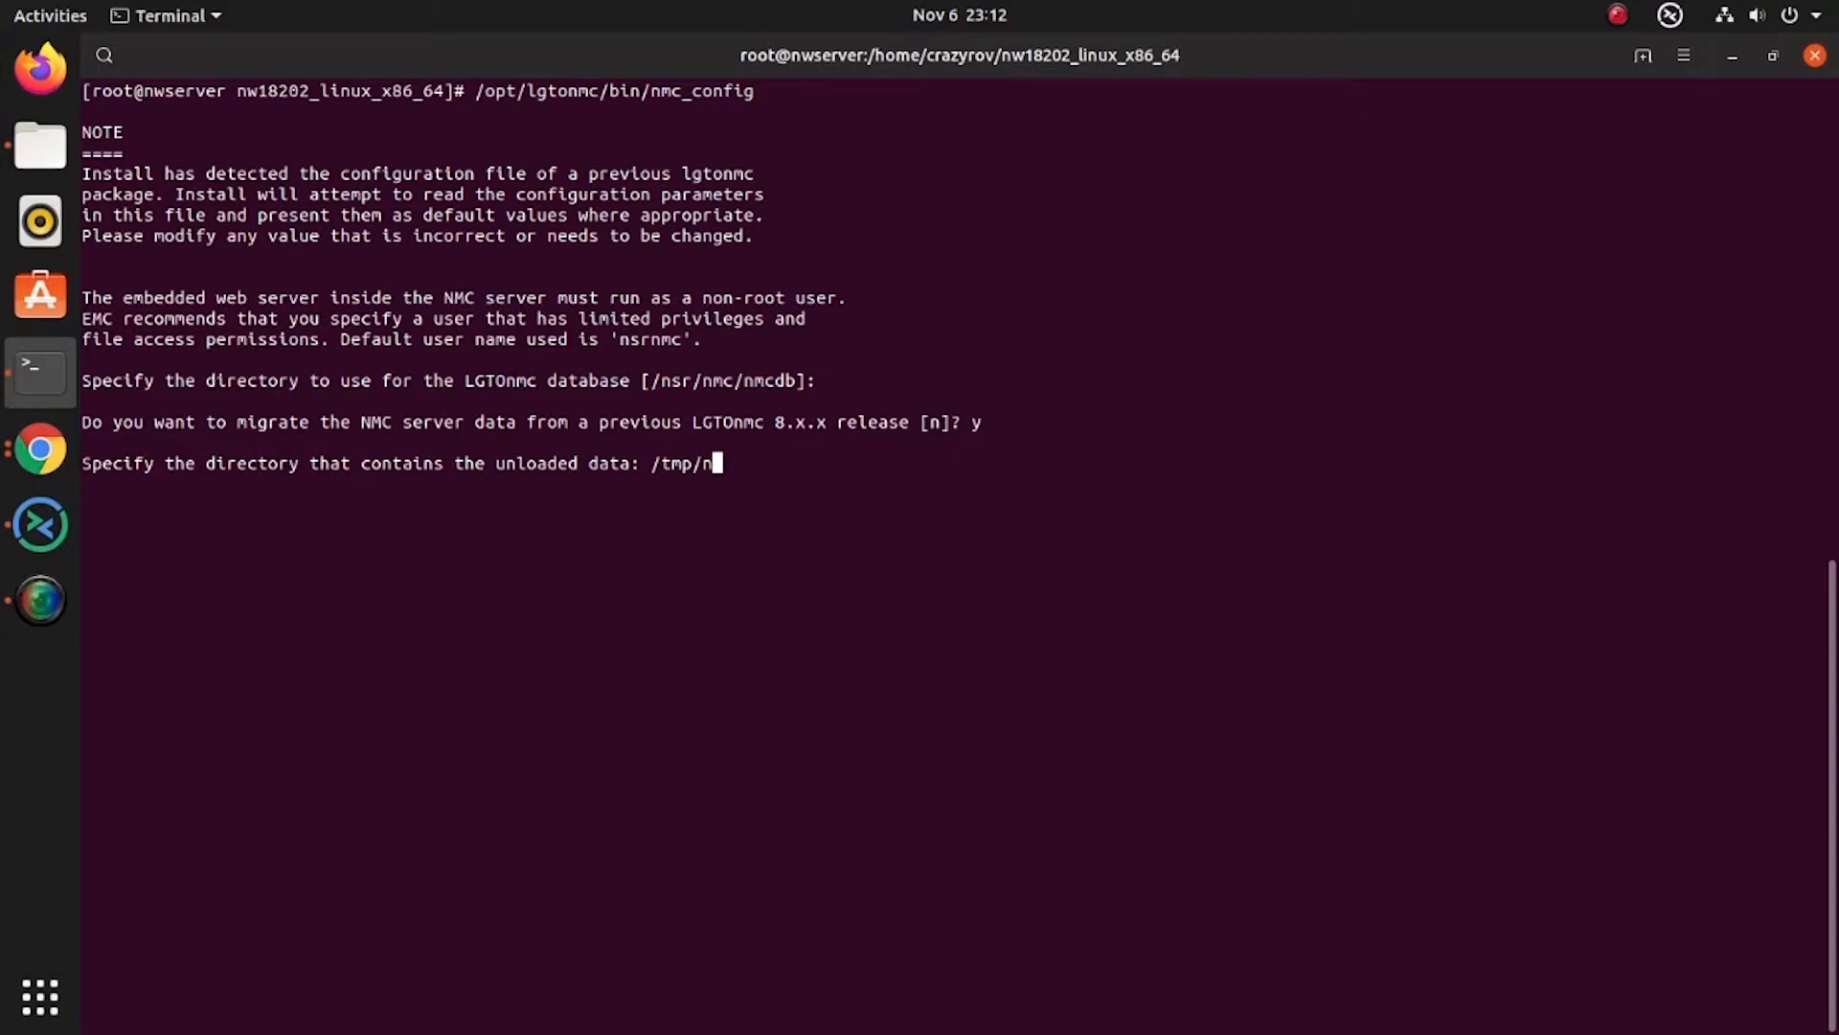
text(mc)
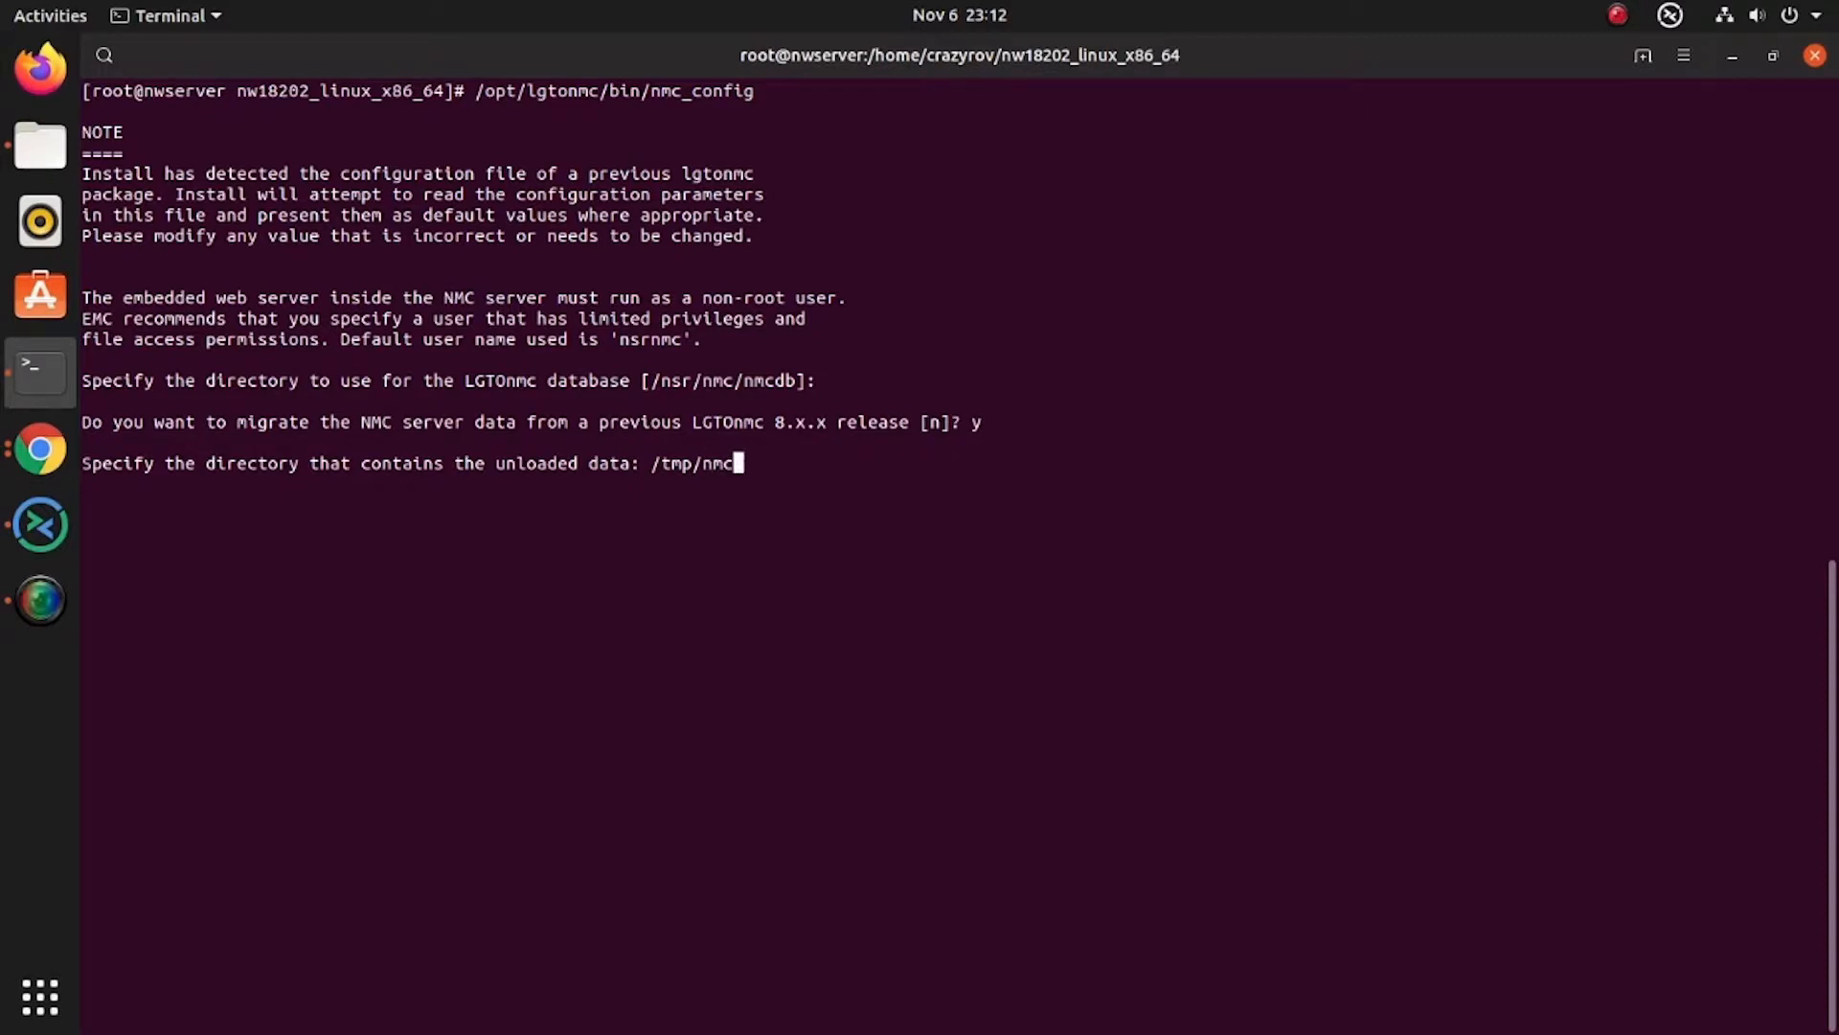
text(_dump)
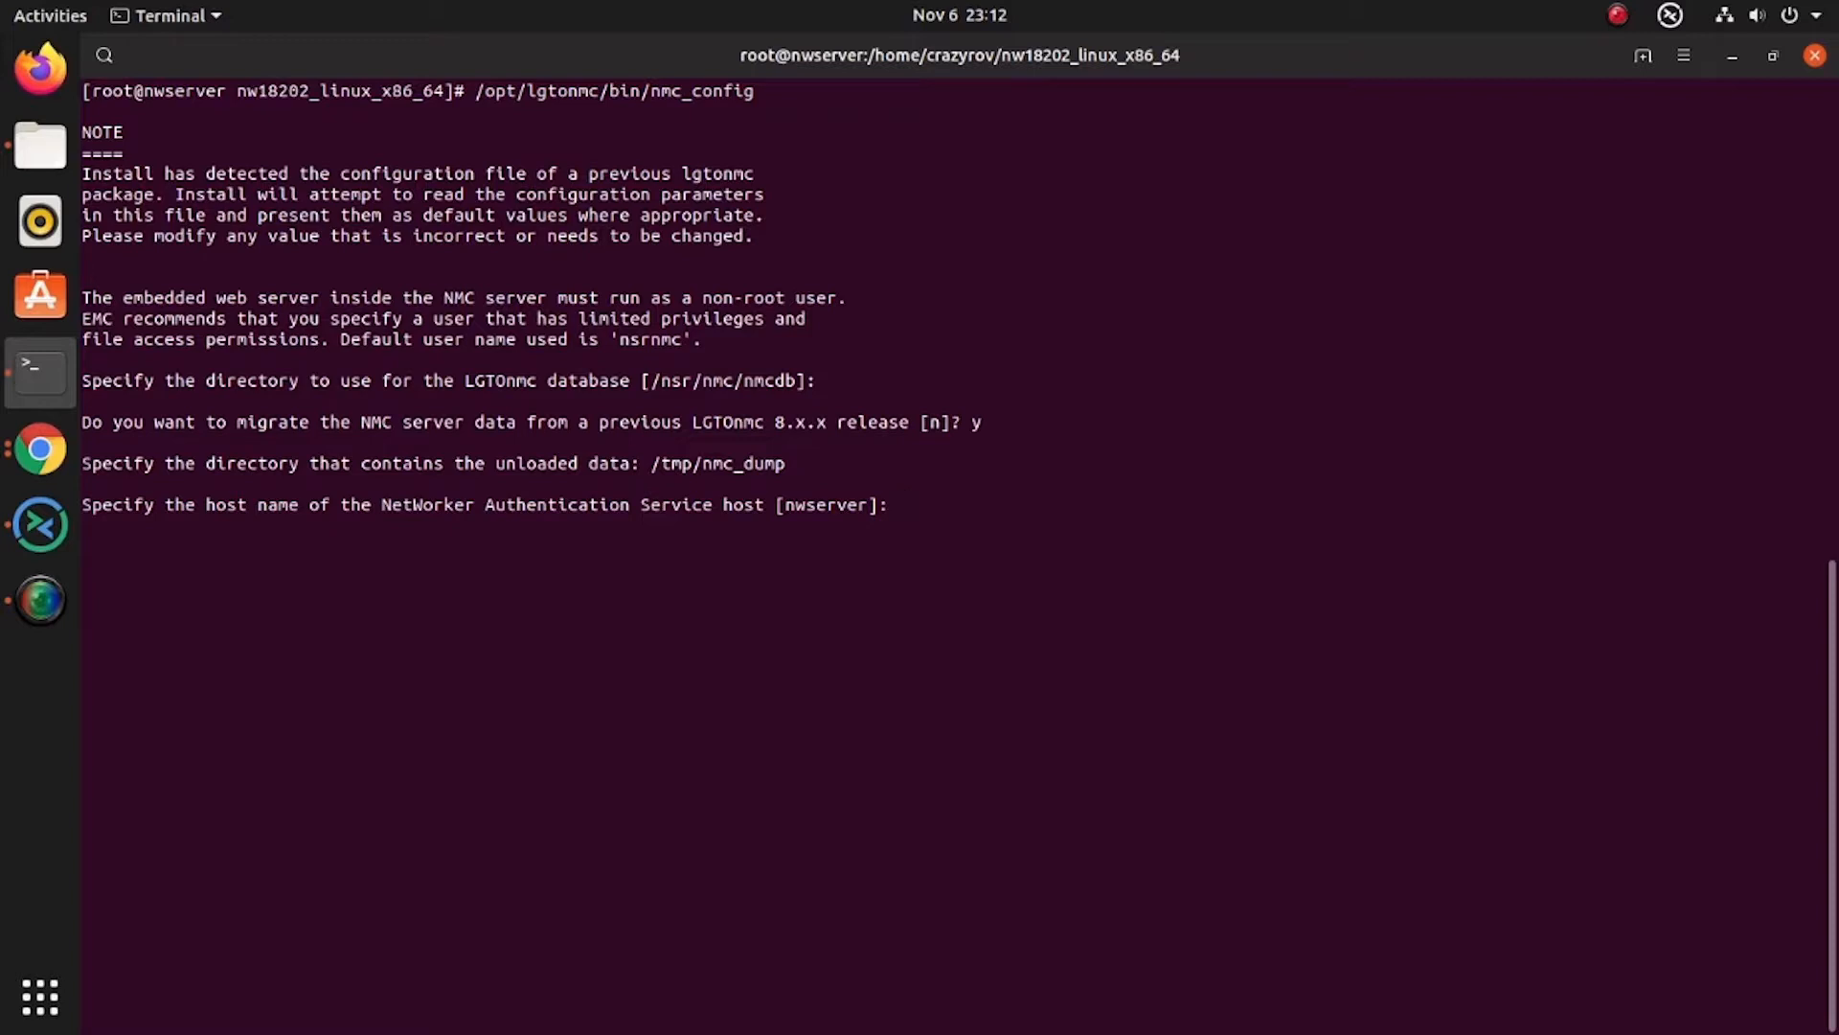
key(Return)
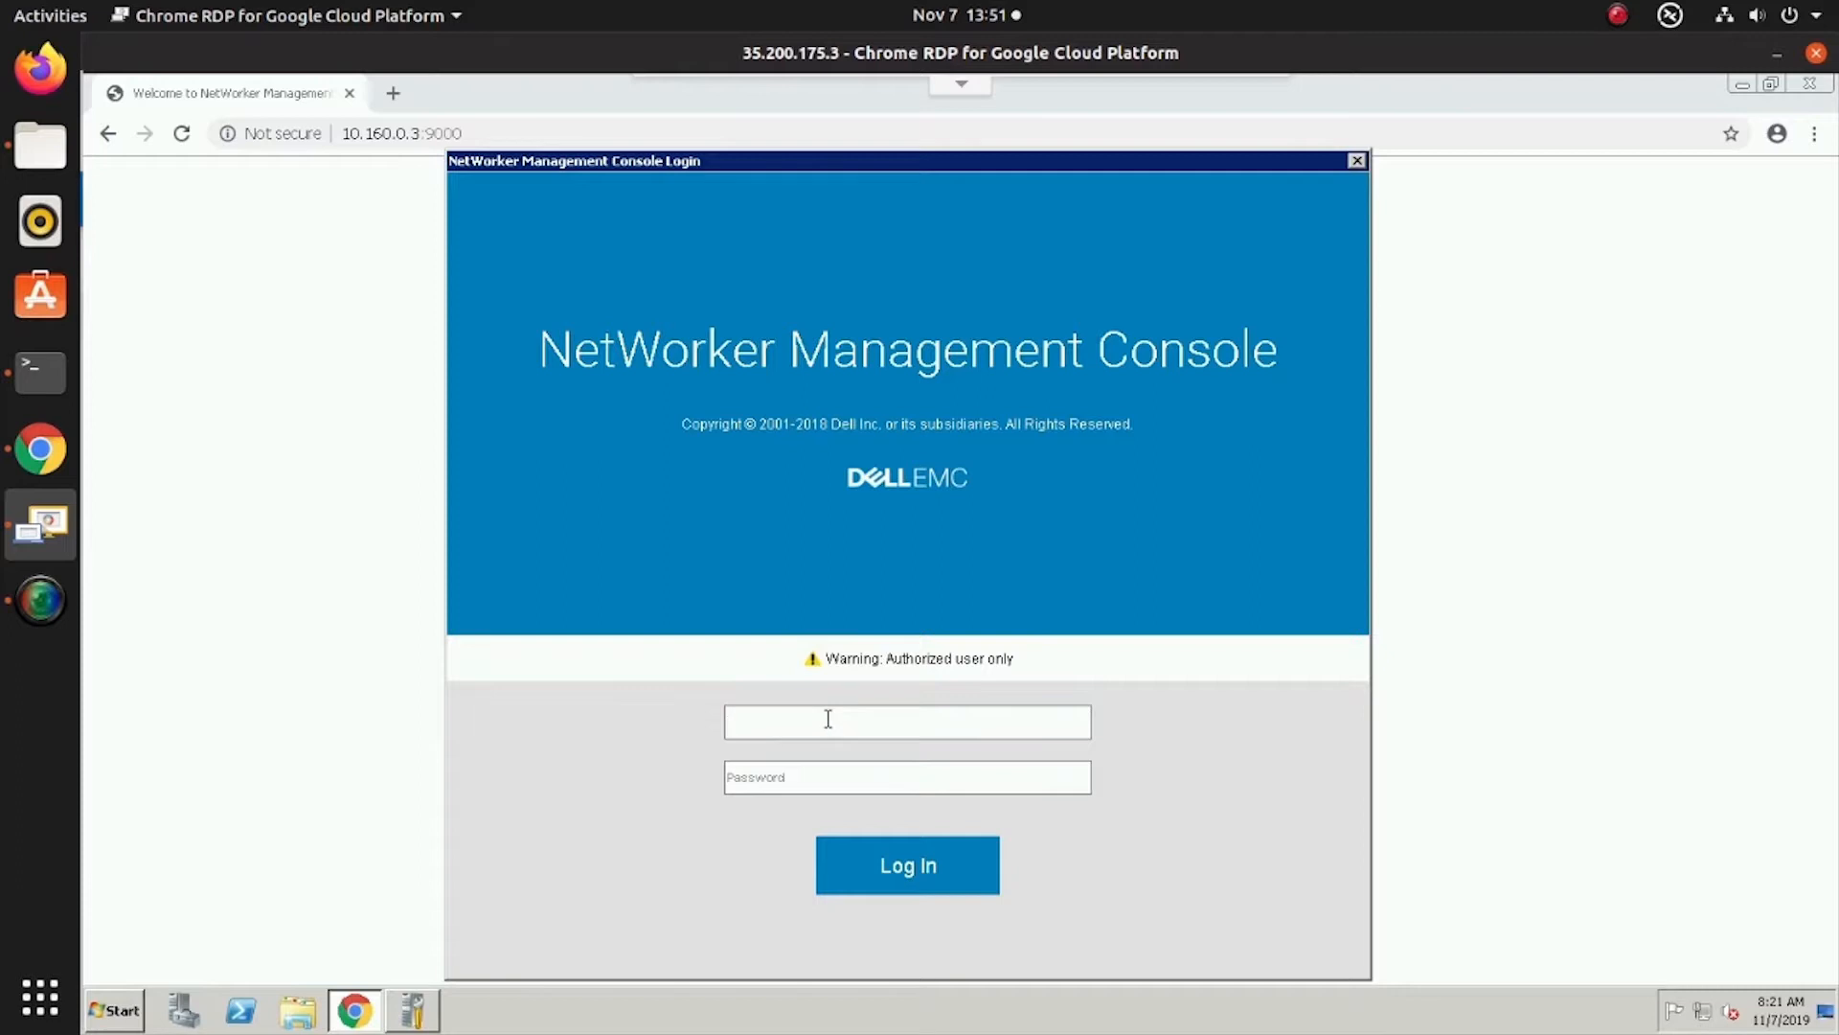
Log in to NMC as administrator and launch the NetWorker 18.2.0 console
click(830, 721)
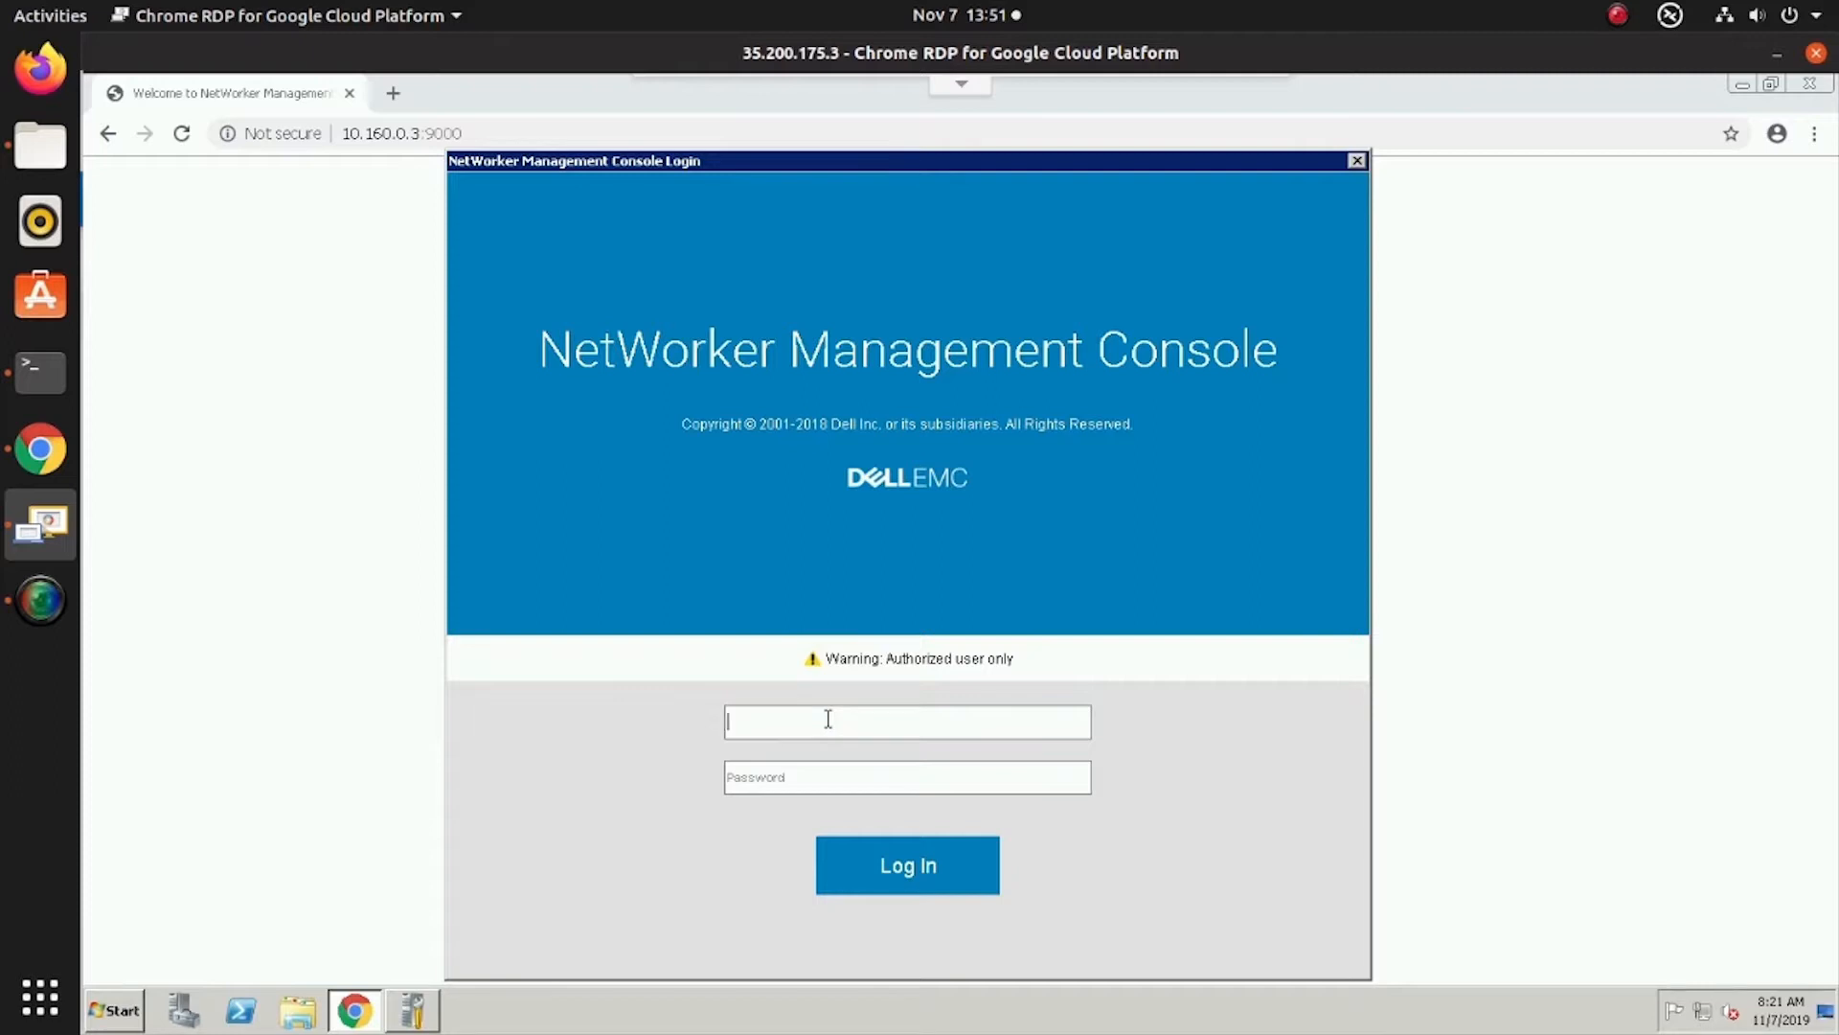
text(administrao)
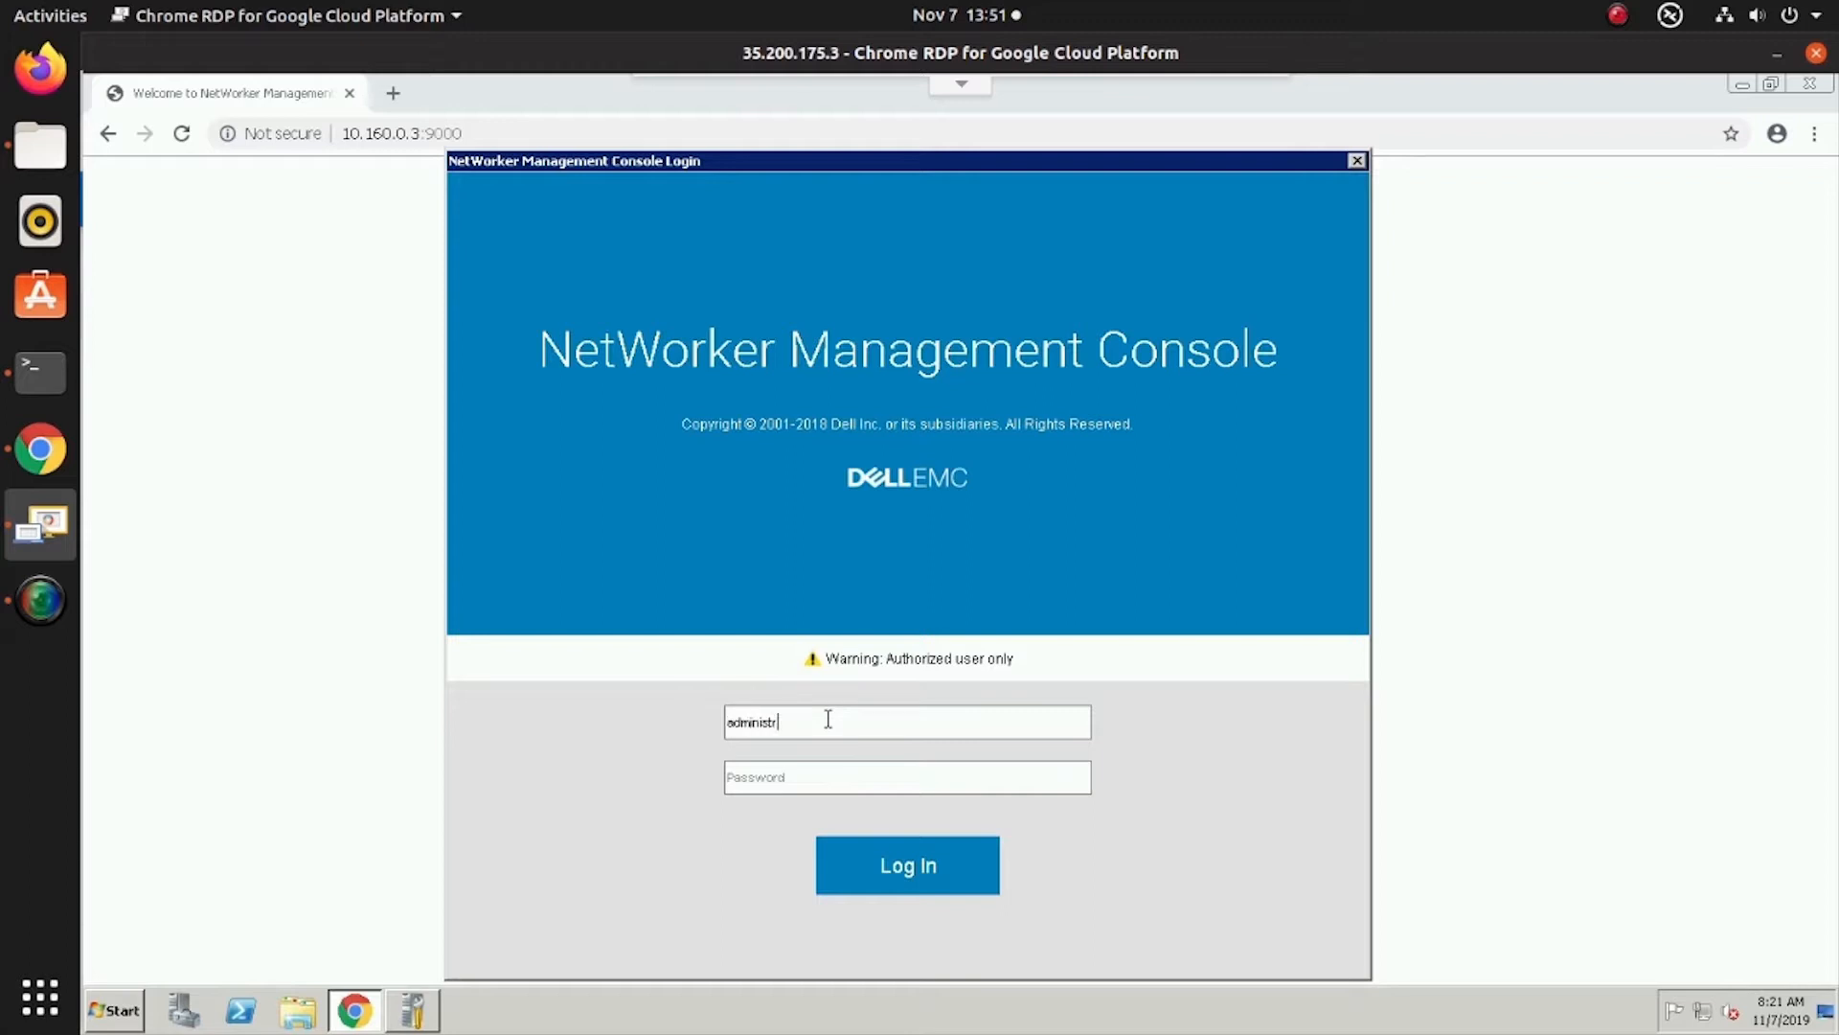
text(administrator)
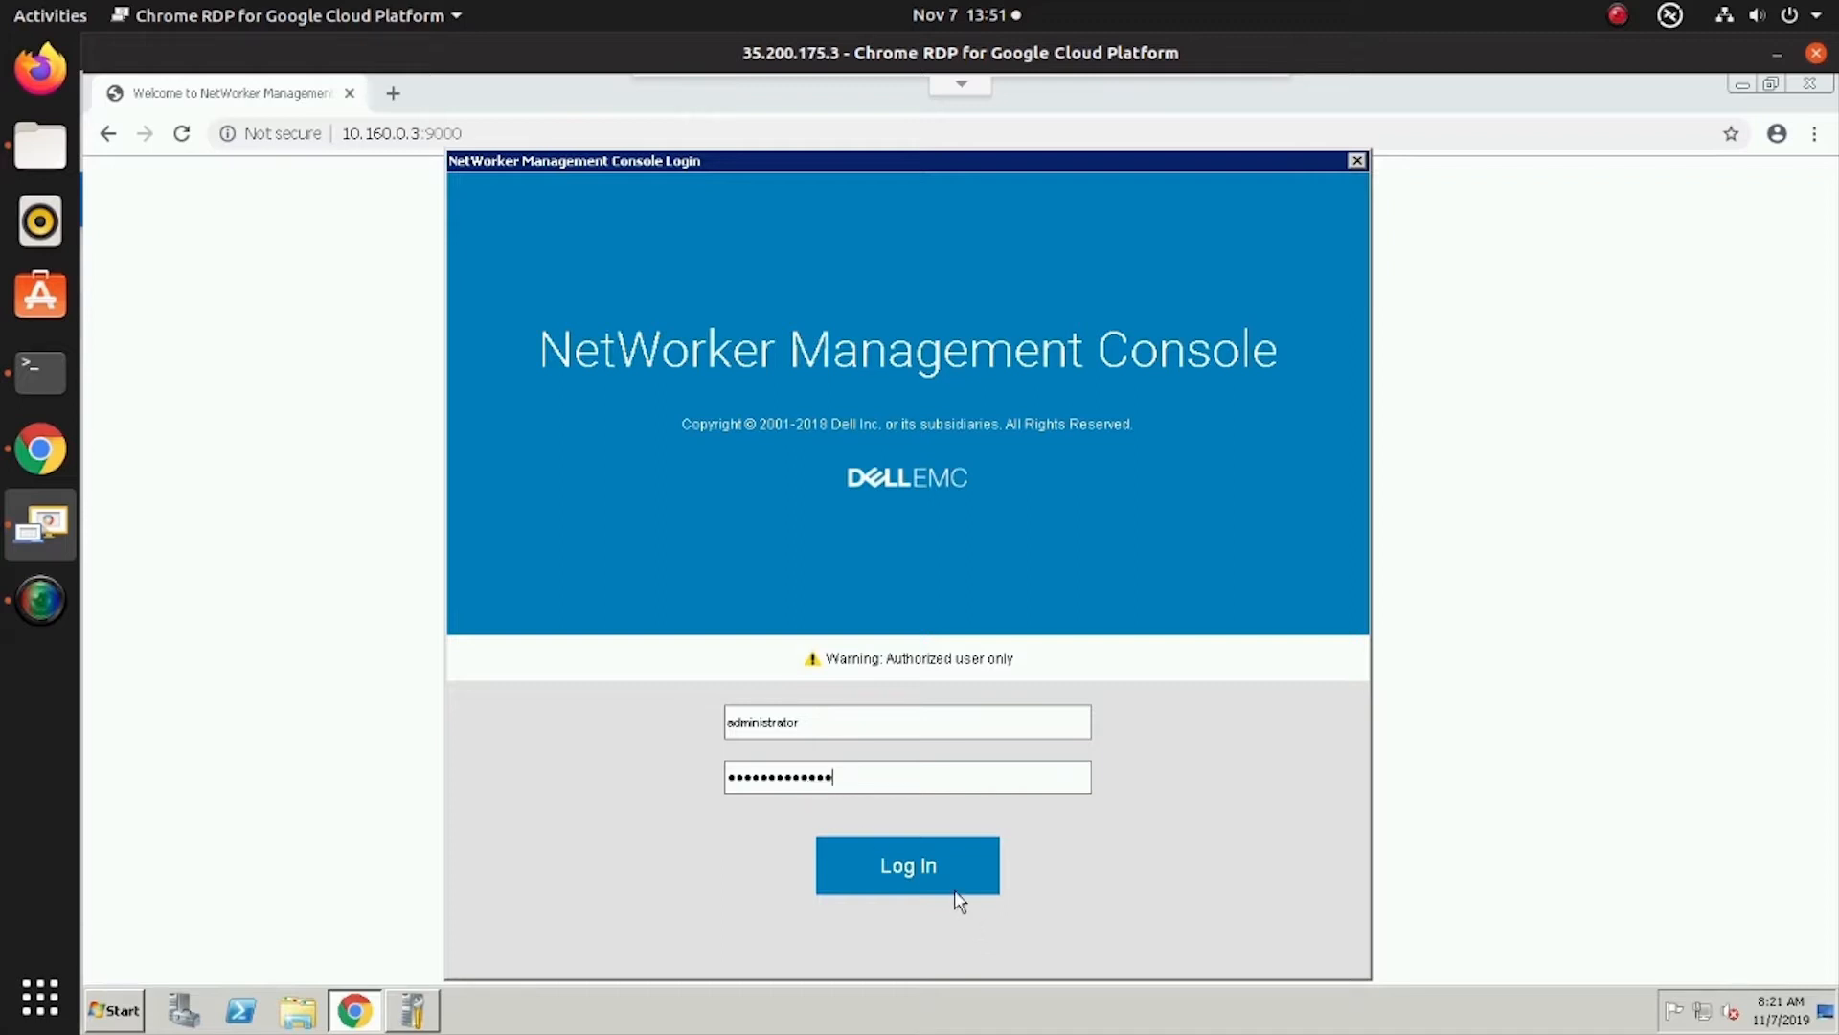
click(908, 865)
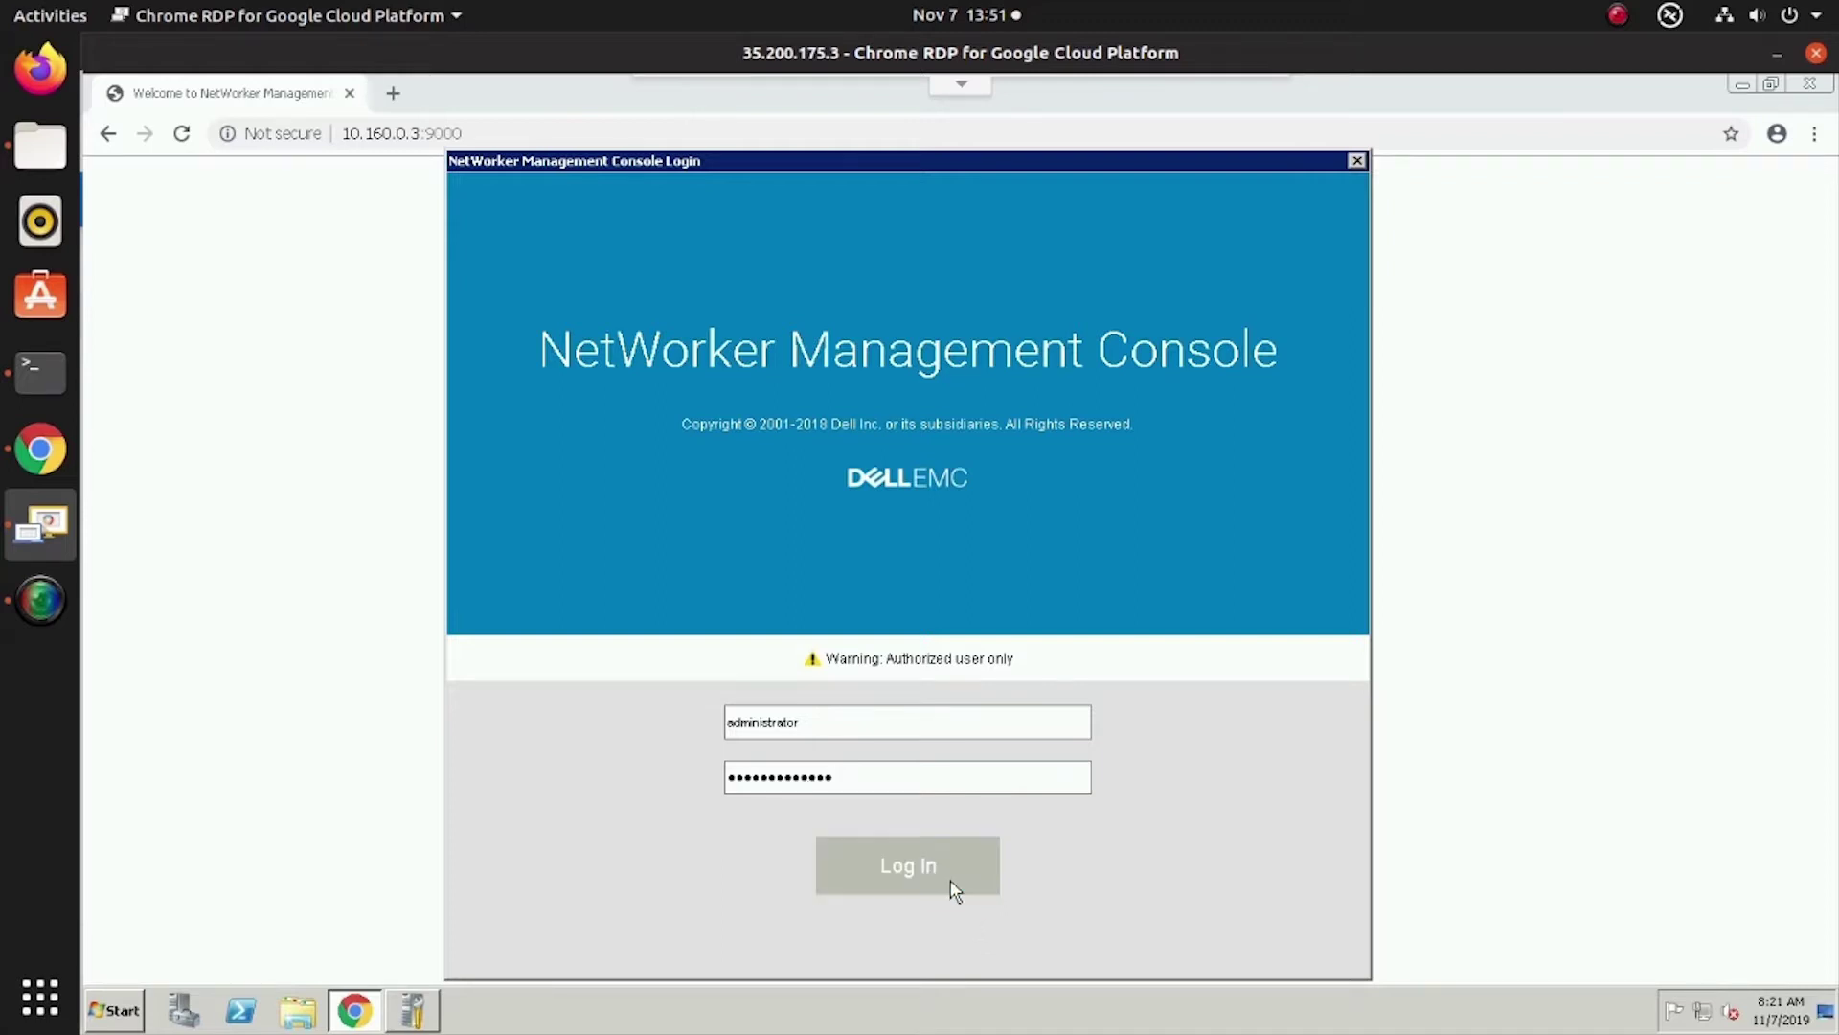
mouse_move(855, 968)
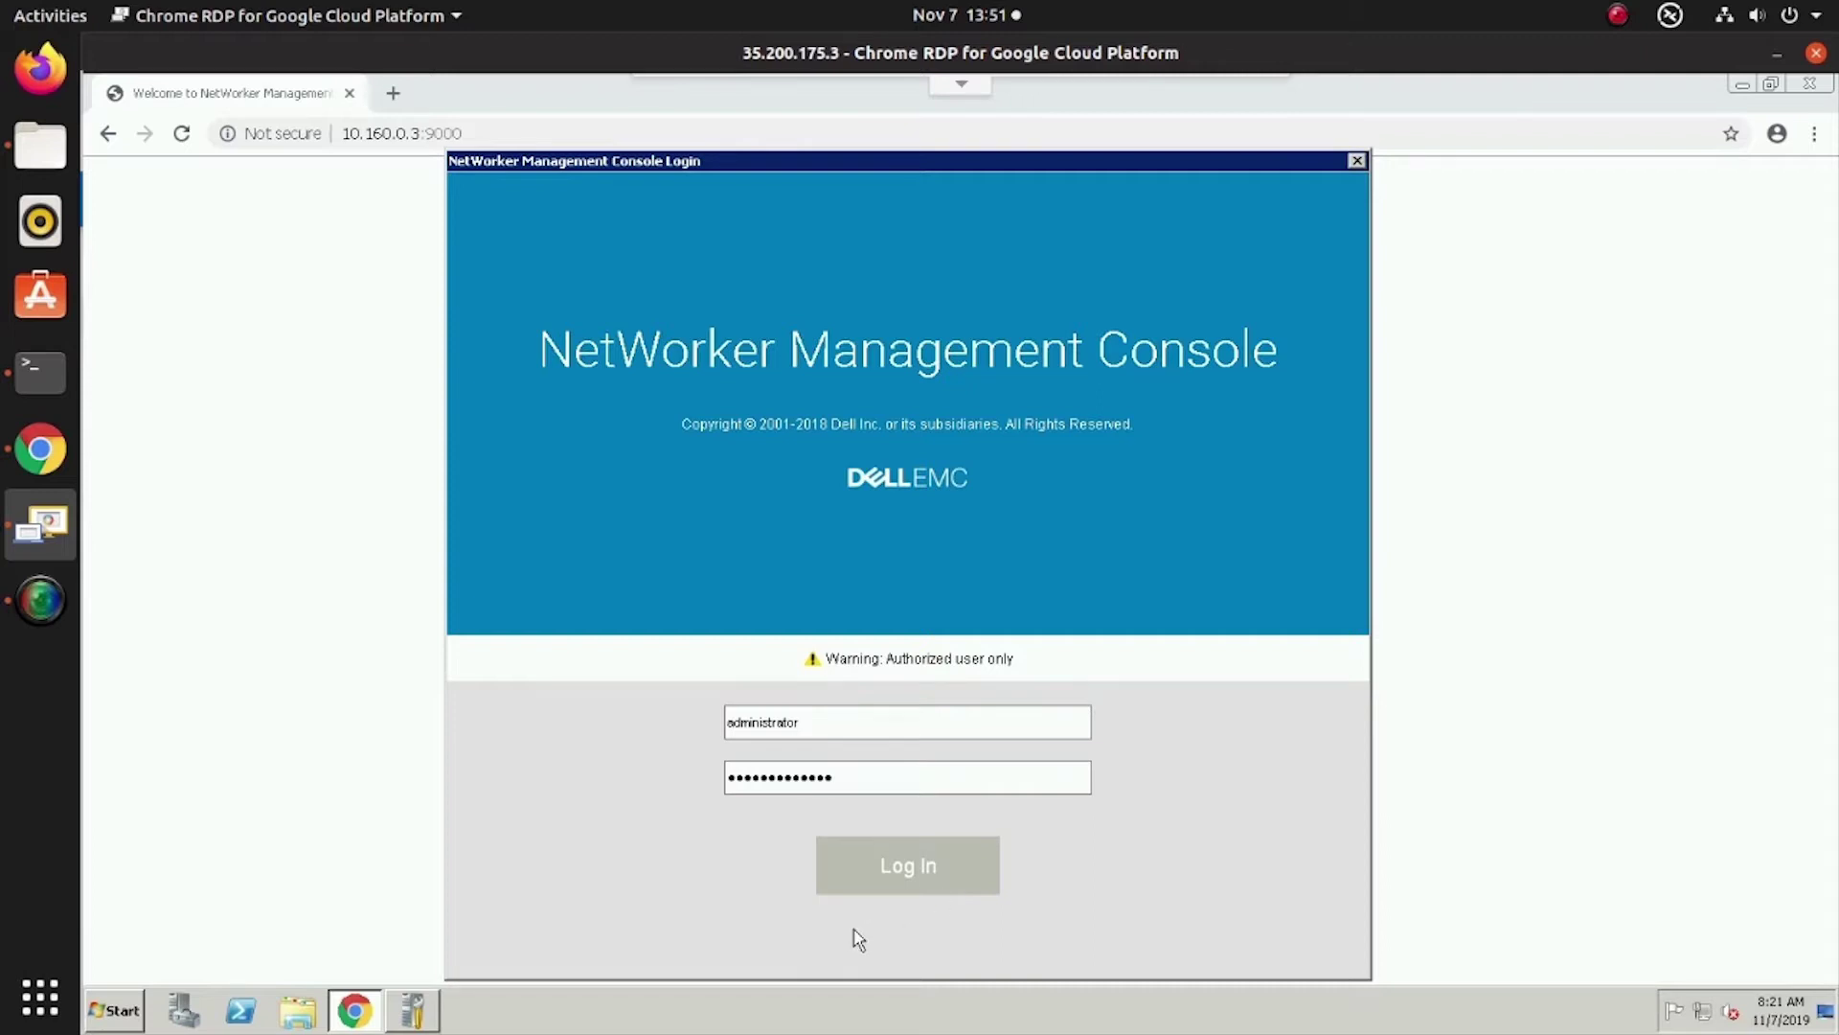
click(907, 865)
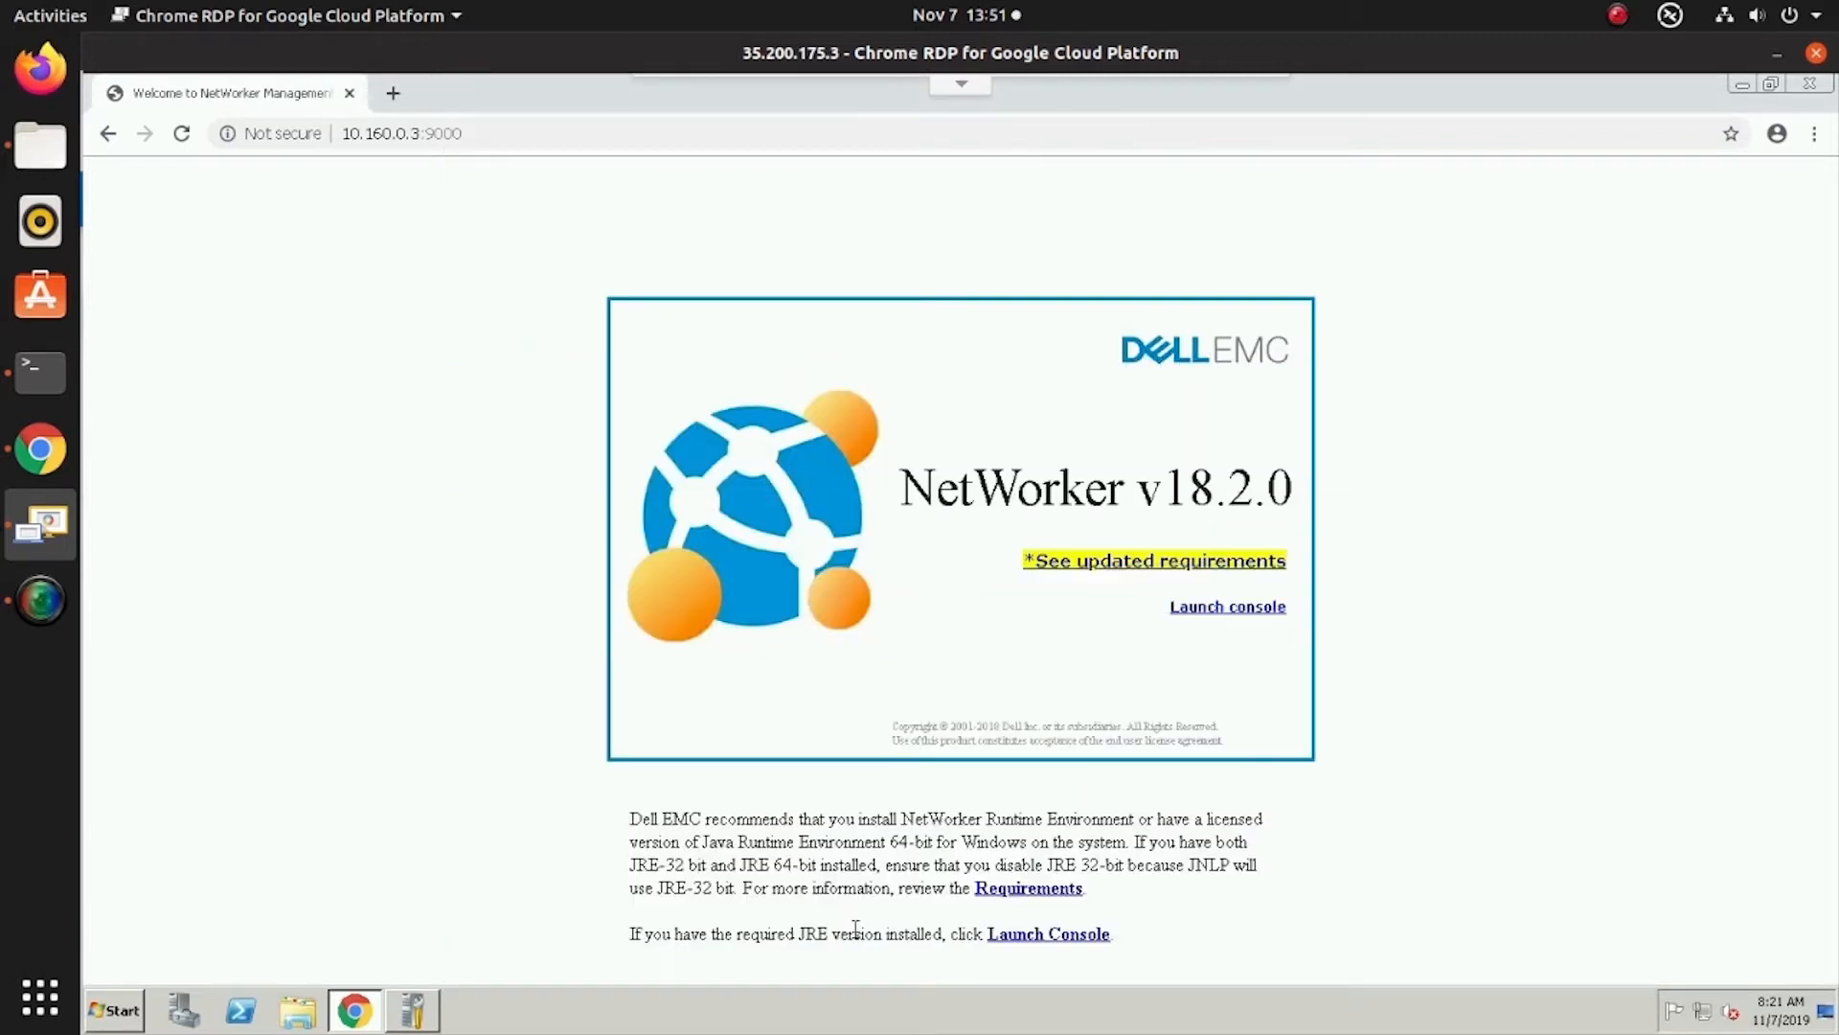
click(1048, 933)
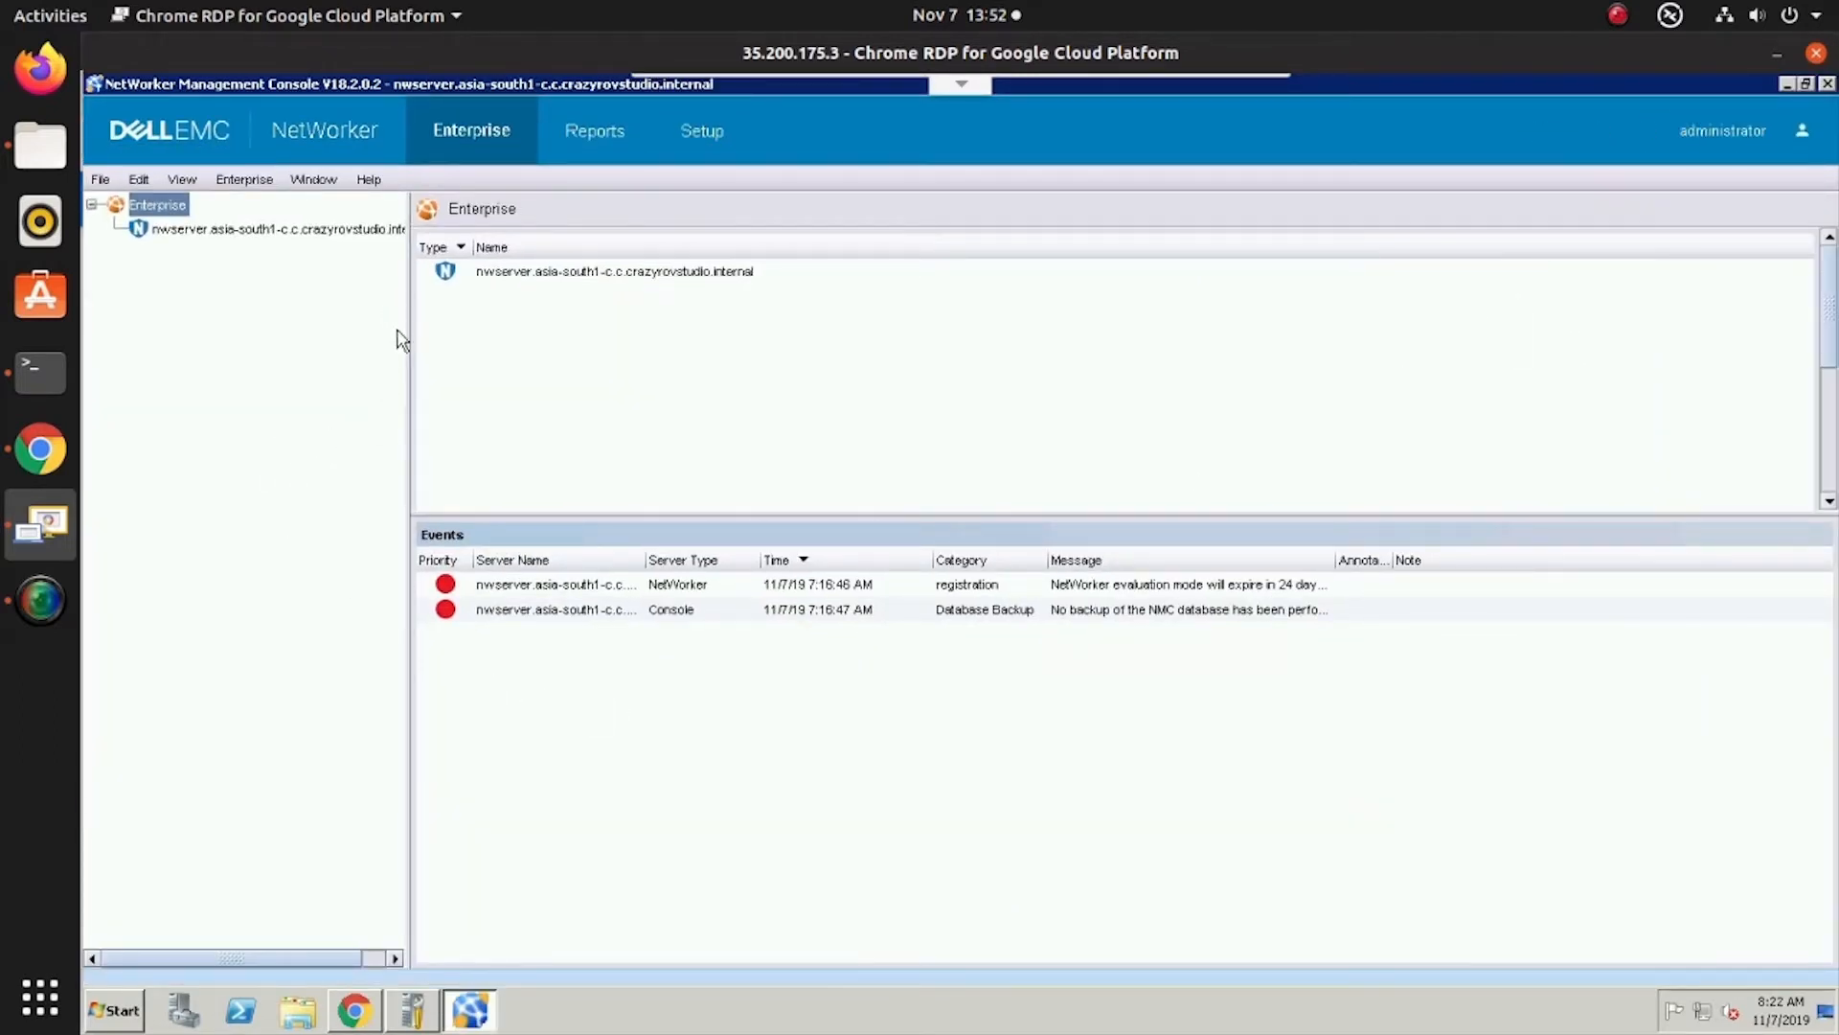
Open the server's Migration Log File and scroll through the migrated policies, workflows and backup actions
right_click(613, 271)
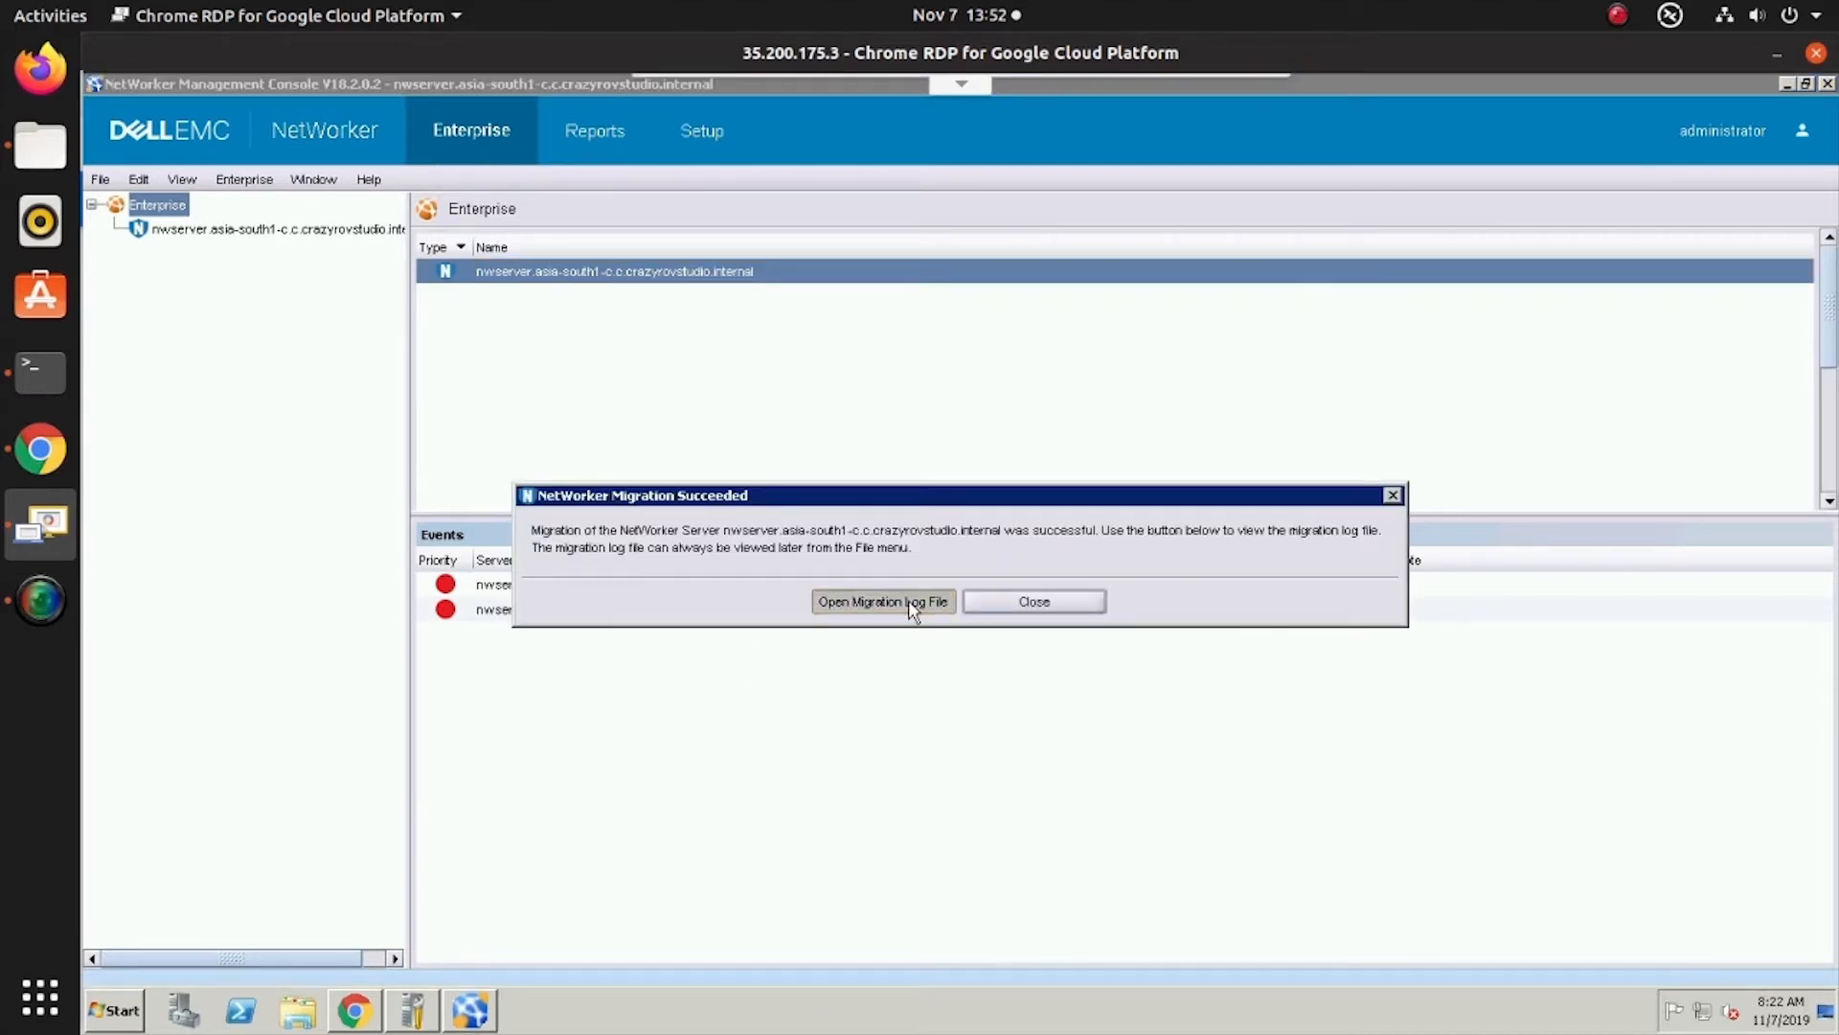
click(884, 602)
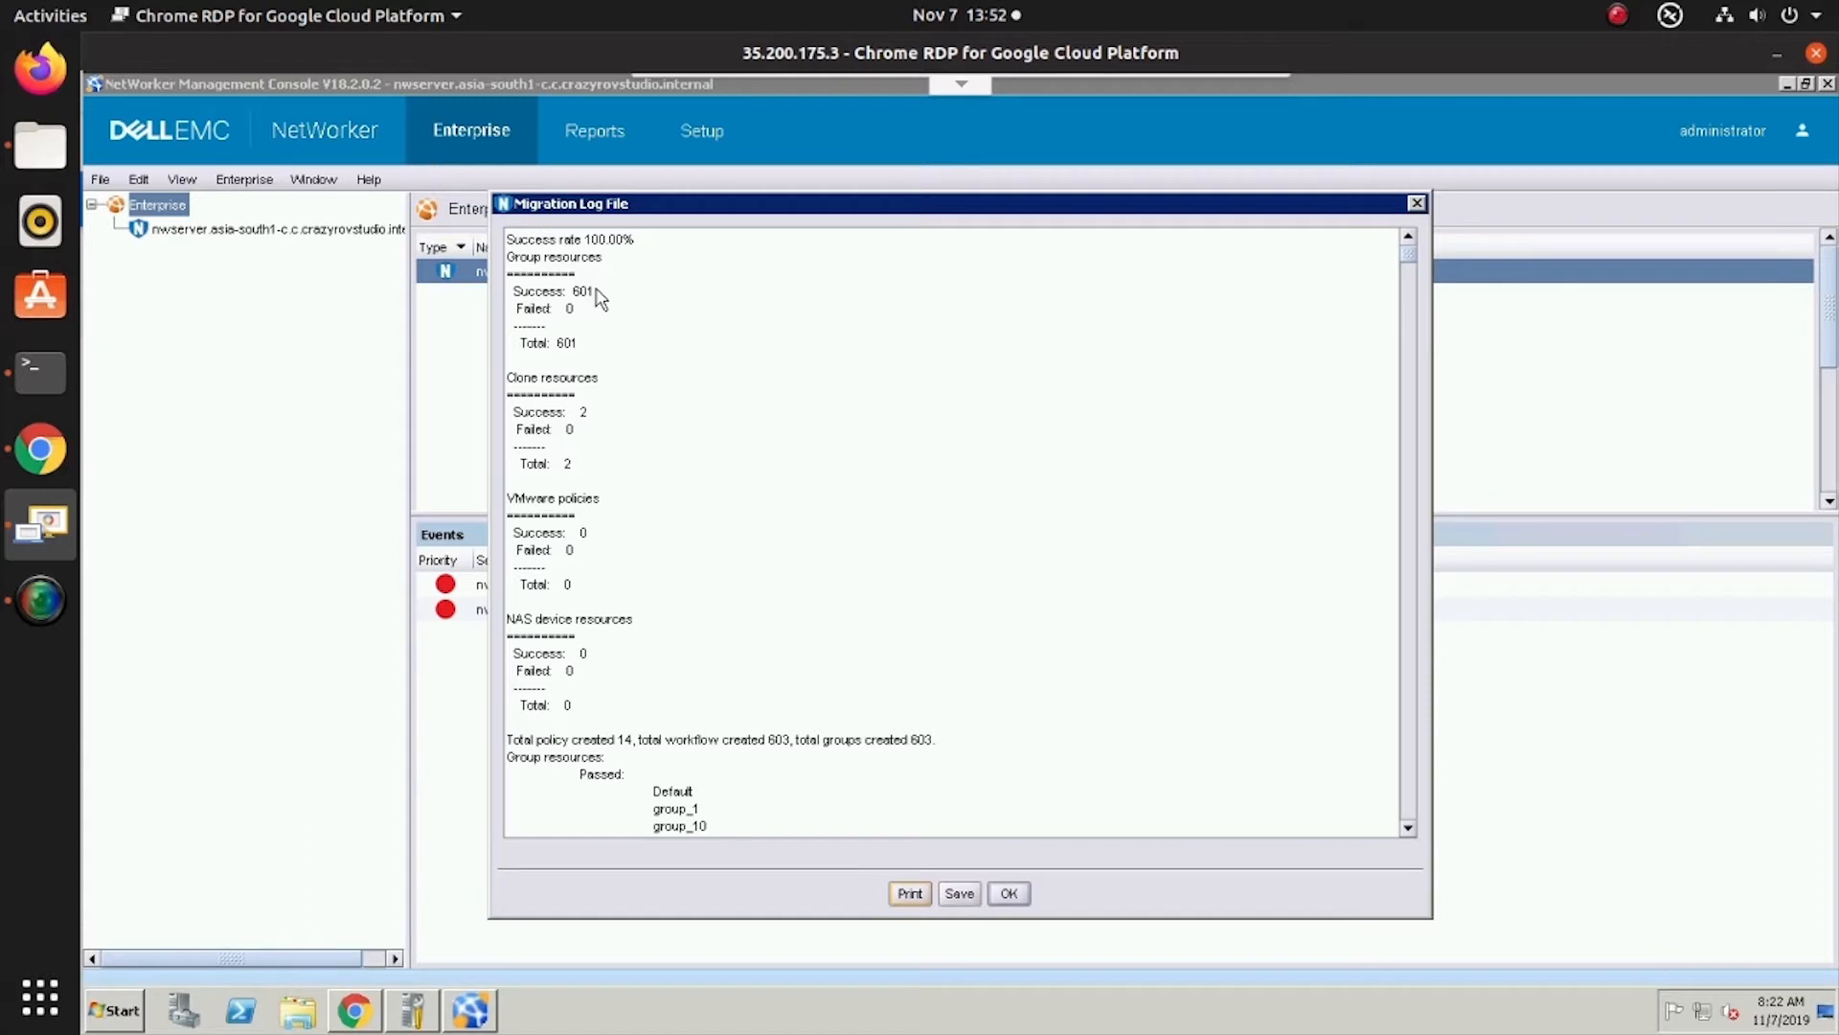
mouse_move(547, 307)
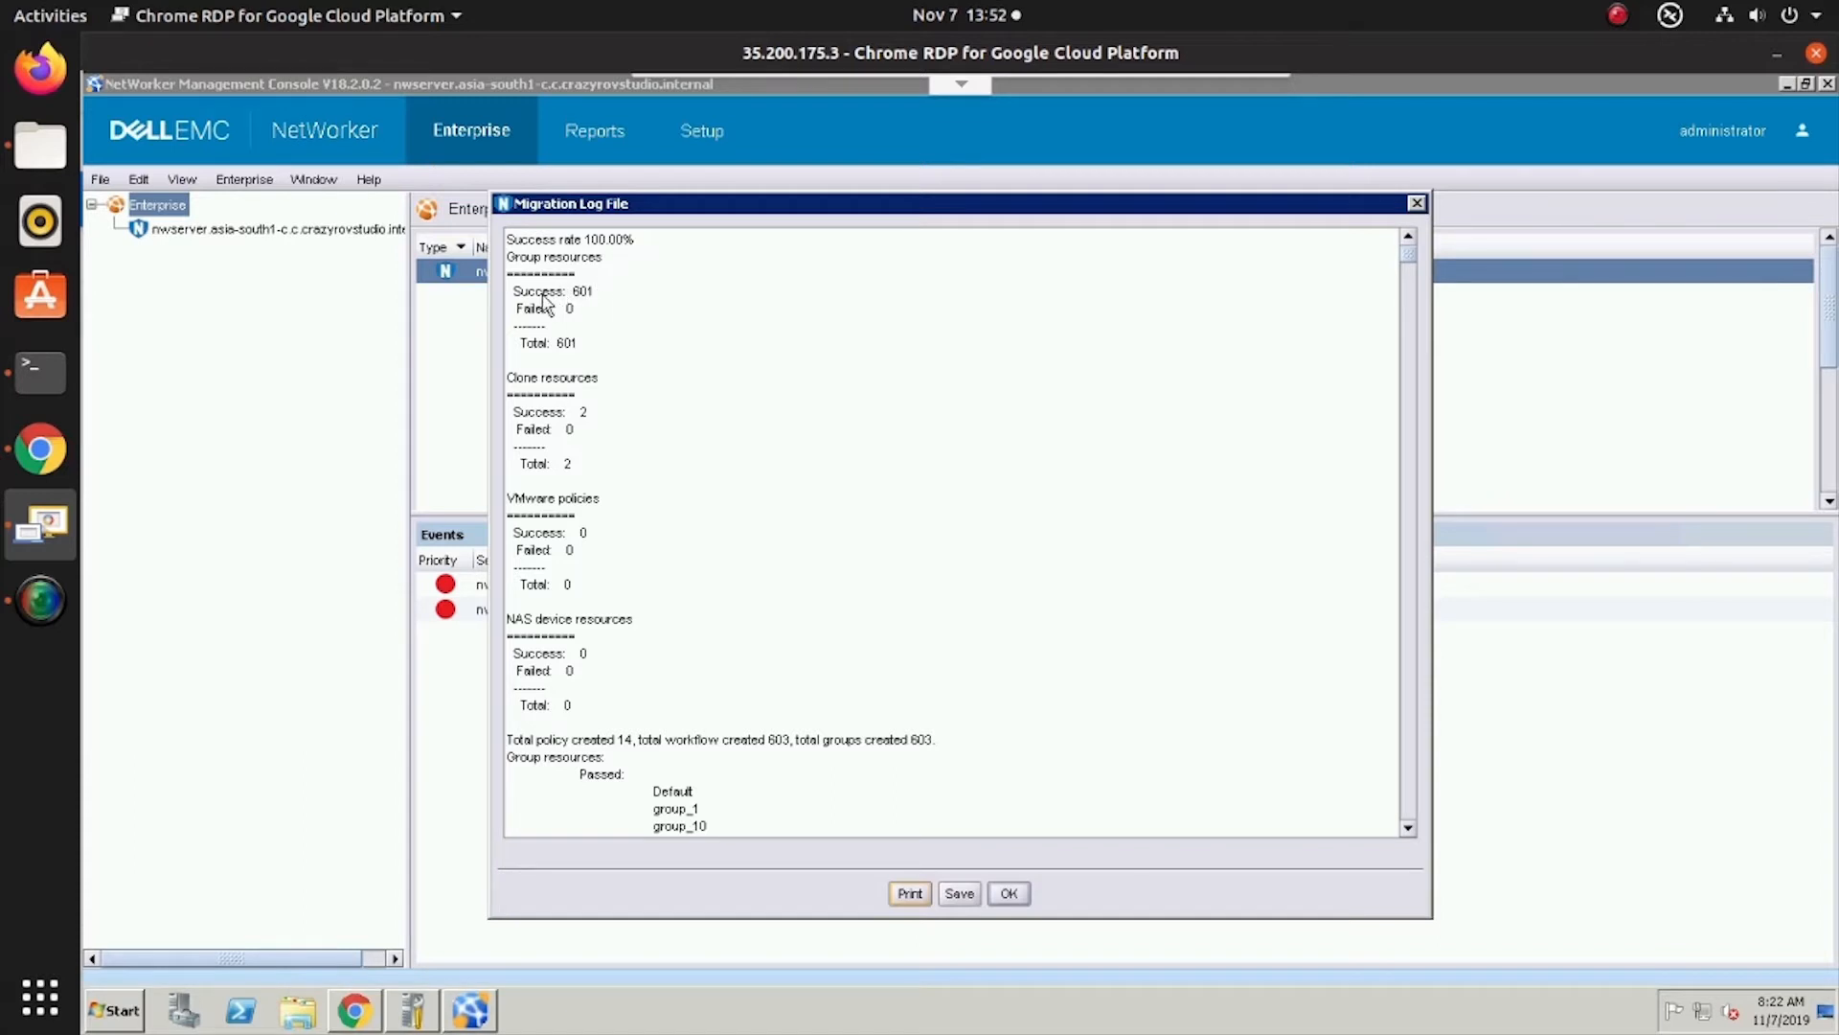
mouse_move(579, 316)
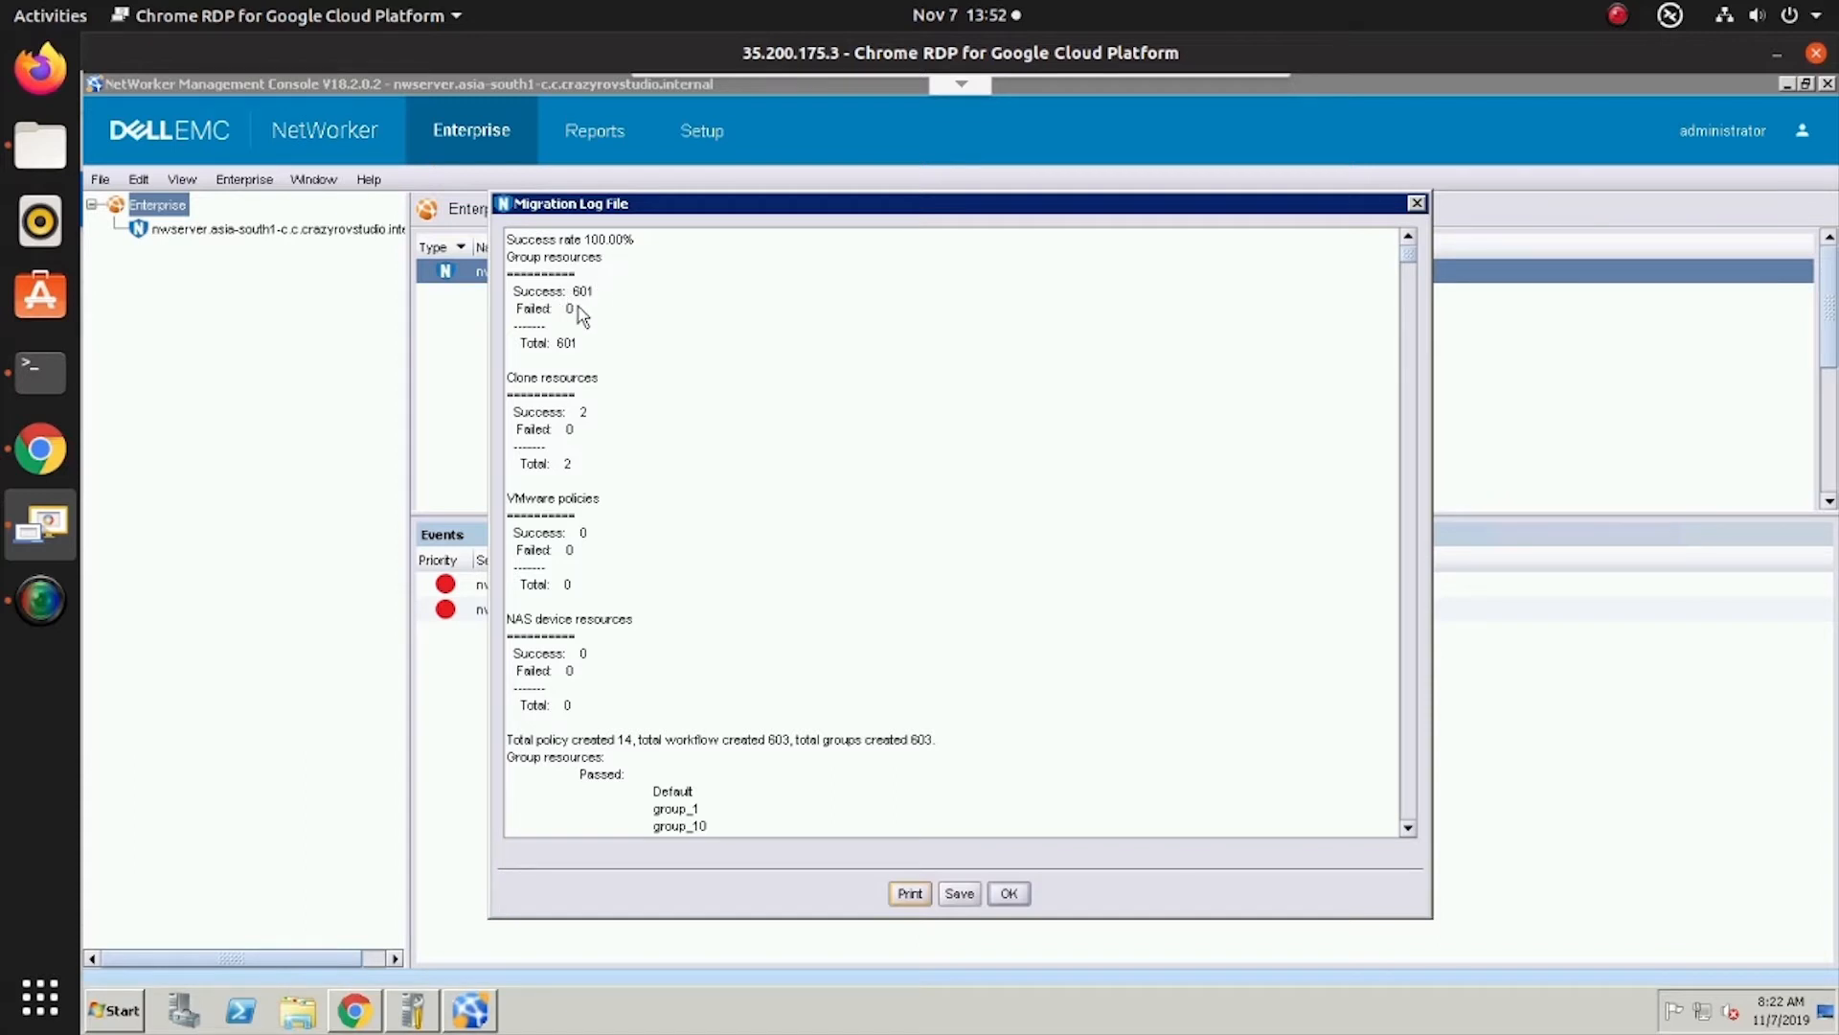
mouse_move(564, 316)
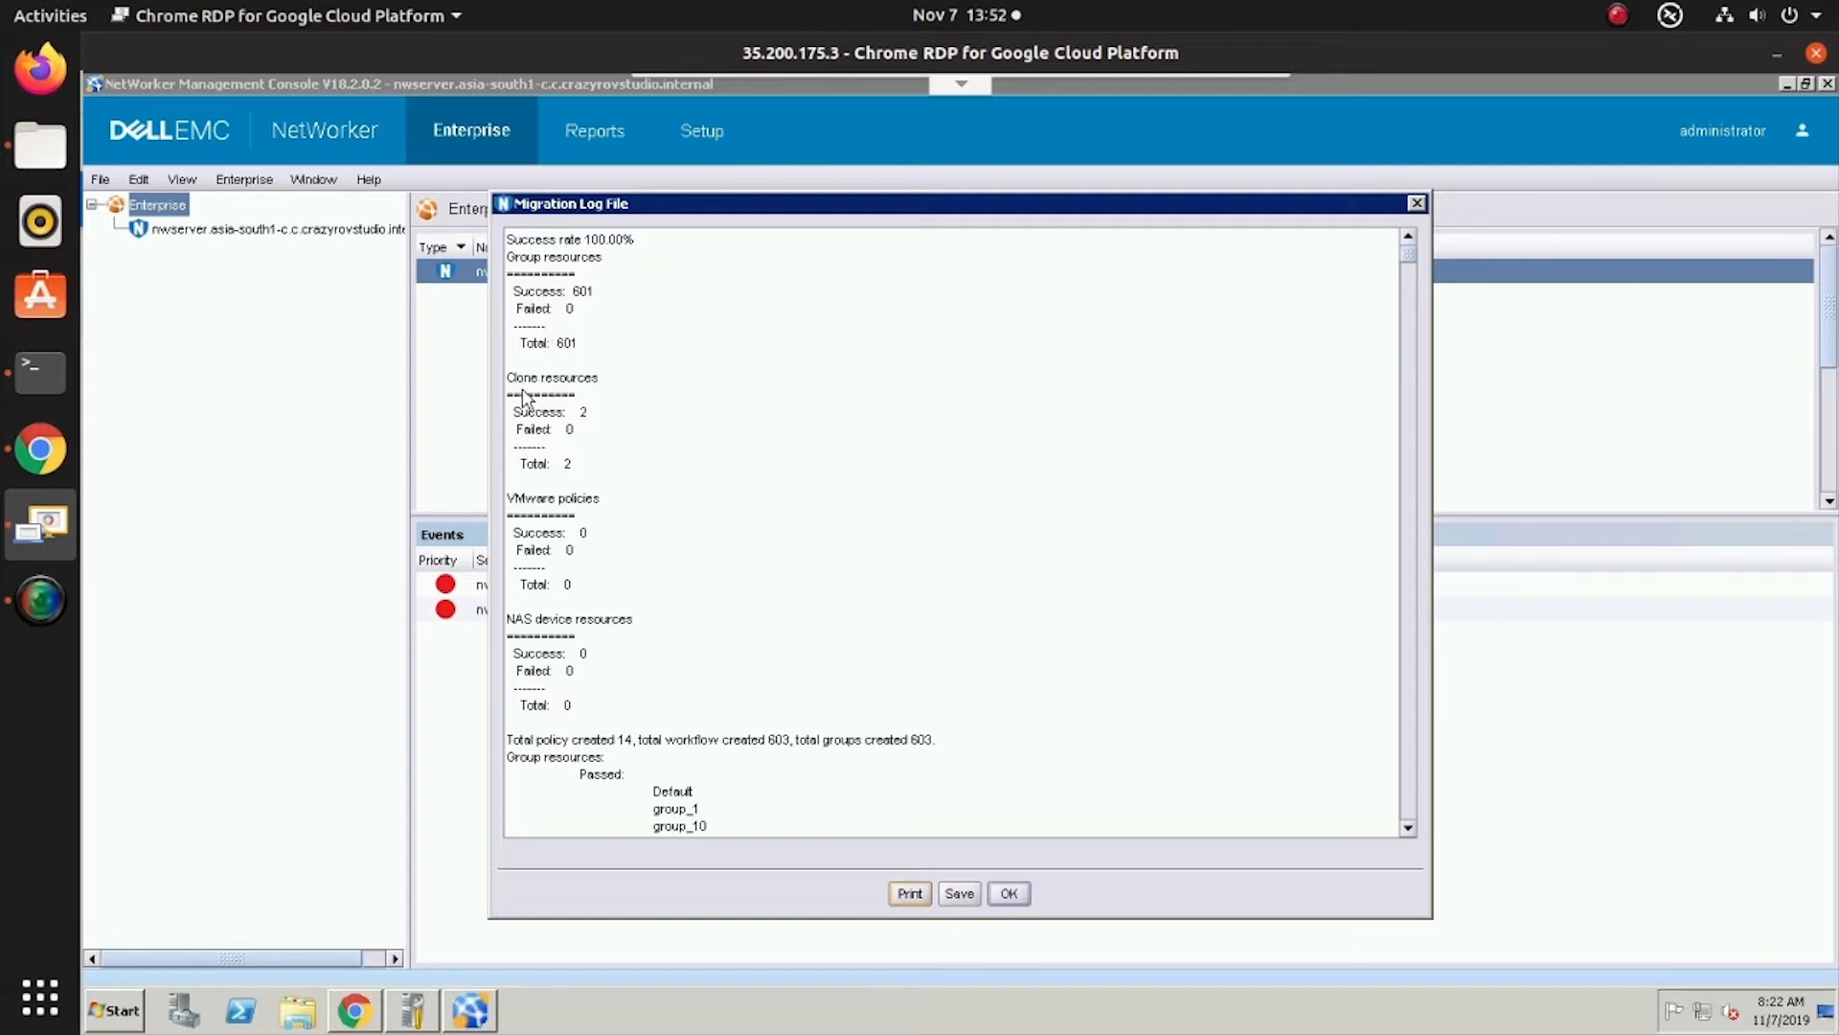
mouse_move(586, 401)
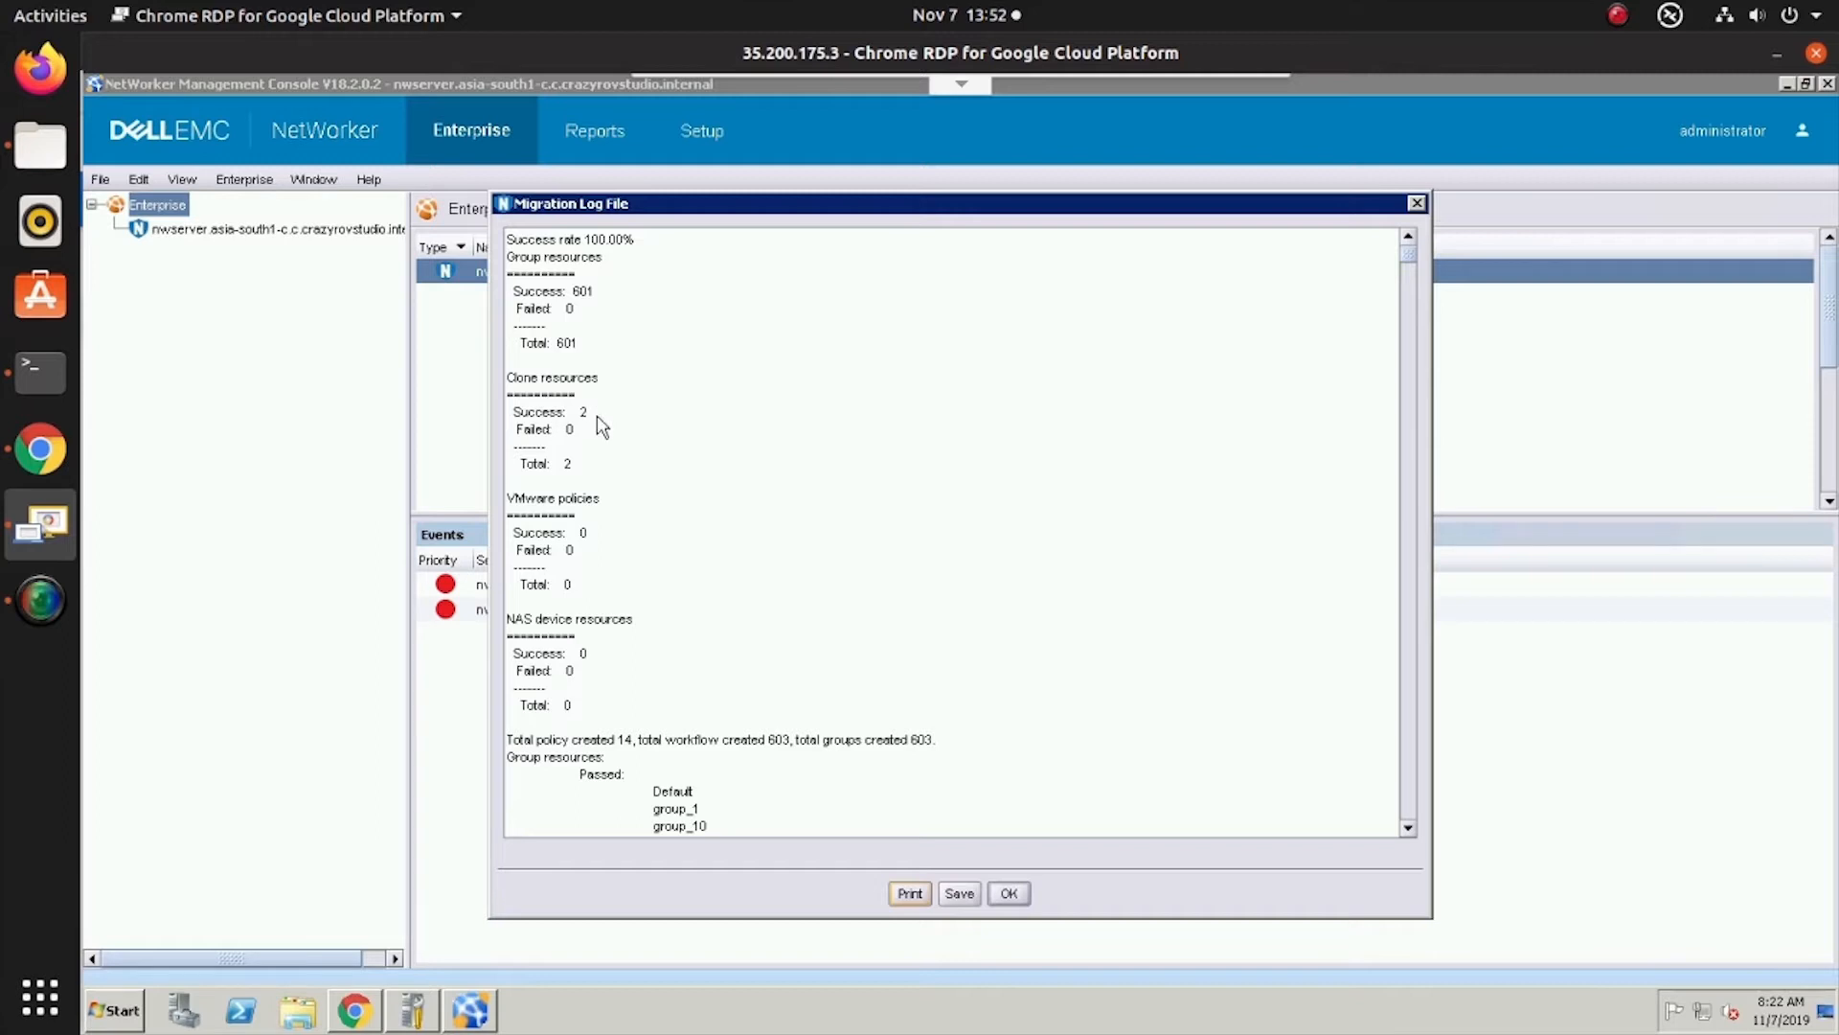
mouse_move(536, 521)
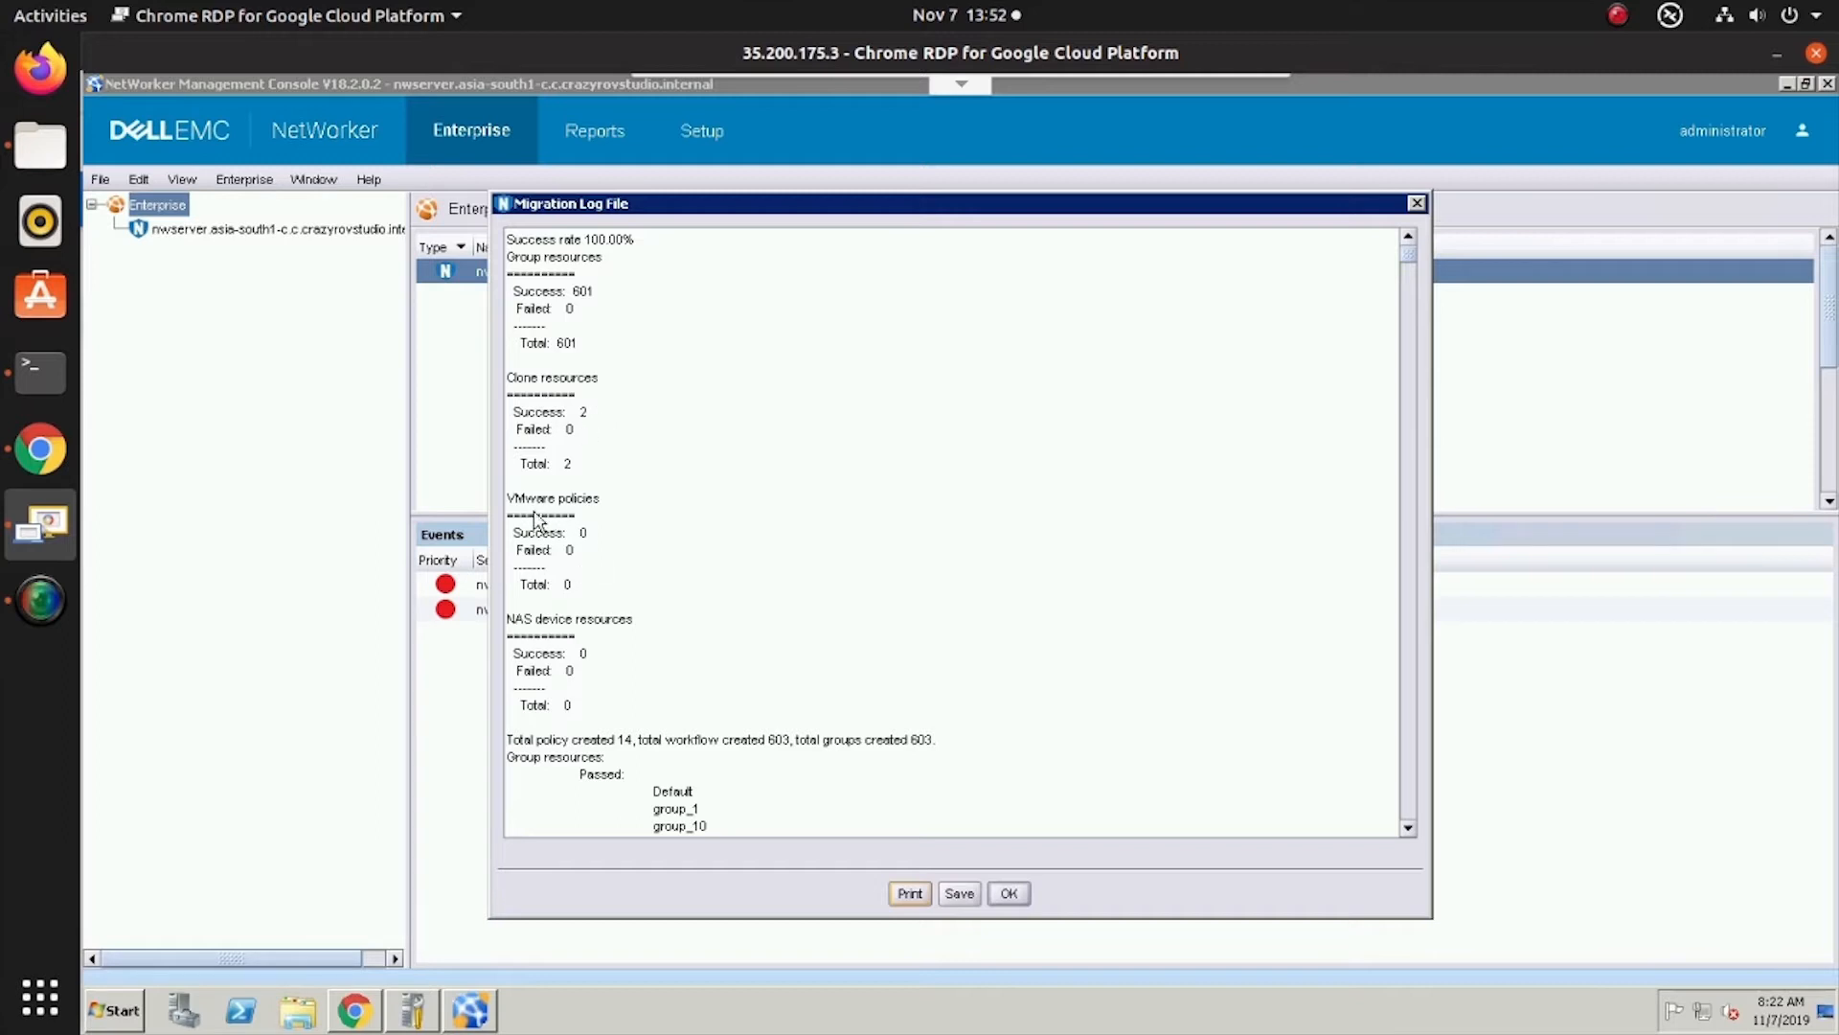
mouse_move(588, 505)
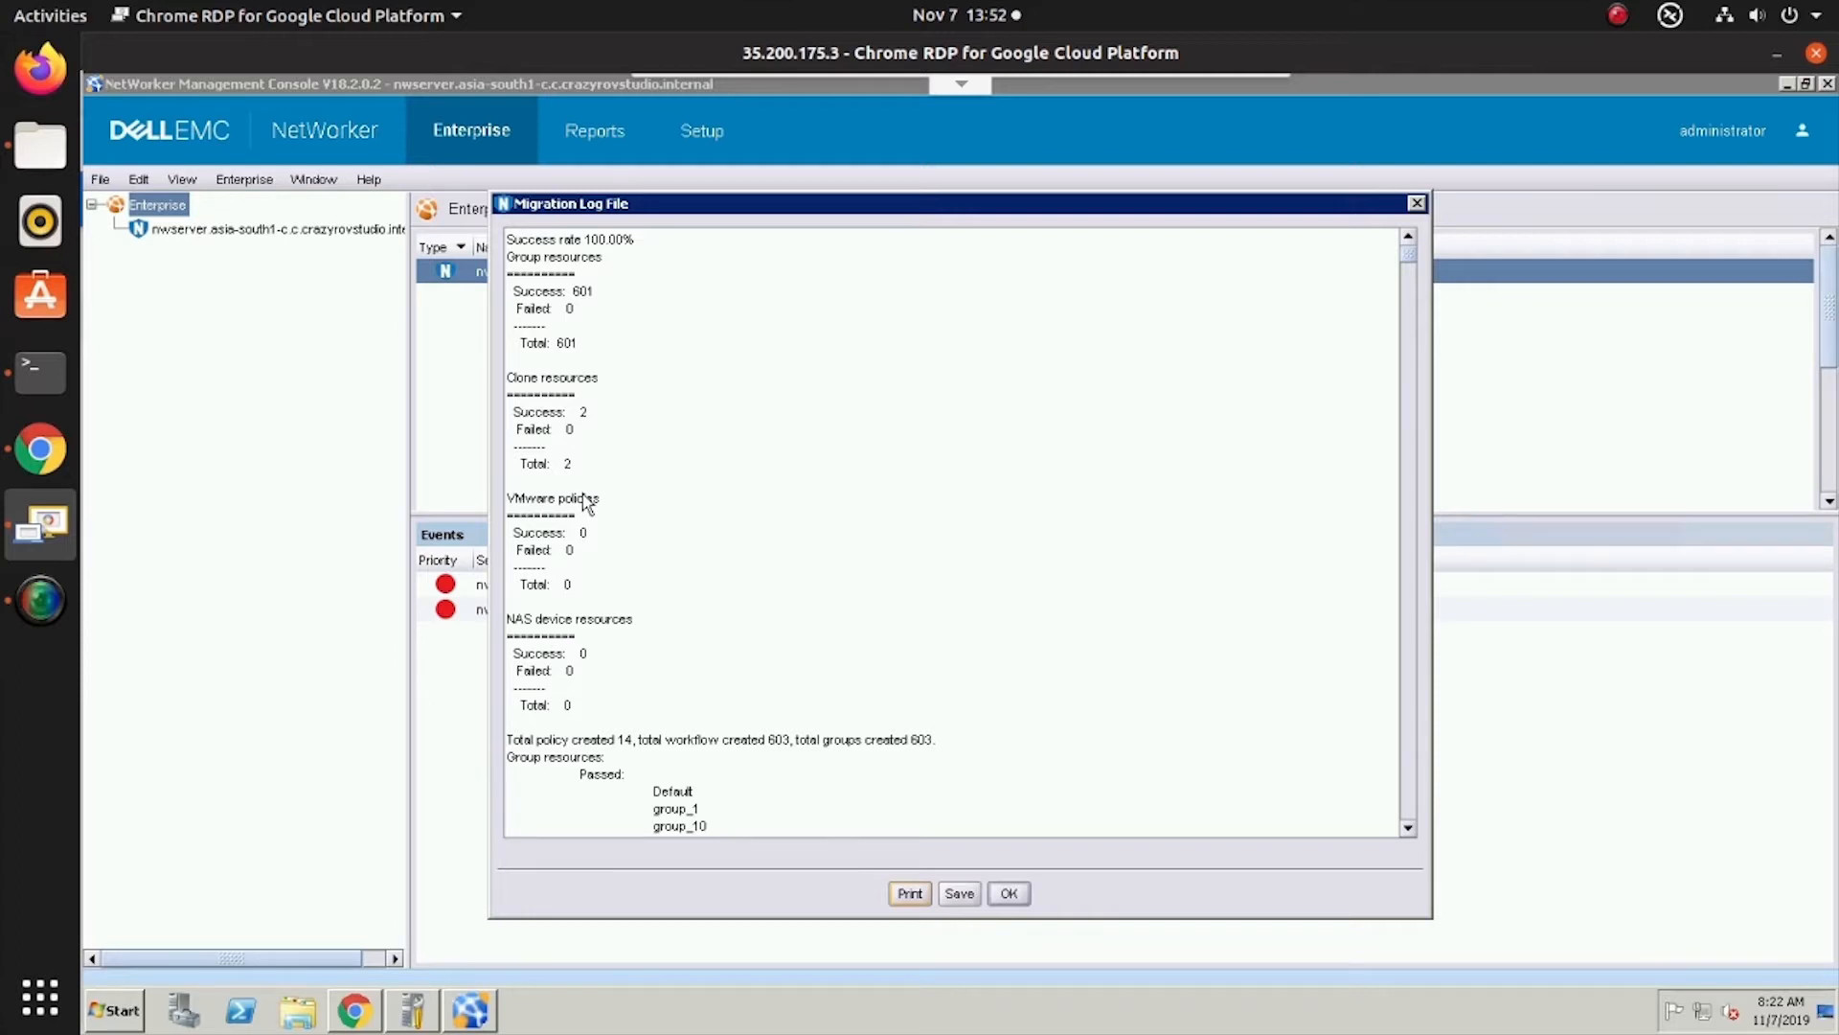
mouse_move(720, 533)
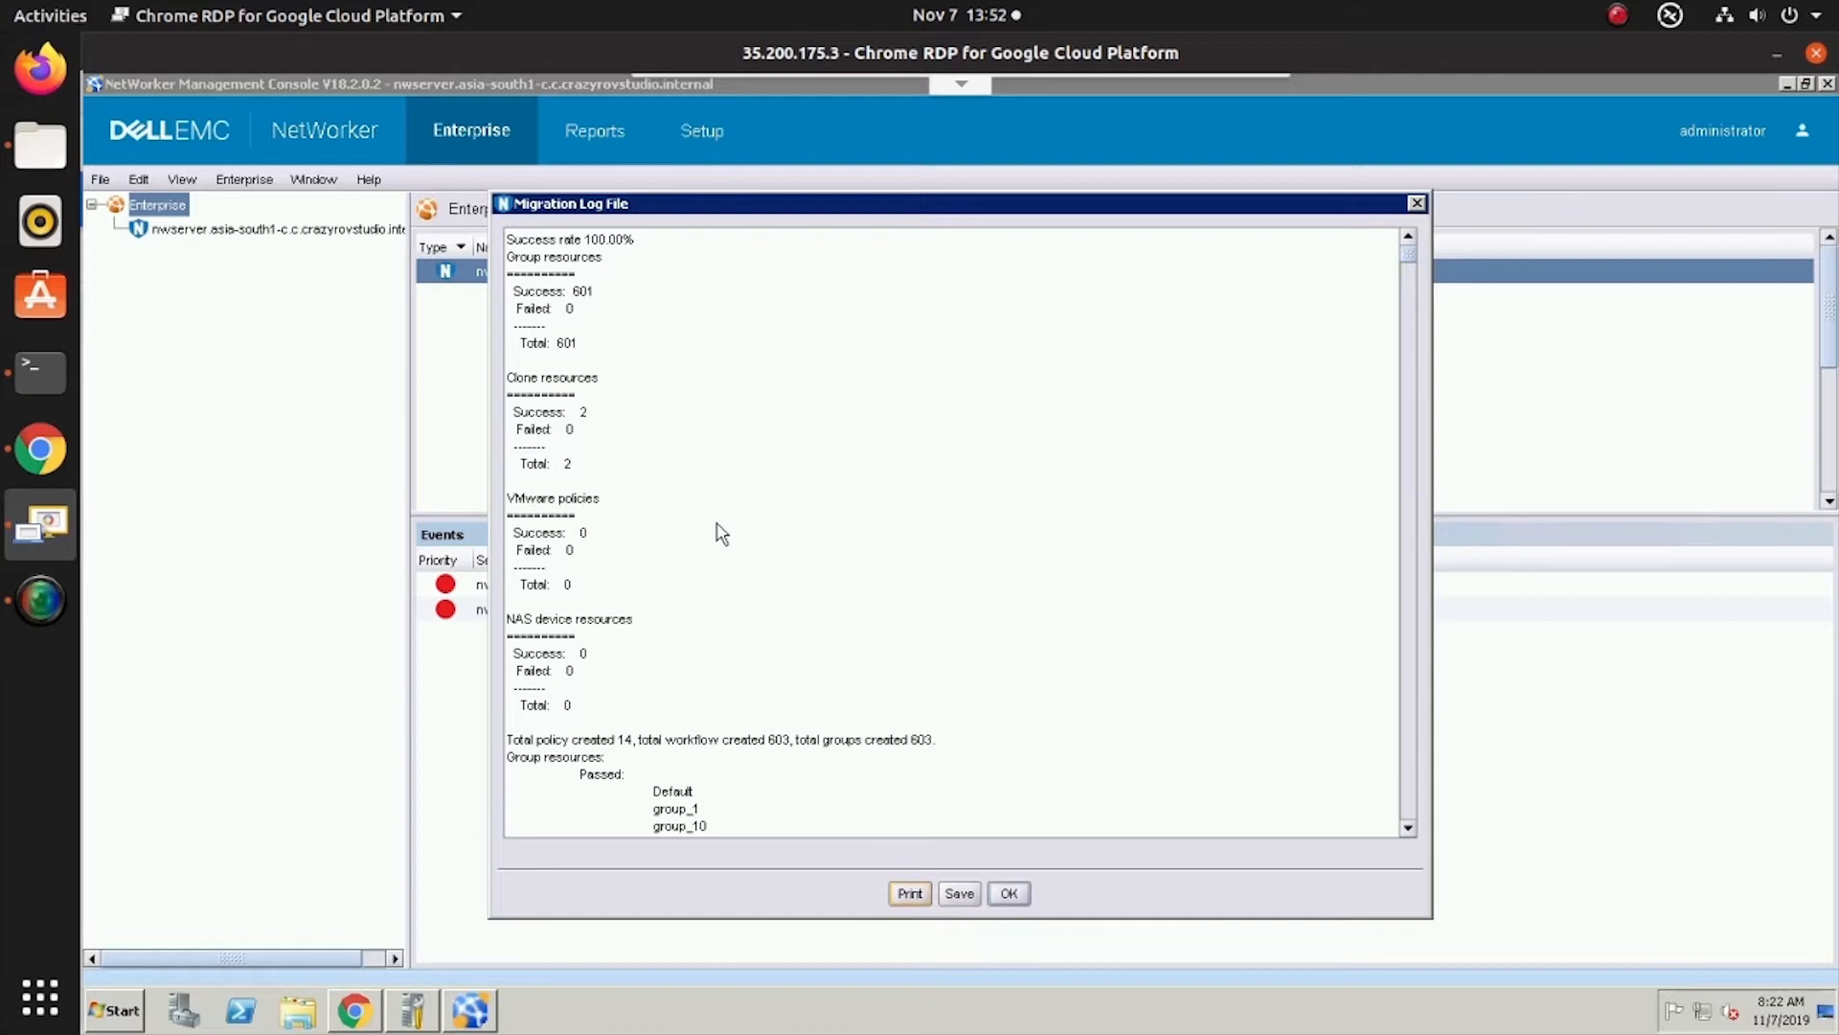
scroll(down, 3)
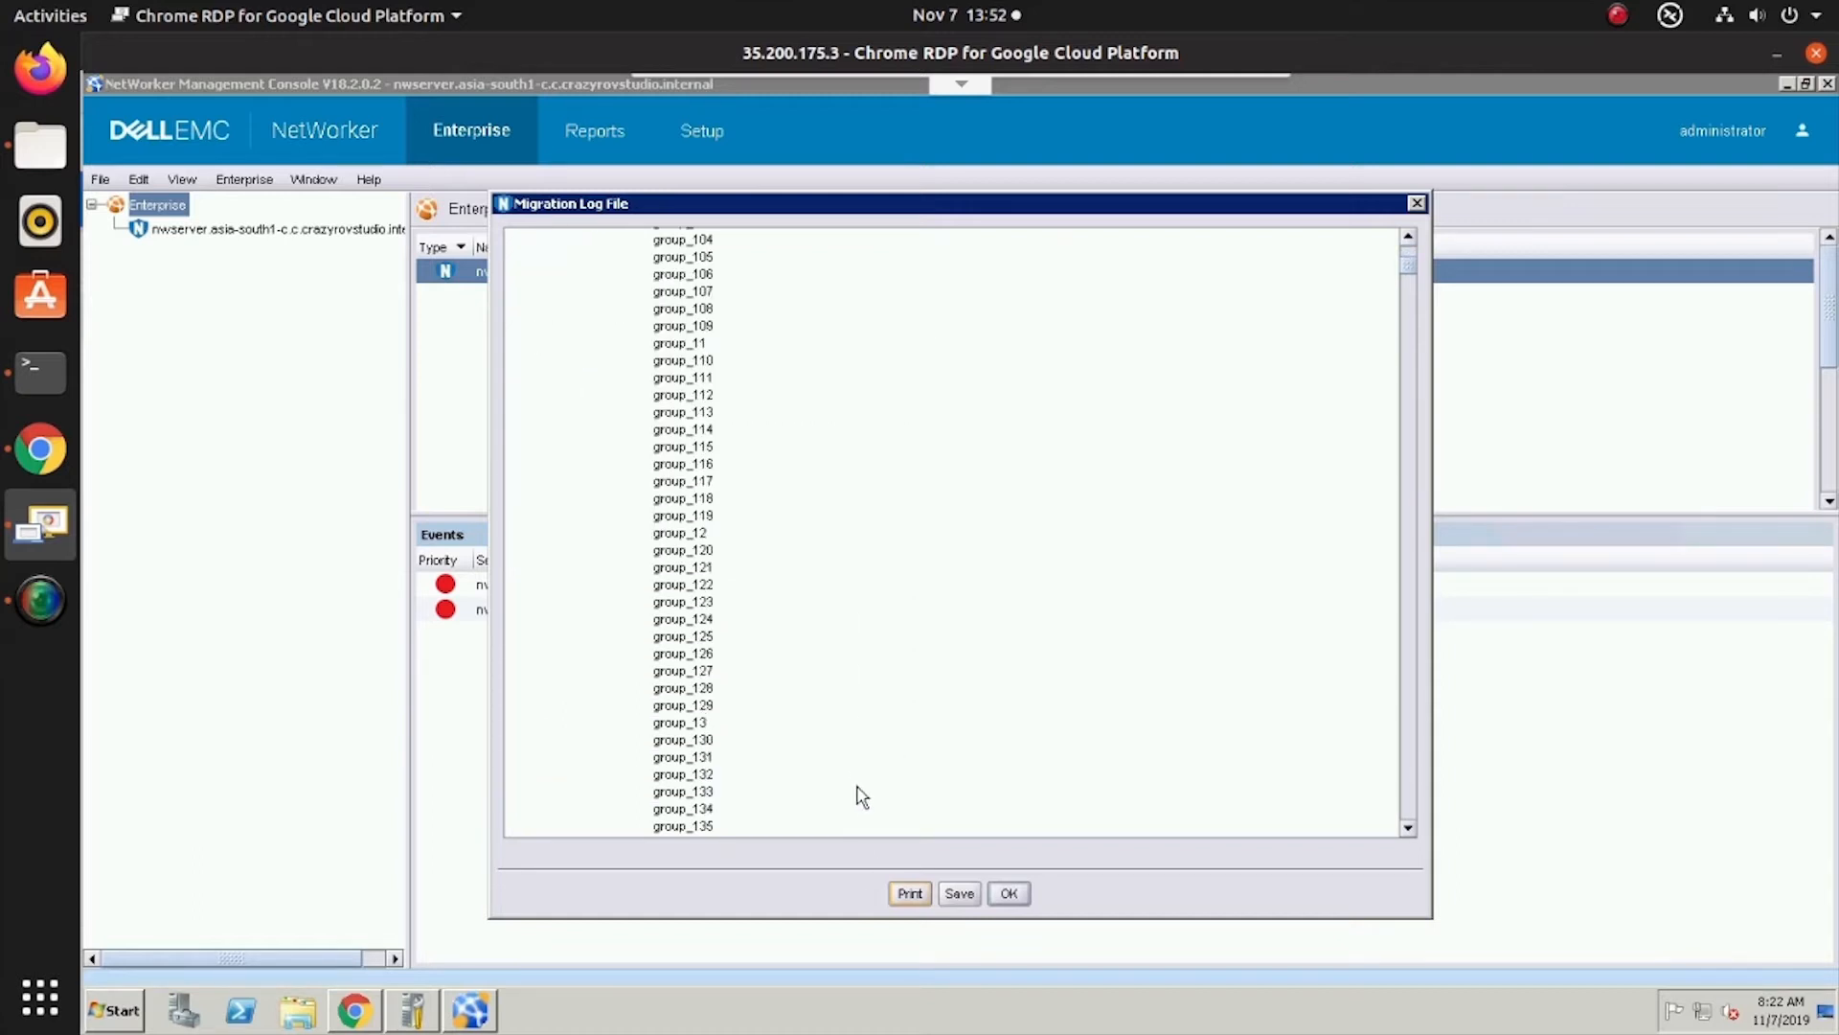
scroll(down, 3)
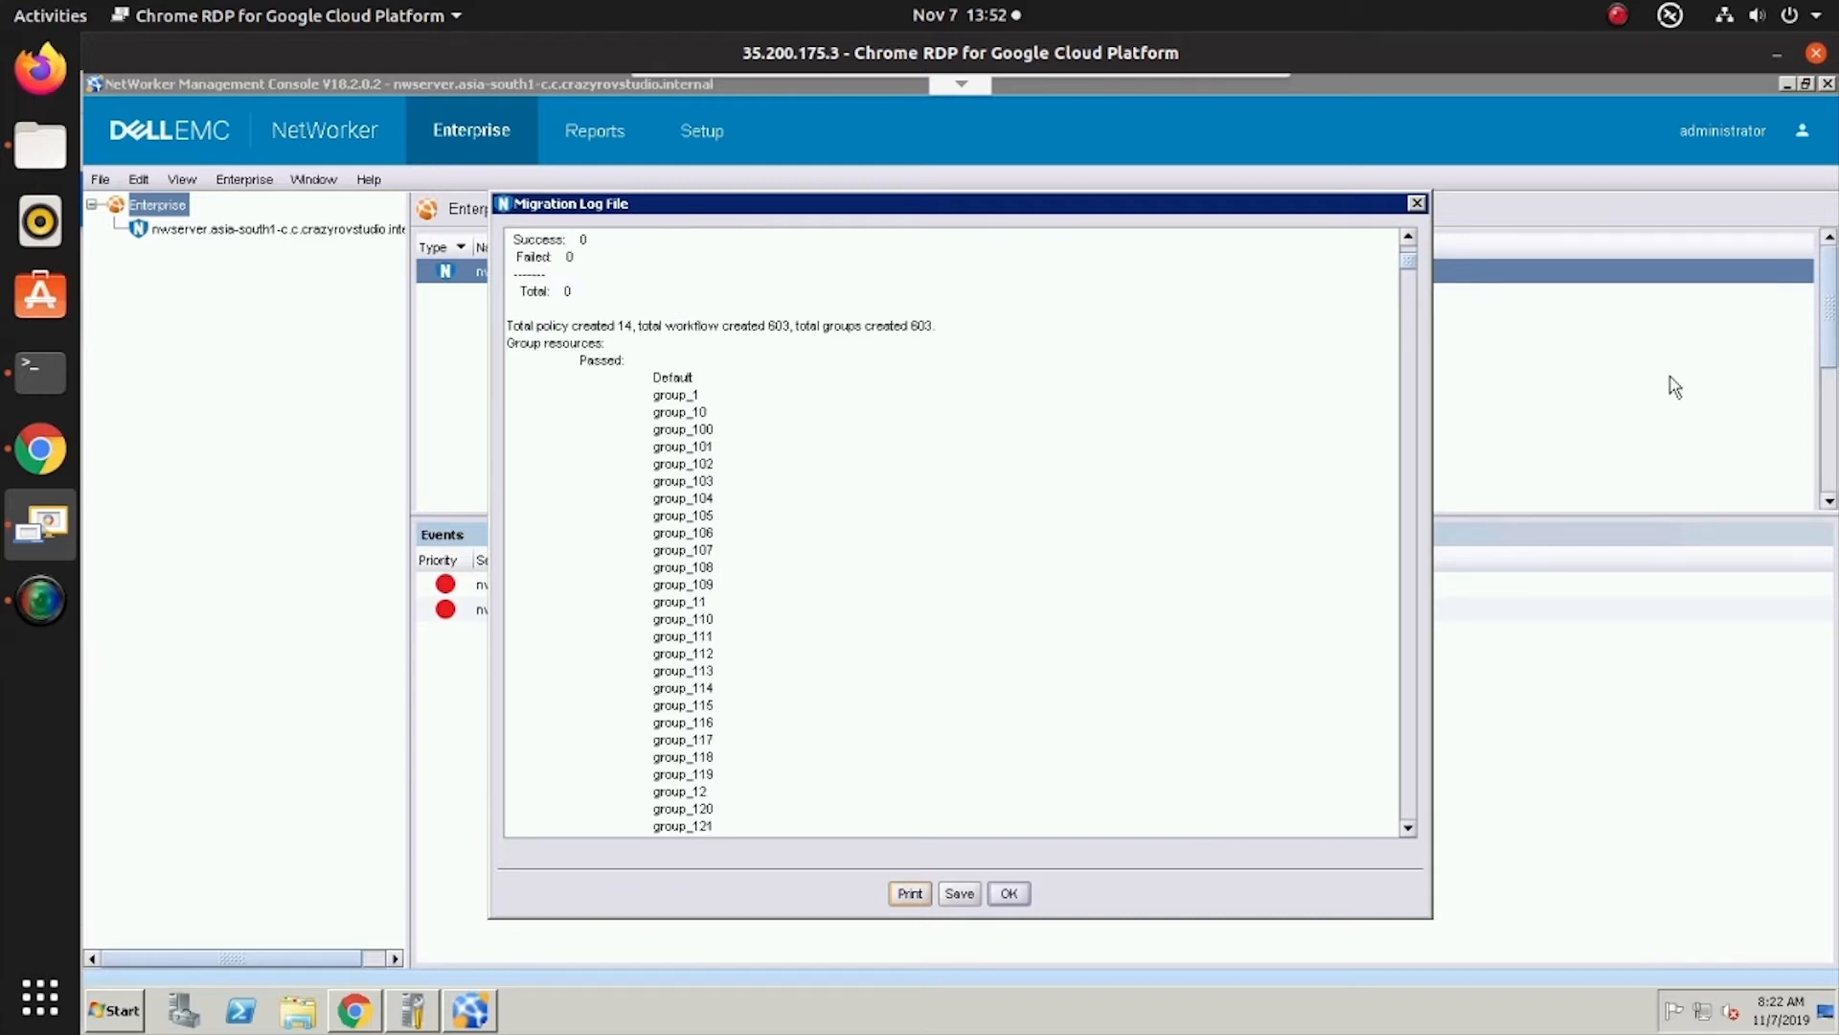
scroll(down, 3)
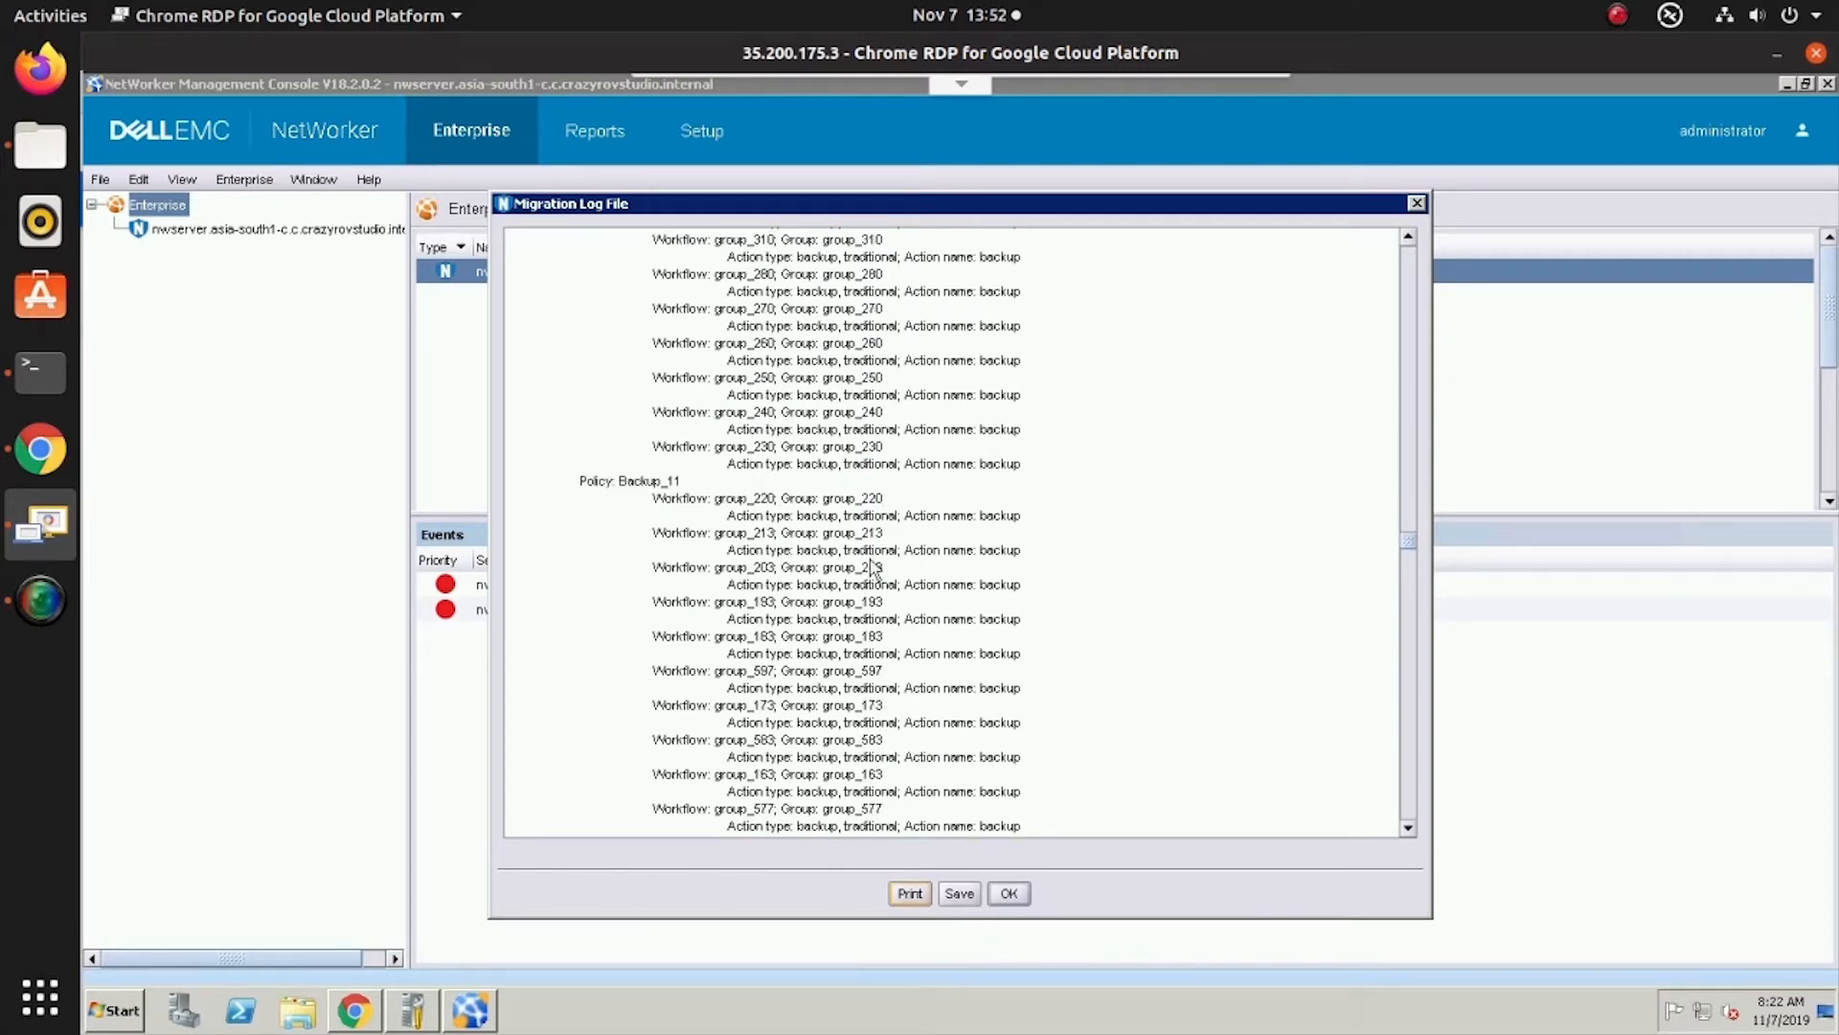
mouse_move(645, 490)
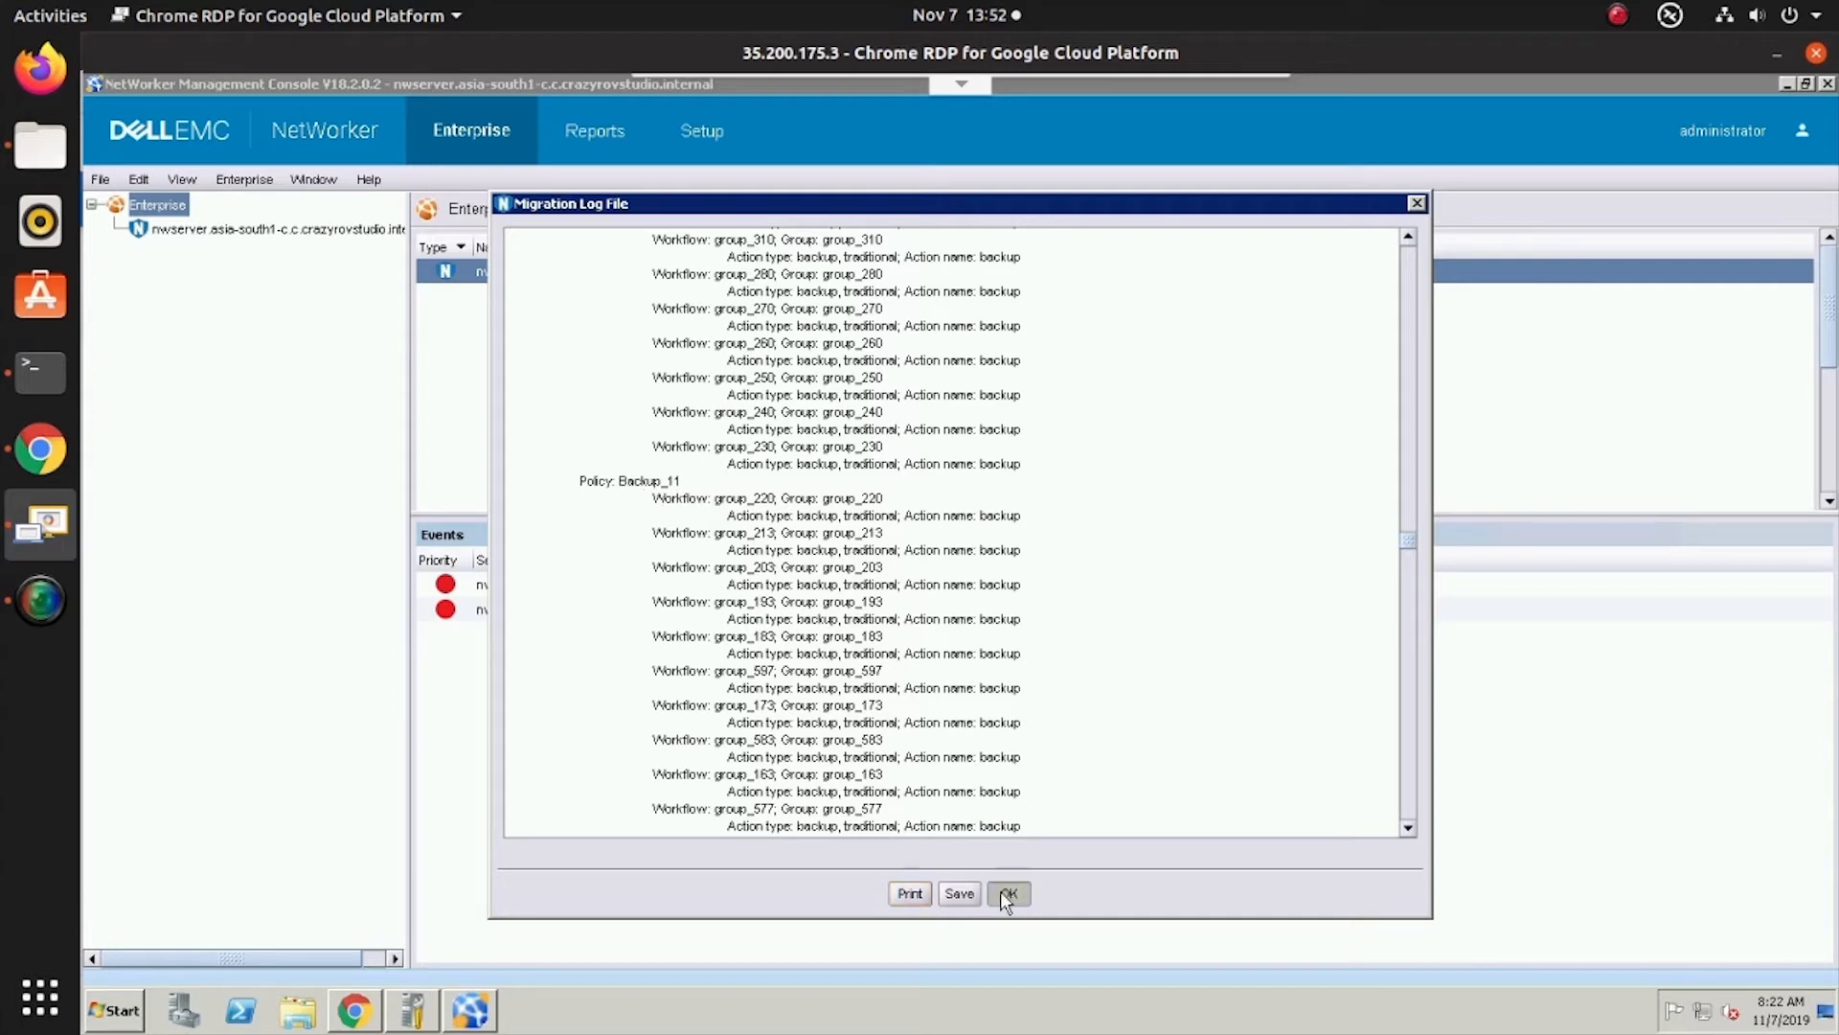
Close the migration log and switch to the NetWorker Administration window on Monitoring
click(1008, 893)
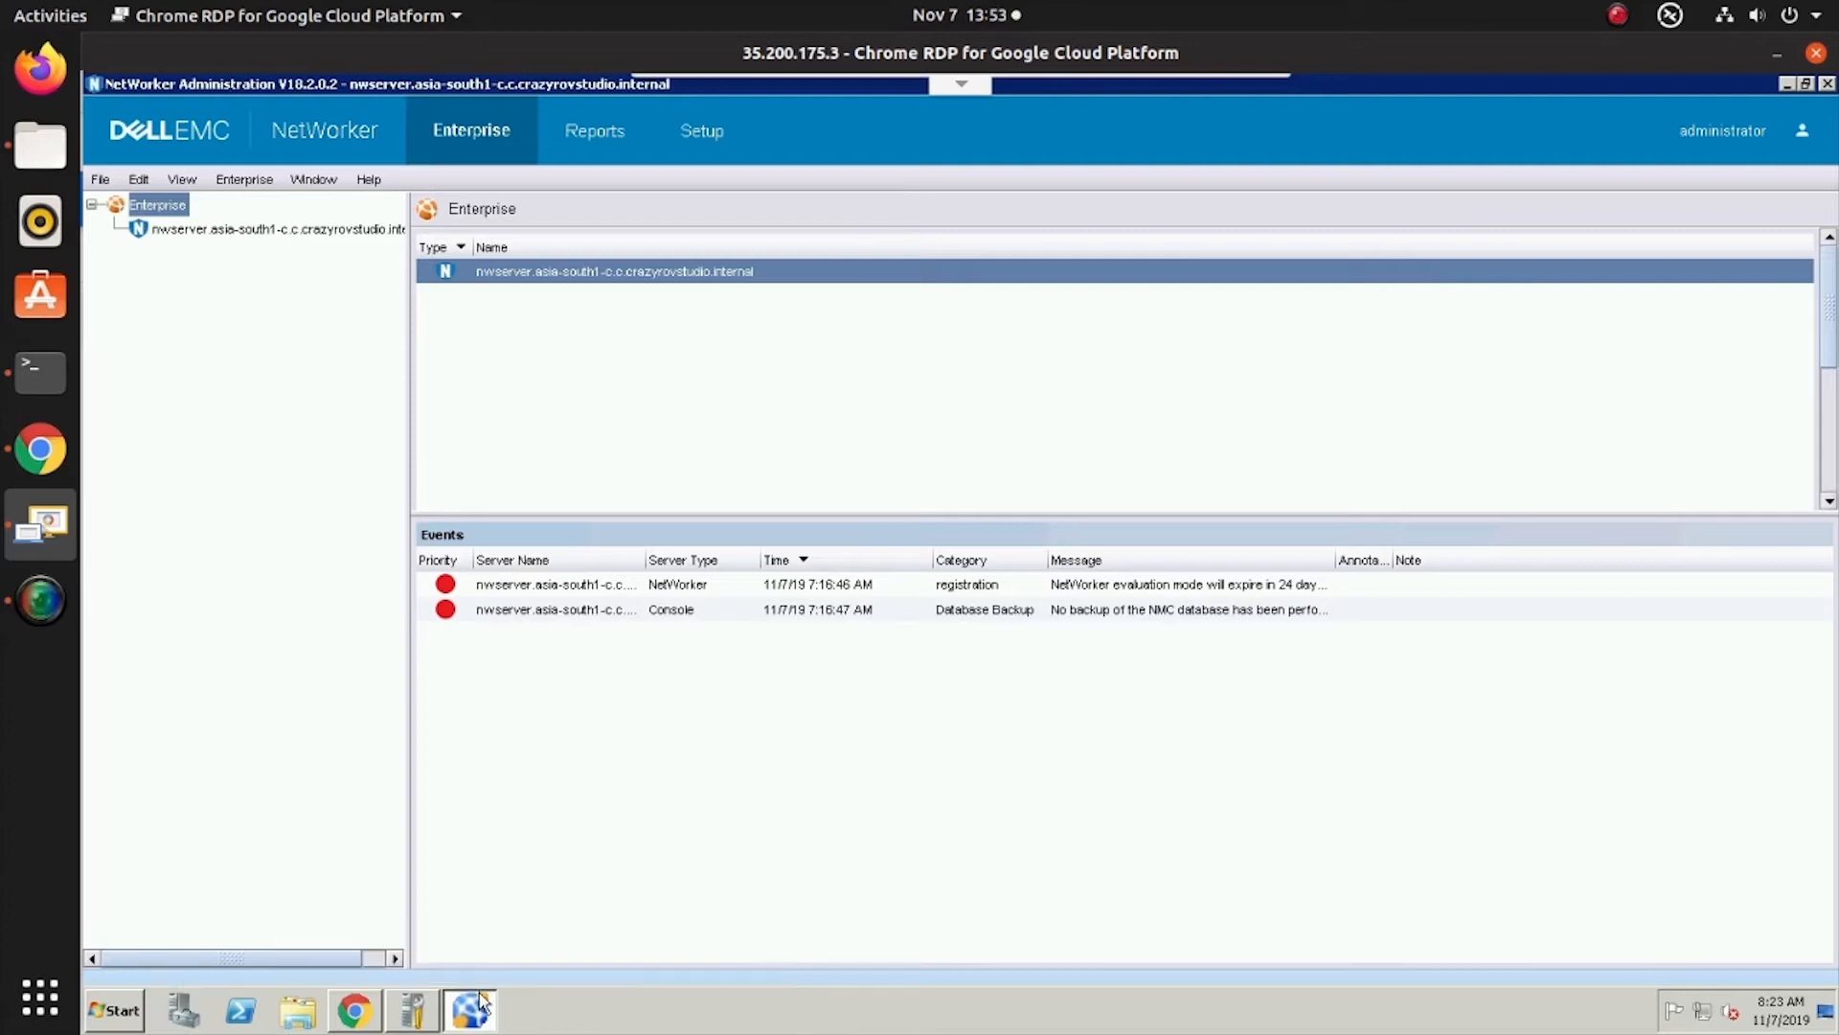
click(469, 1005)
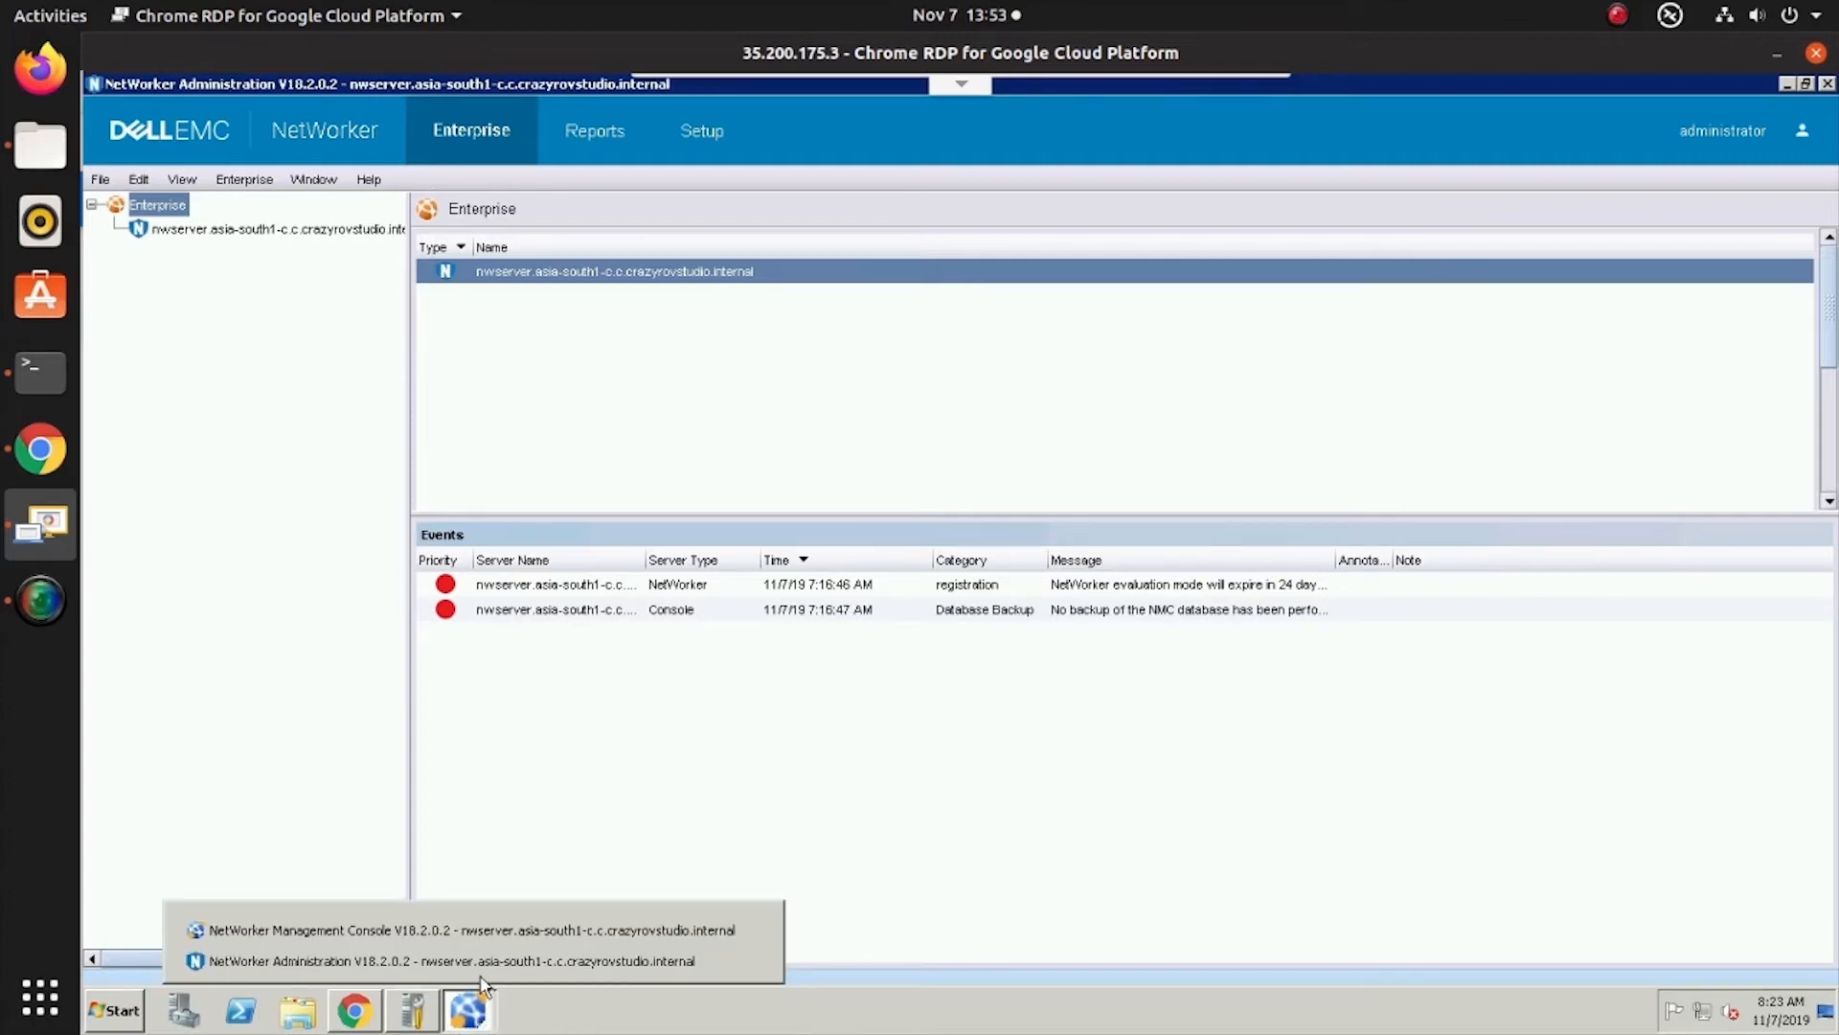
click(453, 958)
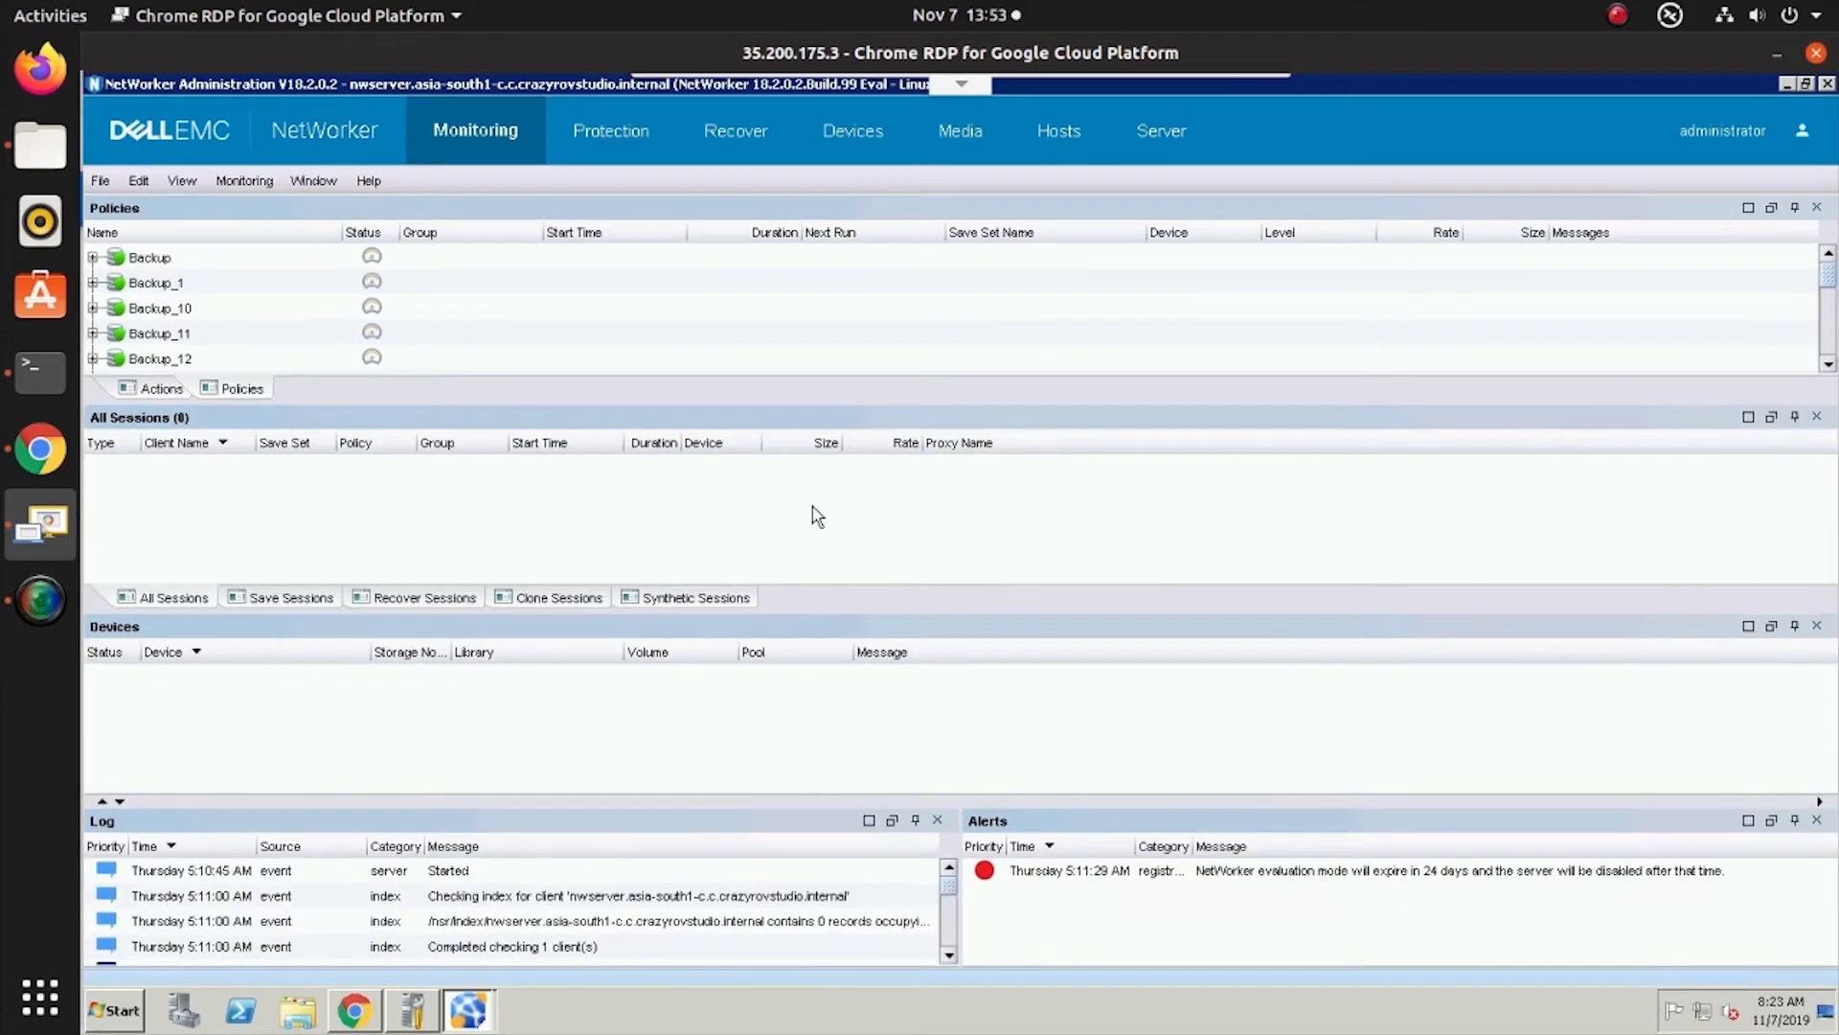
mouse_move(1315, 920)
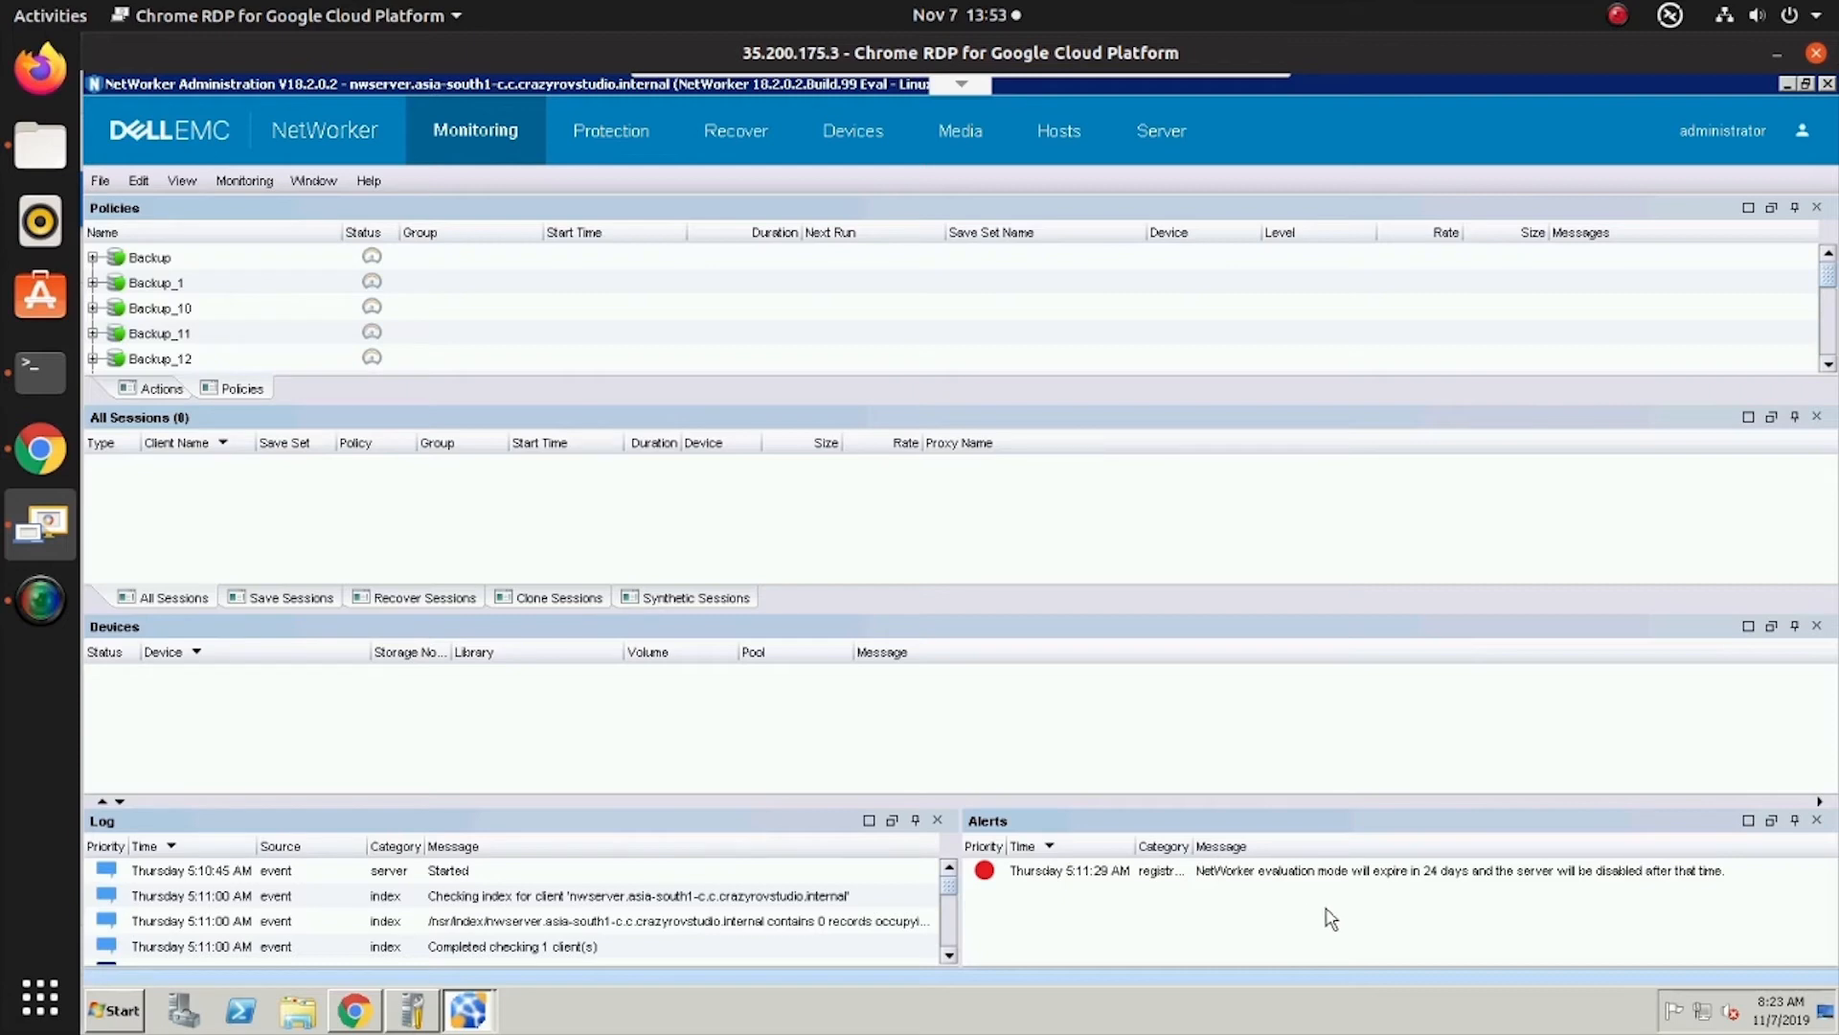
mouse_move(570, 370)
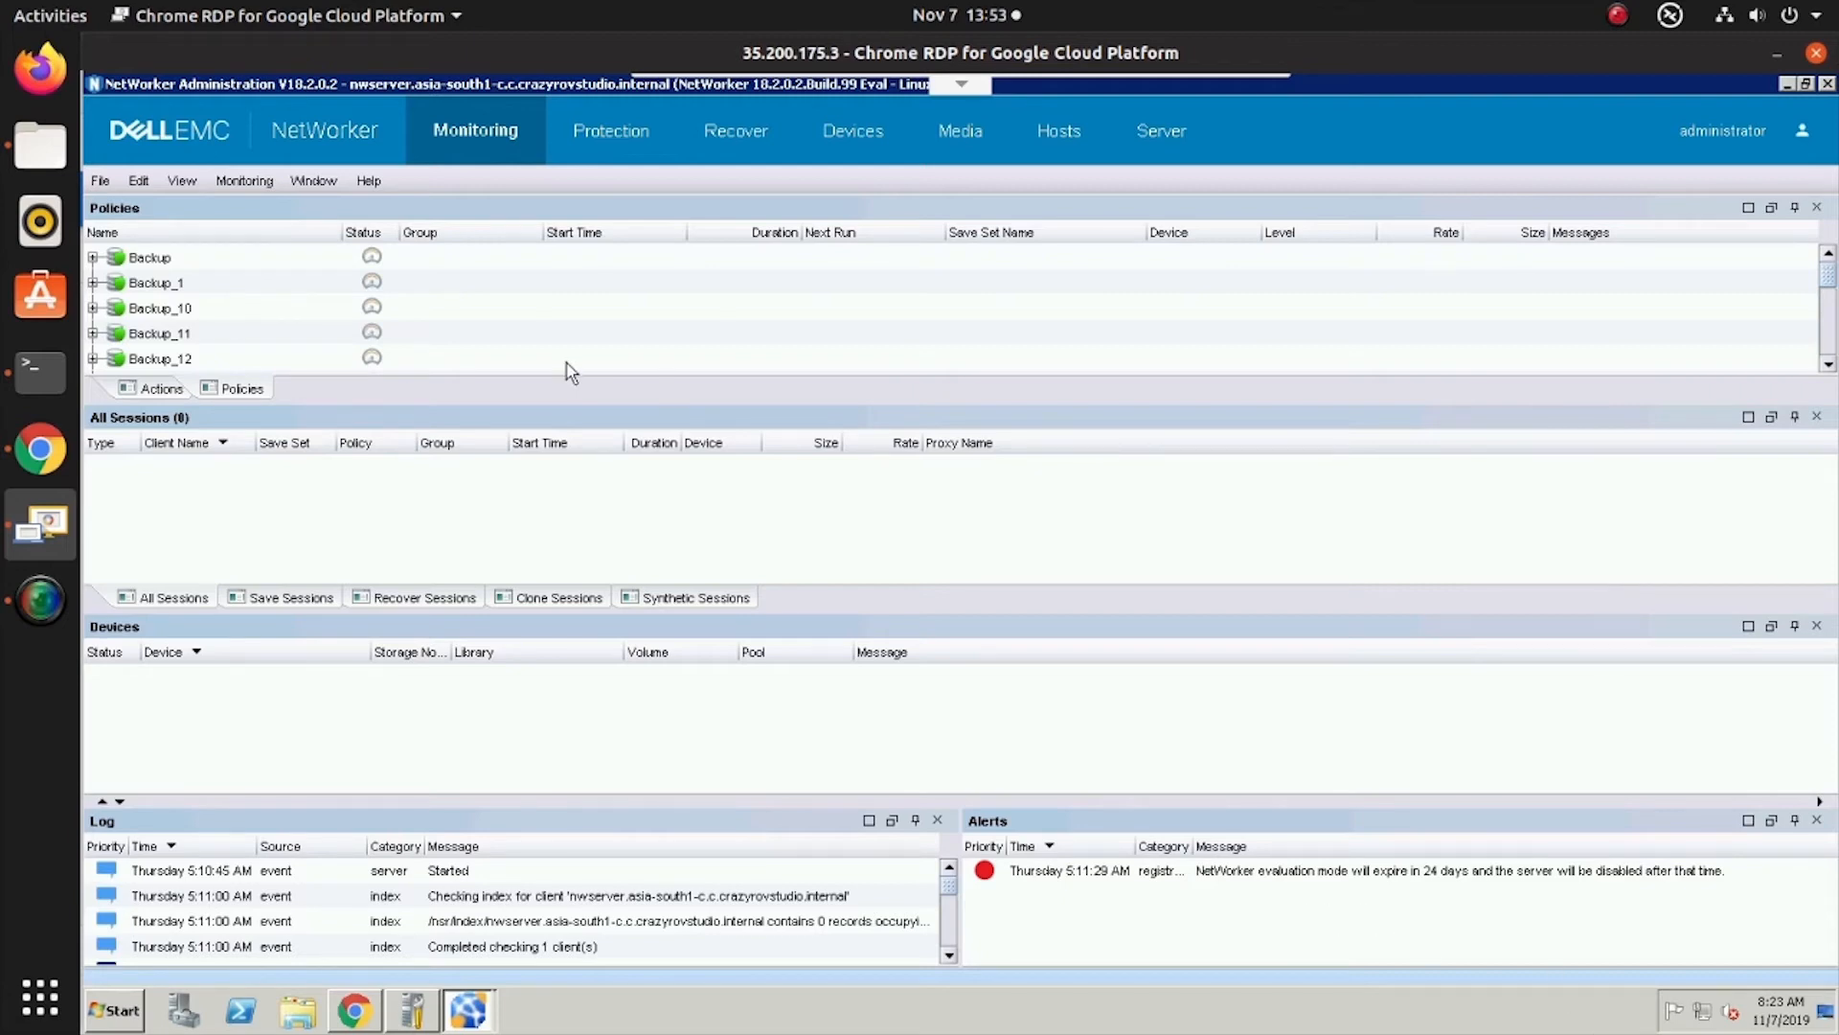
mouse_move(585, 139)
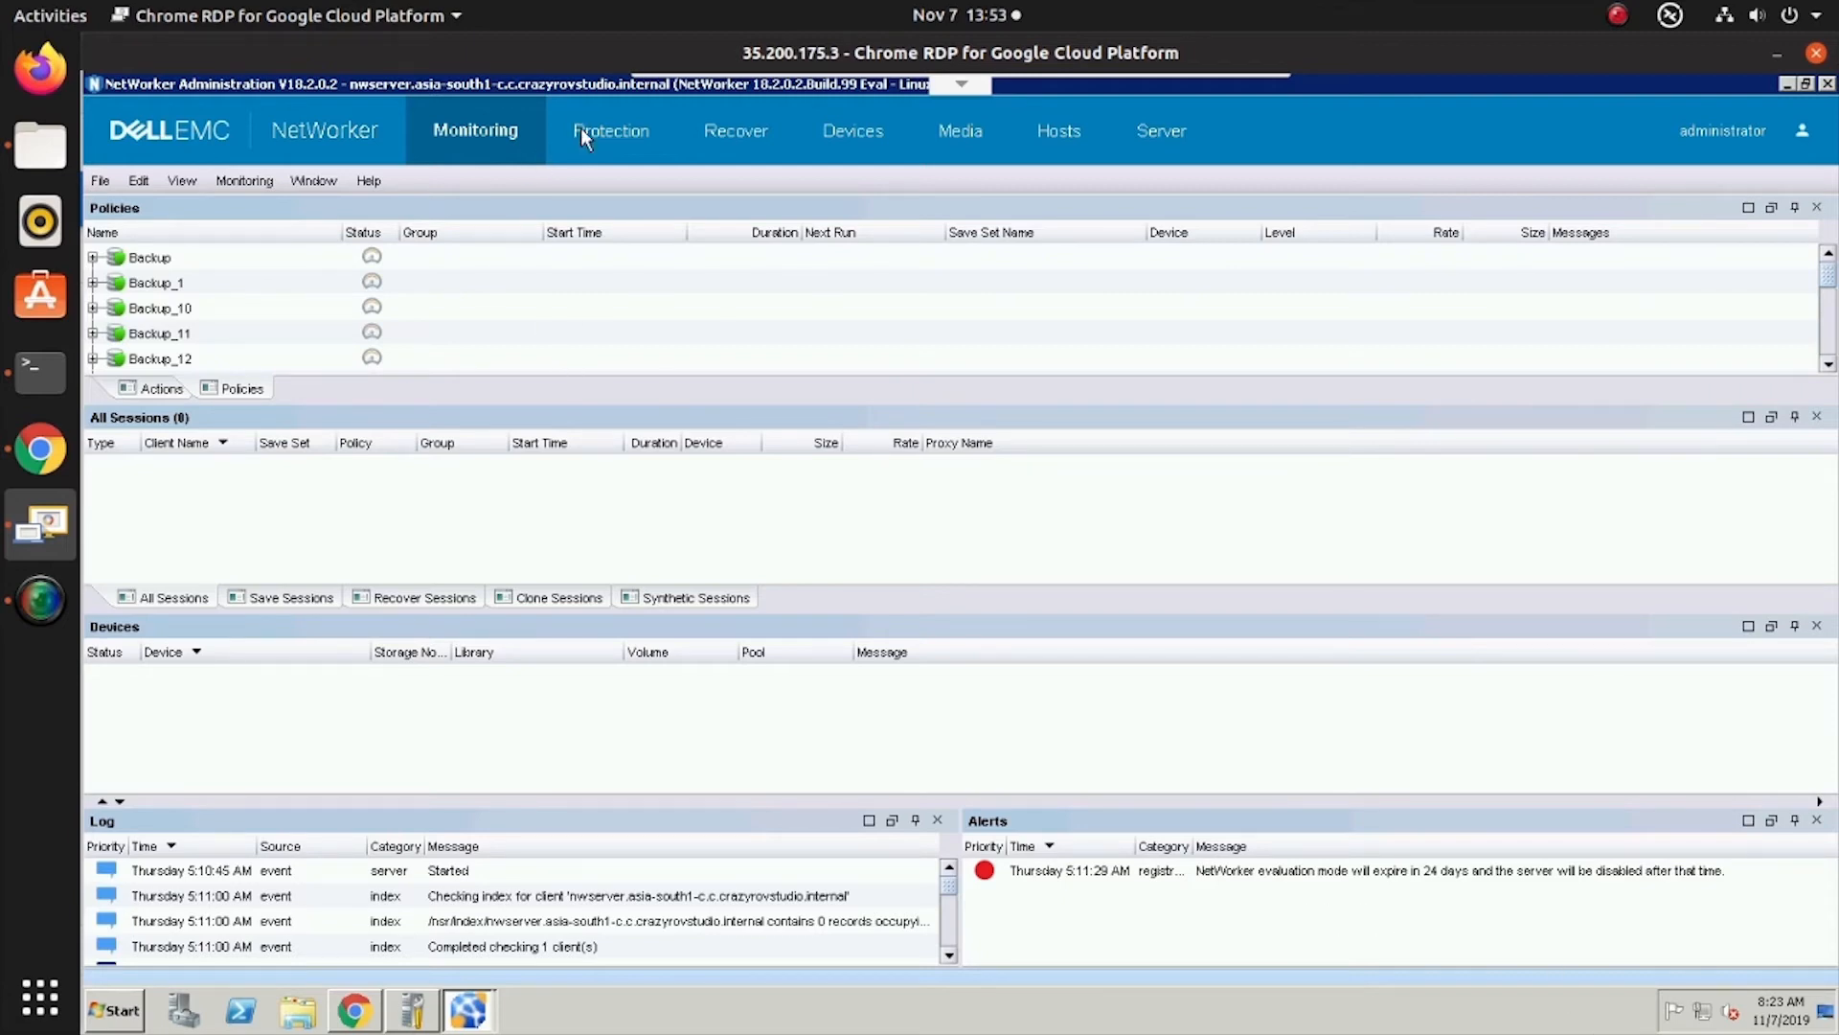
In Protection, expand Policies and the Backup policy to list its 50 workflows
click(611, 131)
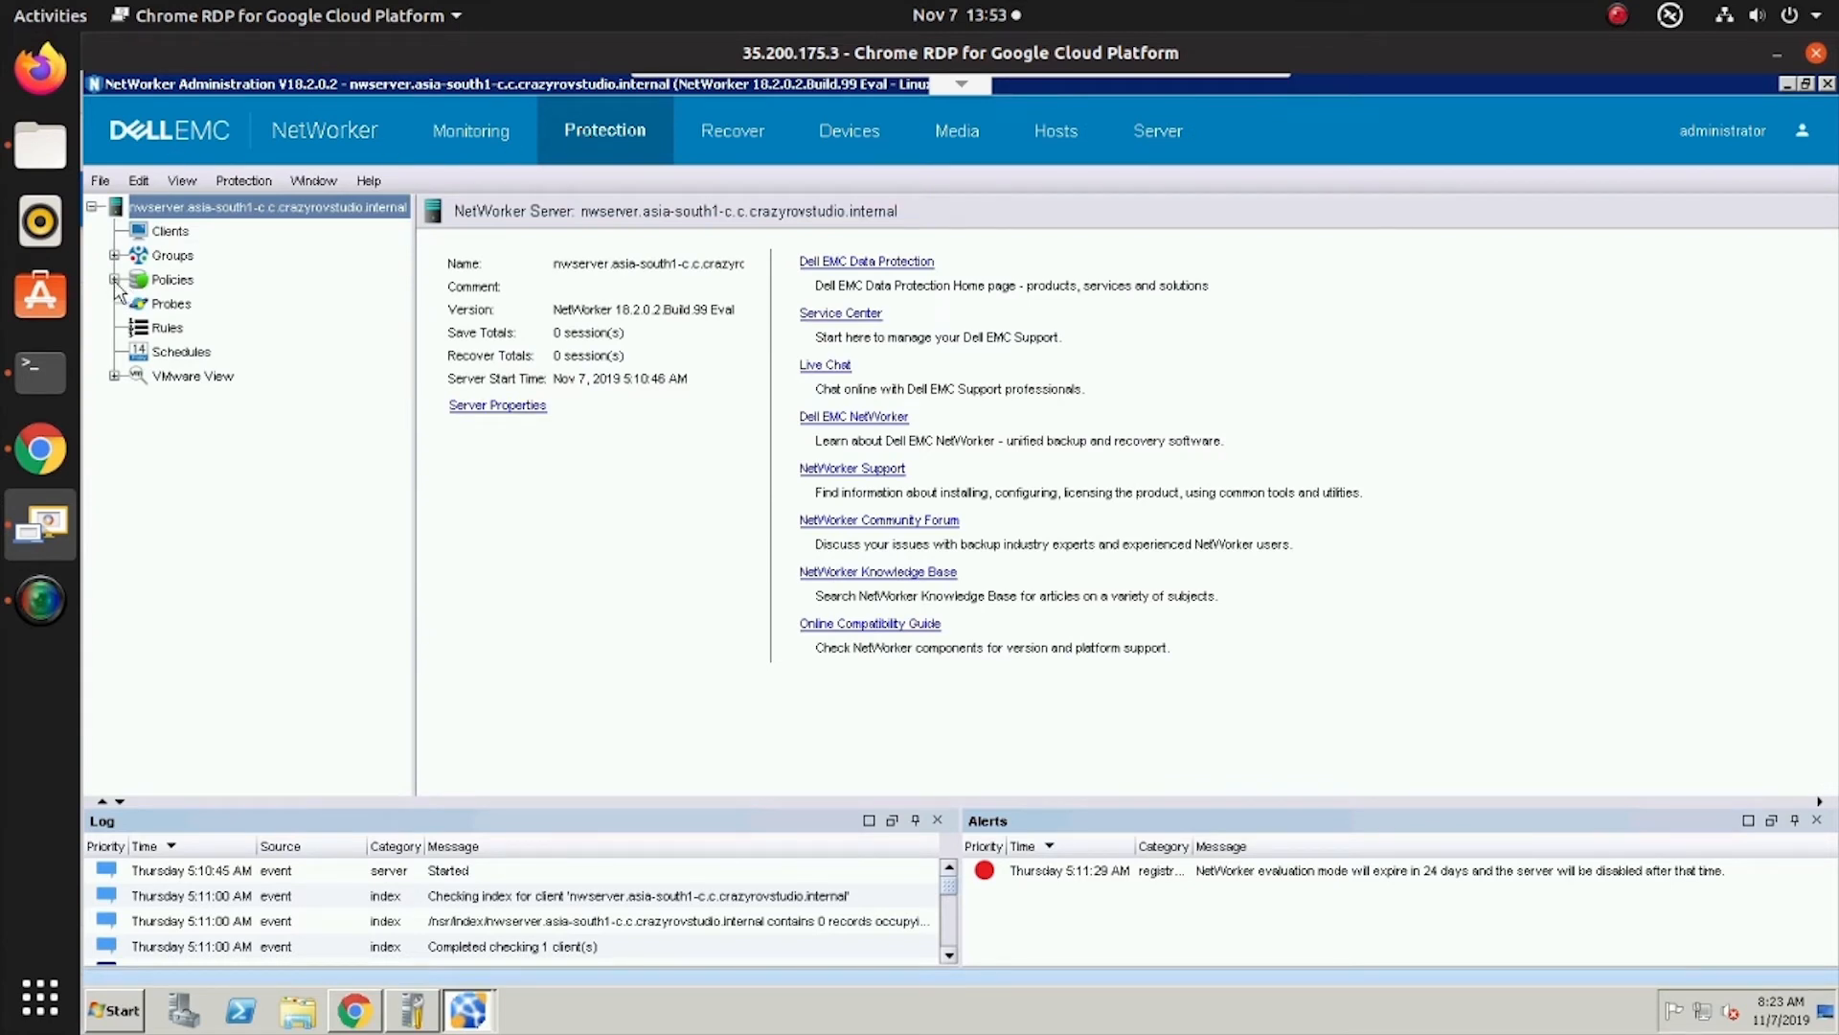
click(115, 278)
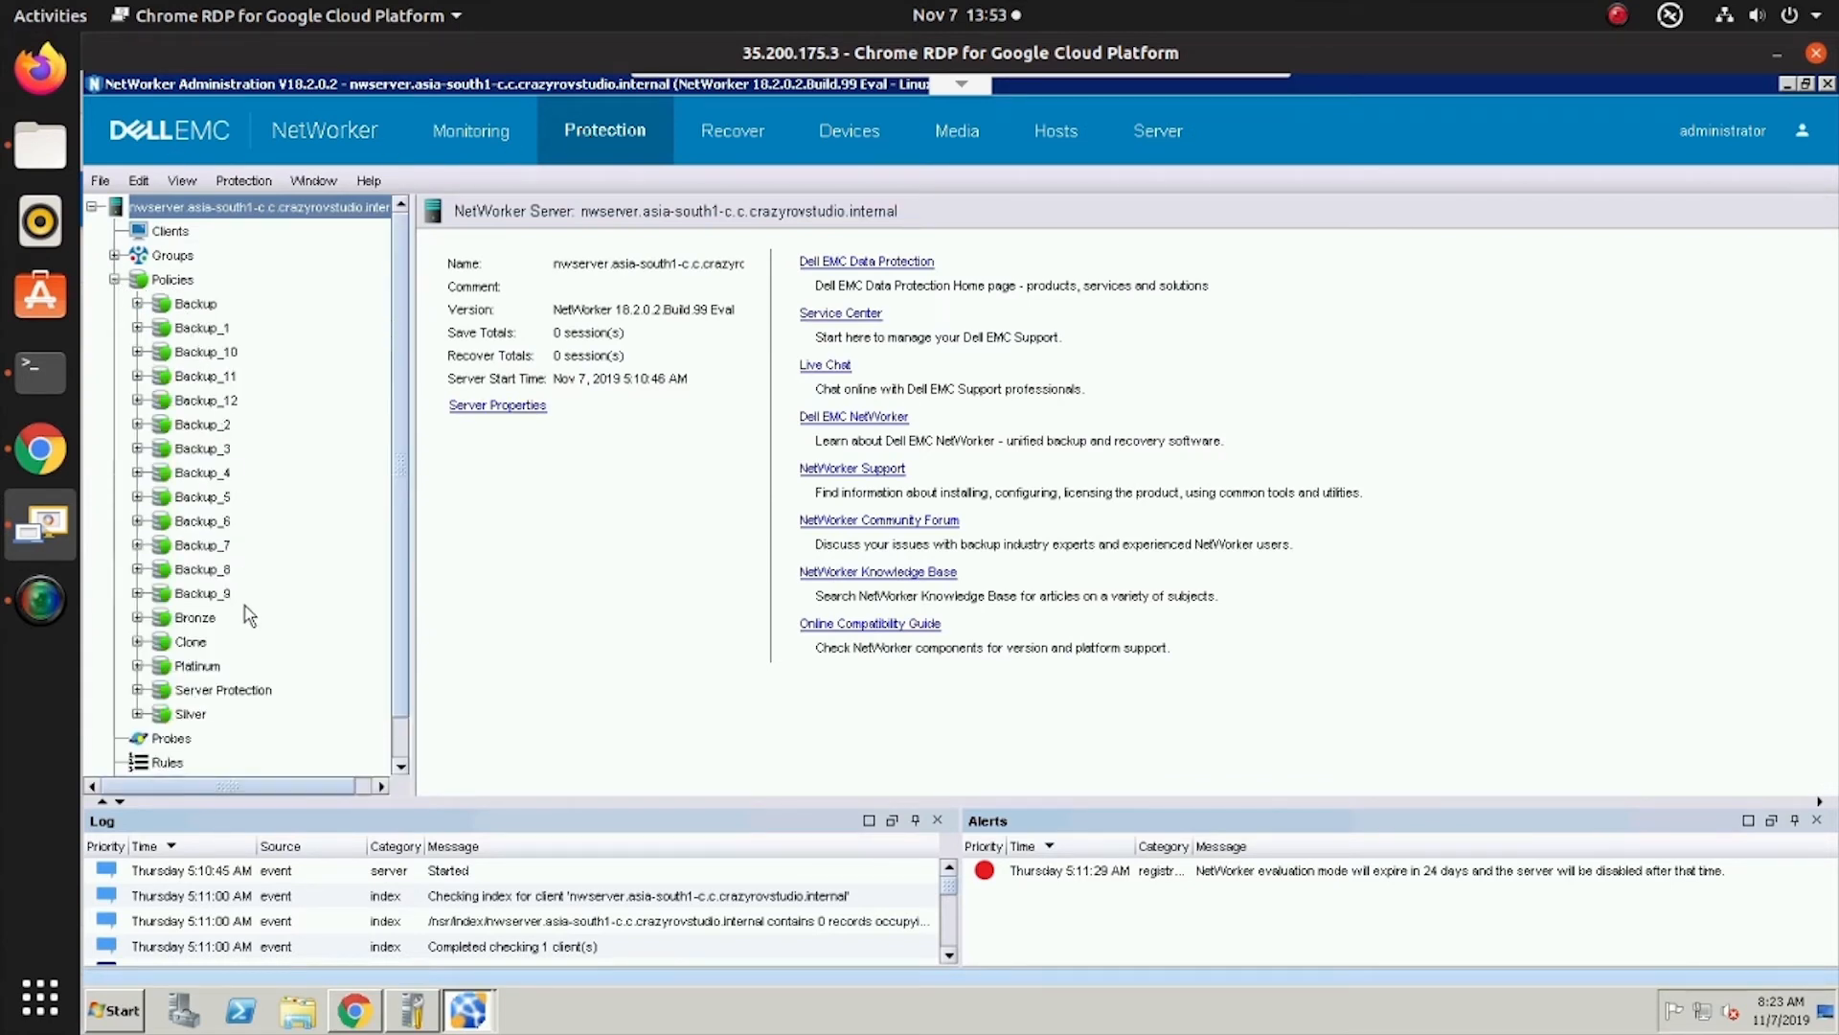
mouse_move(221, 330)
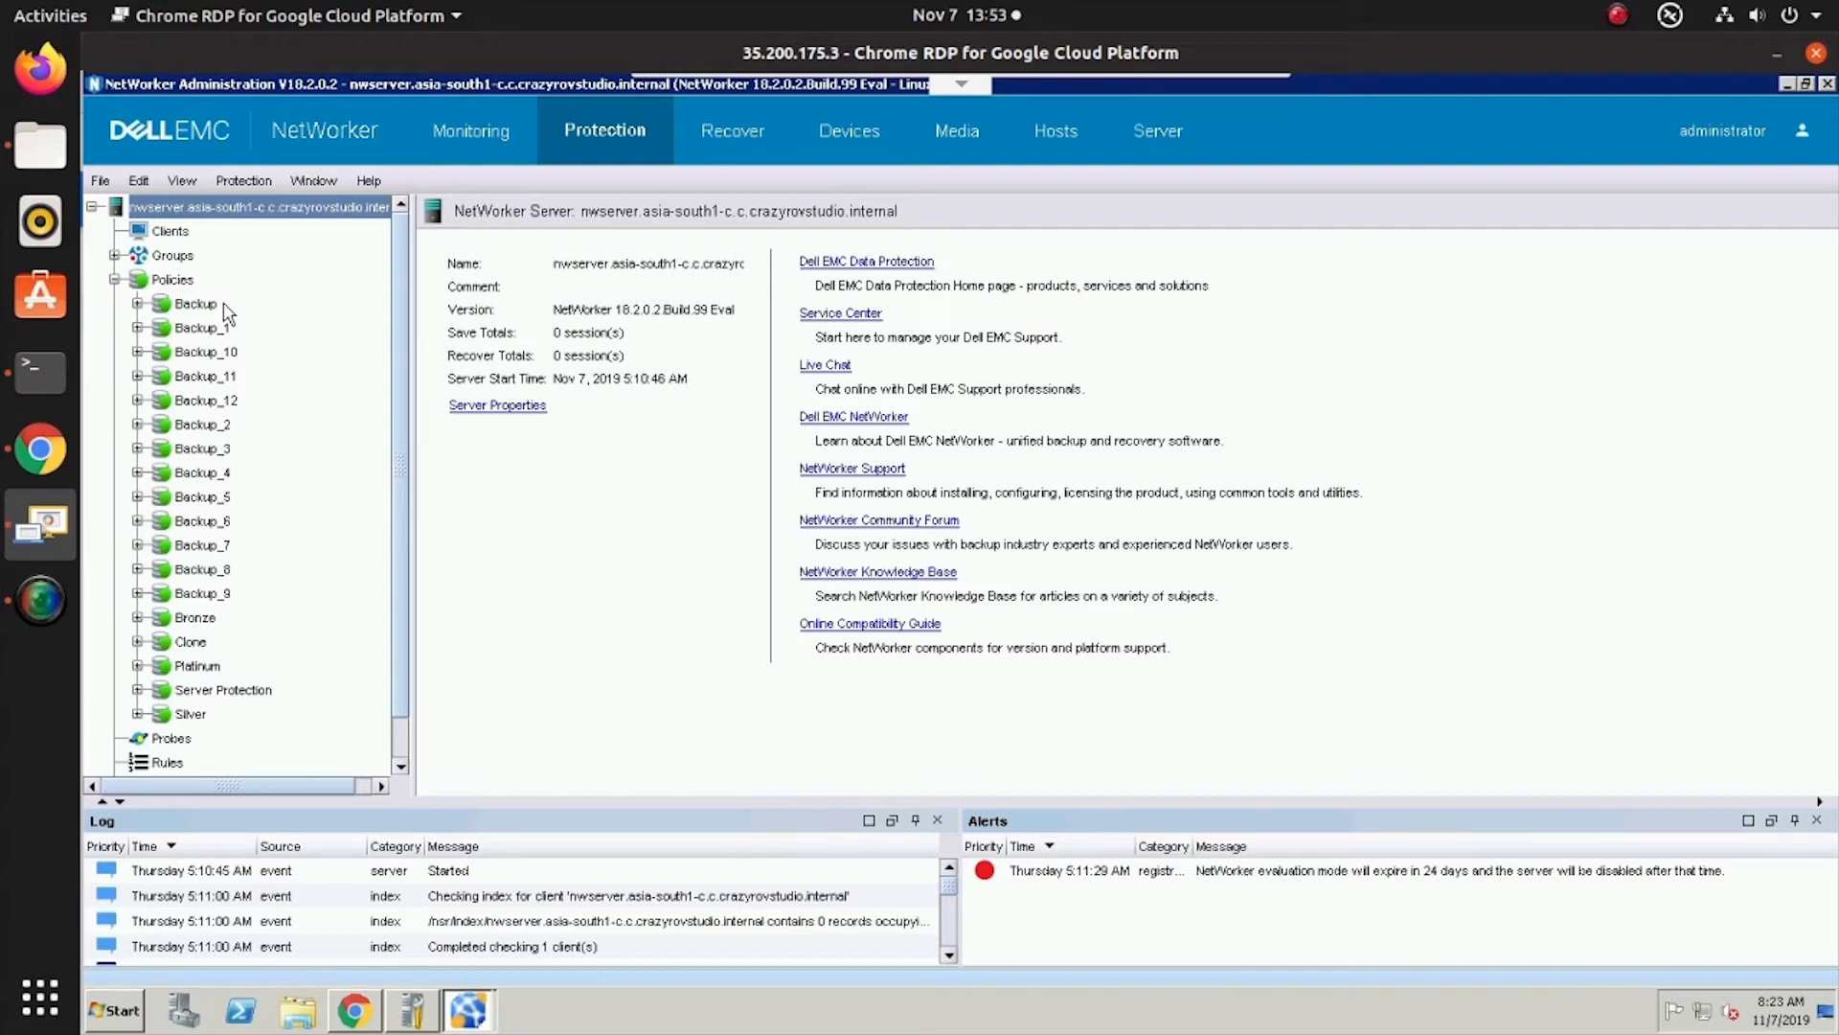
click(191, 304)
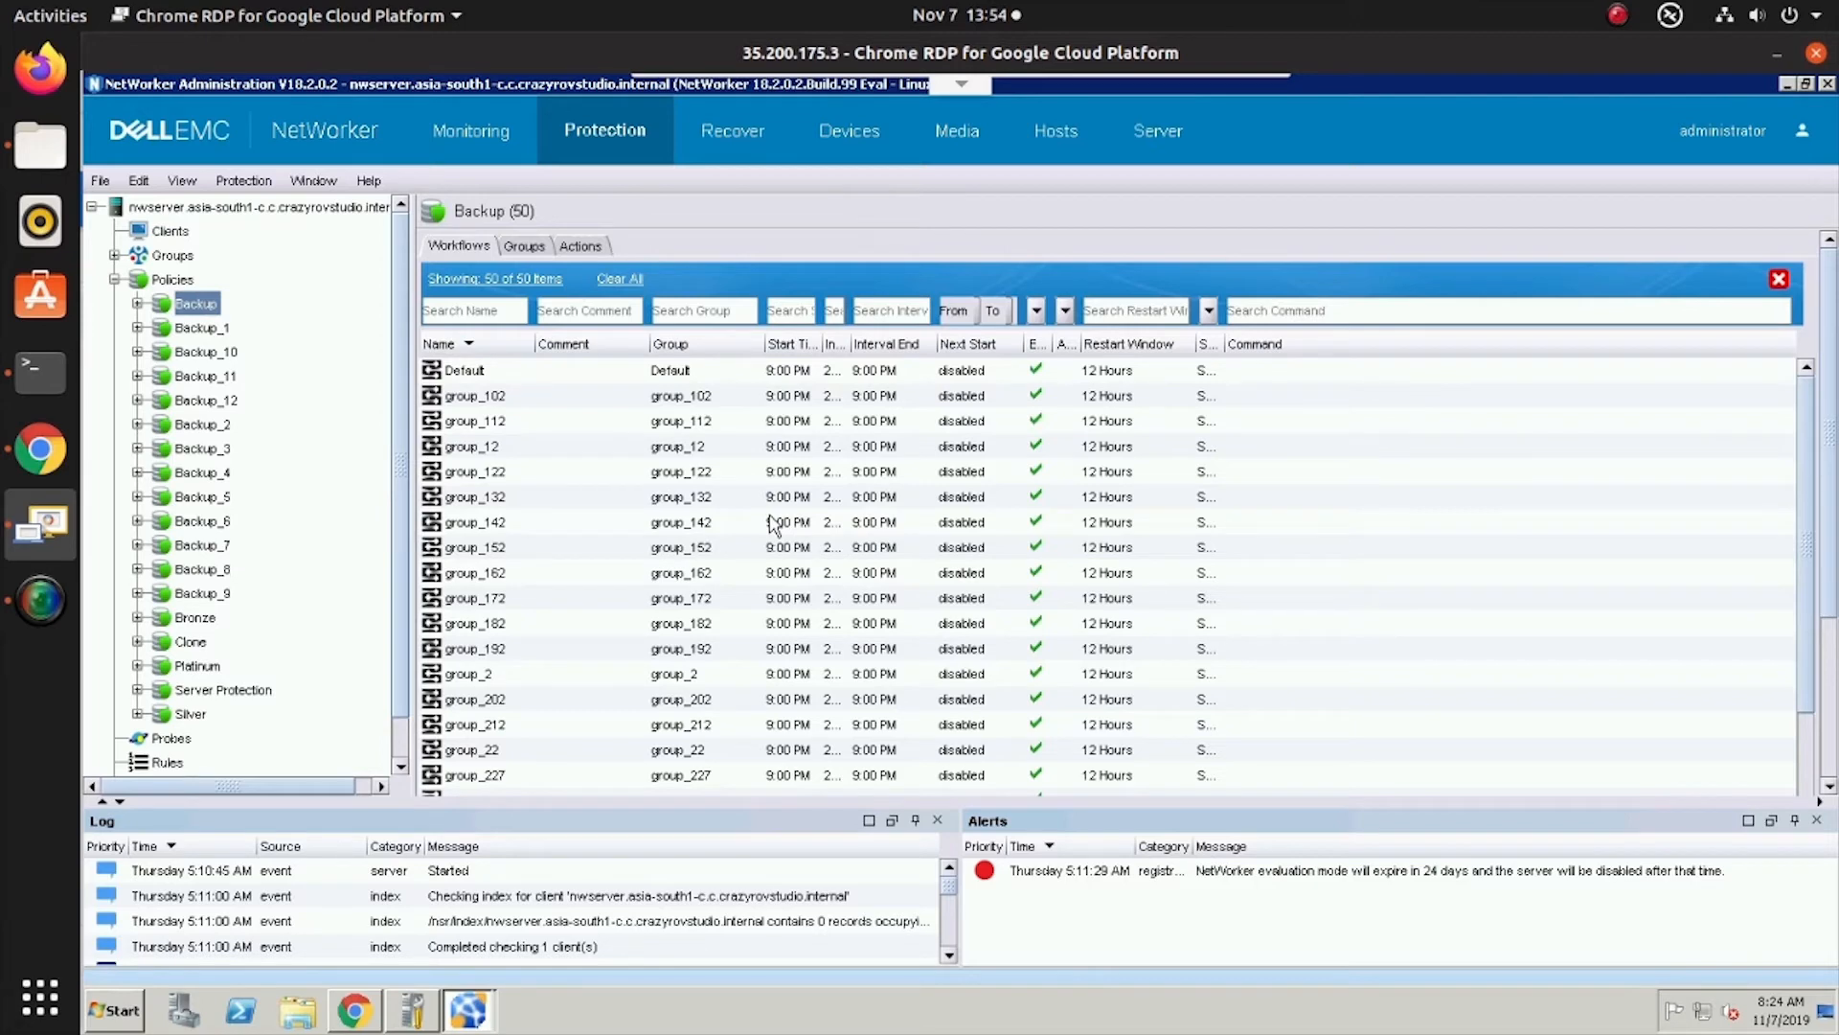
mouse_move(621, 455)
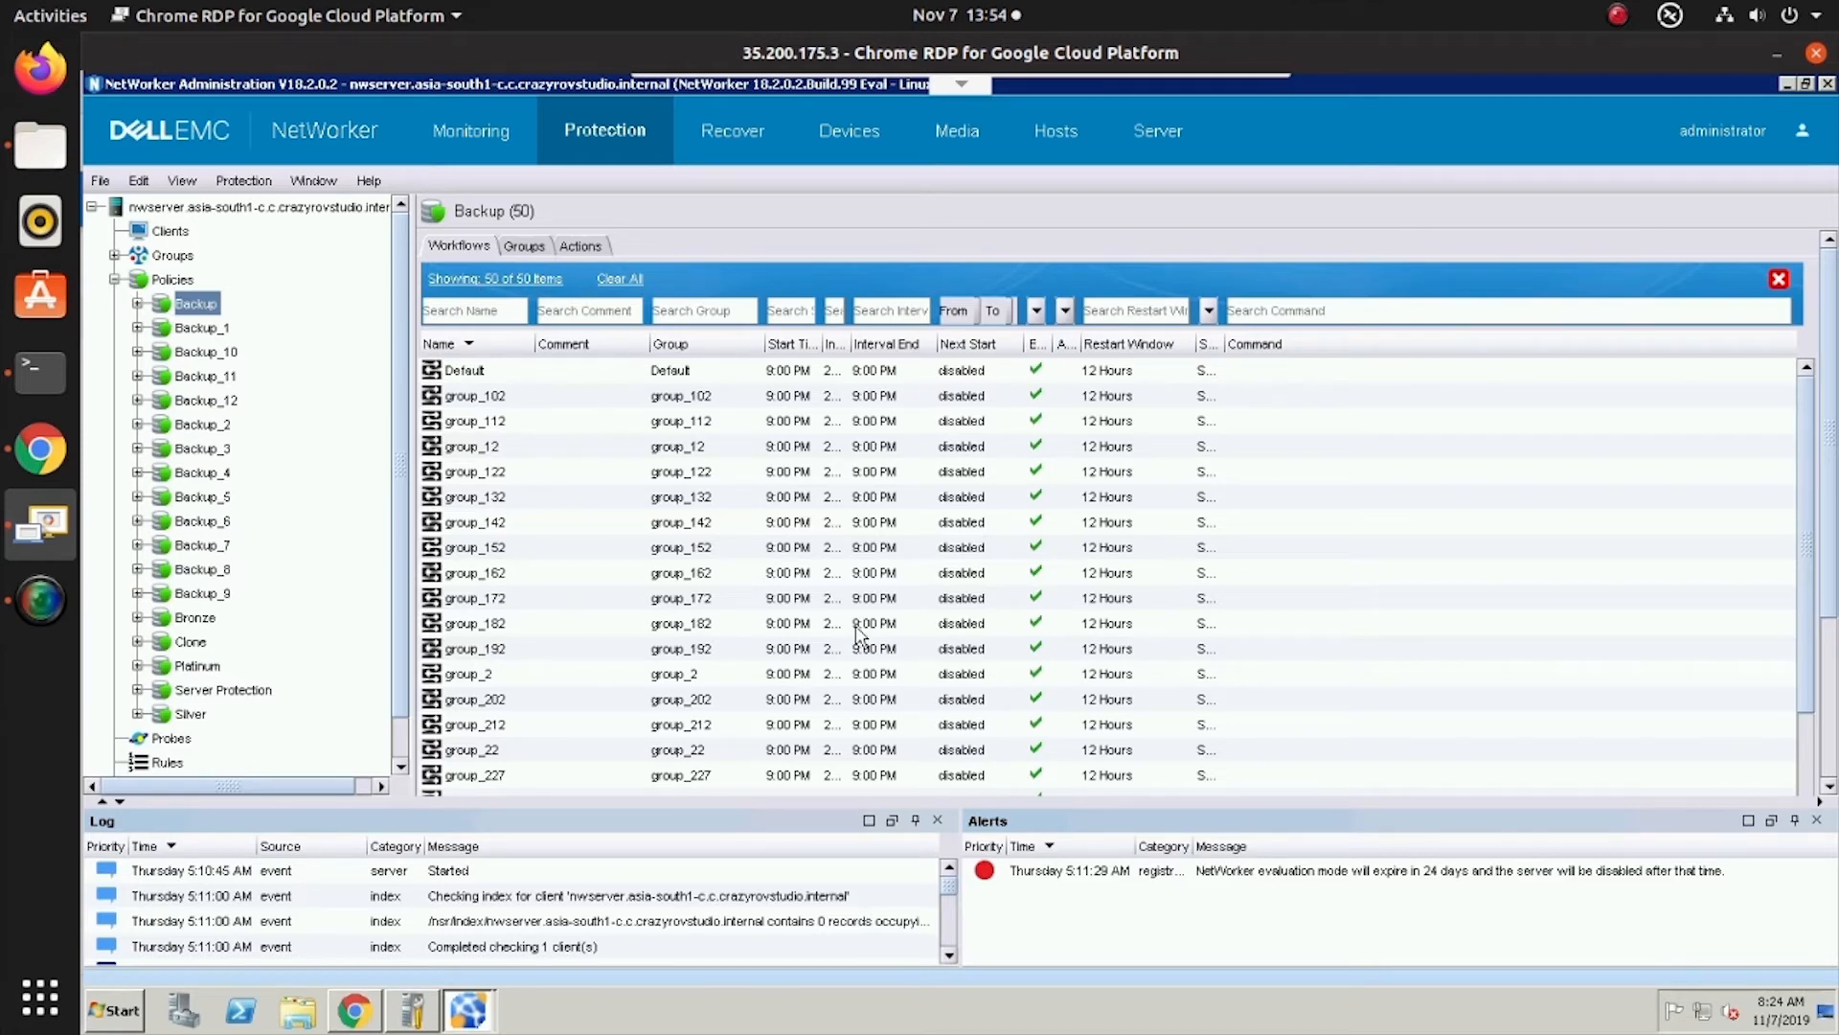
mouse_move(138, 305)
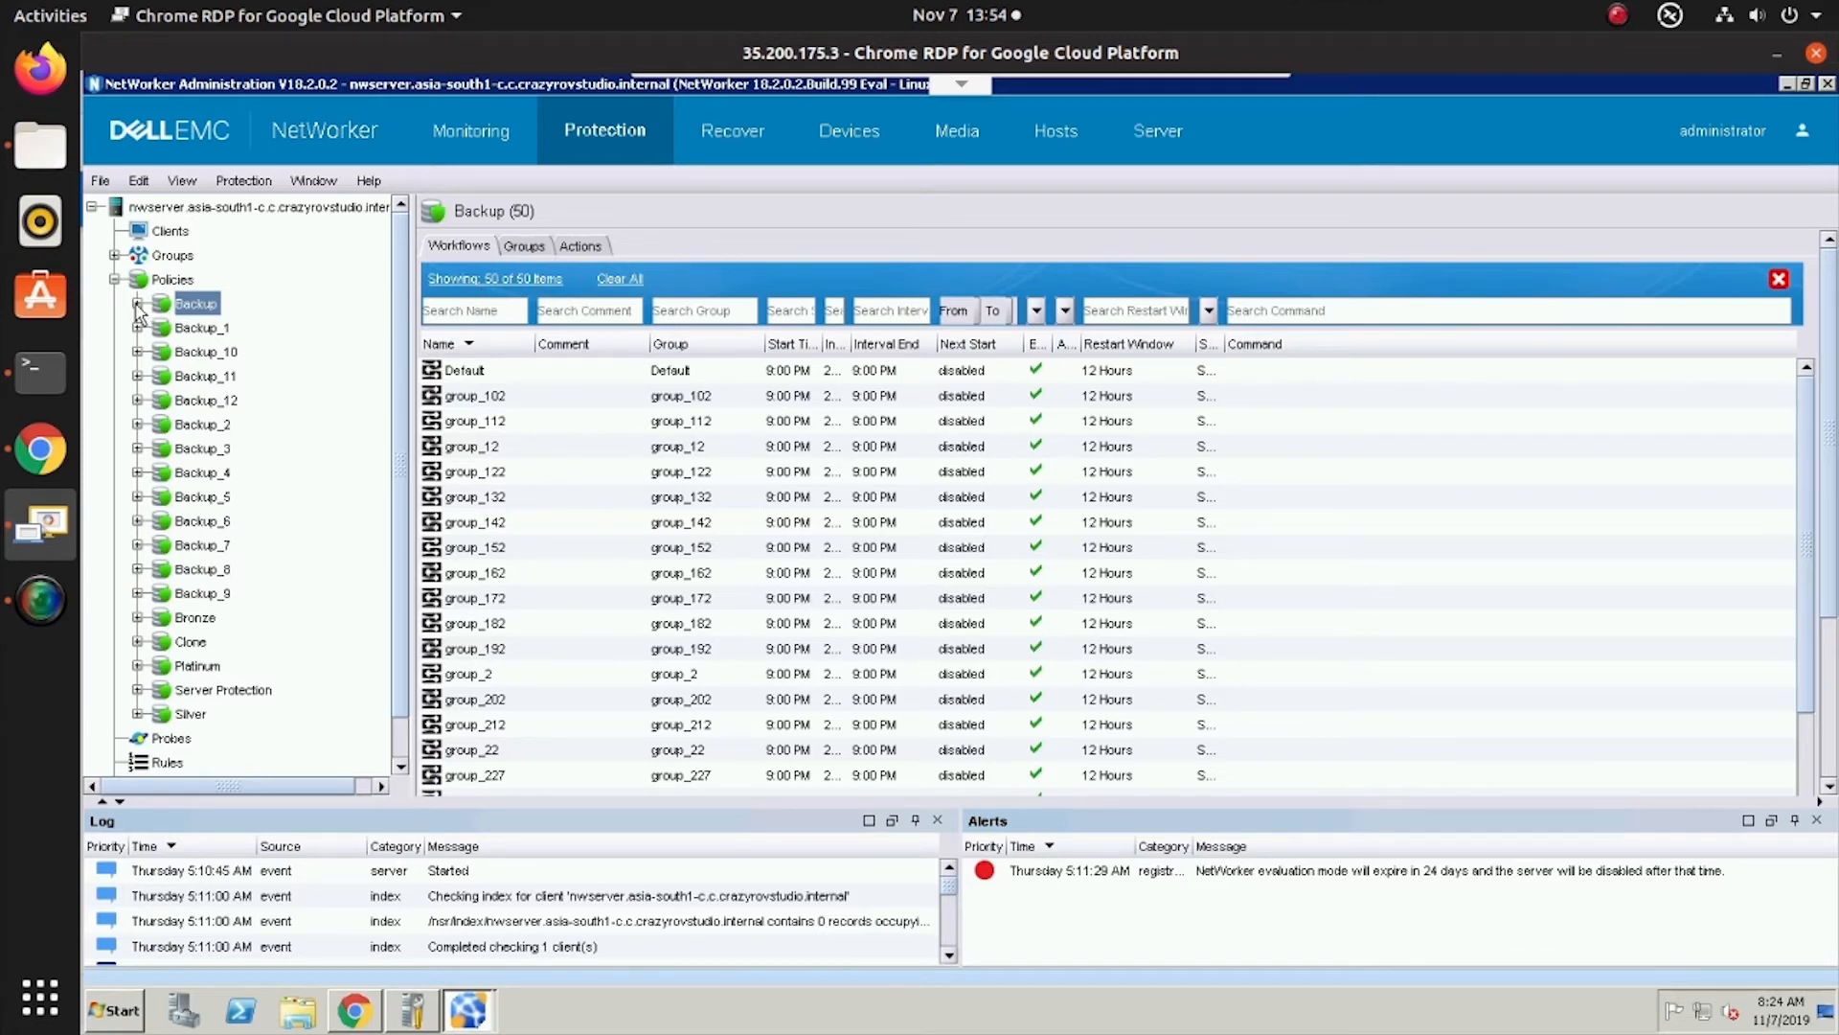
click(139, 303)
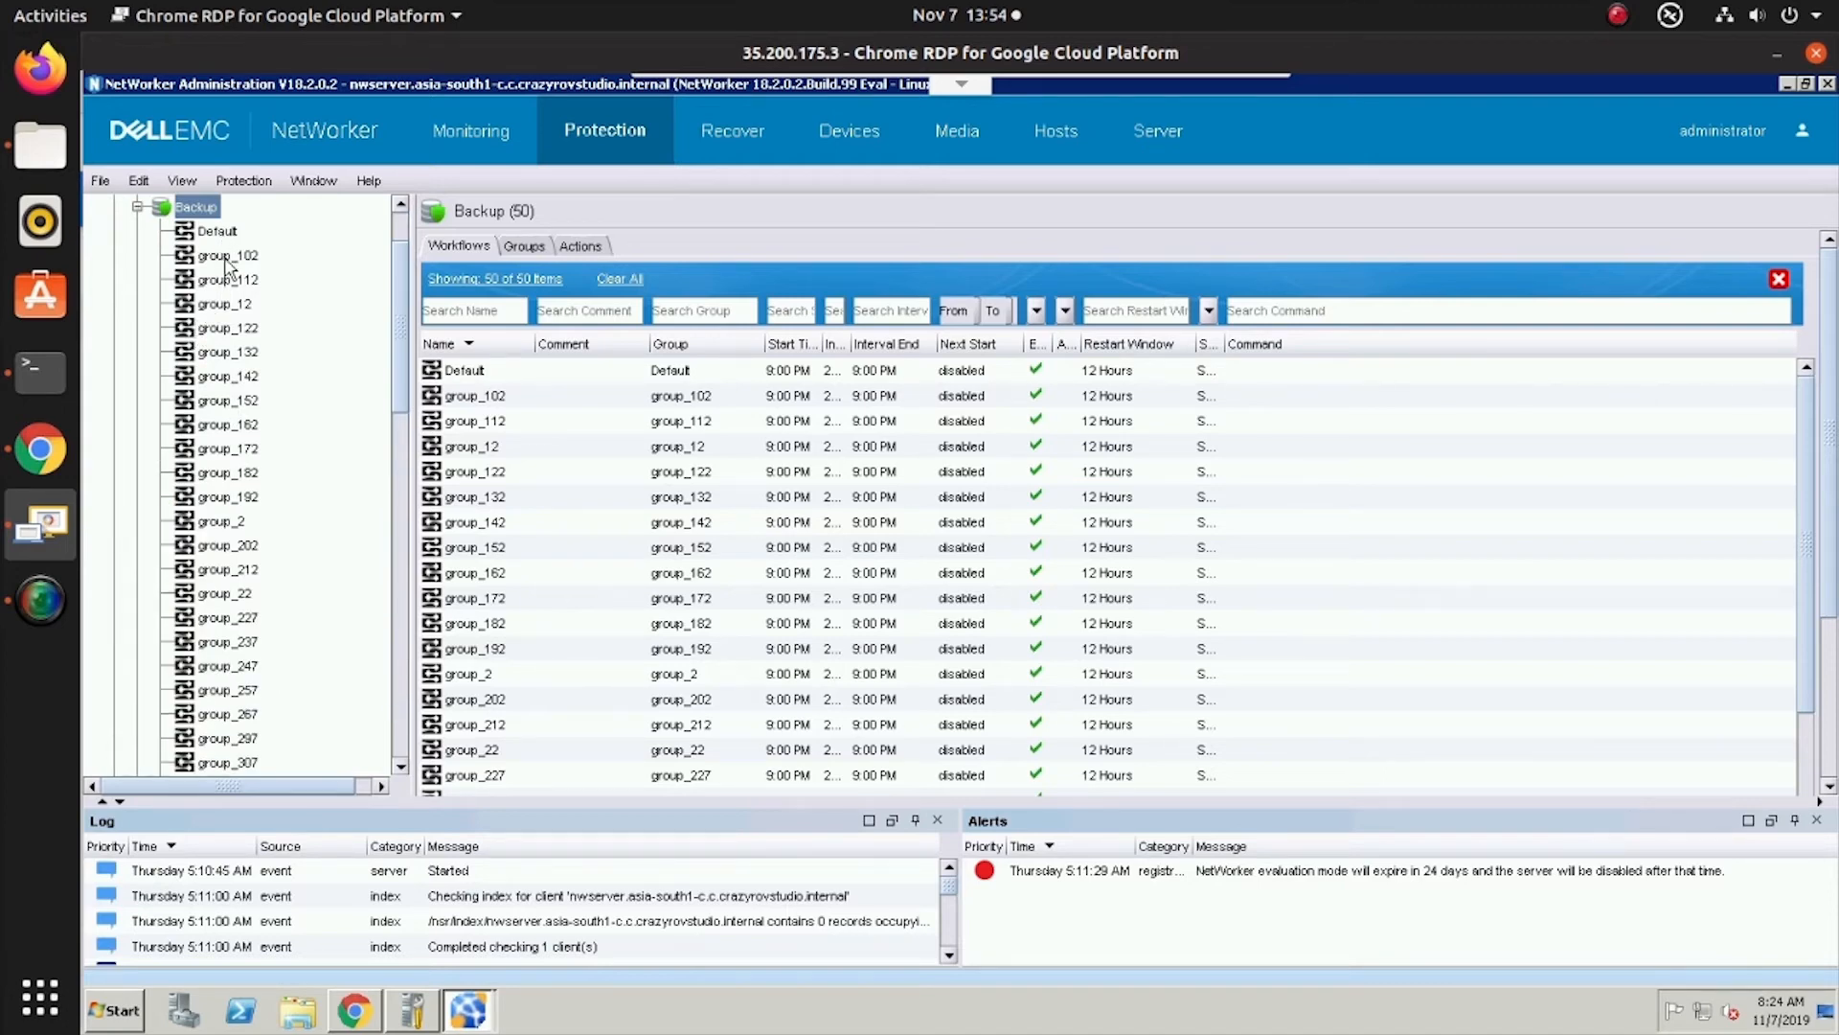
Select the group_102 workflow to show its traditional backup action with 1-month retention
click(222, 255)
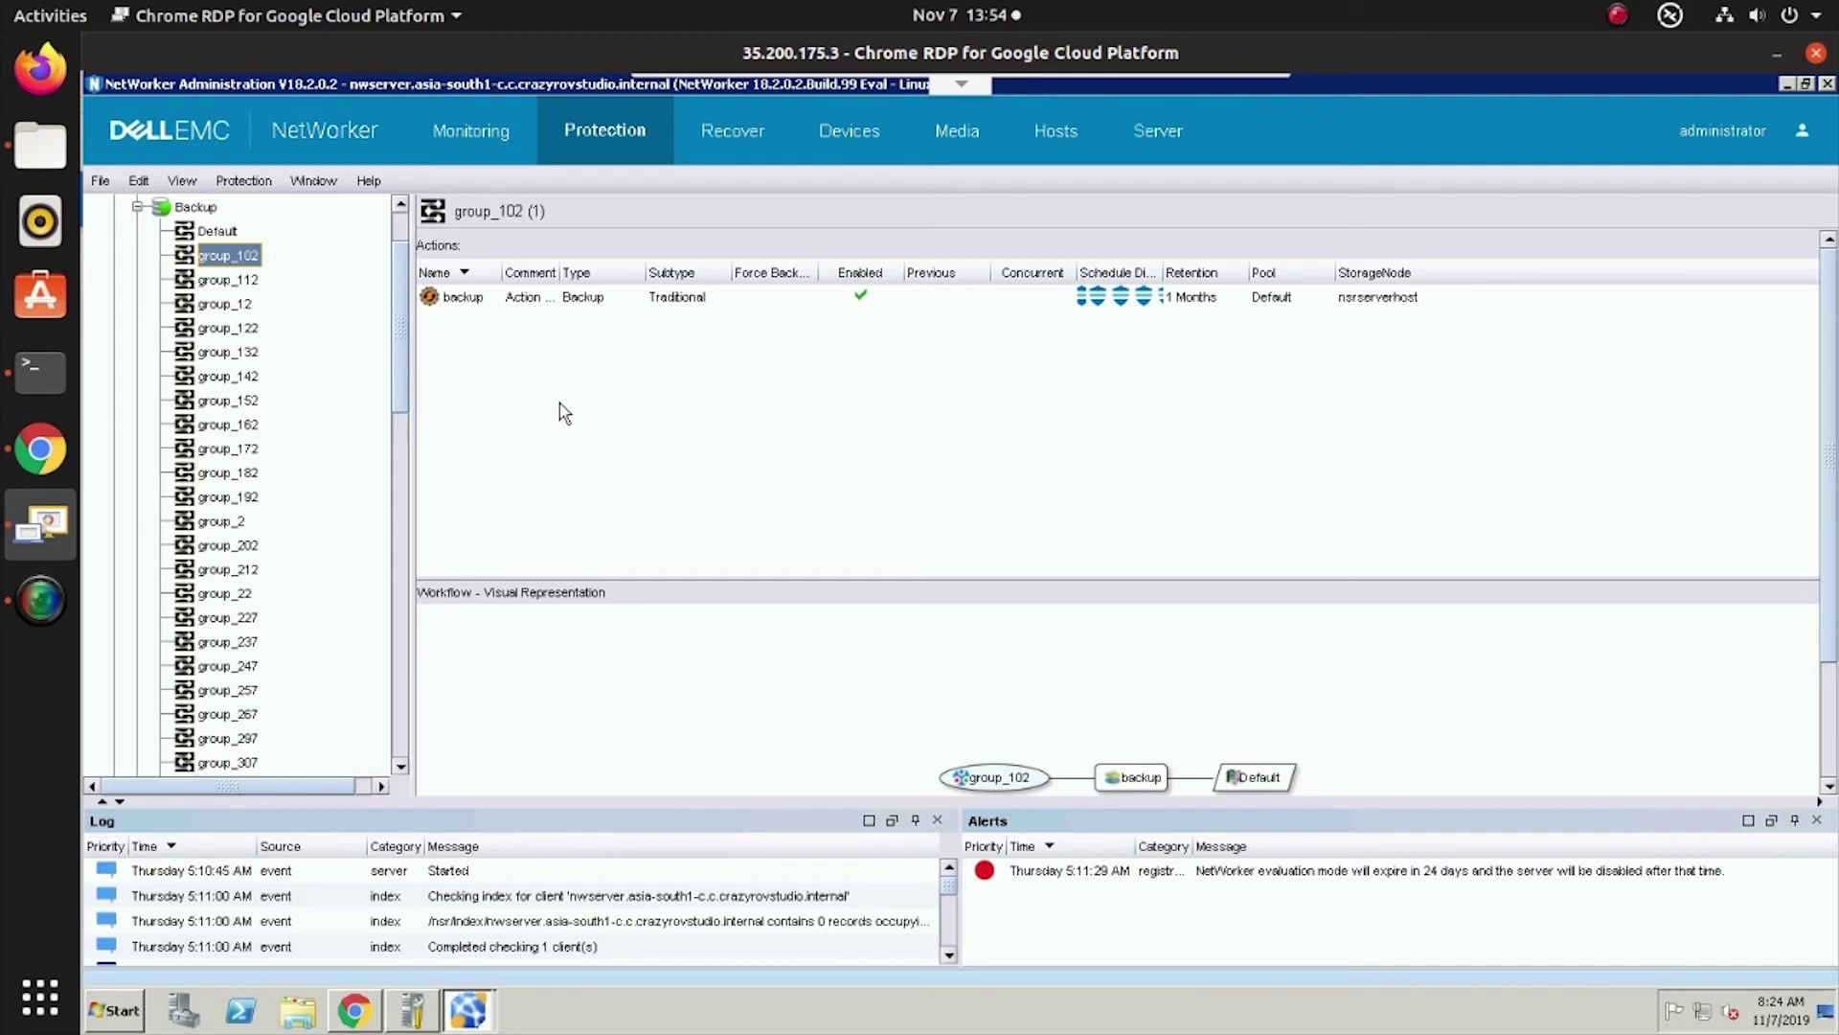
mouse_move(448, 343)
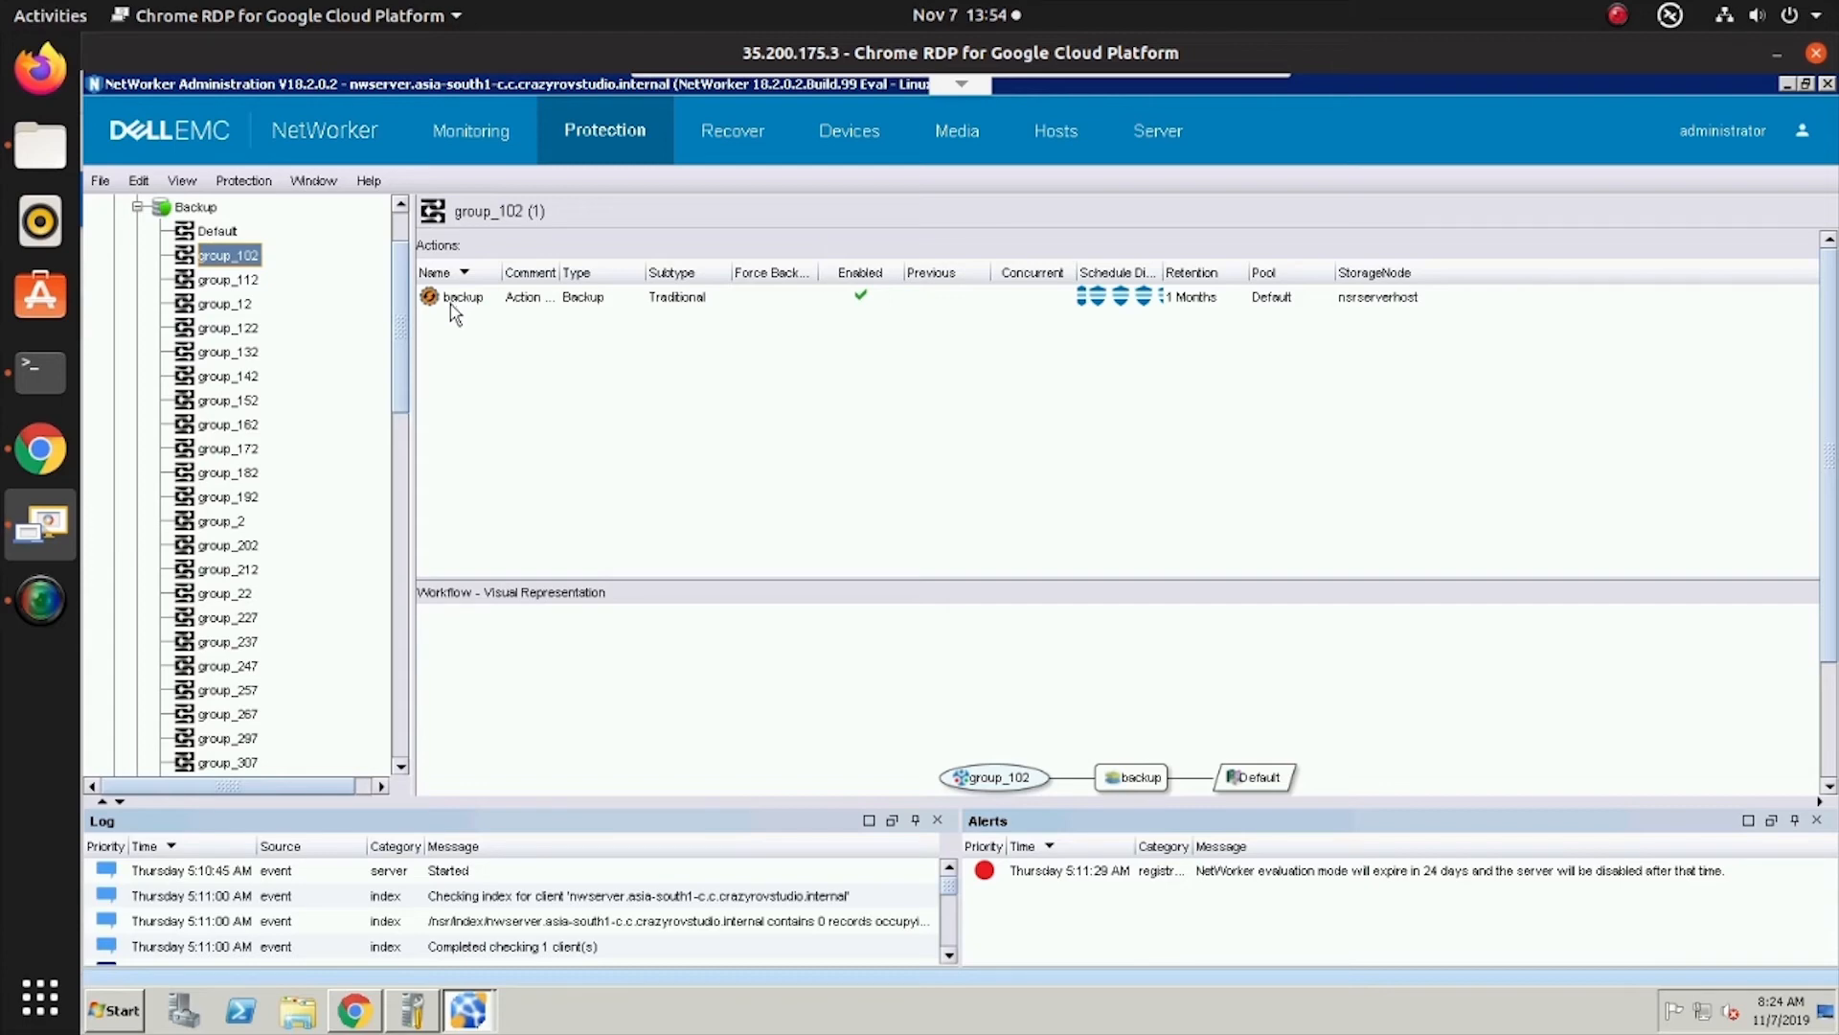
mouse_move(449, 378)
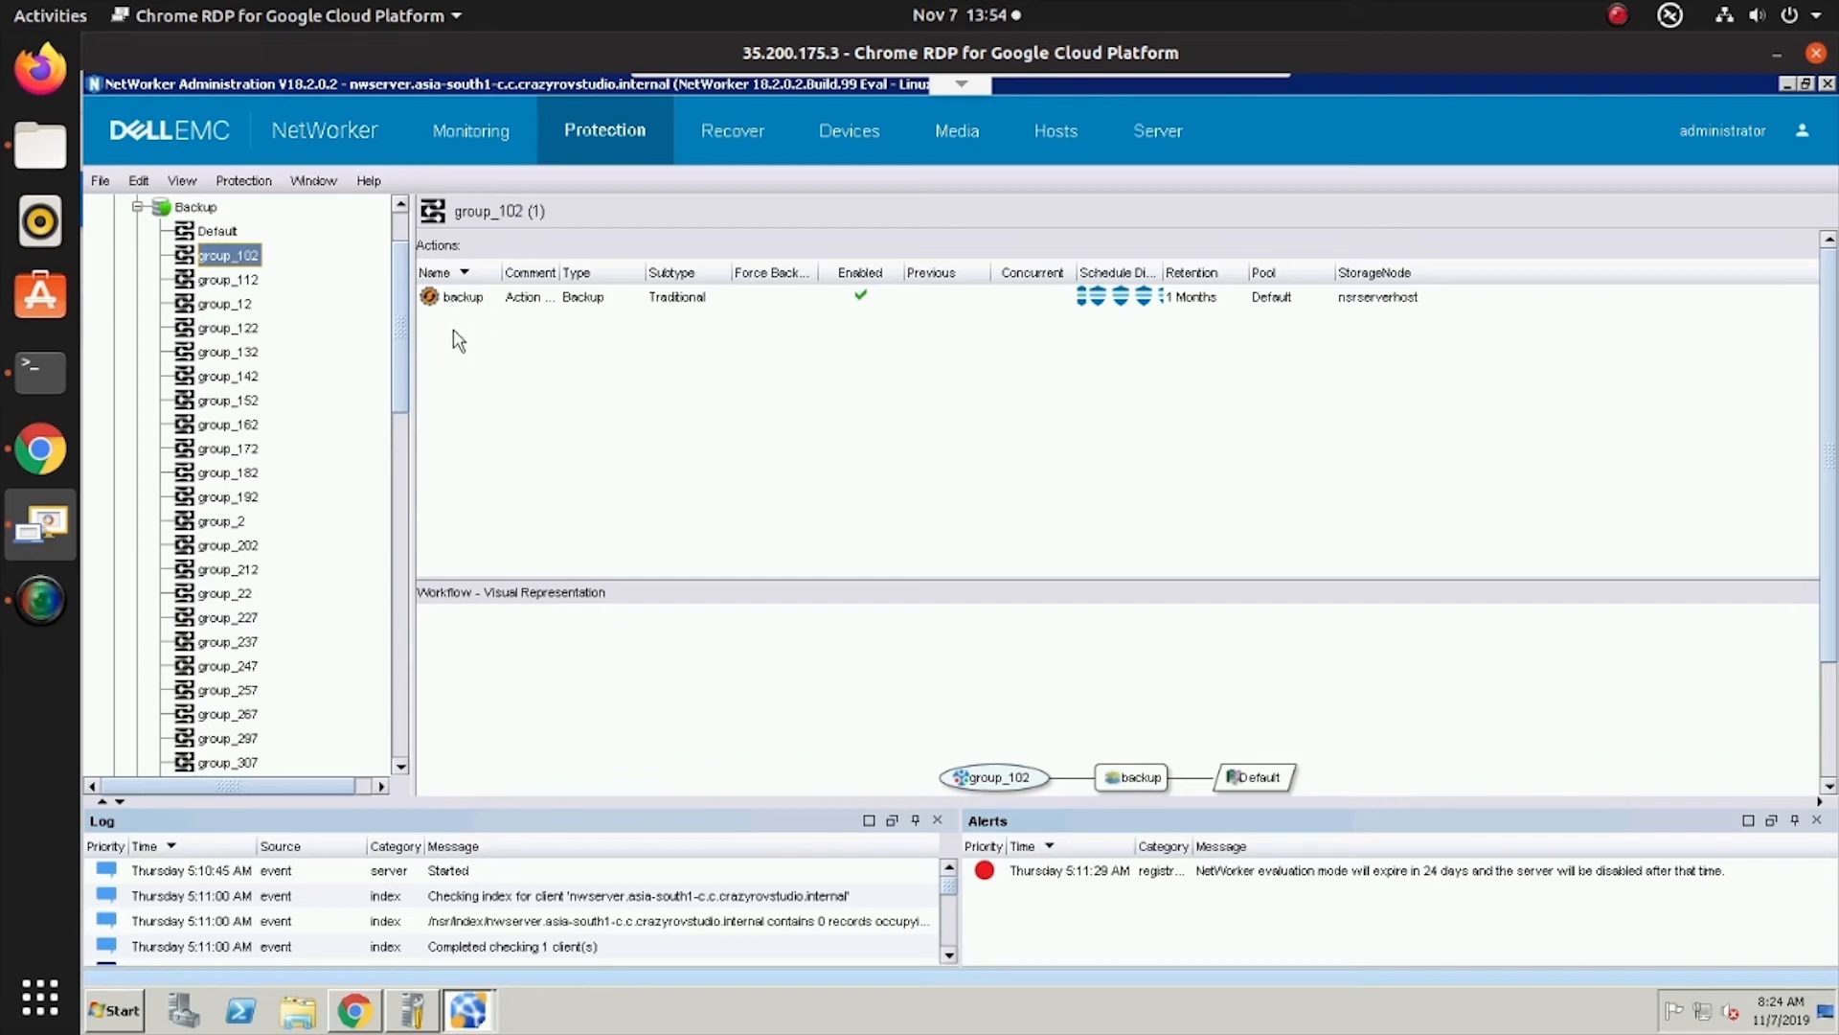
mouse_move(239, 379)
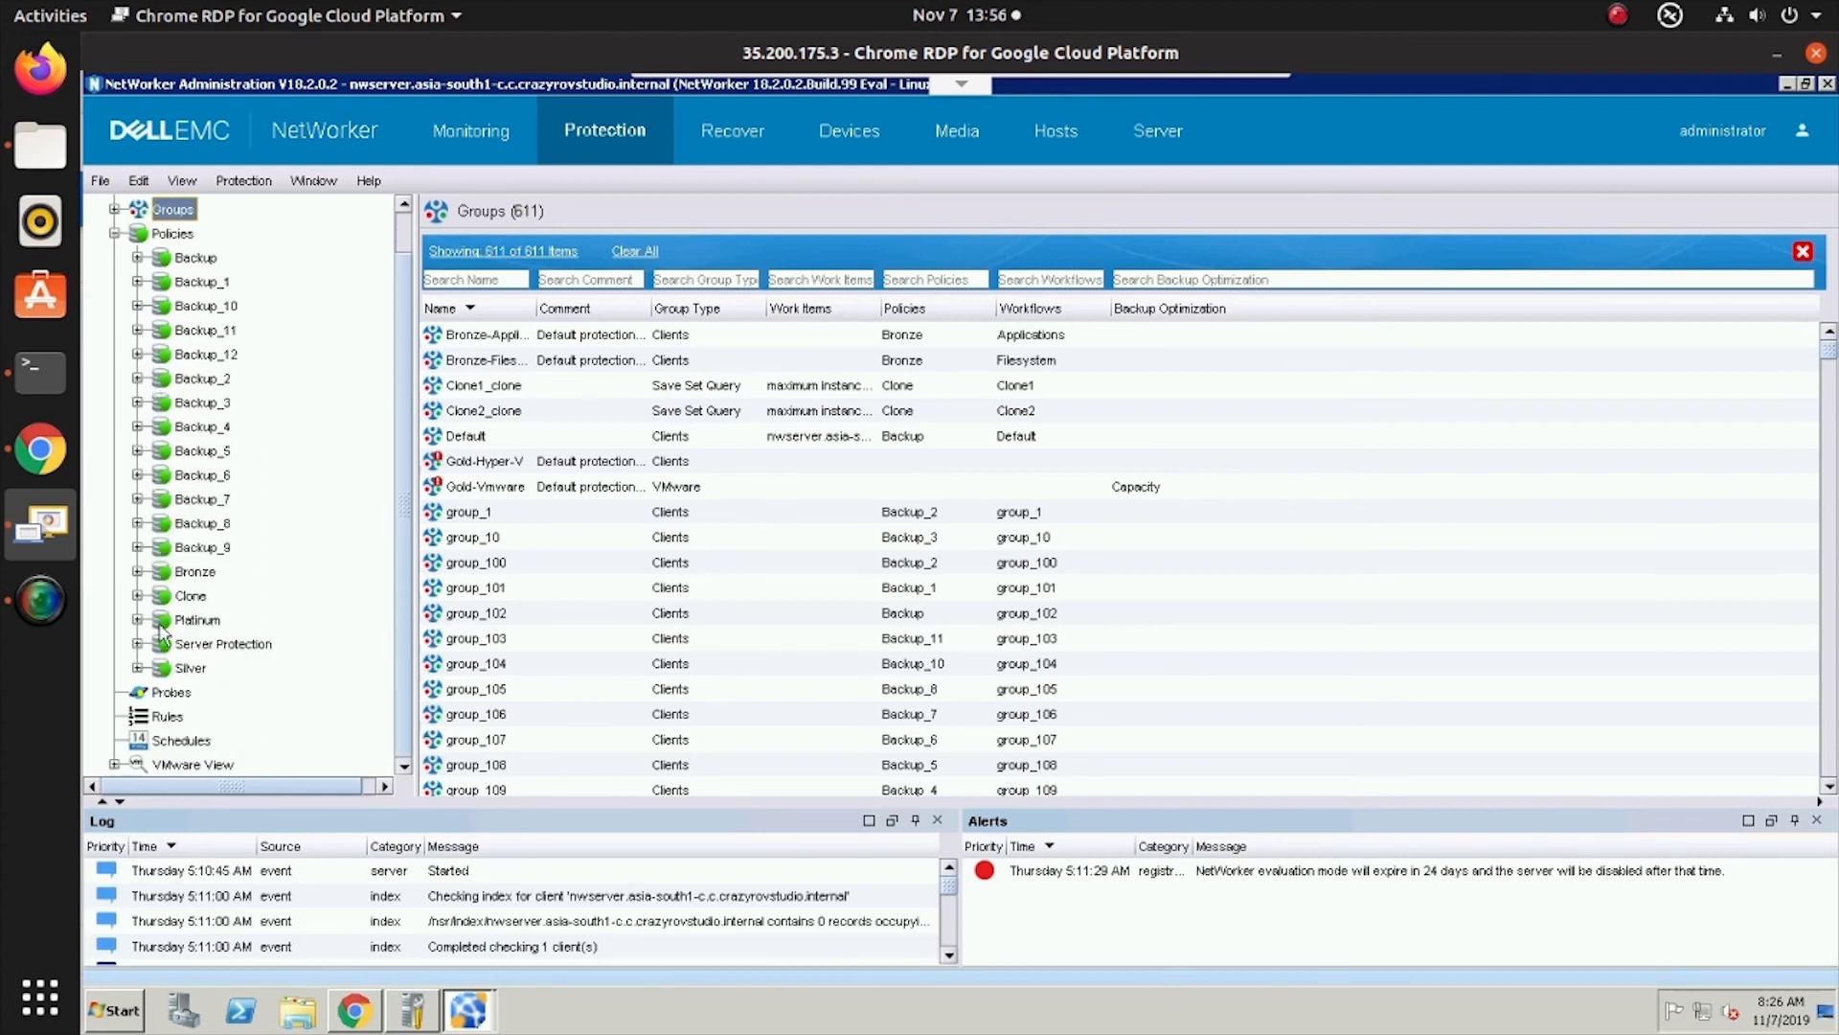
Expand the Clone policy, select Clone1, and highlight its Default Clone pool clone action
click(138, 596)
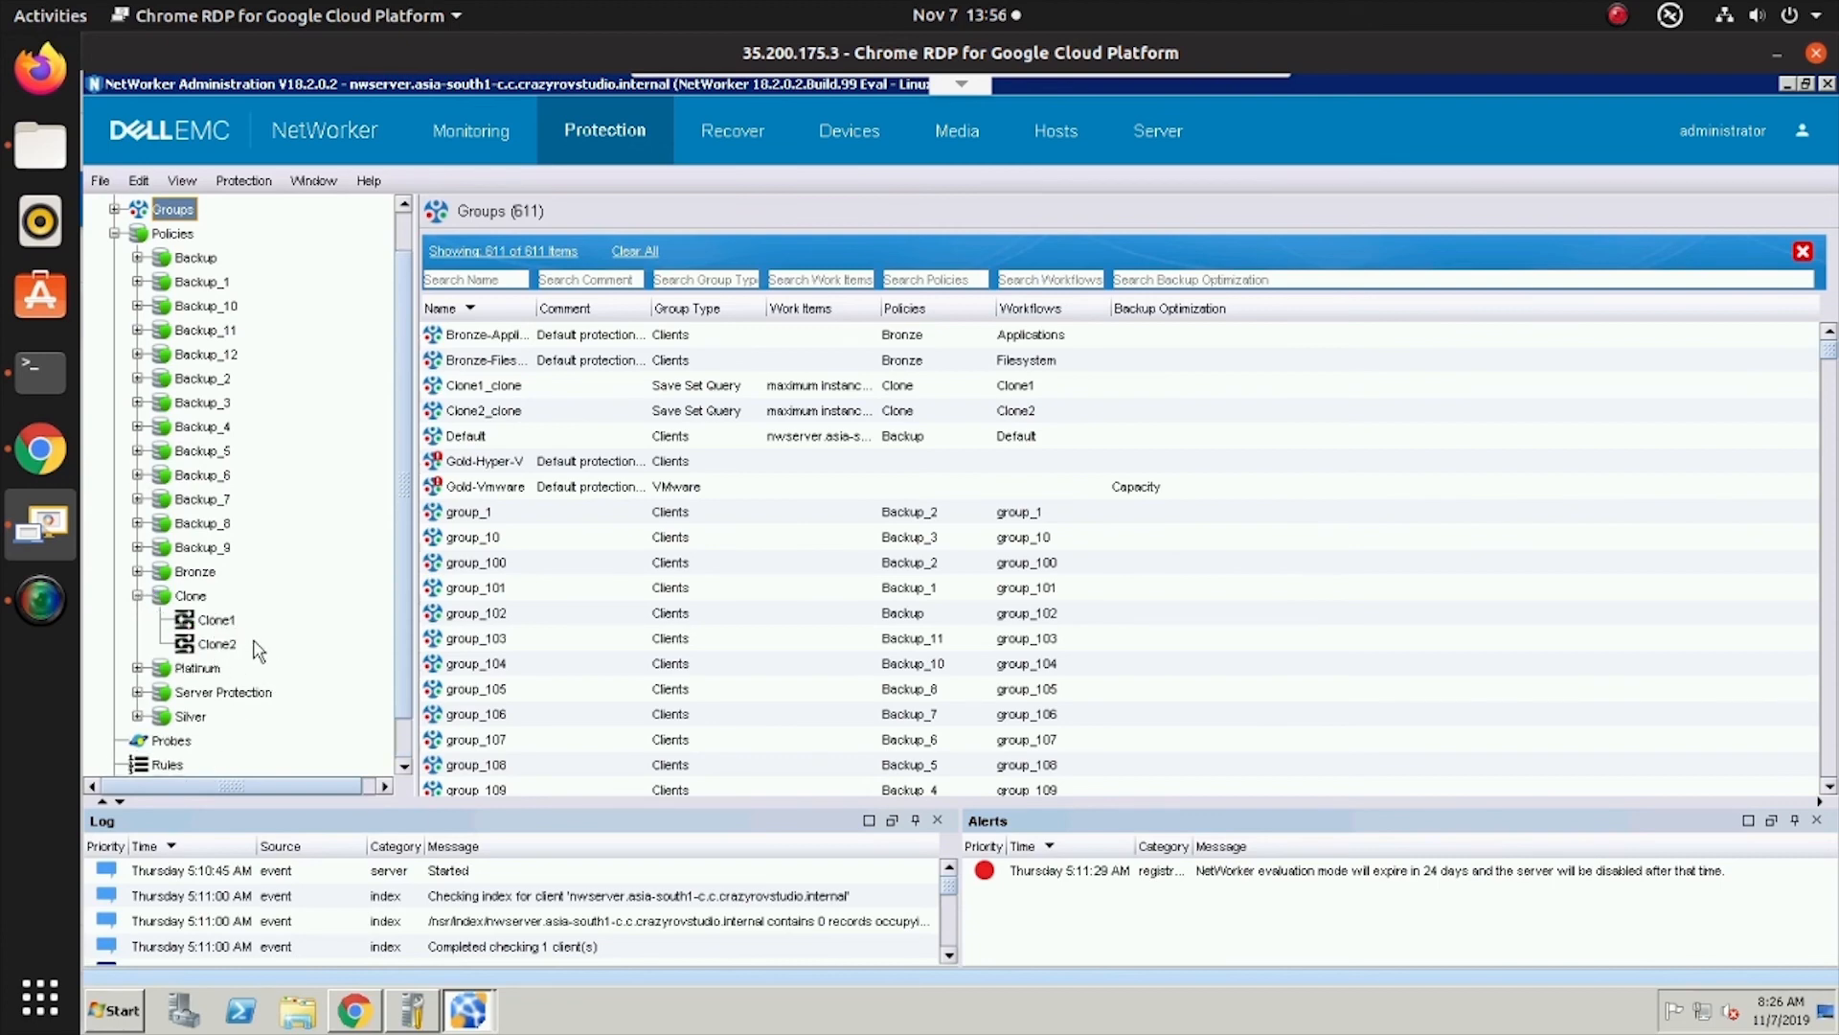
click(213, 620)
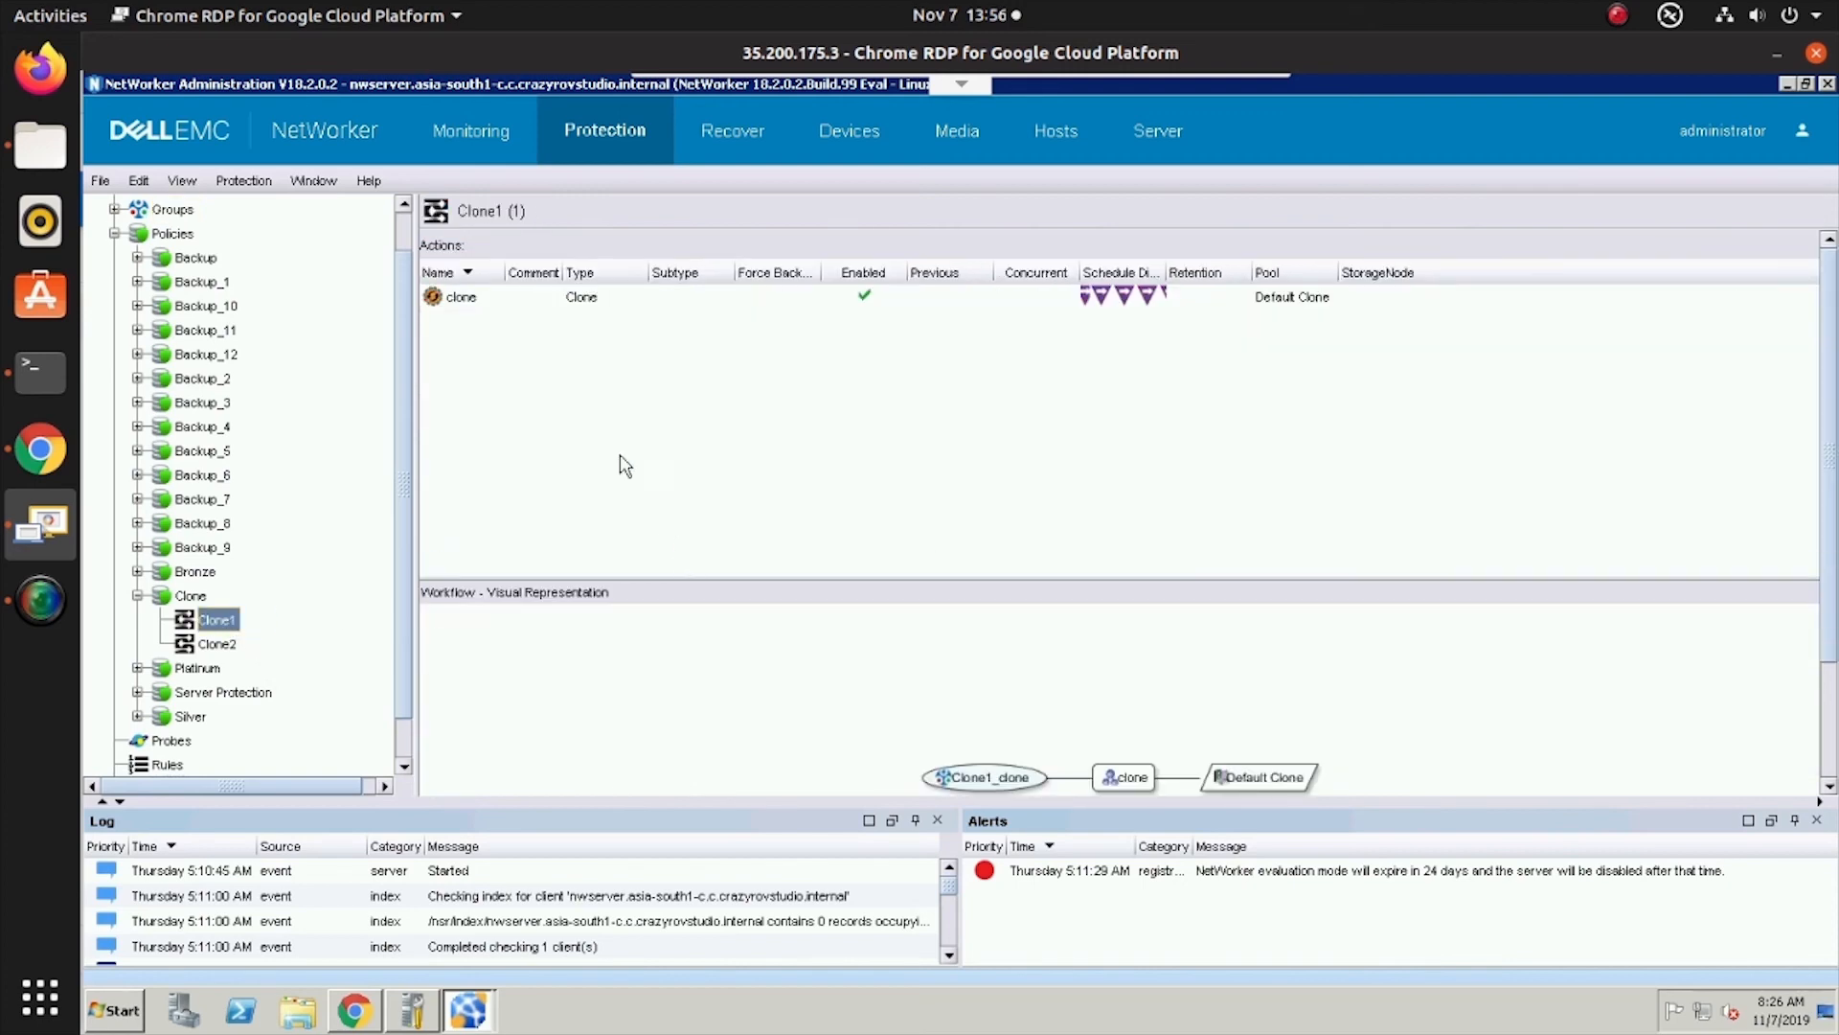
mouse_move(607, 311)
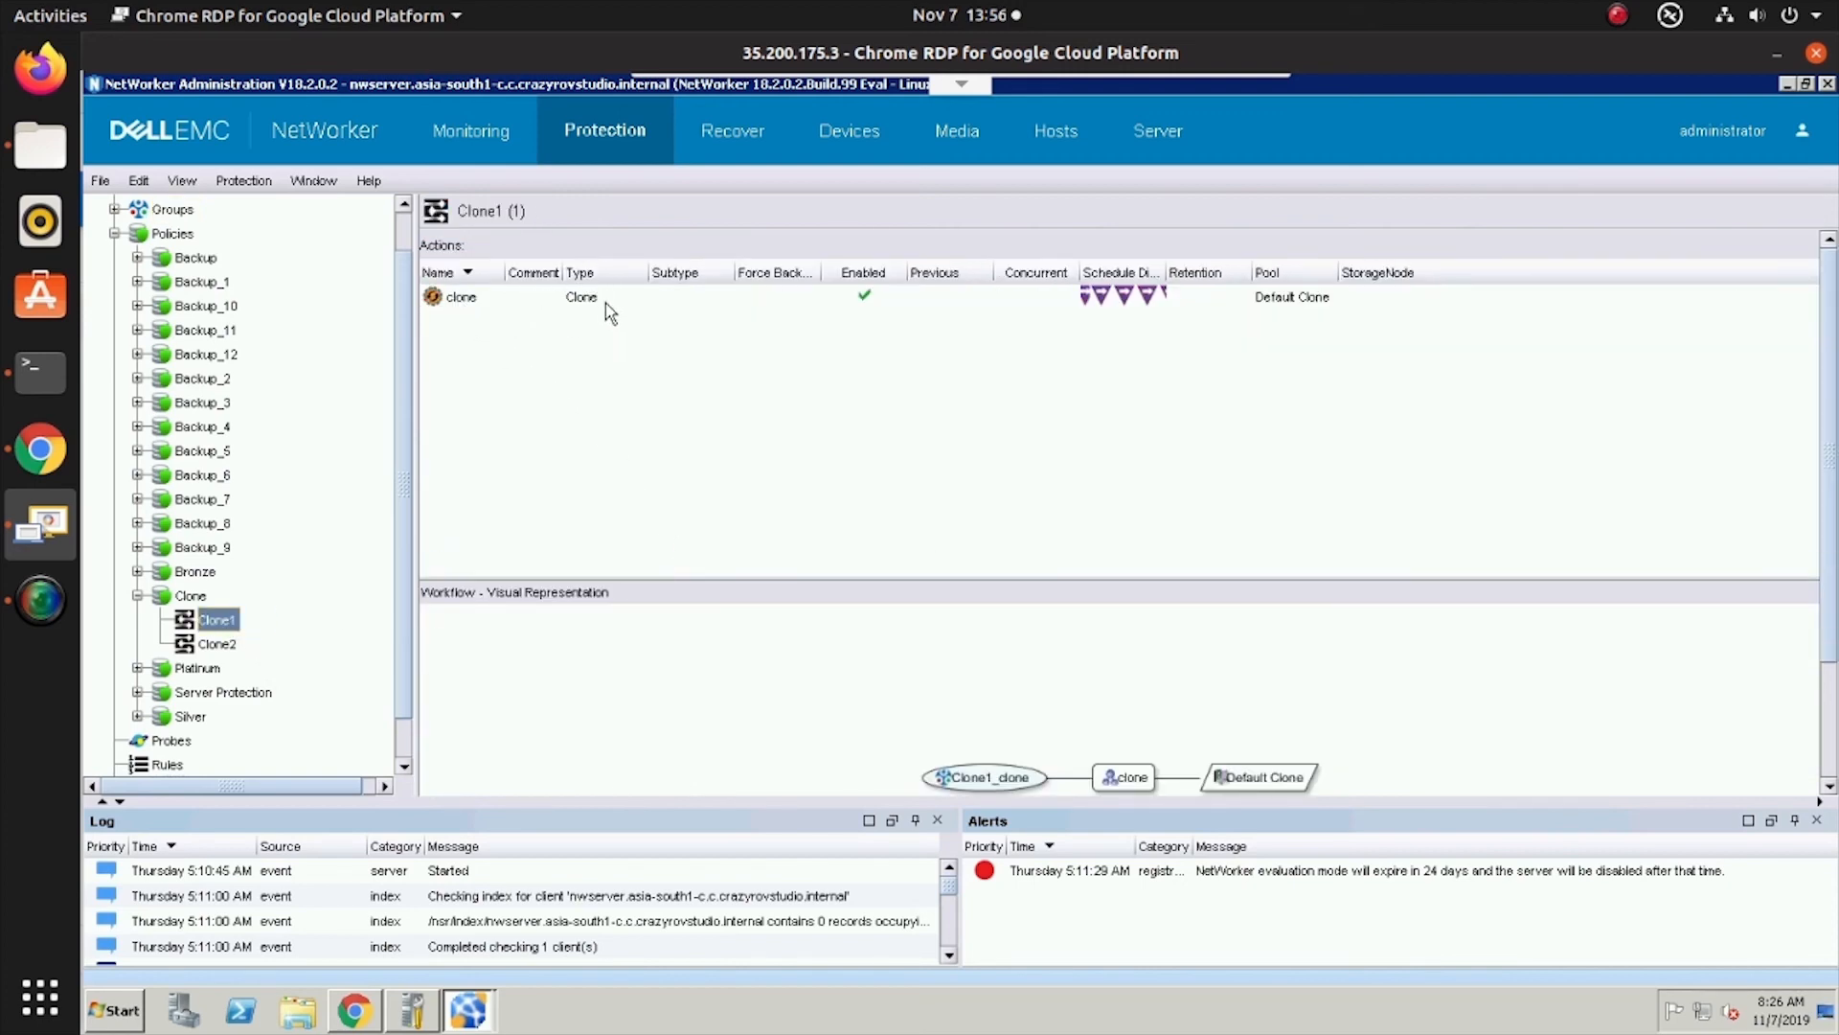
click(464, 296)
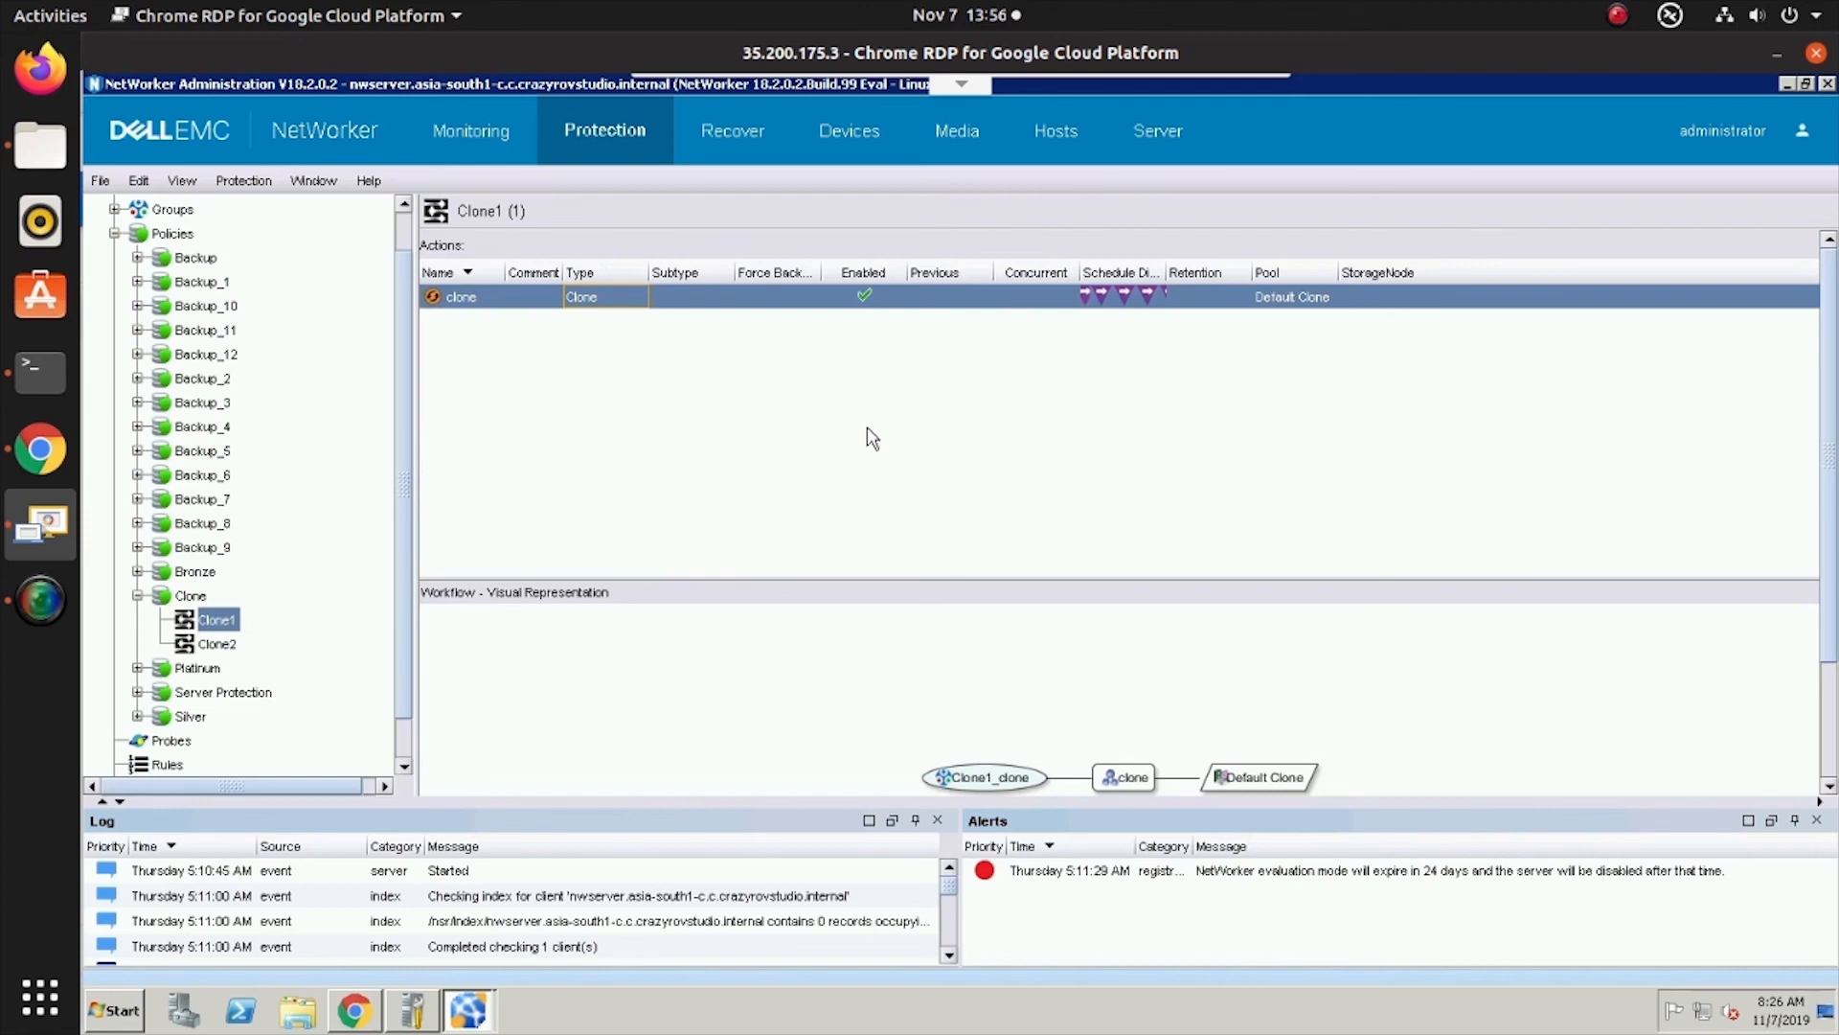